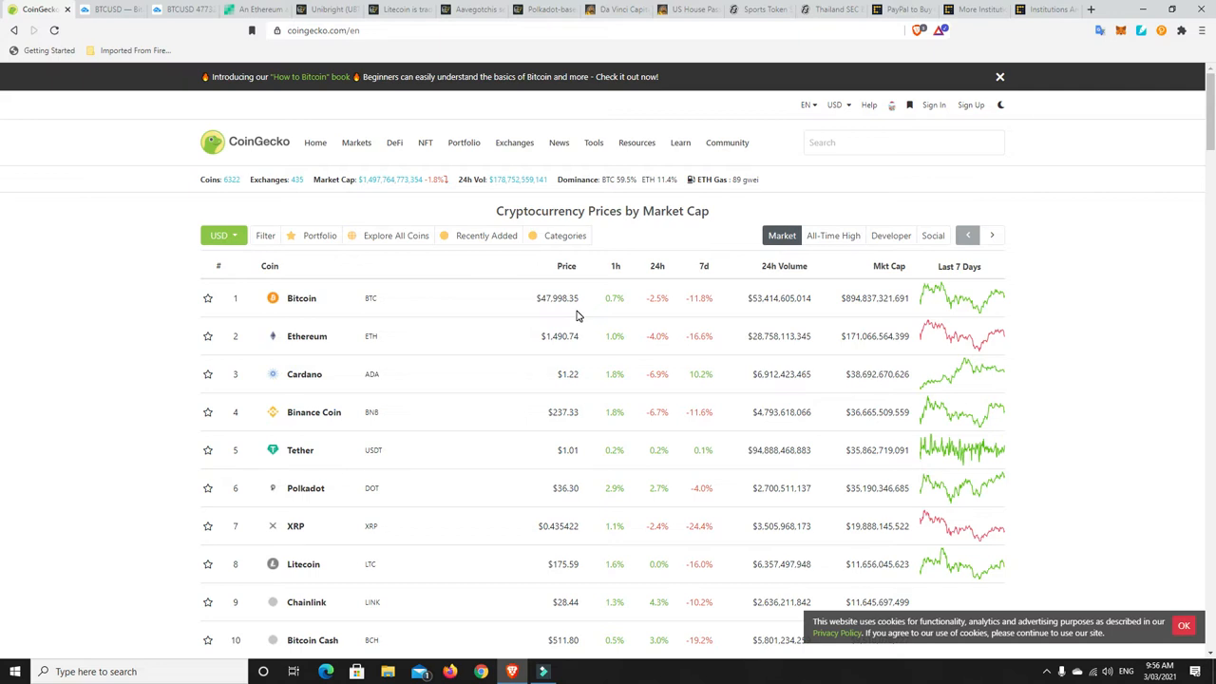
{"action": "mouse_move", "coordinate": [580, 316]}
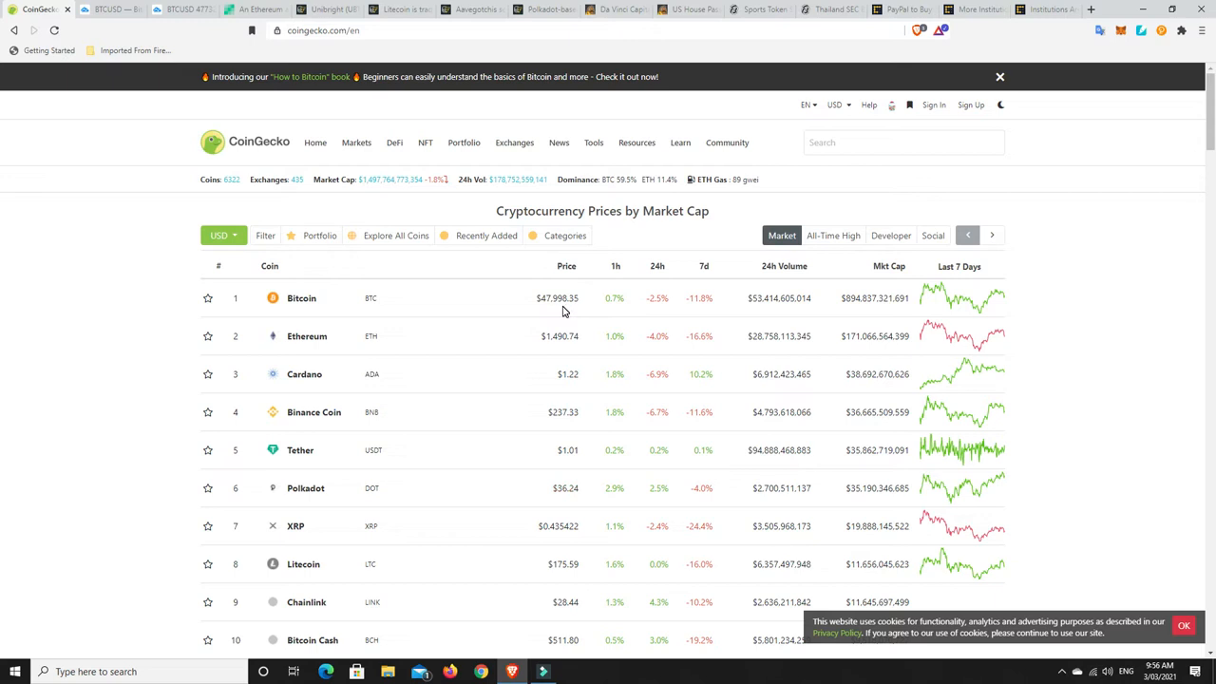
{"action": "mouse_move", "coordinate": [380, 198]}
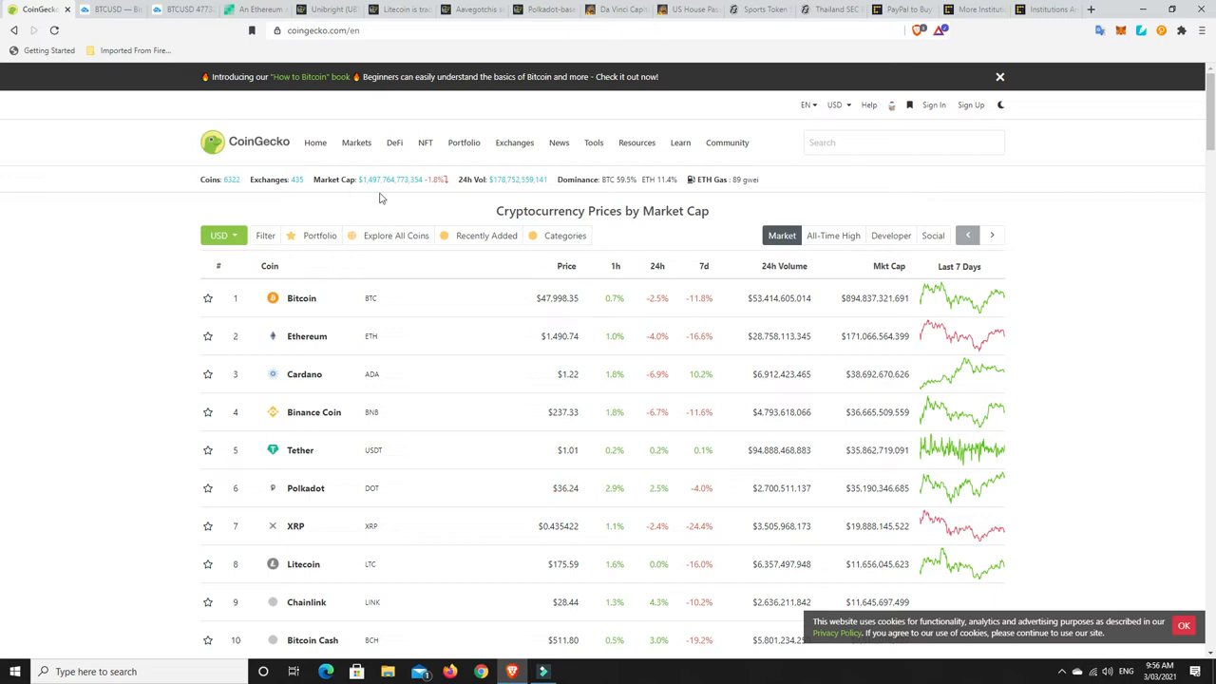
{"action": "mouse_move", "coordinate": [382, 186]}
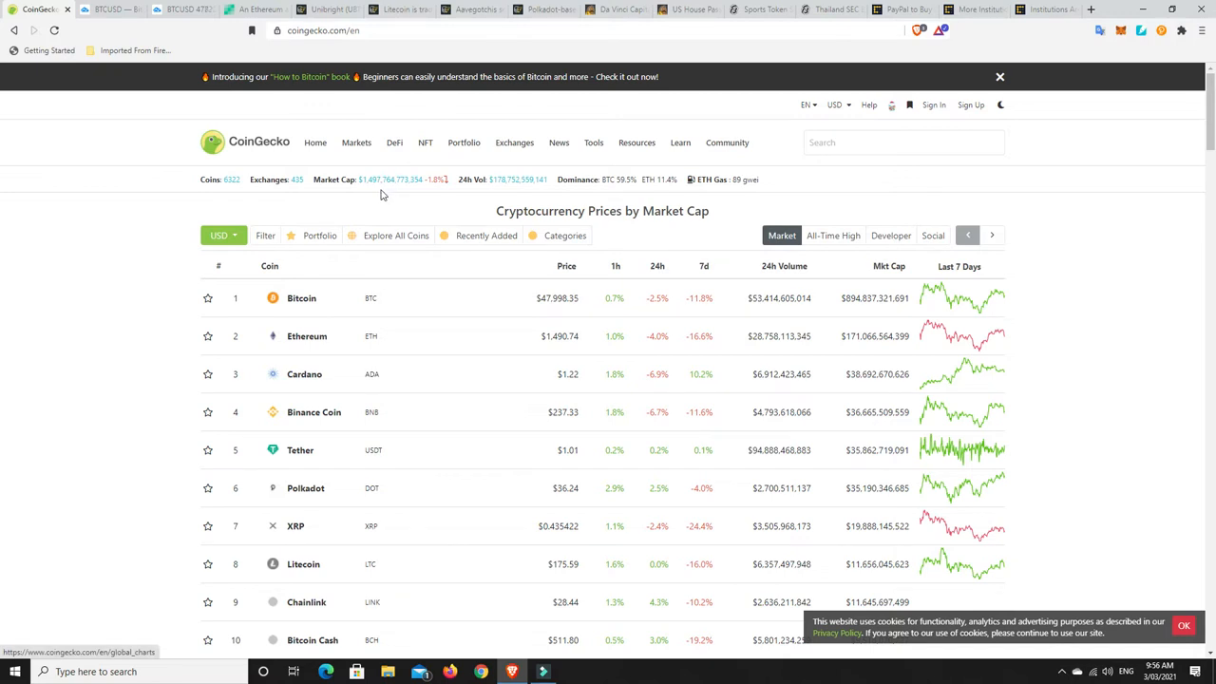
{"action": "mouse_move", "coordinate": [369, 189]}
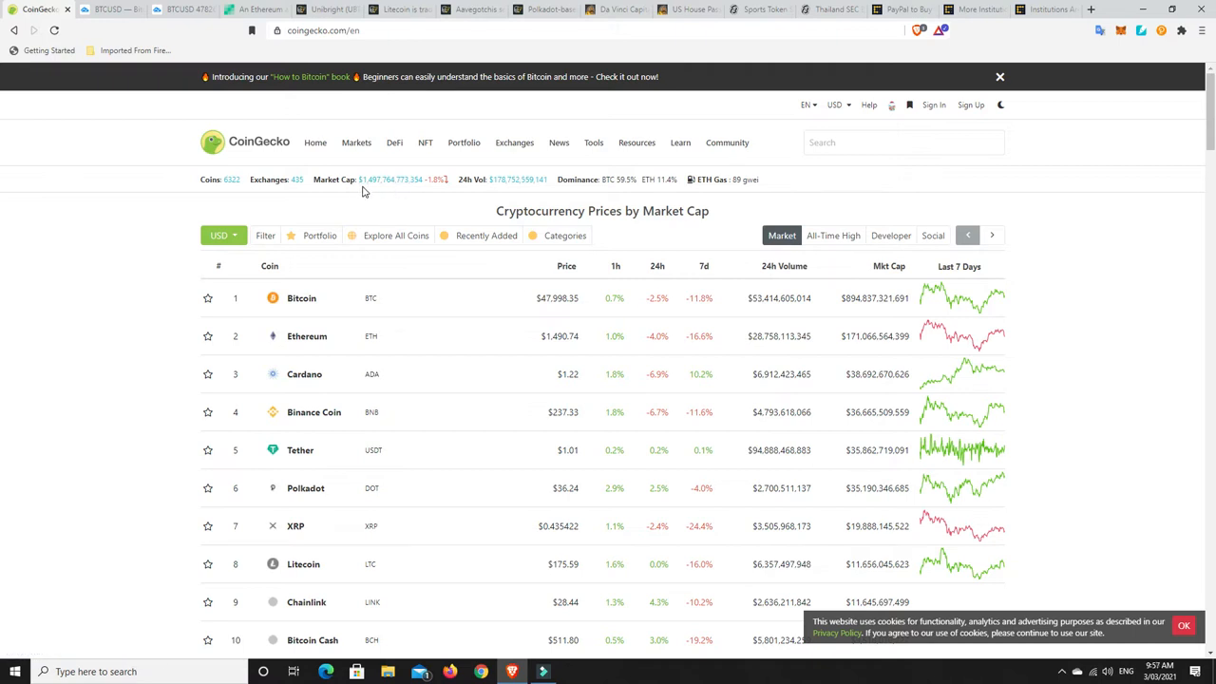
{"action": "mouse_move", "coordinate": [400, 192]}
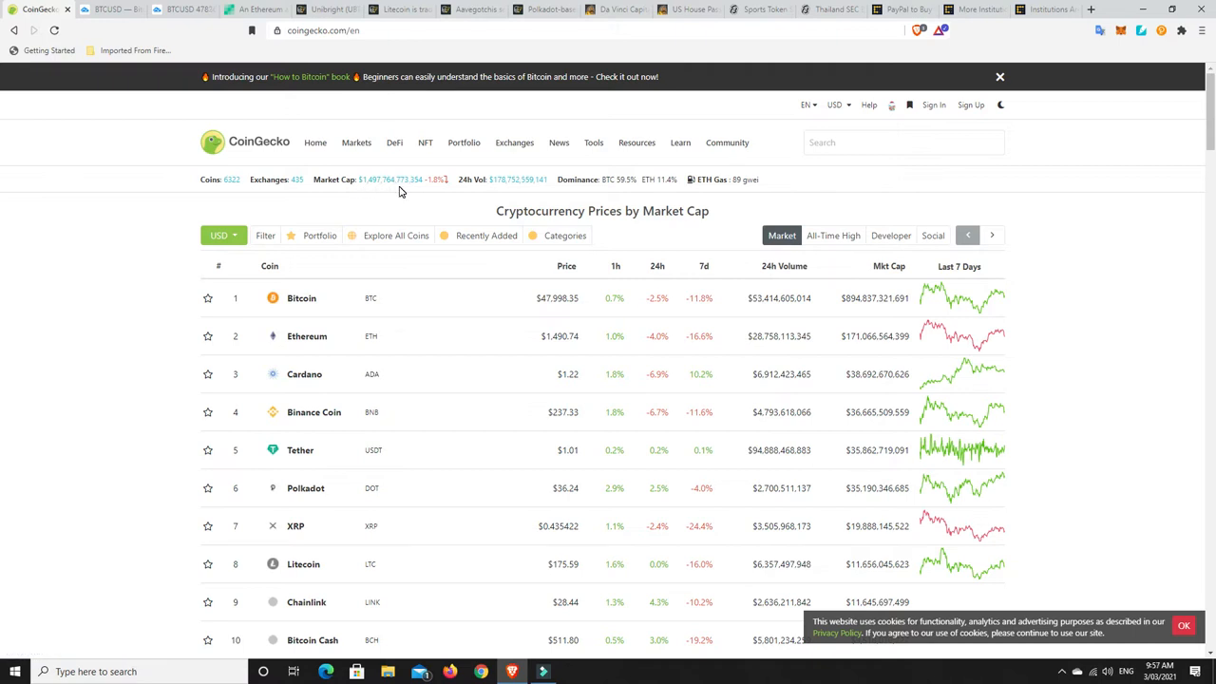
{"action": "mouse_move", "coordinate": [362, 184]}
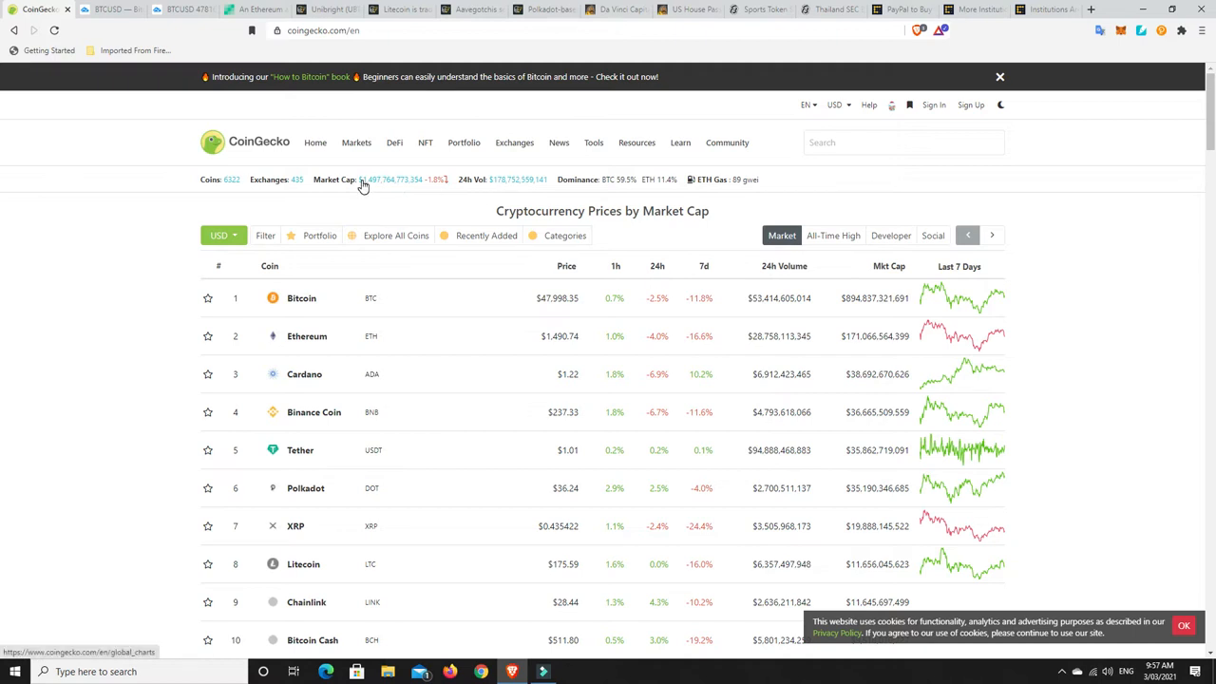
{"action": "mouse_move", "coordinate": [405, 218]}
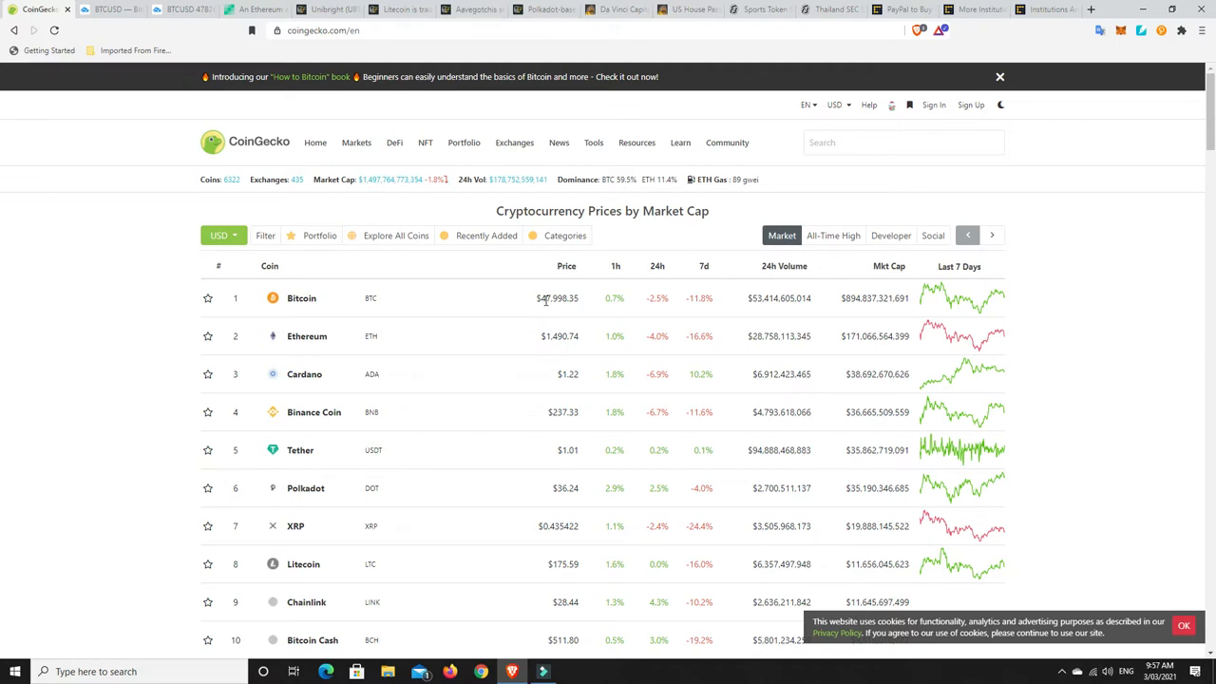
{"action": "mouse_move", "coordinate": [576, 318]}
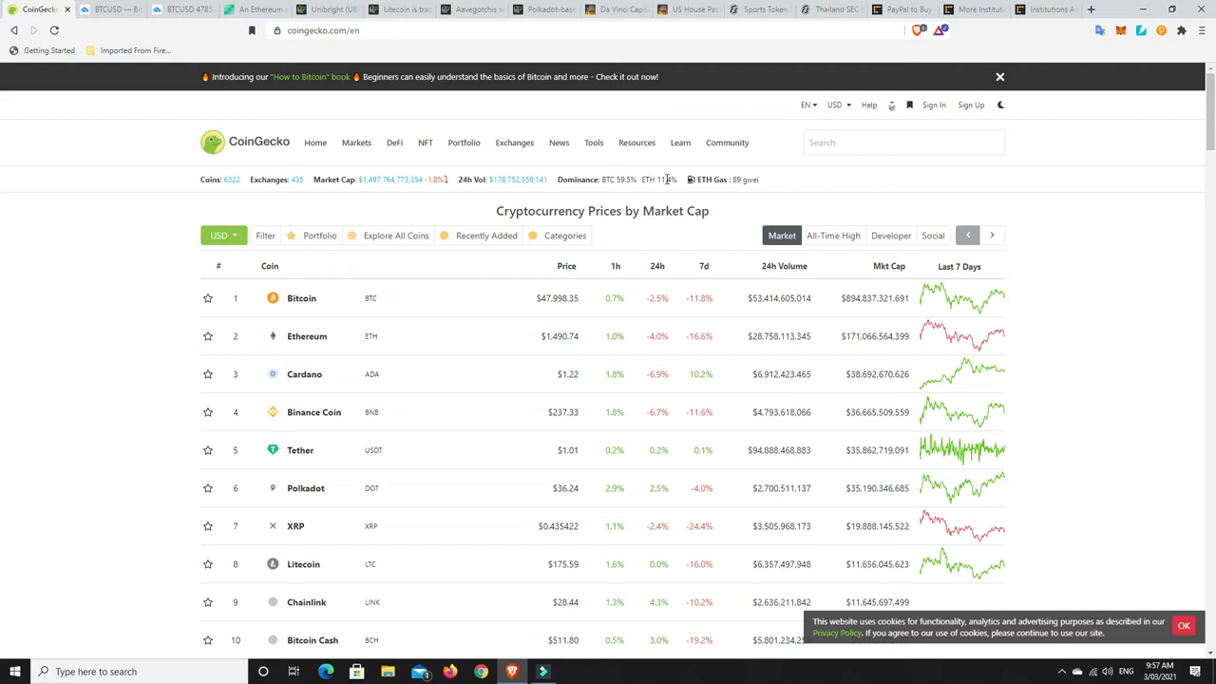
{"action": "mouse_move", "coordinate": [721, 179]}
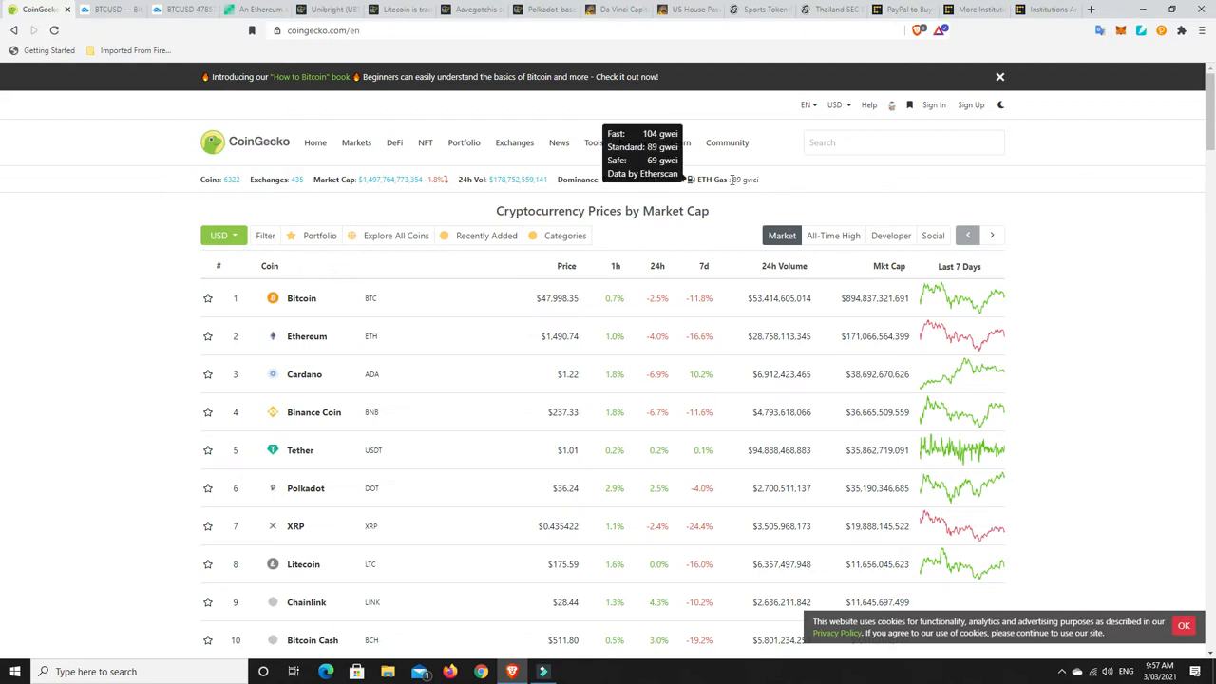
{"action": "mouse_move", "coordinate": [719, 209]}
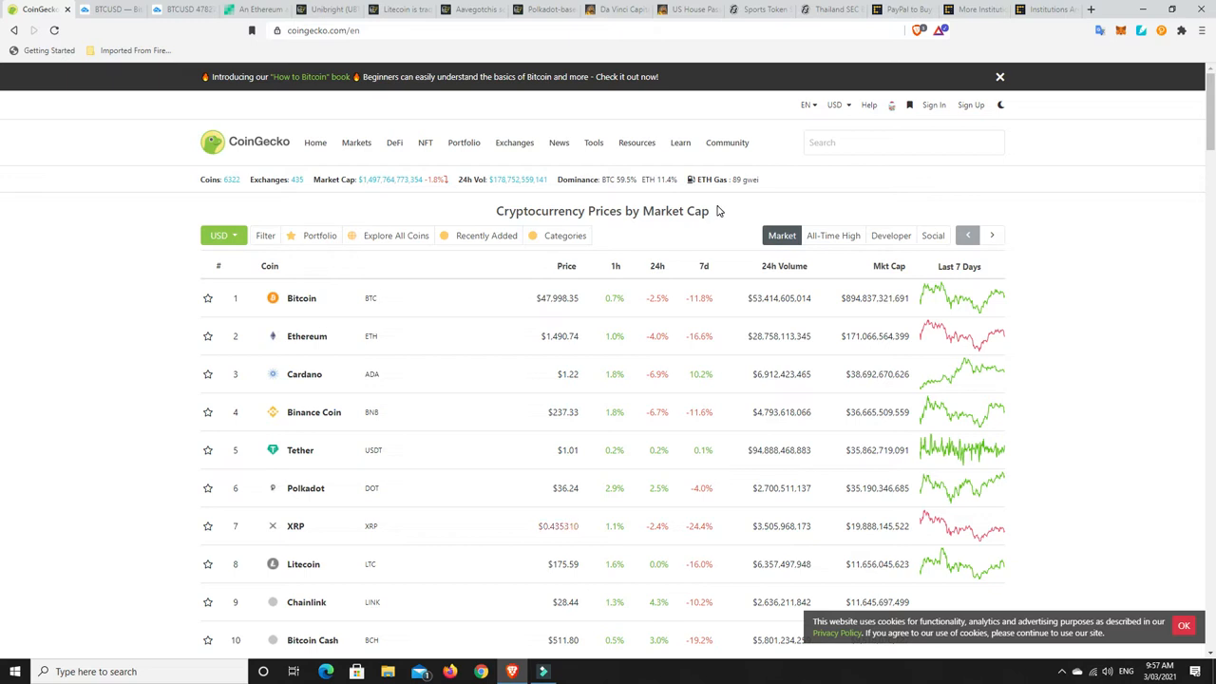
{"action": "mouse_move", "coordinate": [675, 108]}
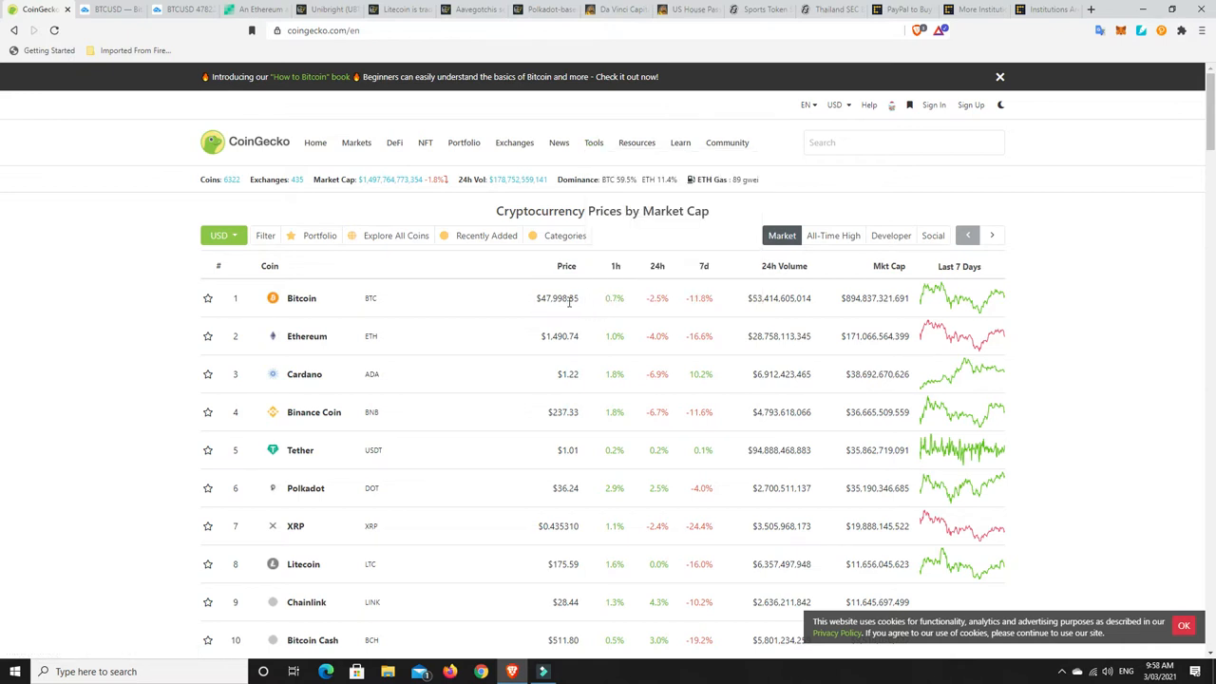
{"action": "mouse_move", "coordinate": [570, 302]}
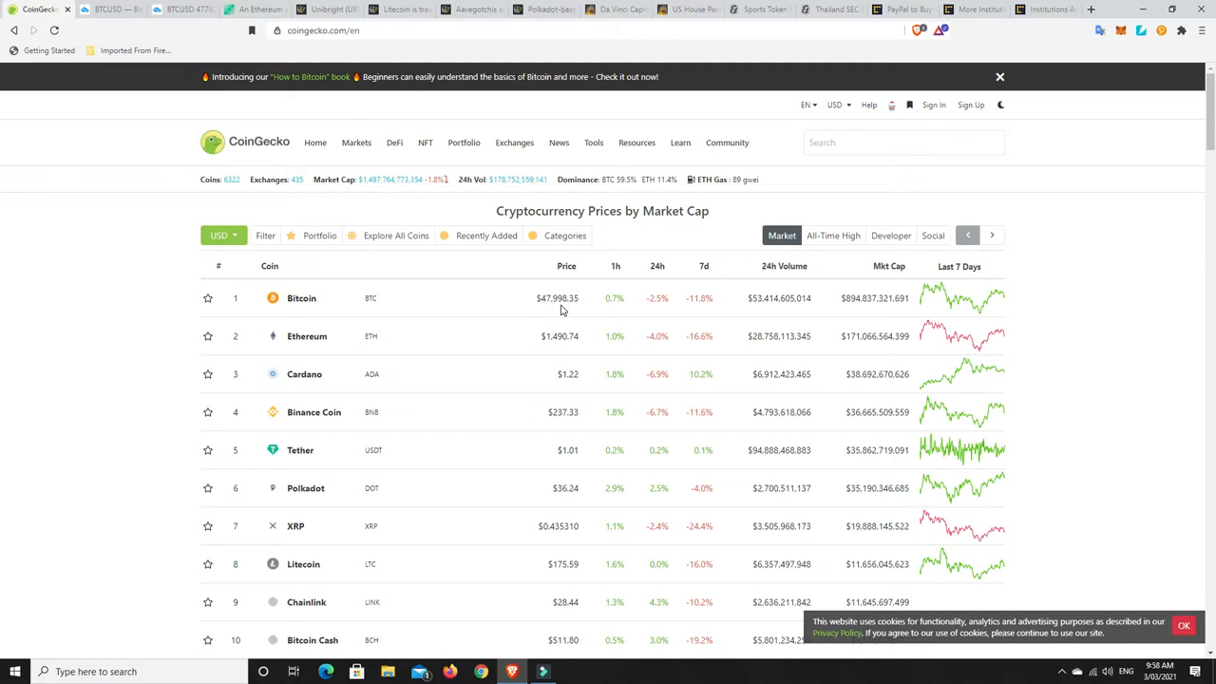
{"action": "mouse_move", "coordinate": [579, 328]}
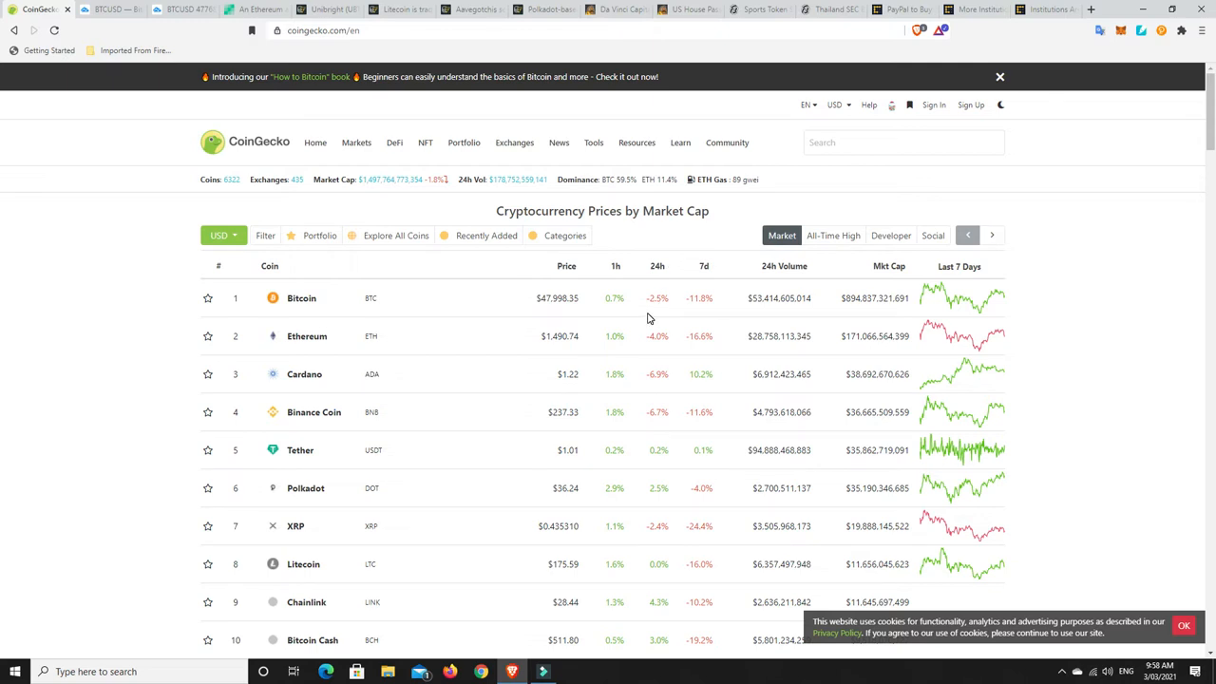
{"action": "mouse_move", "coordinate": [686, 308]}
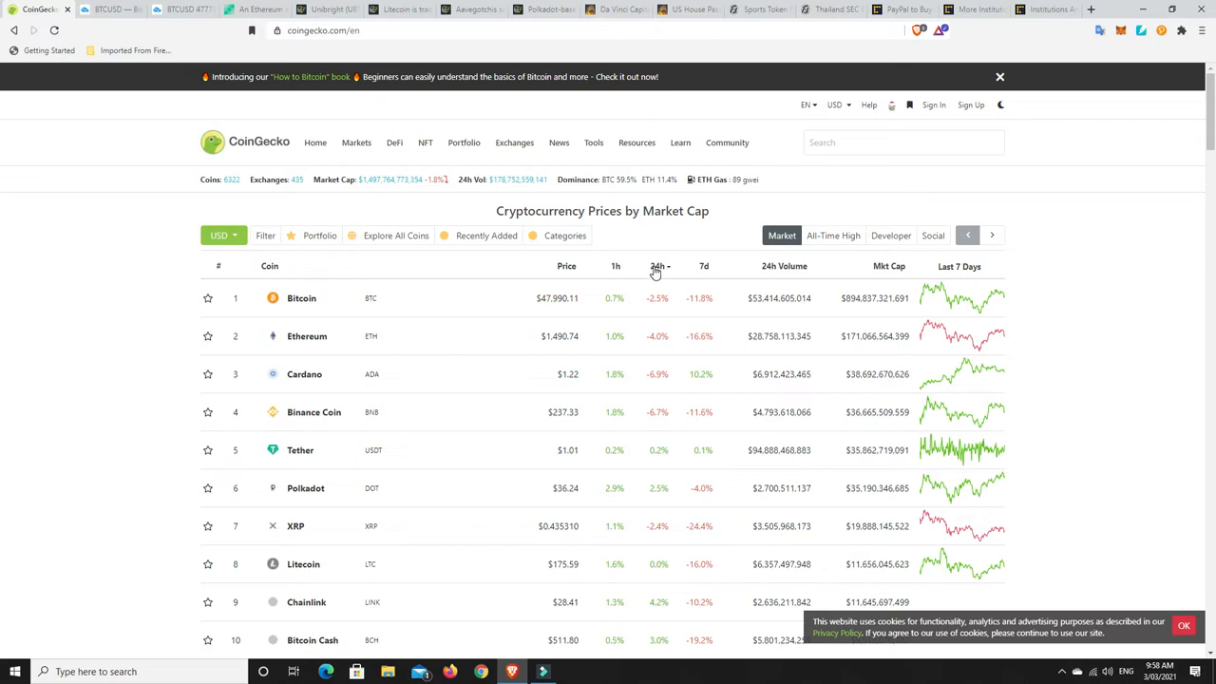
Sort CoinGecko's coin list by 24-hour change, biggest gainers first
{"action": "left_click", "coordinate": [657, 266]}
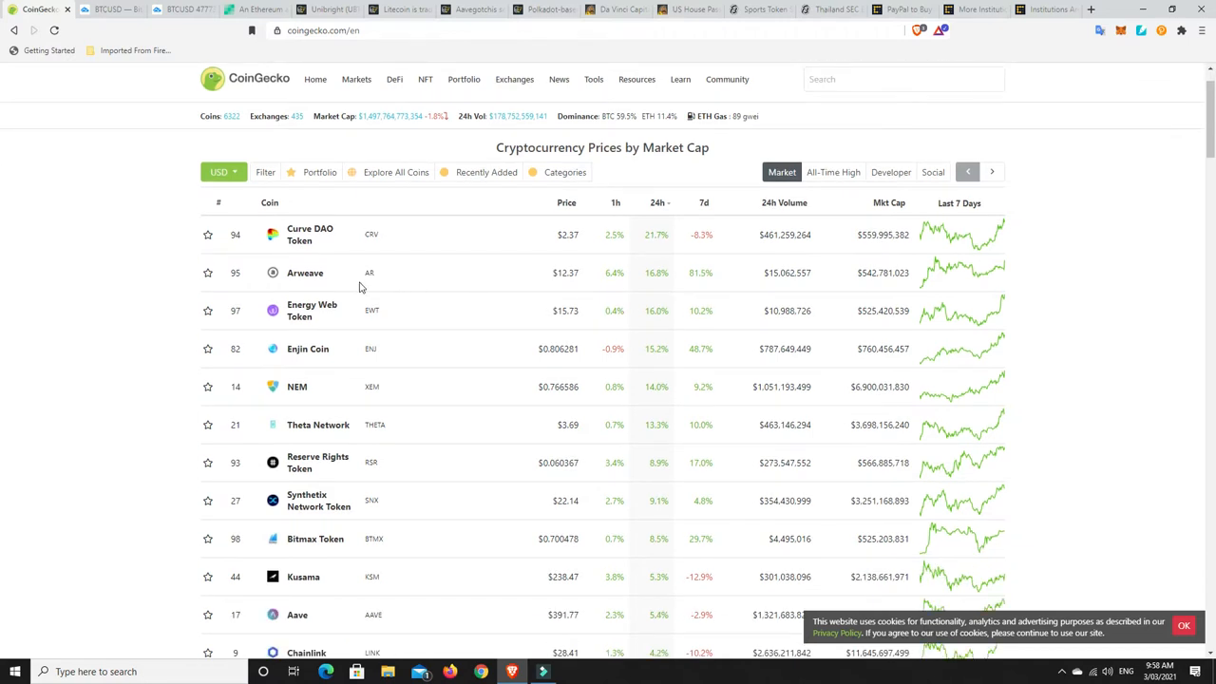
{"action": "mouse_move", "coordinate": [354, 287]}
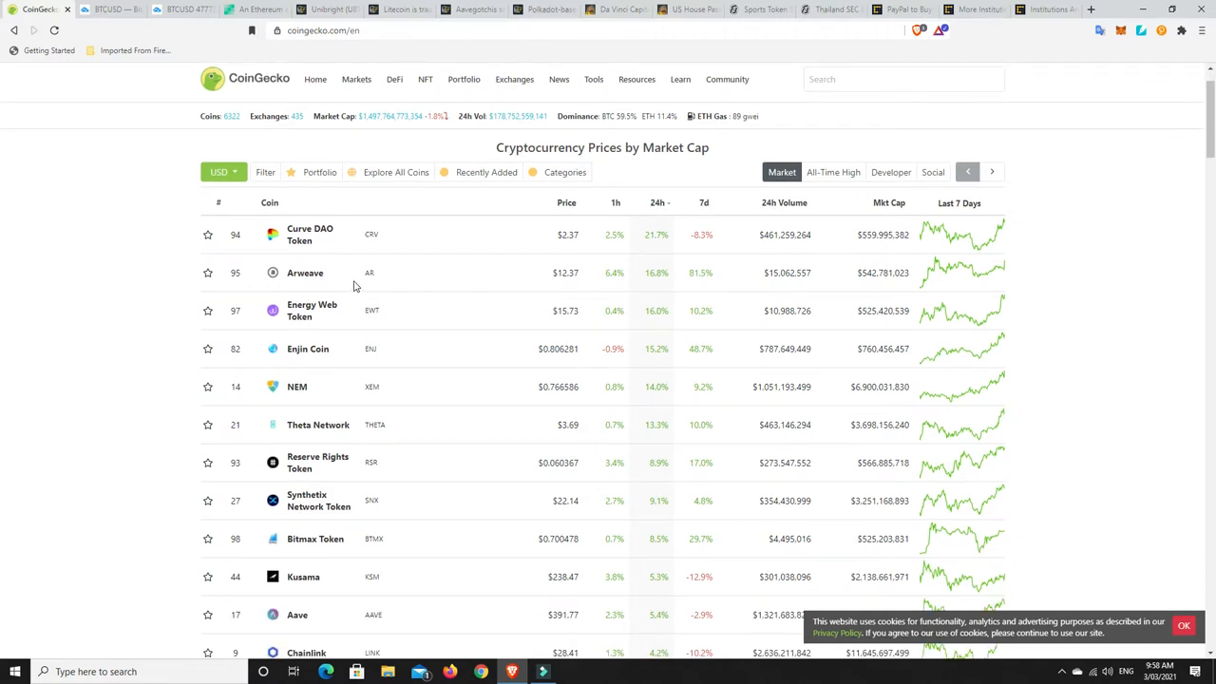
{"action": "mouse_move", "coordinate": [665, 364]}
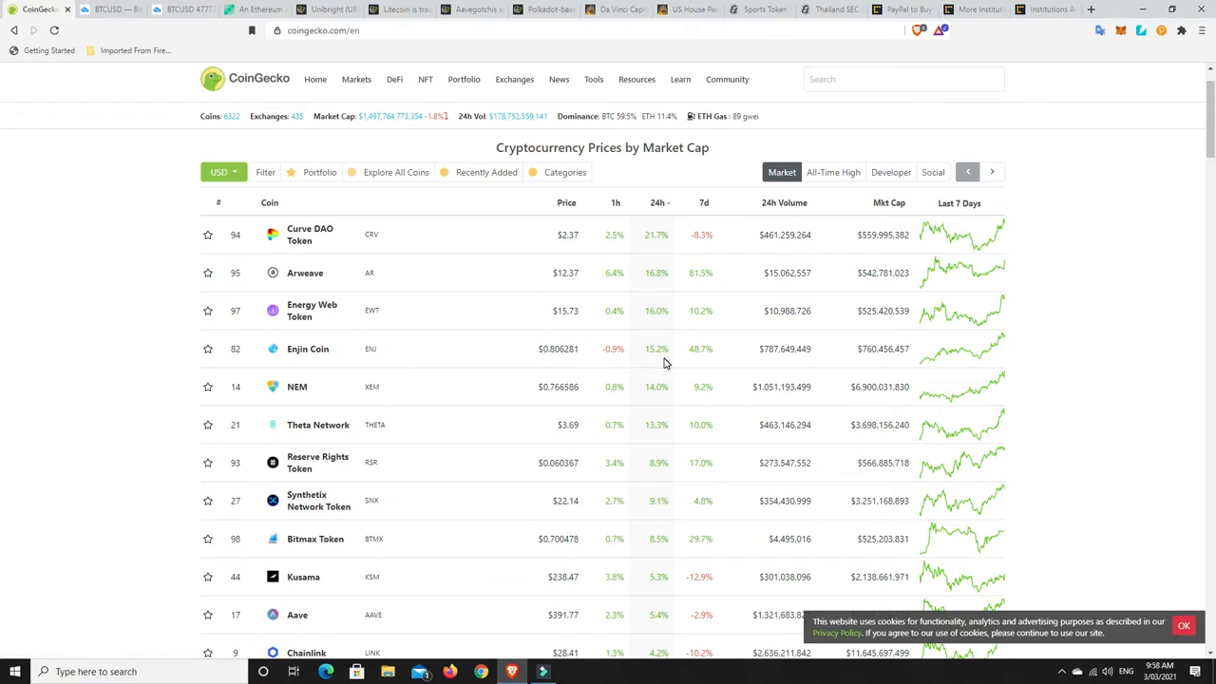
{"action": "mouse_move", "coordinate": [663, 513]}
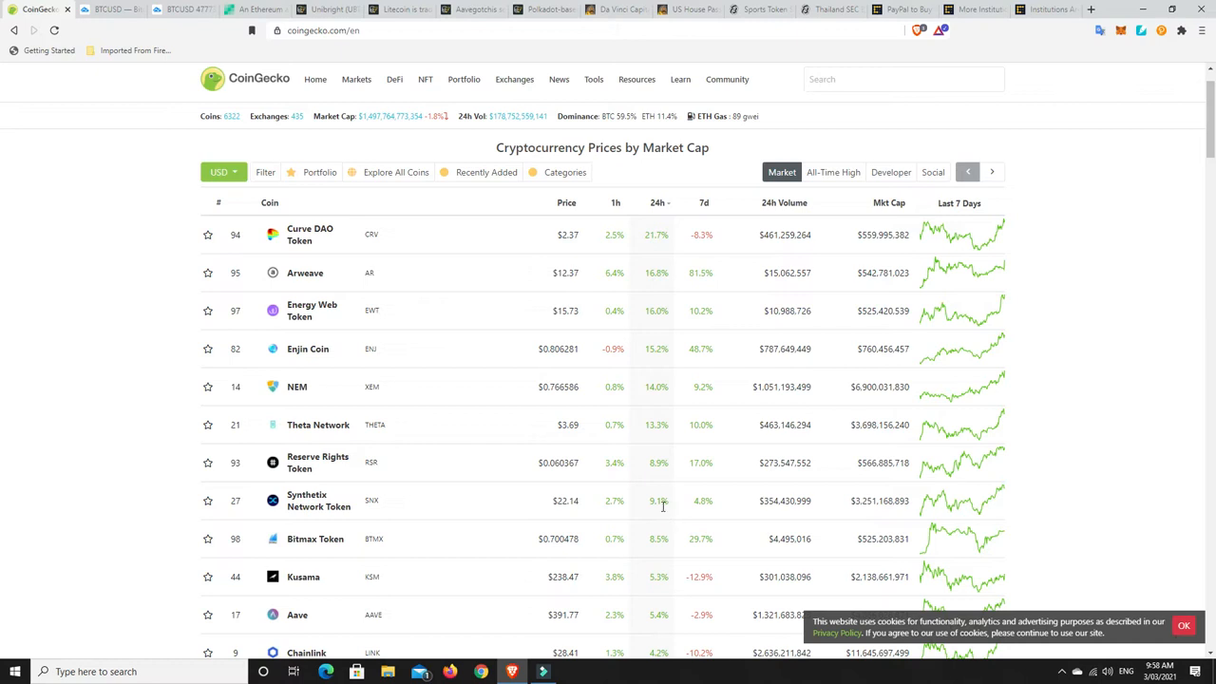
{"action": "mouse_move", "coordinate": [543, 501]}
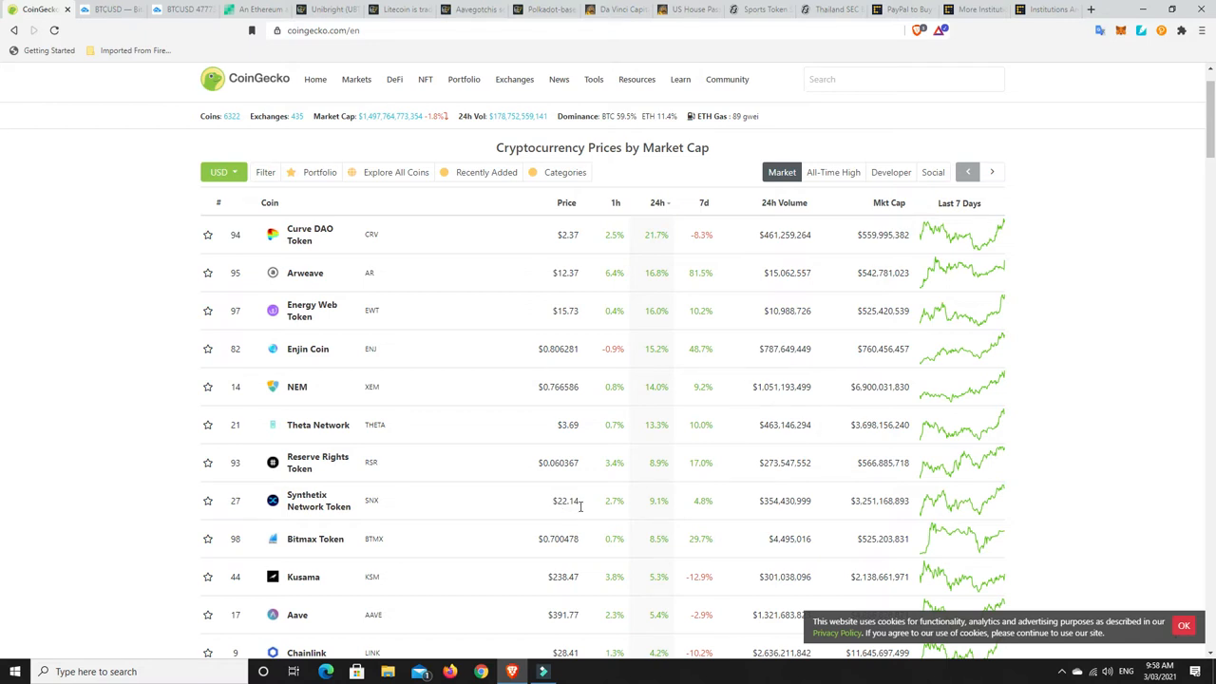
{"action": "scroll", "scroll_direction": "down", "scroll_amount": 3}
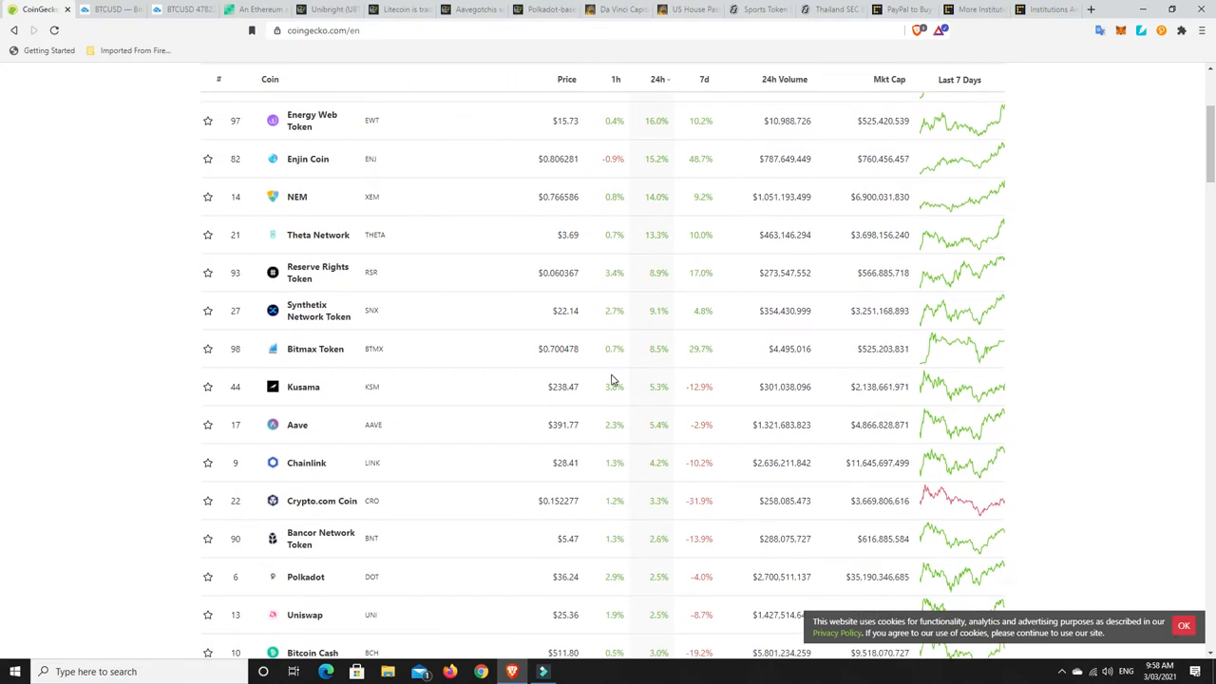
{"action": "mouse_move", "coordinate": [556, 326]}
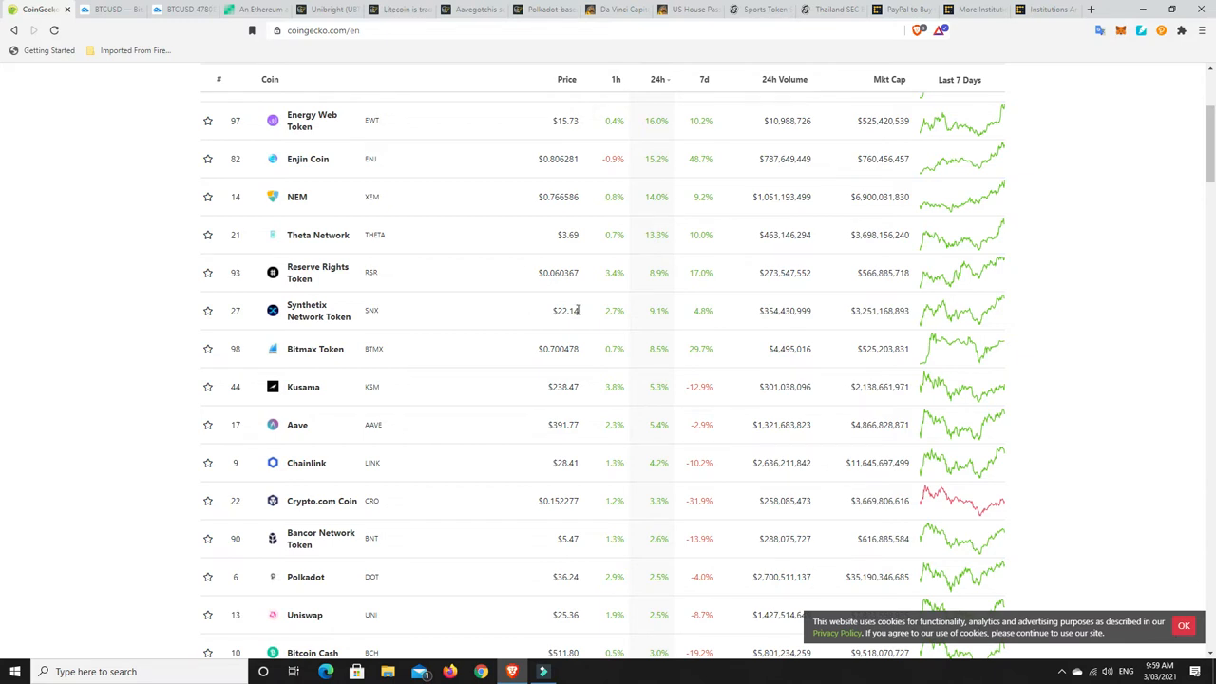
{"action": "mouse_move", "coordinate": [561, 315]}
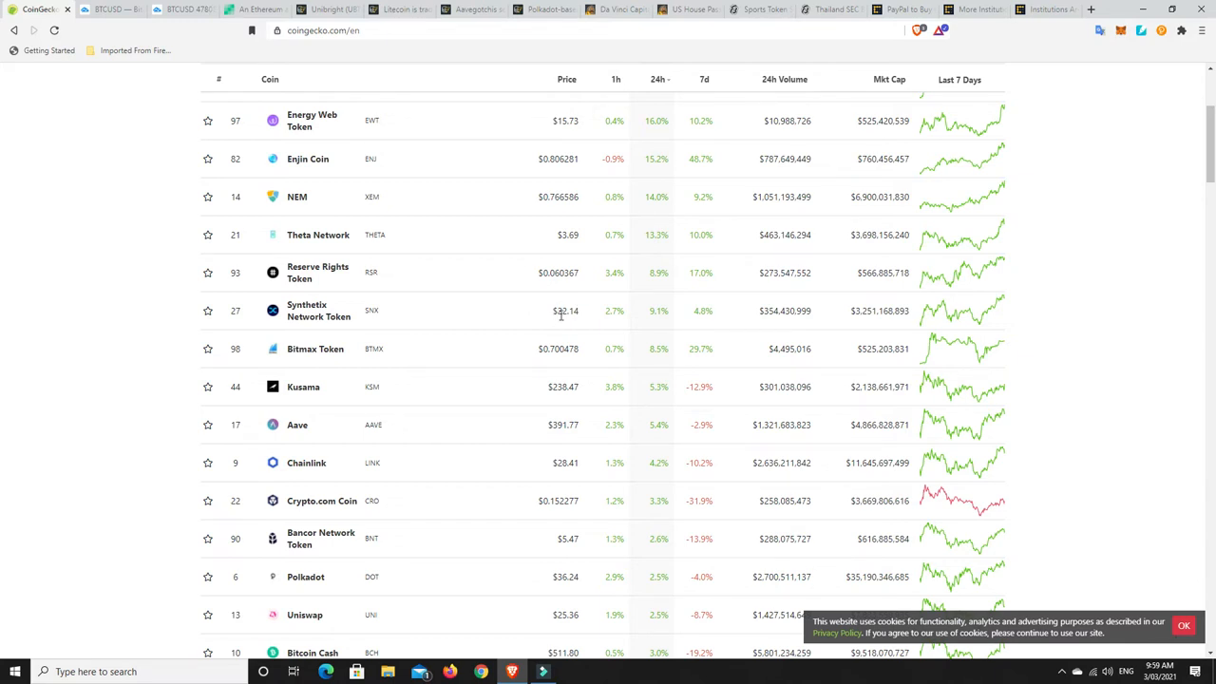
{"action": "mouse_move", "coordinate": [426, 326]}
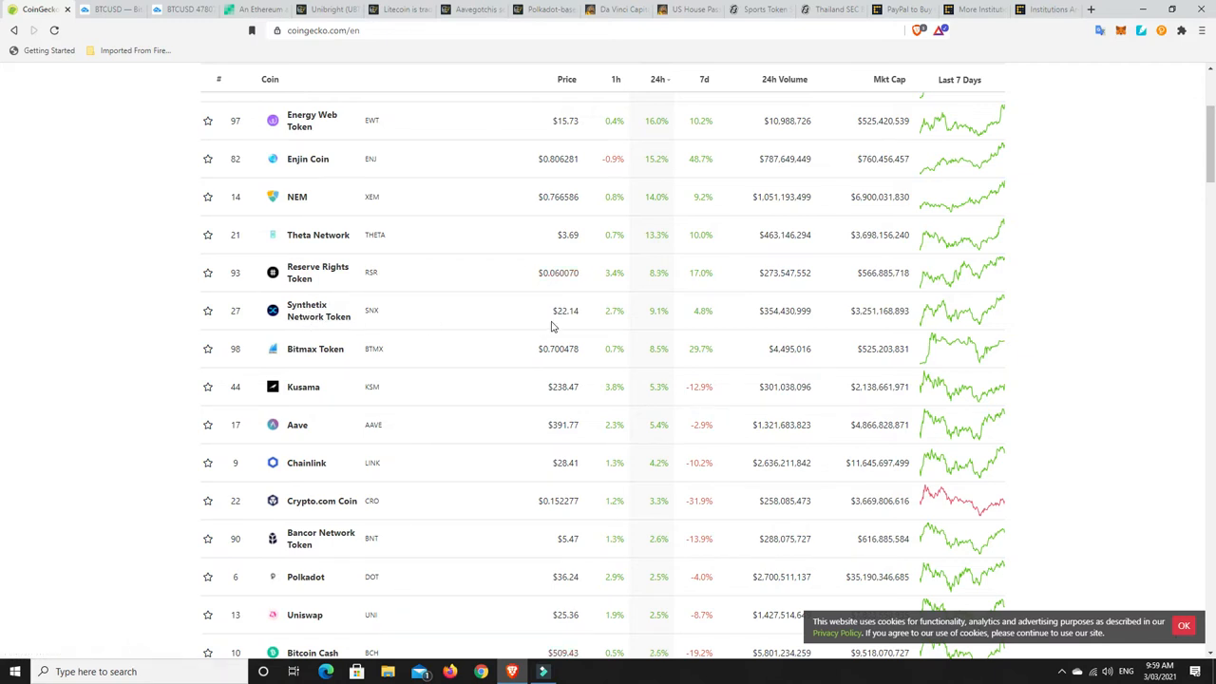
{"action": "mouse_move", "coordinate": [557, 324]}
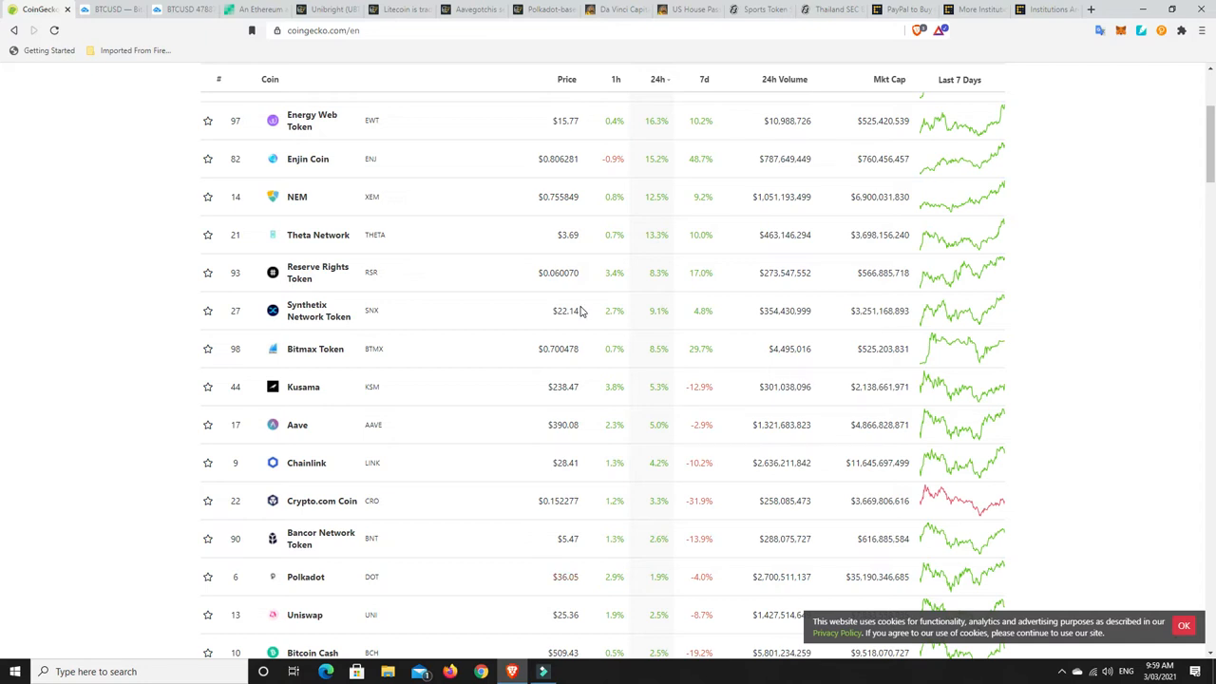
{"action": "mouse_move", "coordinate": [377, 337]}
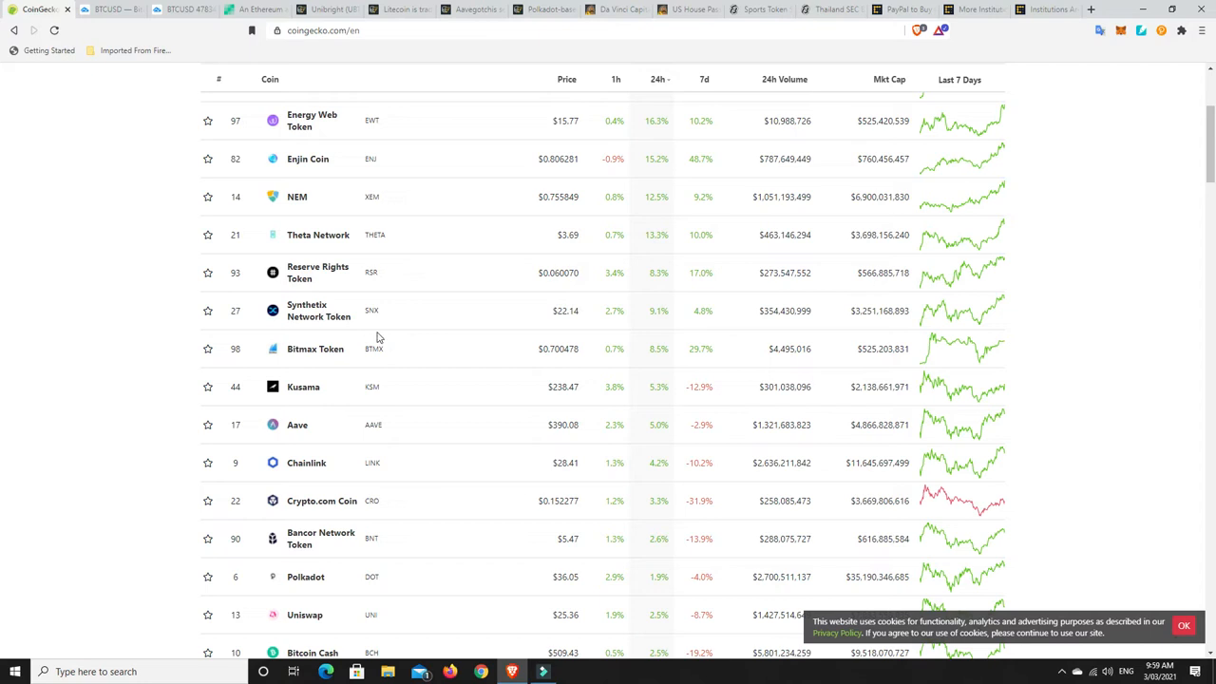
{"action": "mouse_move", "coordinate": [657, 333]}
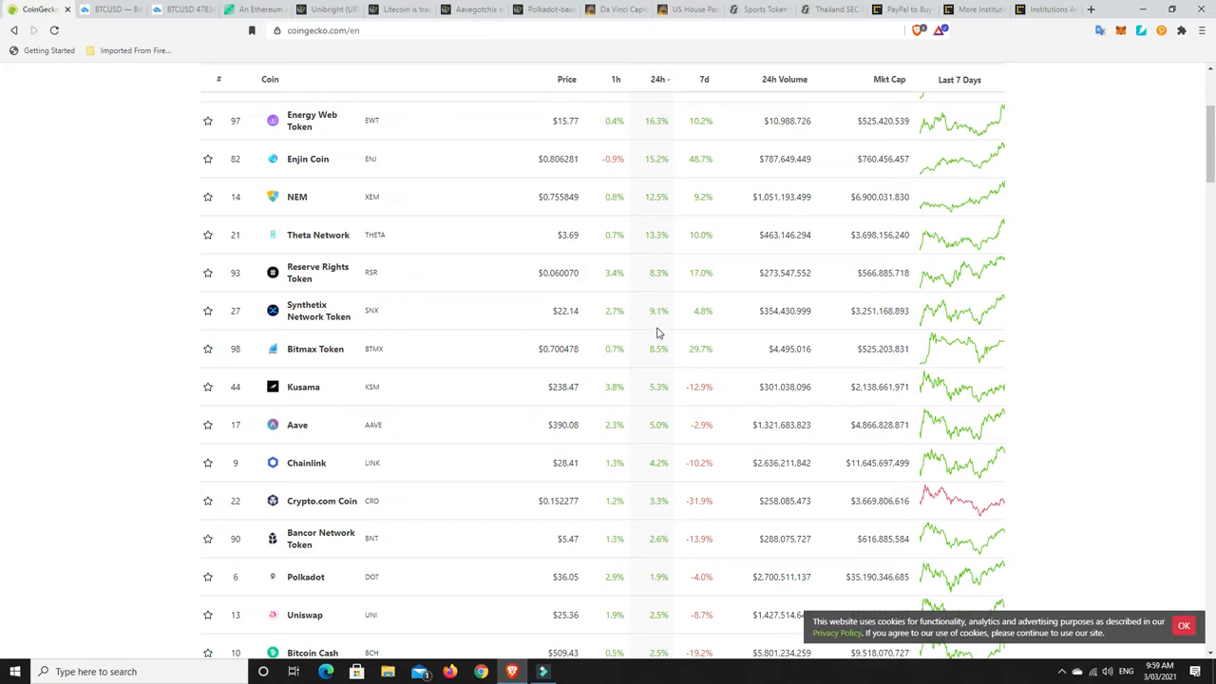
{"action": "mouse_move", "coordinate": [644, 319]}
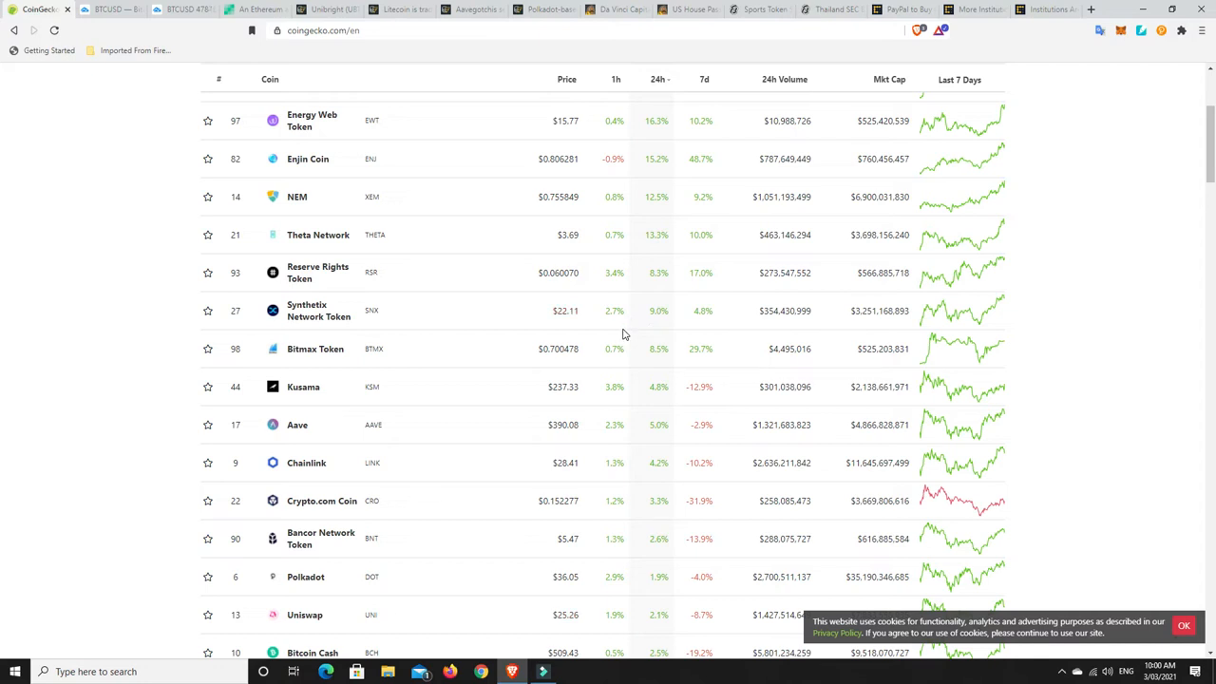
{"action": "mouse_move", "coordinate": [657, 343]}
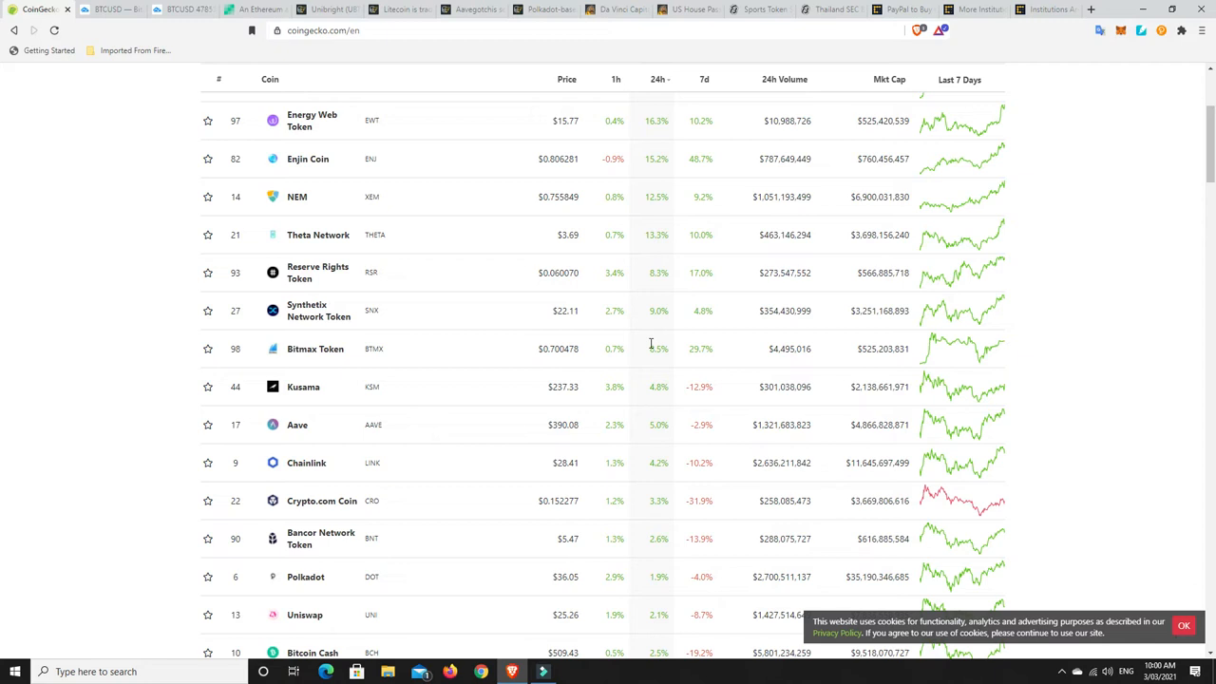
{"action": "scroll", "scroll_direction": "up", "scroll_amount": 3}
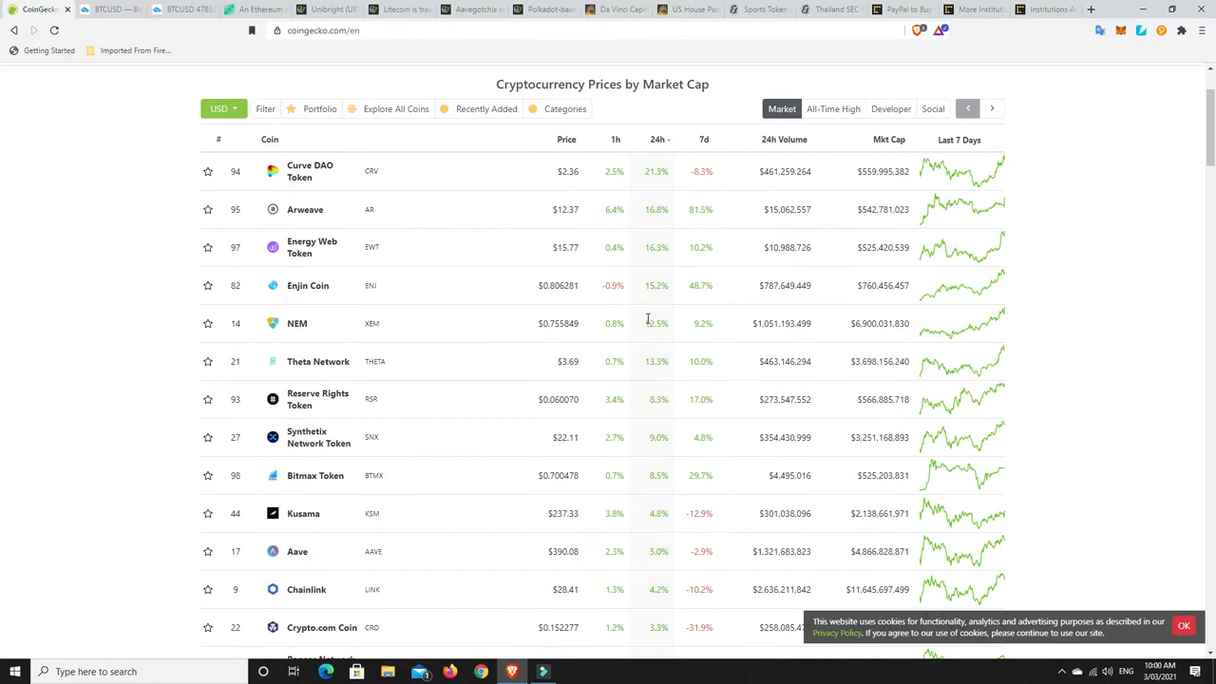
{"action": "mouse_move", "coordinate": [670, 380]}
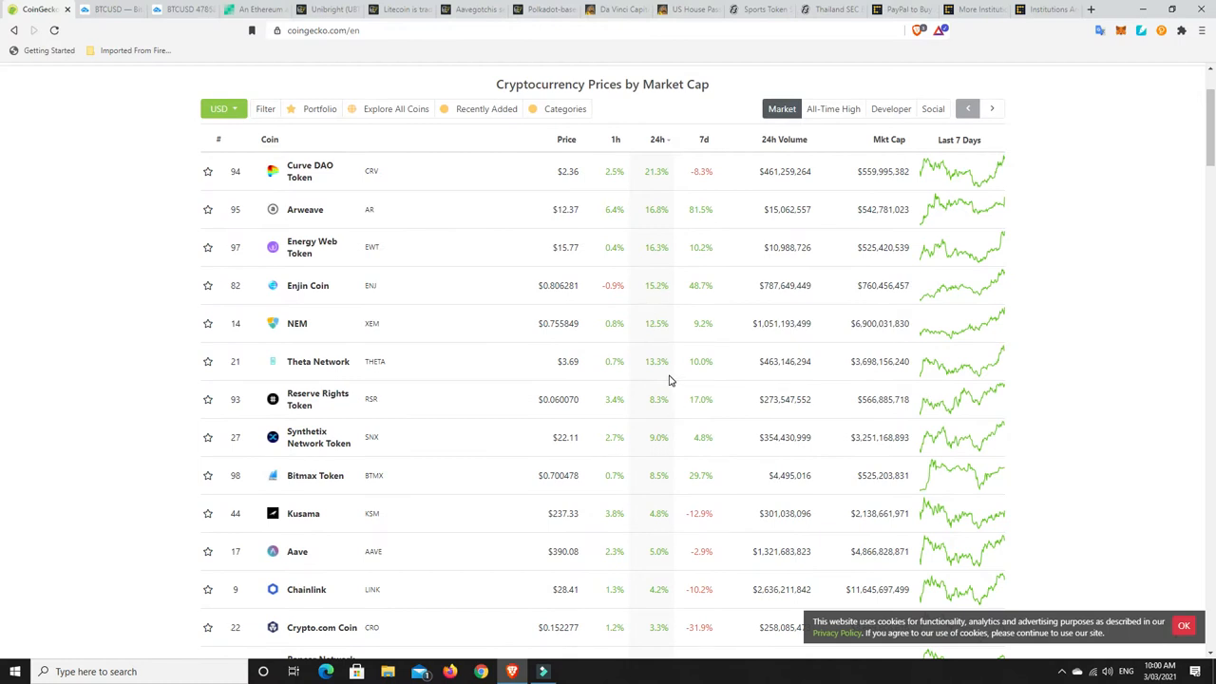
{"action": "mouse_move", "coordinate": [649, 412]}
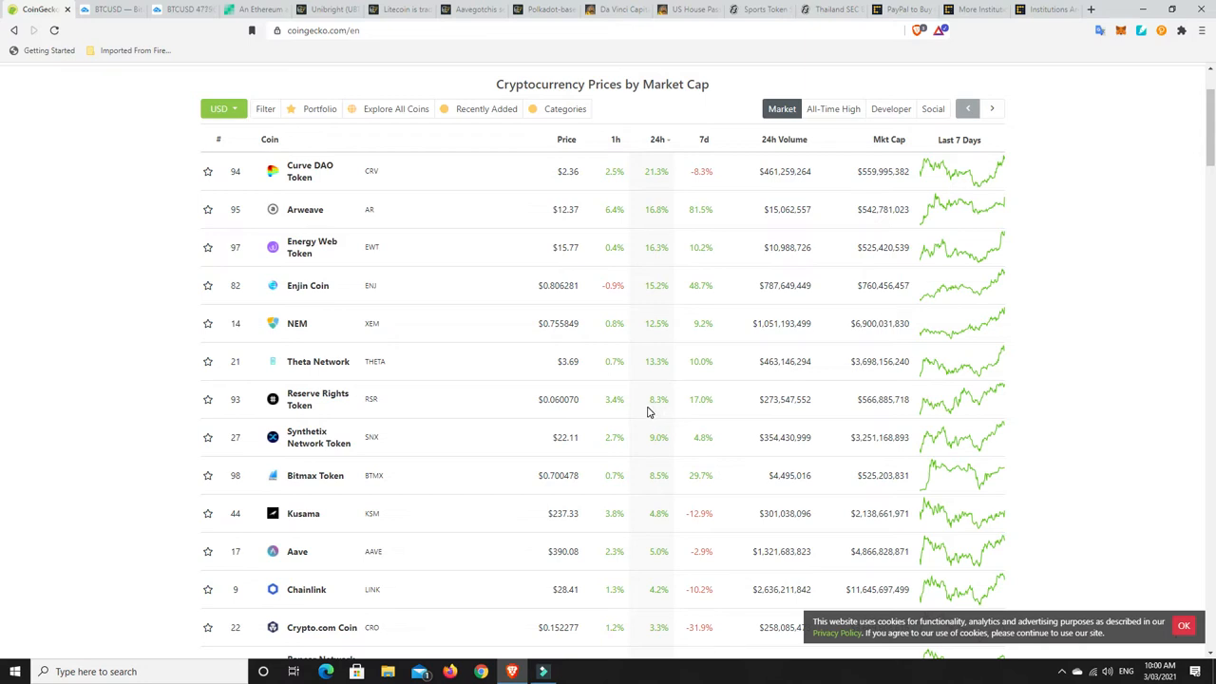
{"action": "mouse_move", "coordinate": [544, 449]}
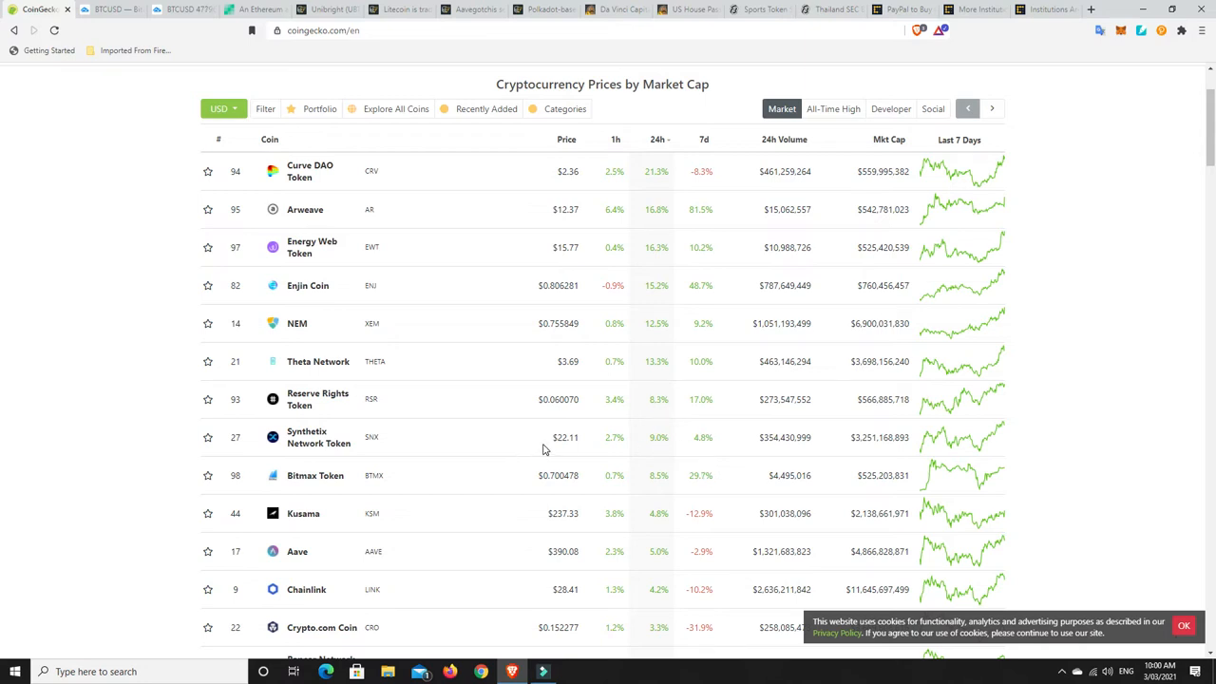
{"action": "mouse_move", "coordinate": [708, 525]}
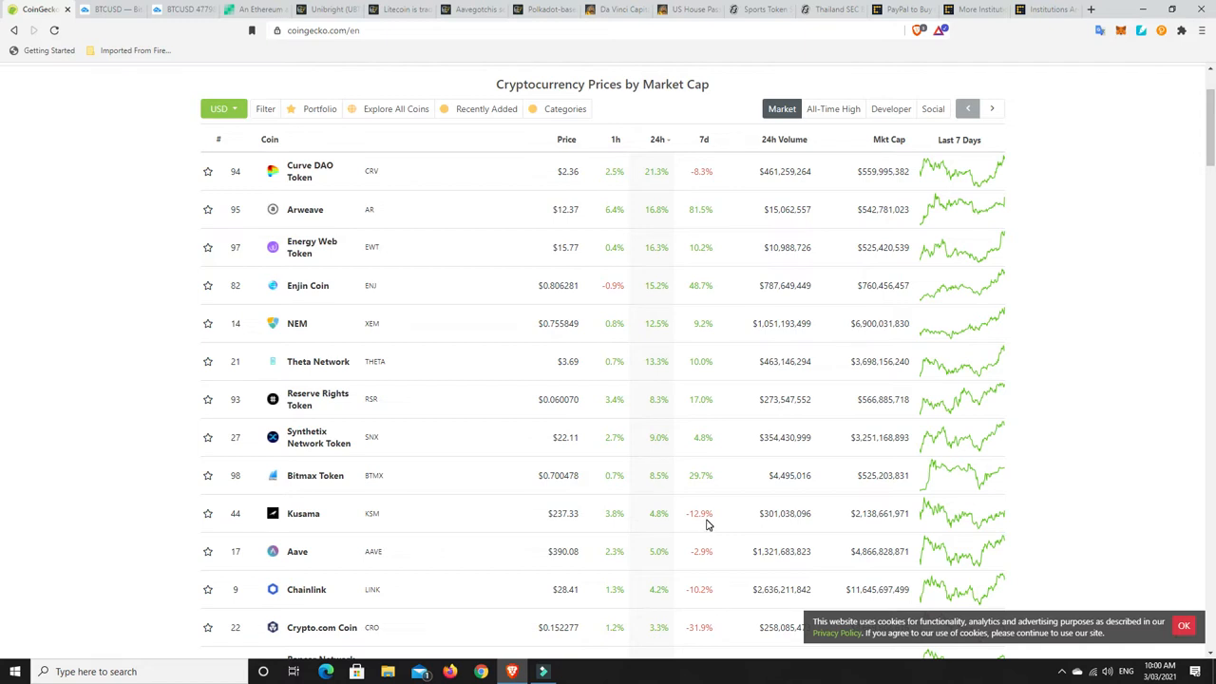
{"action": "mouse_move", "coordinate": [346, 589]}
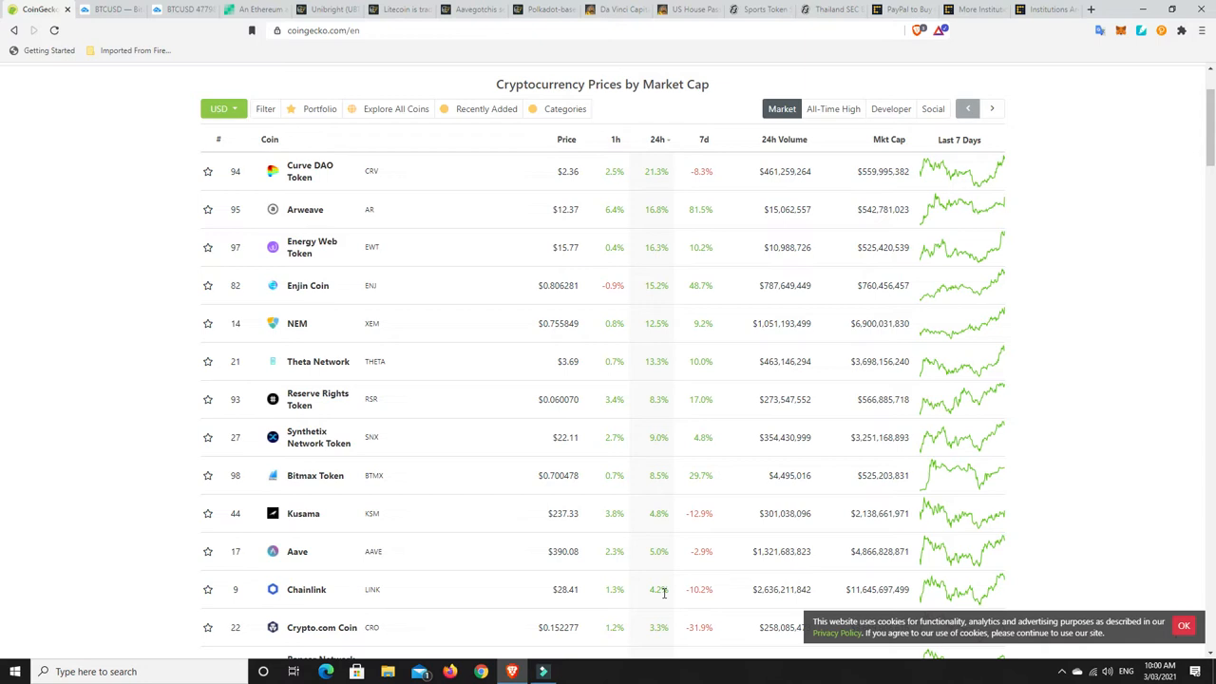
{"action": "mouse_move", "coordinate": [626, 608]}
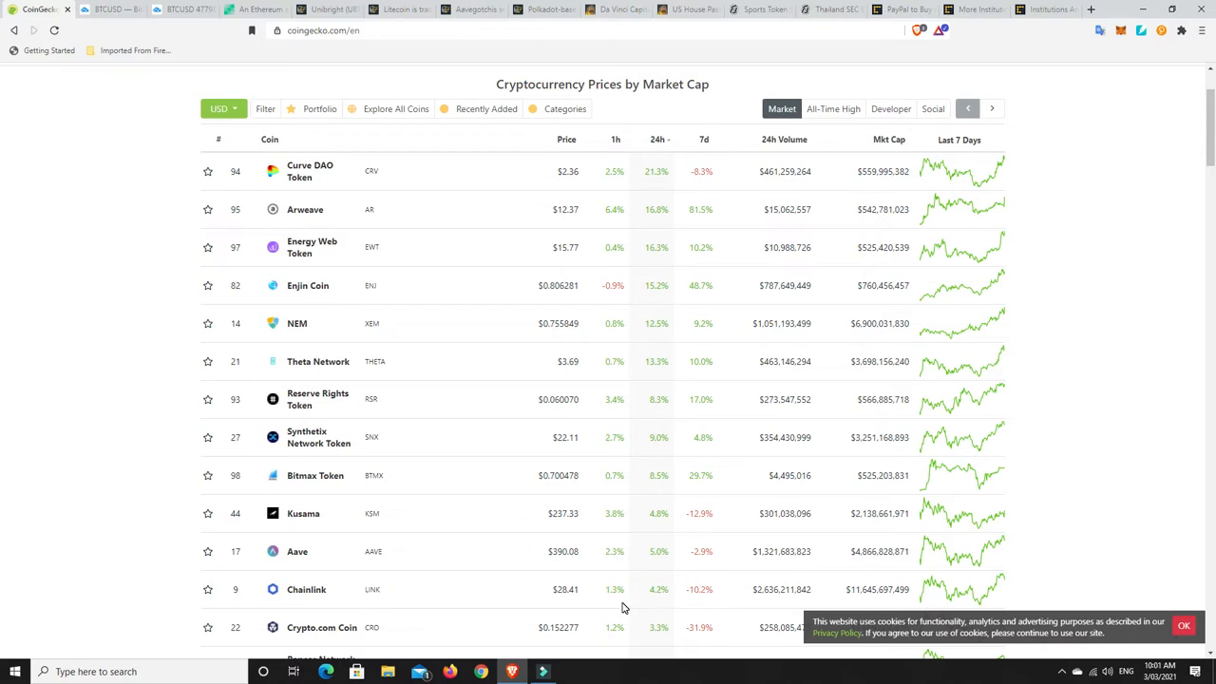
{"action": "mouse_move", "coordinate": [622, 475]}
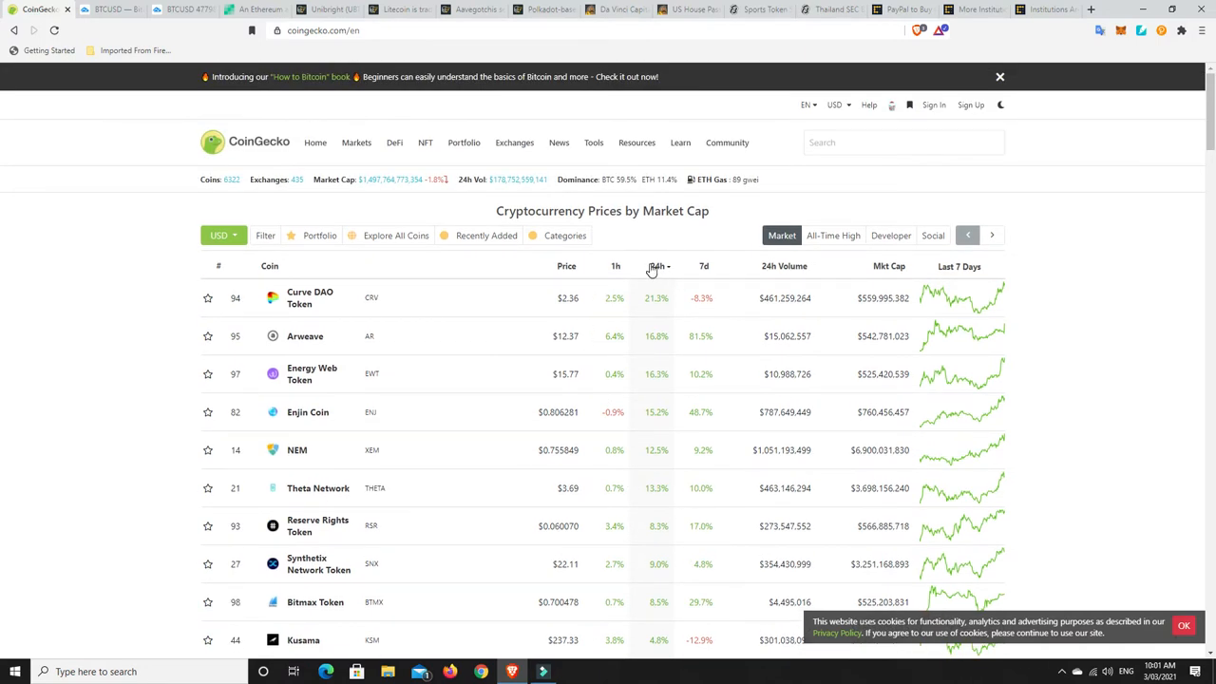
Reverse the 24h sort so Fantom (-11.3%) and other biggest losers lead
{"action": "left_click", "coordinate": [657, 266]}
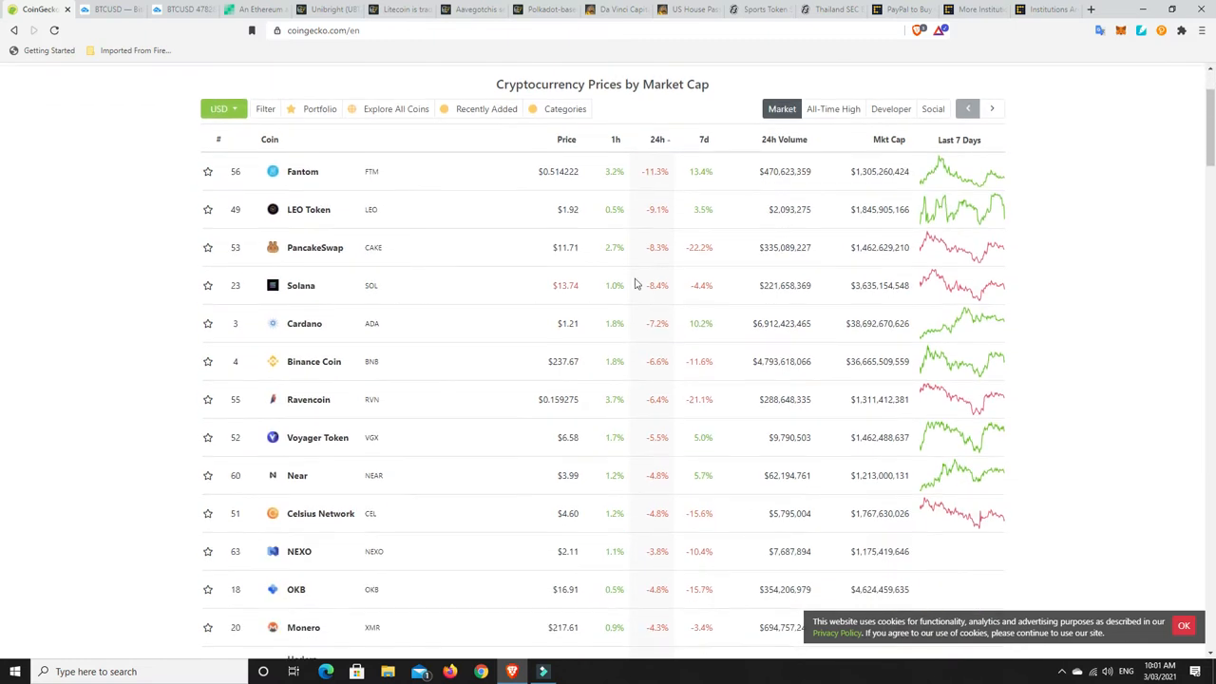
{"action": "mouse_move", "coordinate": [673, 174]}
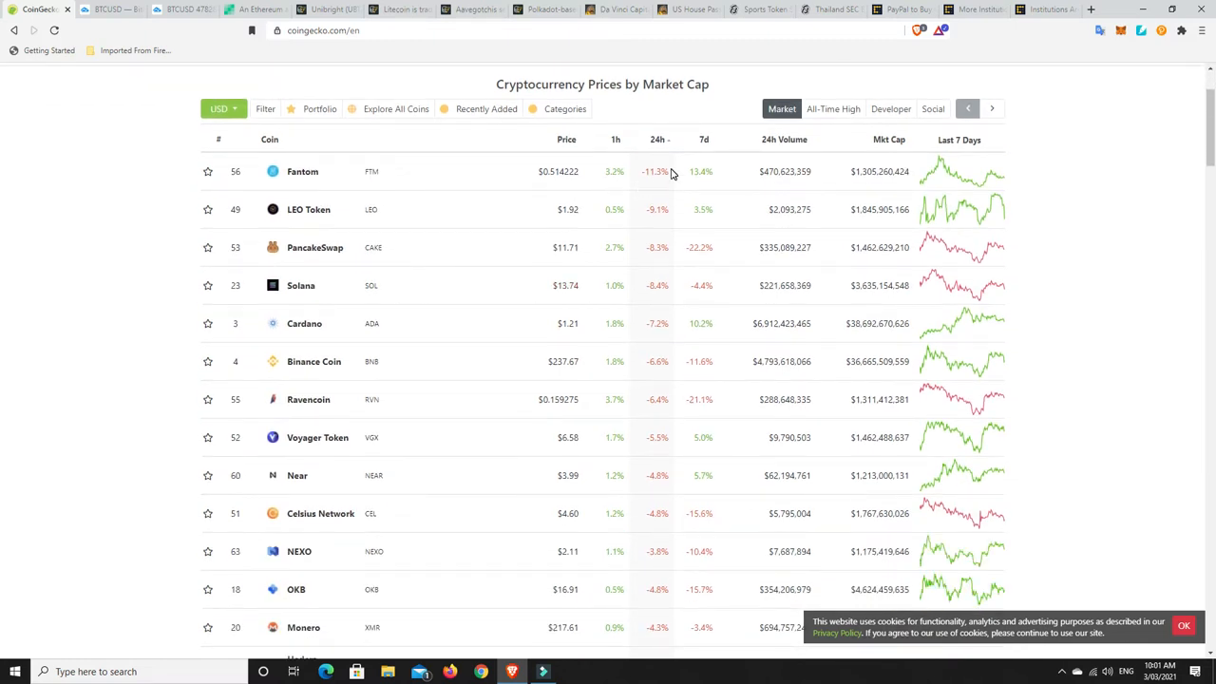
{"action": "mouse_move", "coordinate": [936, 161]}
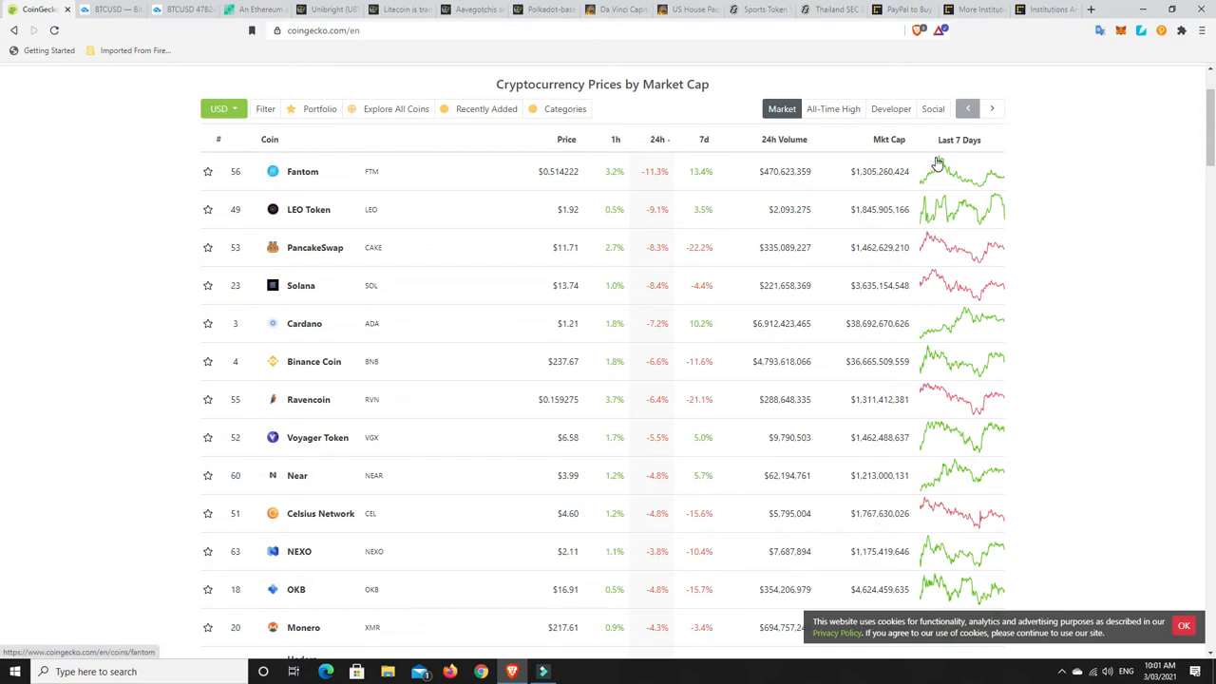
{"action": "mouse_move", "coordinate": [608, 233]}
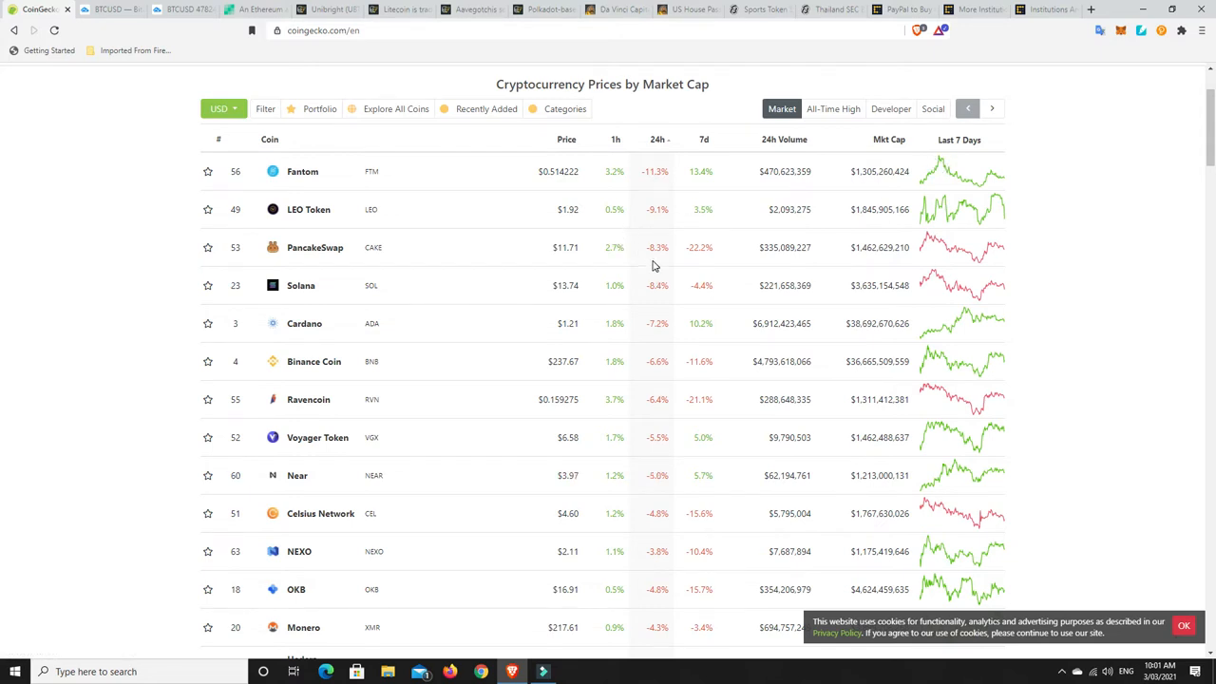
{"action": "mouse_move", "coordinate": [663, 311]}
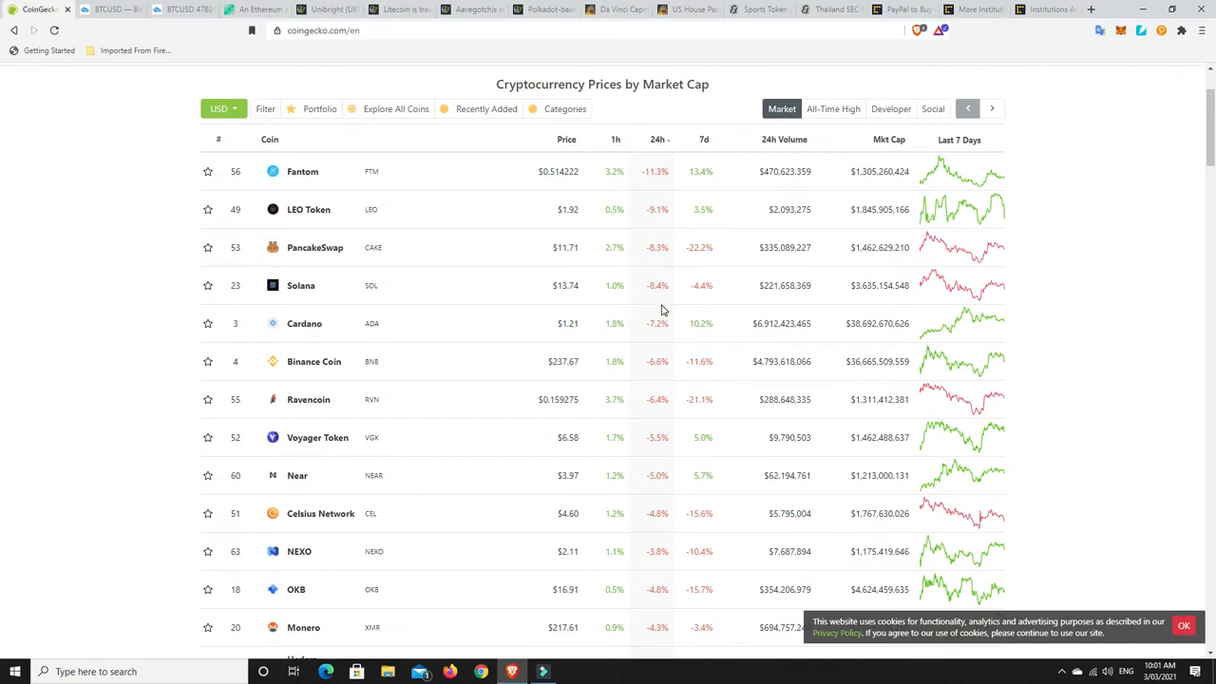
{"action": "mouse_move", "coordinate": [665, 492]}
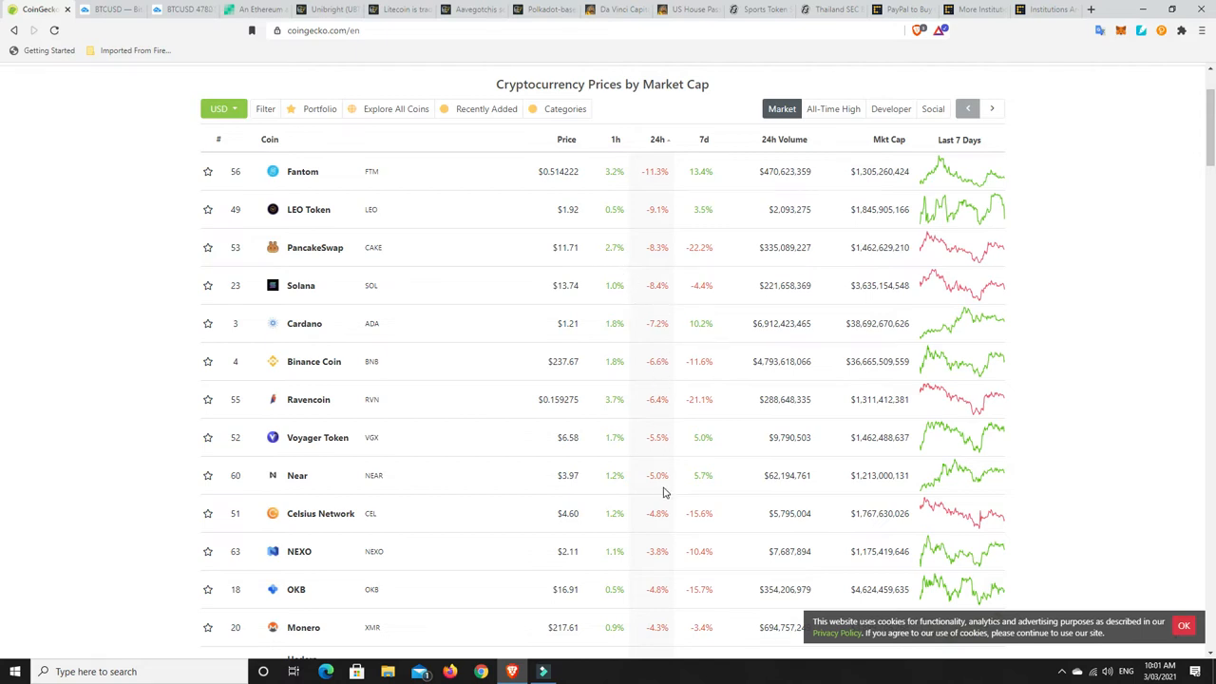
{"action": "mouse_move", "coordinate": [691, 453]}
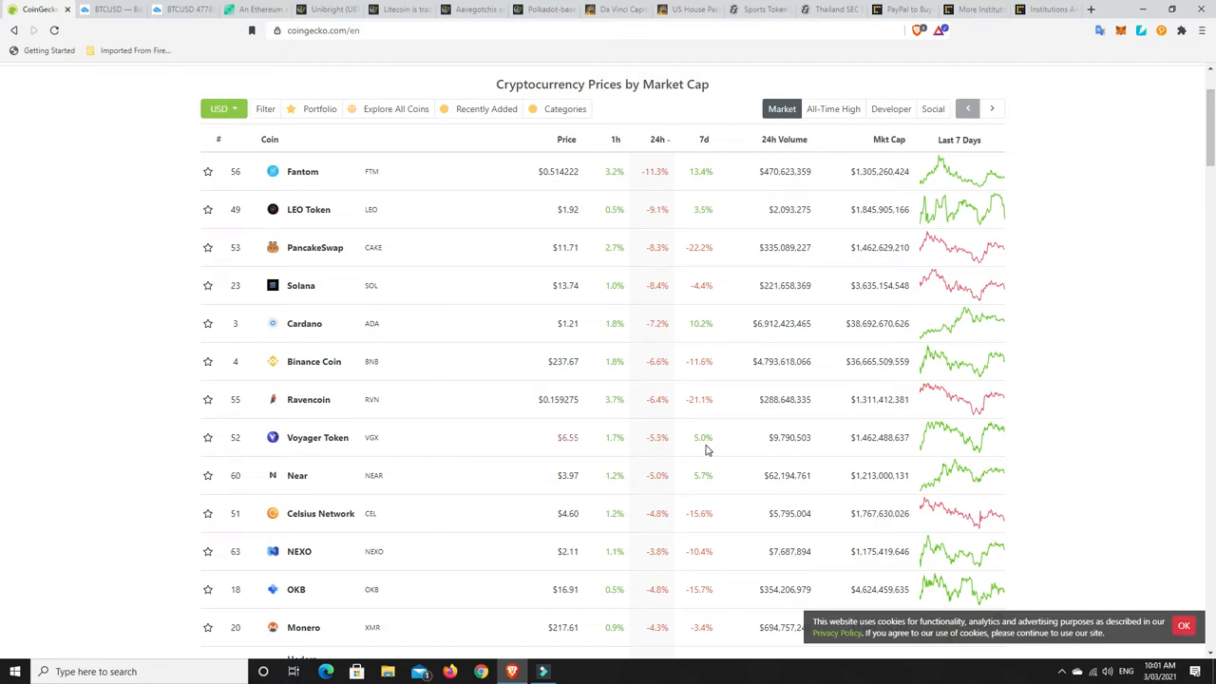
{"action": "mouse_move", "coordinate": [816, 460]}
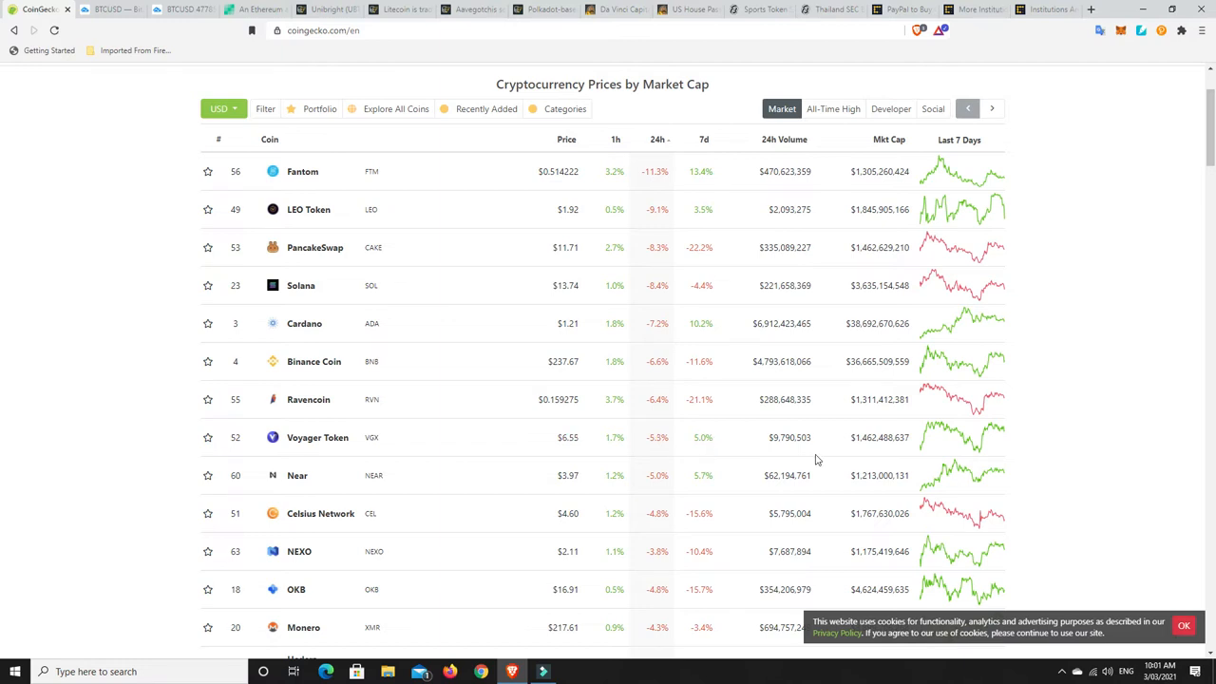
{"action": "mouse_move", "coordinate": [969, 458]}
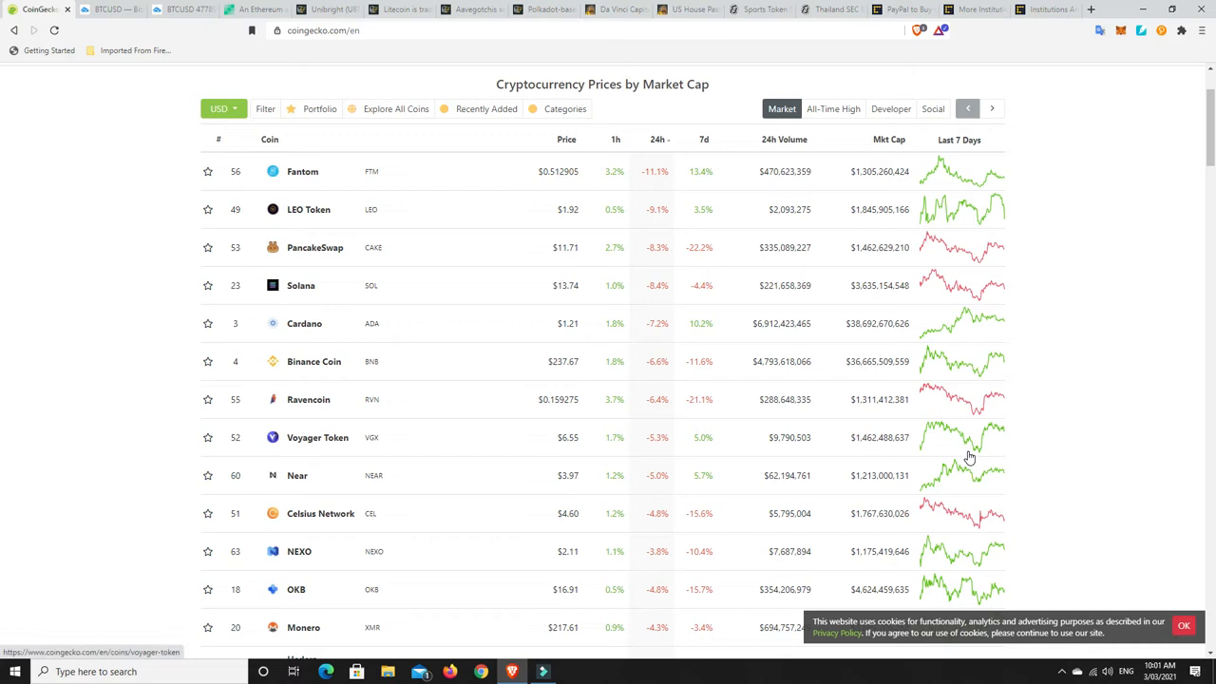
{"action": "mouse_move", "coordinate": [734, 438]}
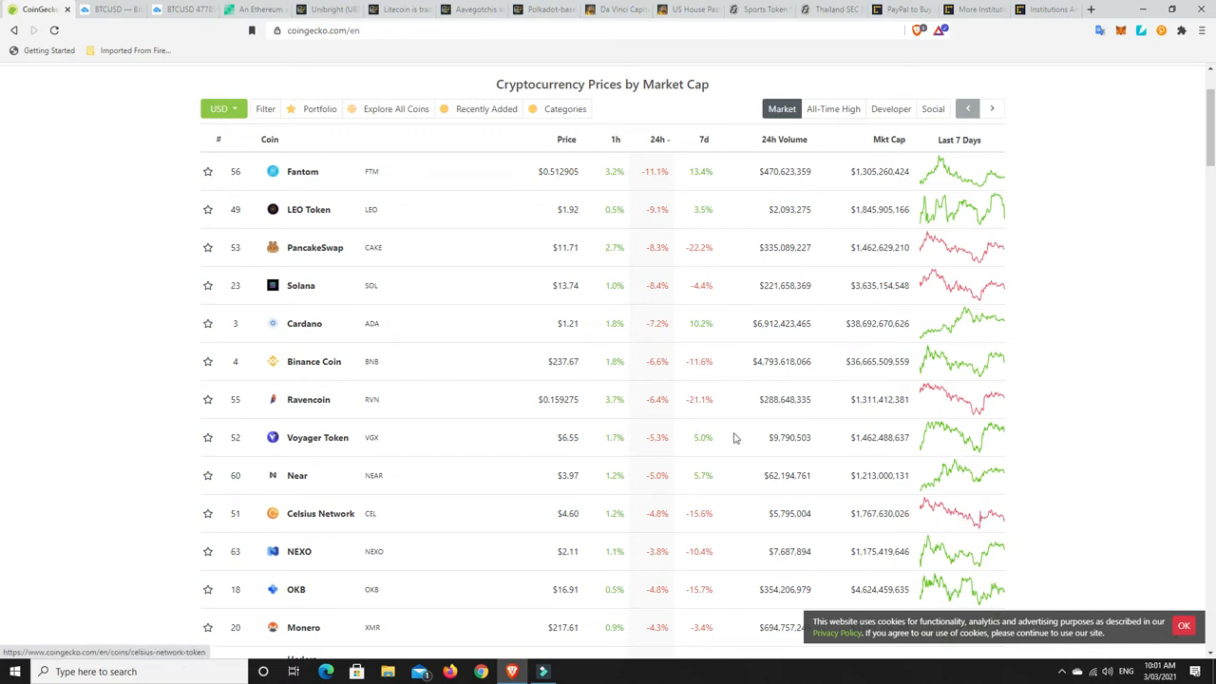
{"action": "mouse_move", "coordinate": [648, 385]}
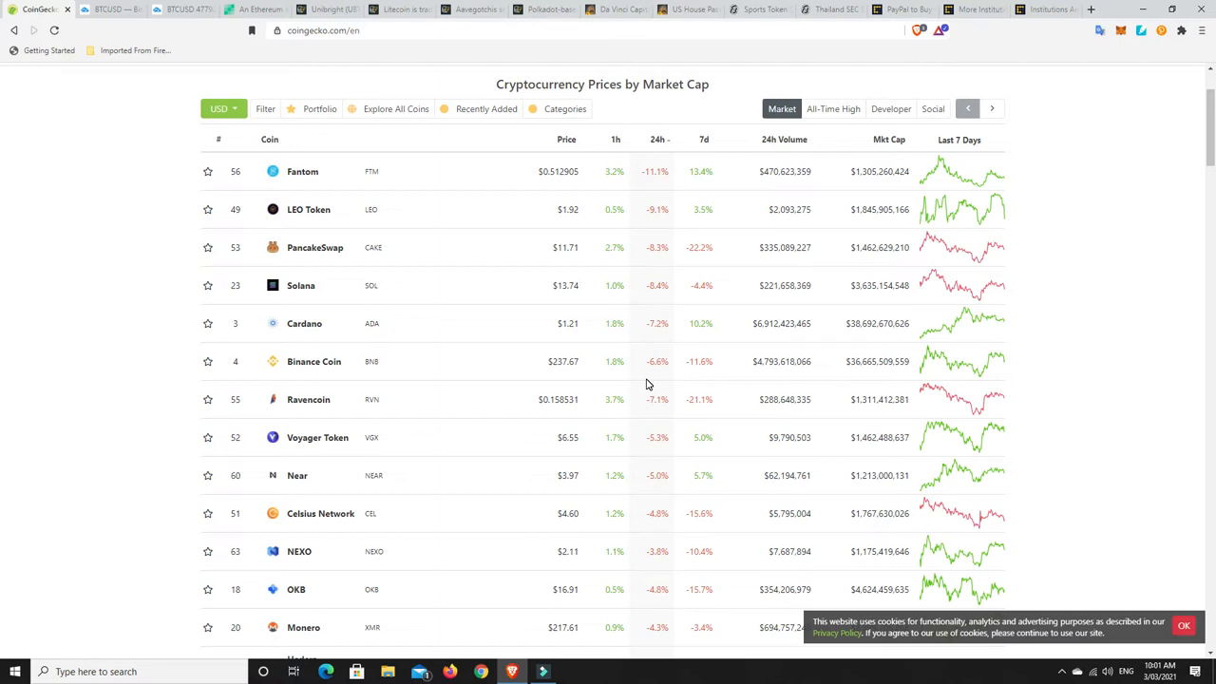
{"action": "mouse_move", "coordinate": [649, 384]}
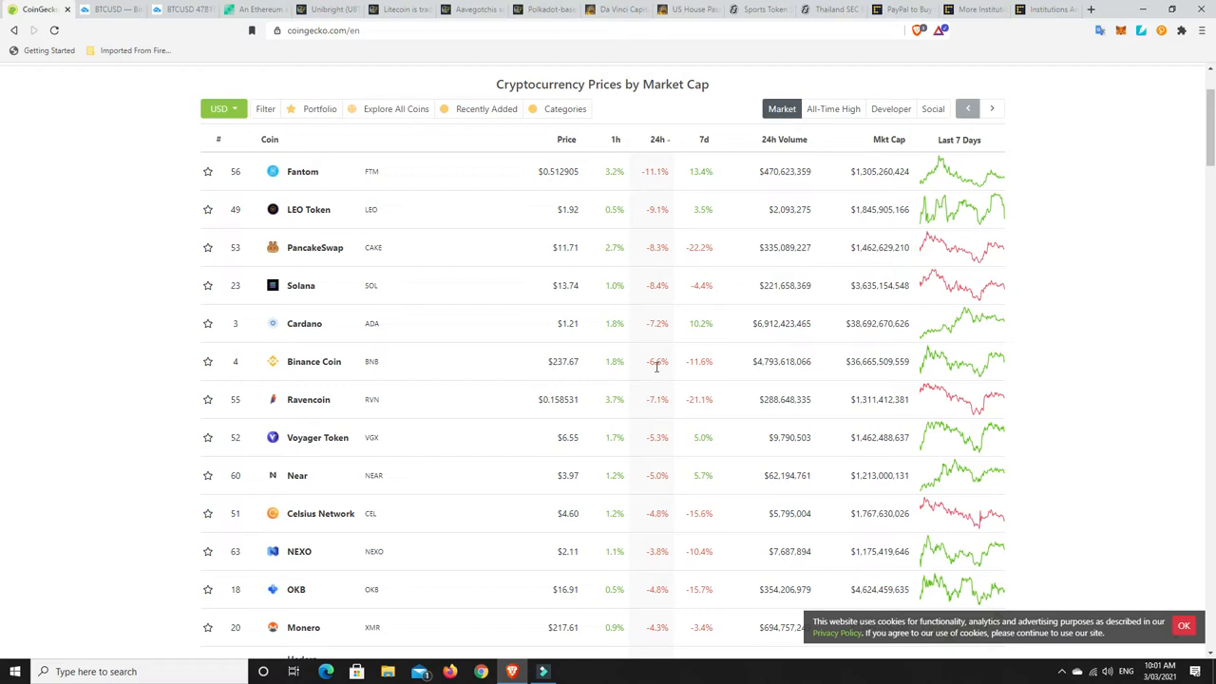
{"action": "mouse_move", "coordinate": [655, 371]}
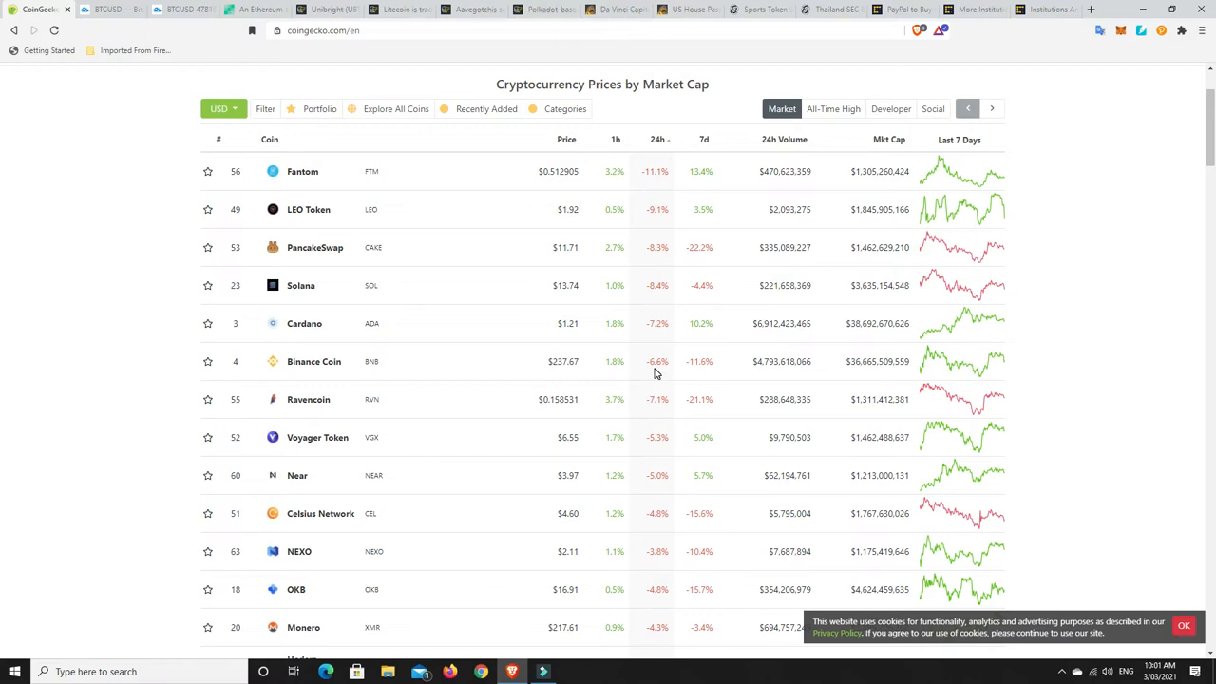
{"action": "mouse_move", "coordinate": [663, 363]}
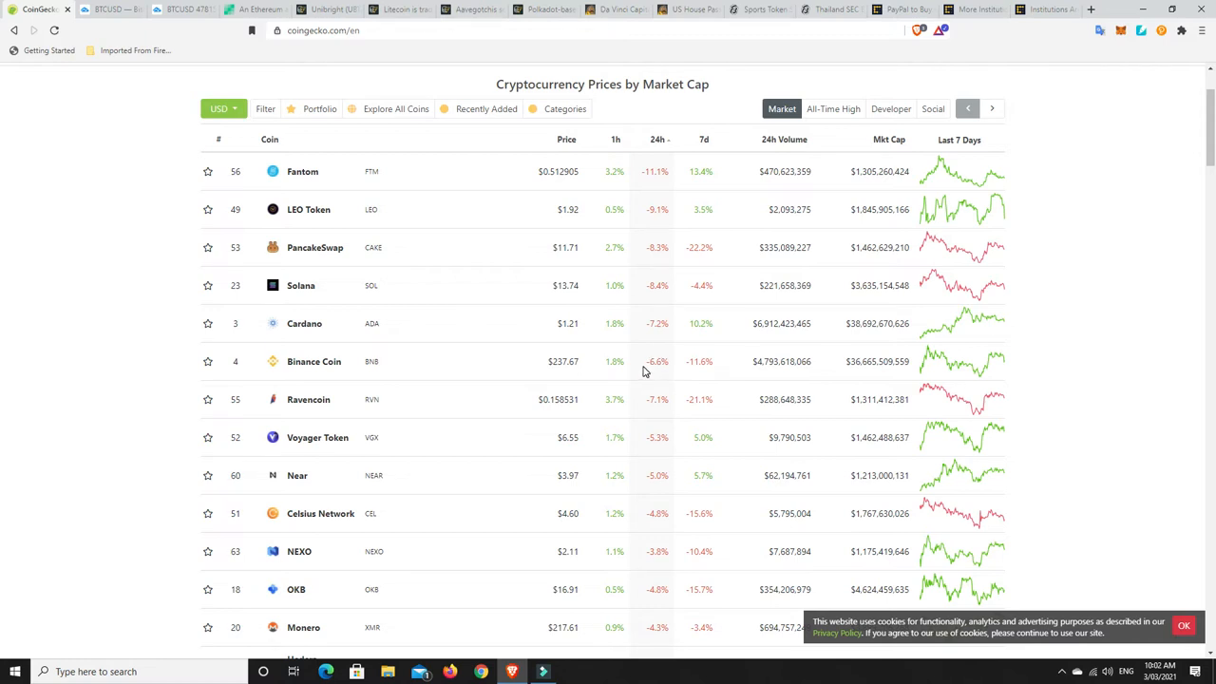
{"action": "mouse_move", "coordinate": [667, 426]}
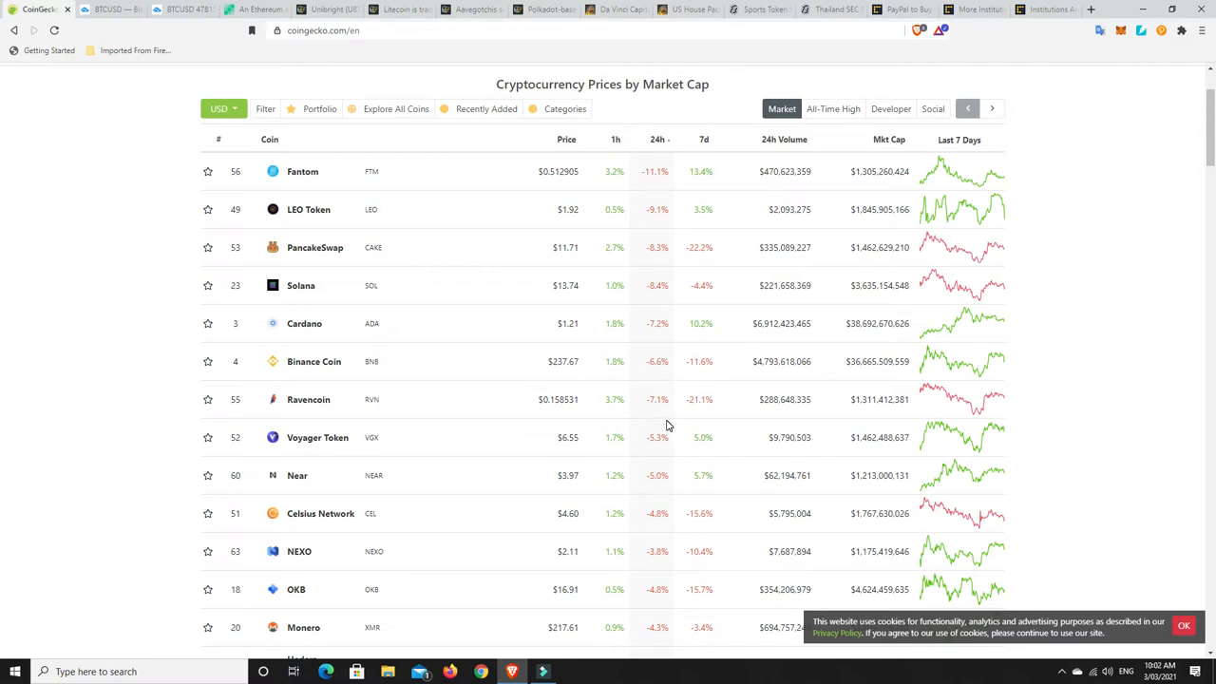
{"action": "mouse_move", "coordinate": [640, 369]}
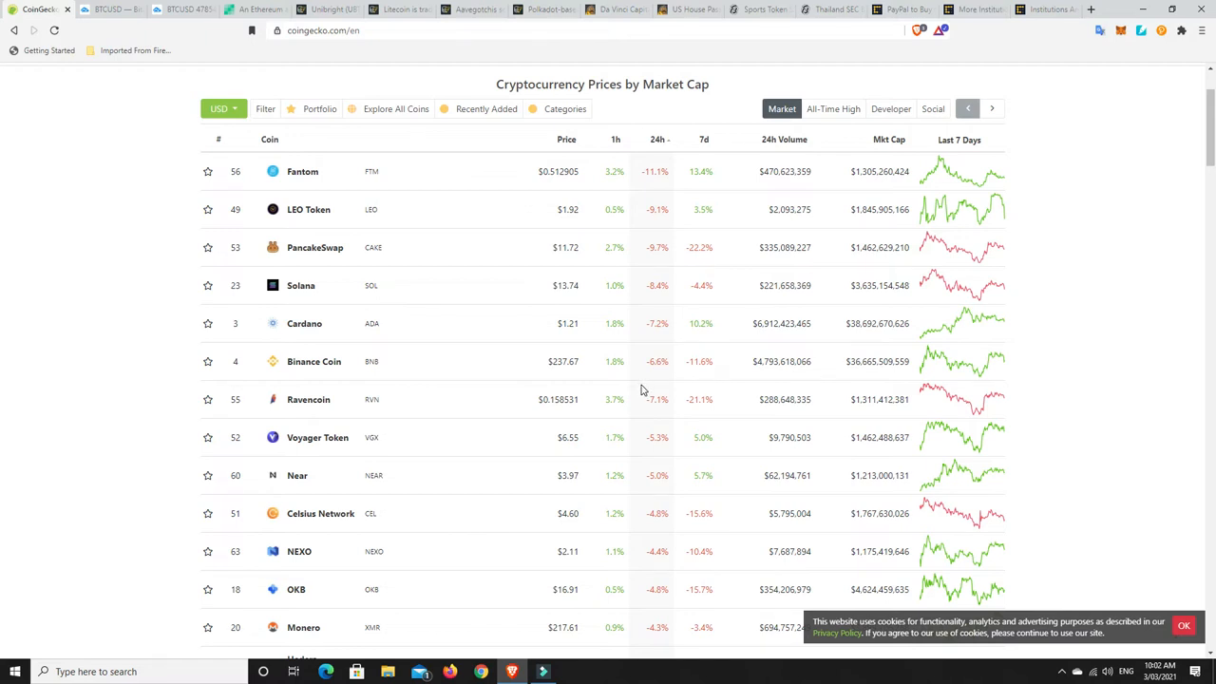
{"action": "mouse_move", "coordinate": [661, 384]}
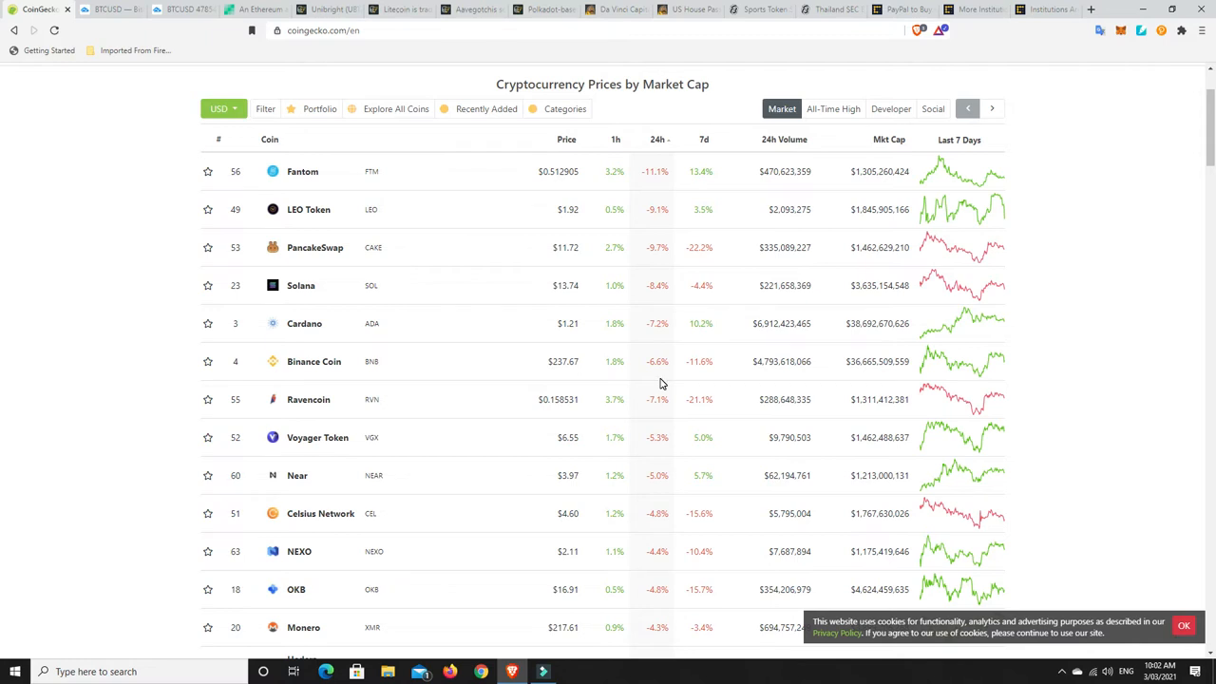
{"action": "mouse_move", "coordinate": [895, 244]}
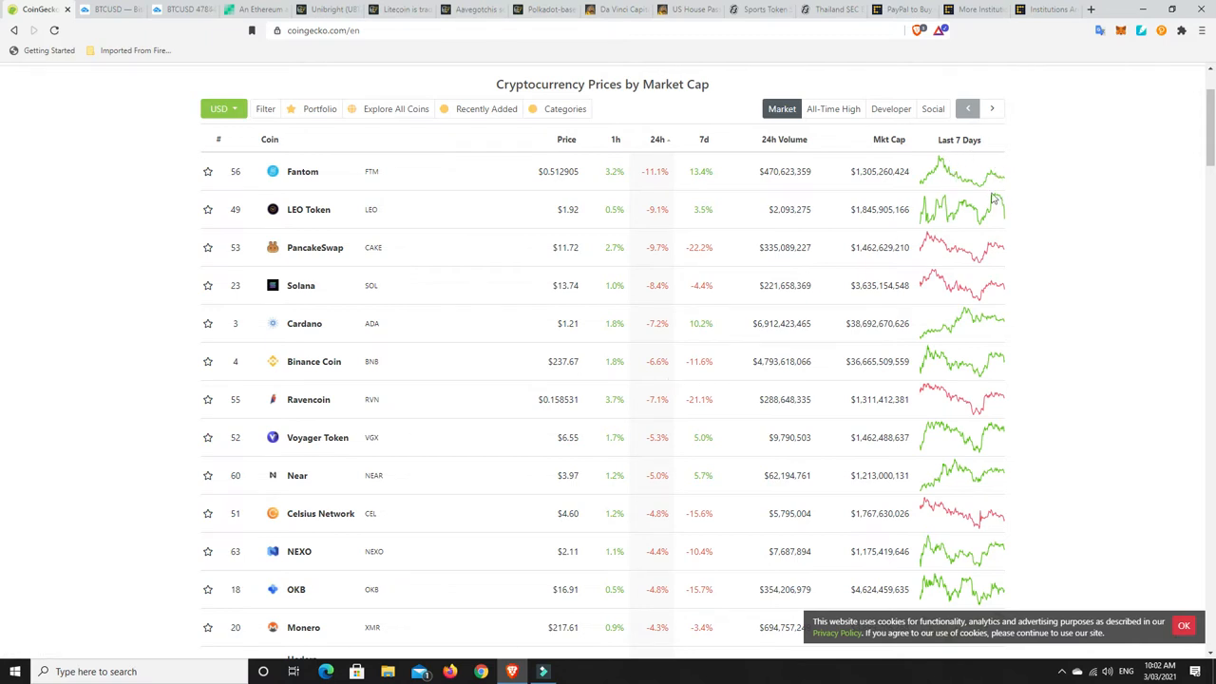
{"action": "scroll", "scroll_direction": "down", "scroll_amount": 3}
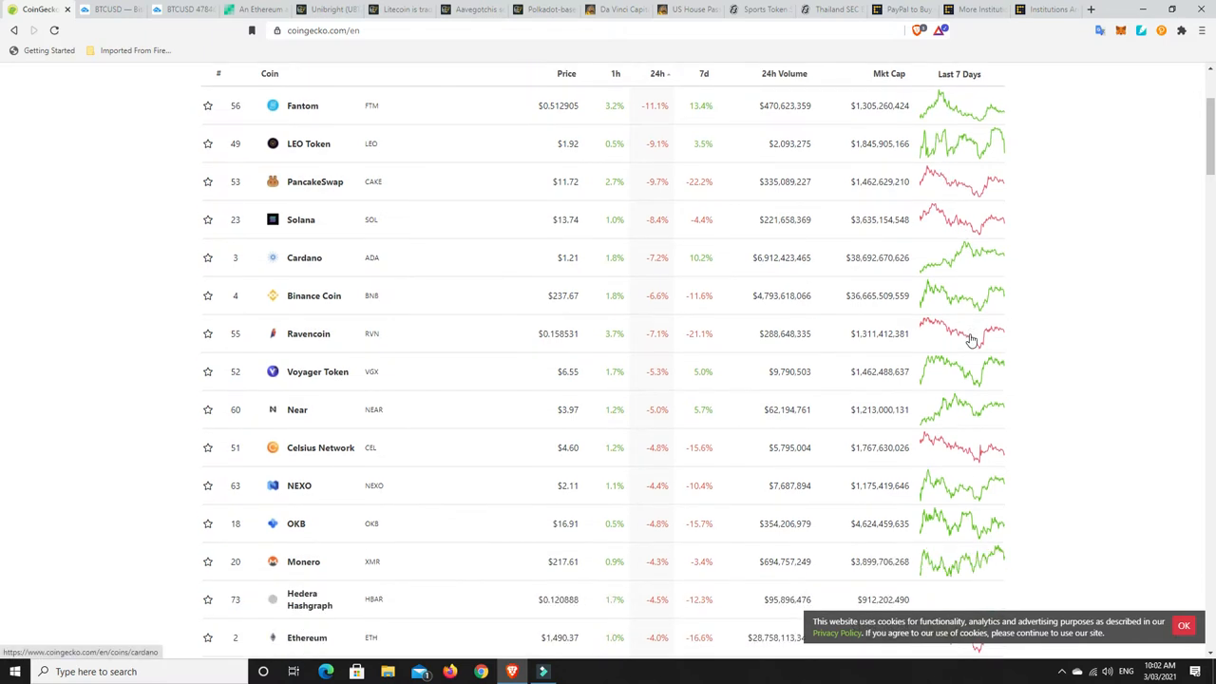
{"action": "scroll", "scroll_direction": "down", "scroll_amount": 3}
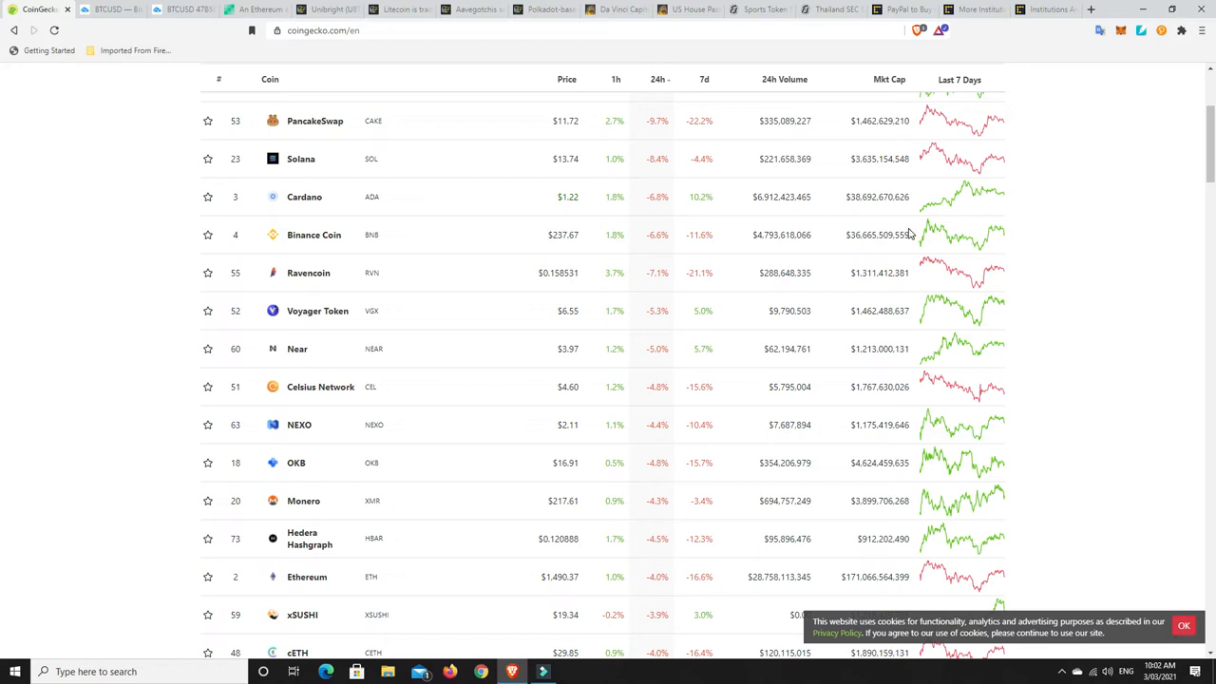
{"action": "mouse_move", "coordinate": [931, 222]}
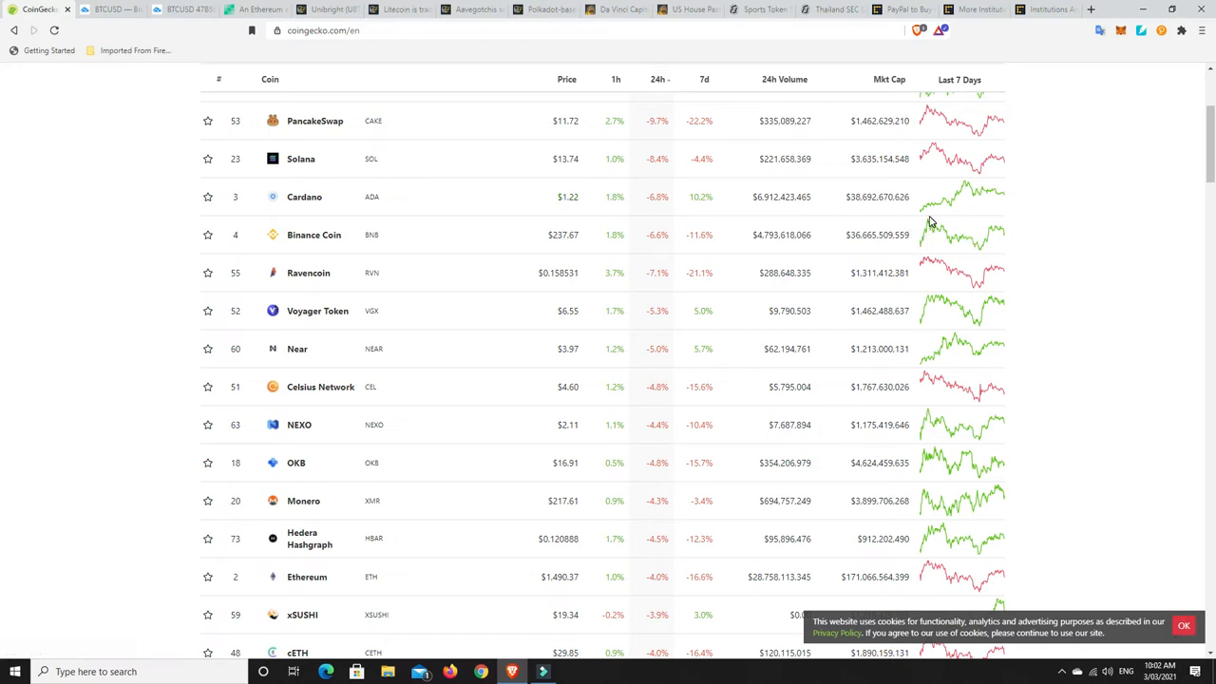
{"action": "mouse_move", "coordinate": [1002, 252]}
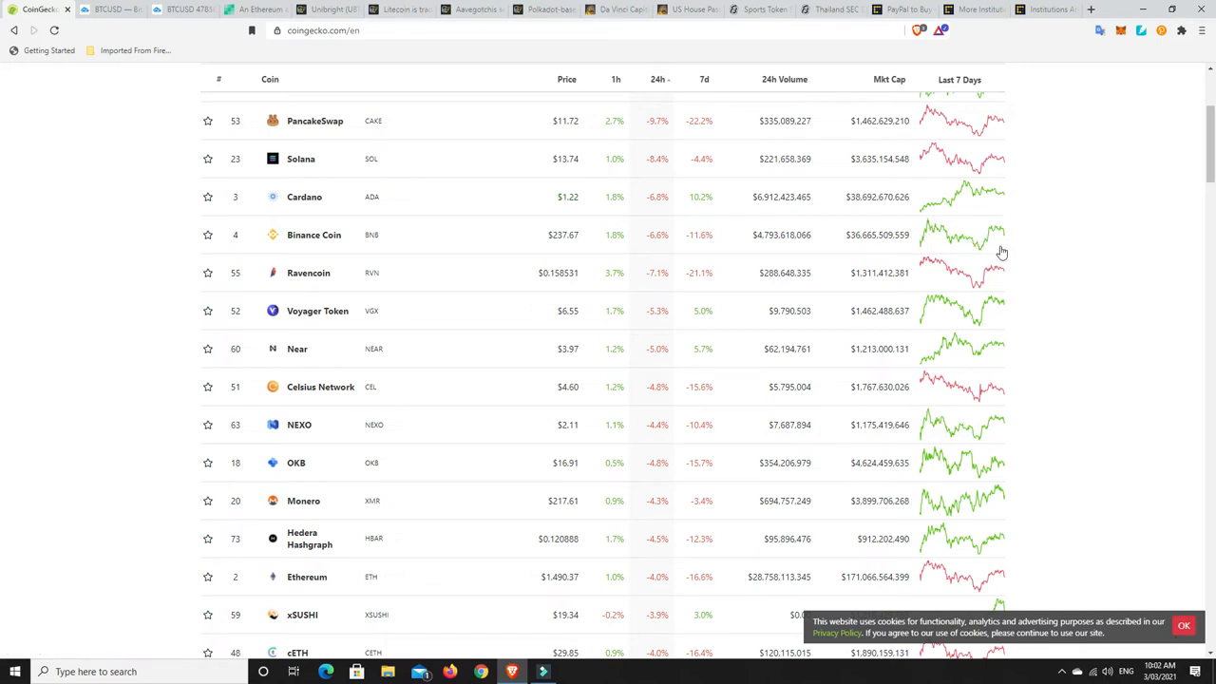
{"action": "mouse_move", "coordinate": [922, 302]}
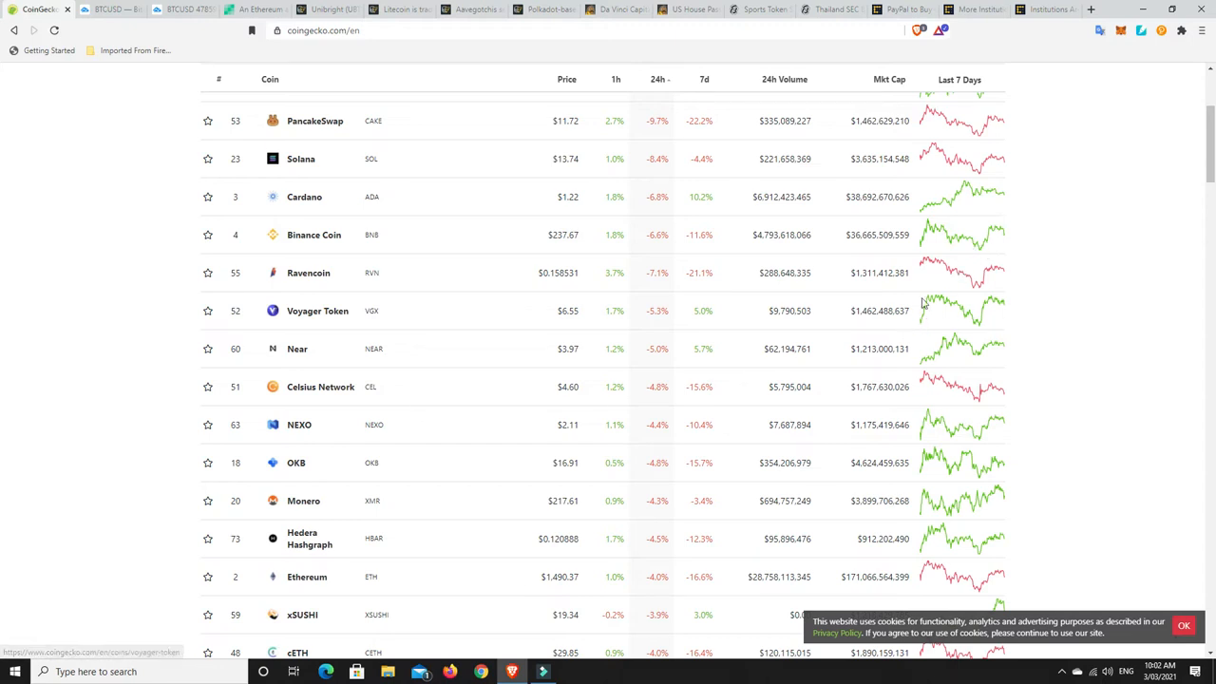
{"action": "mouse_move", "coordinate": [966, 461]}
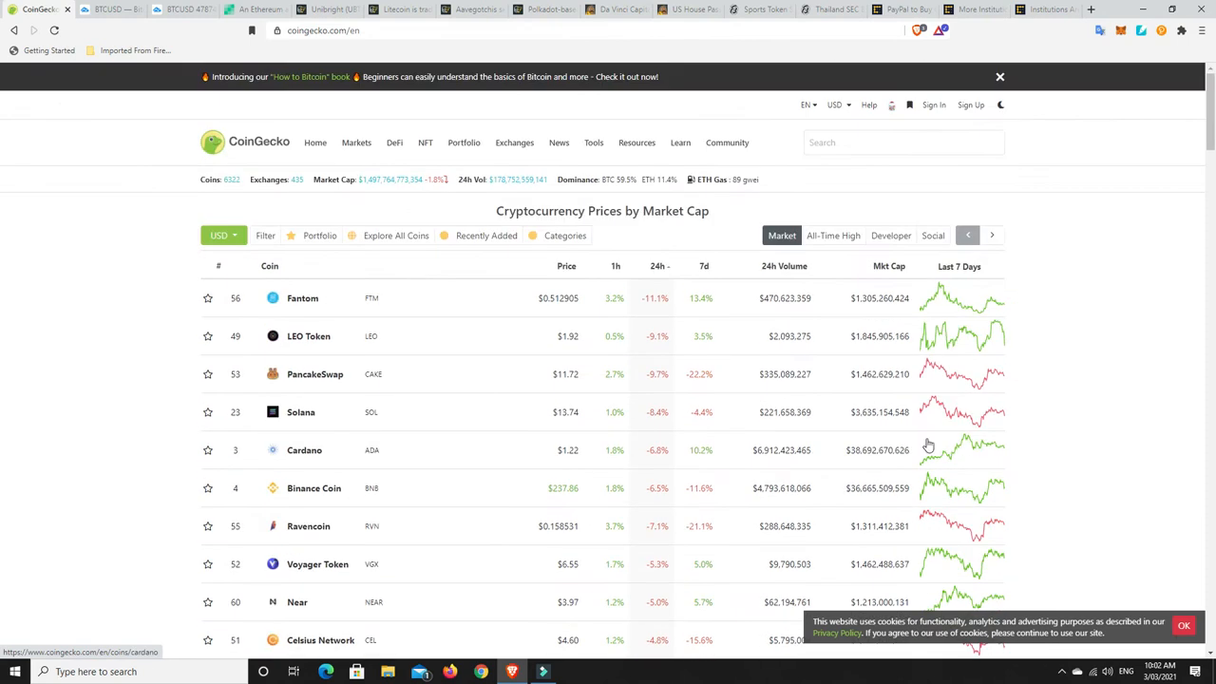
{"action": "mouse_move", "coordinate": [659, 314]}
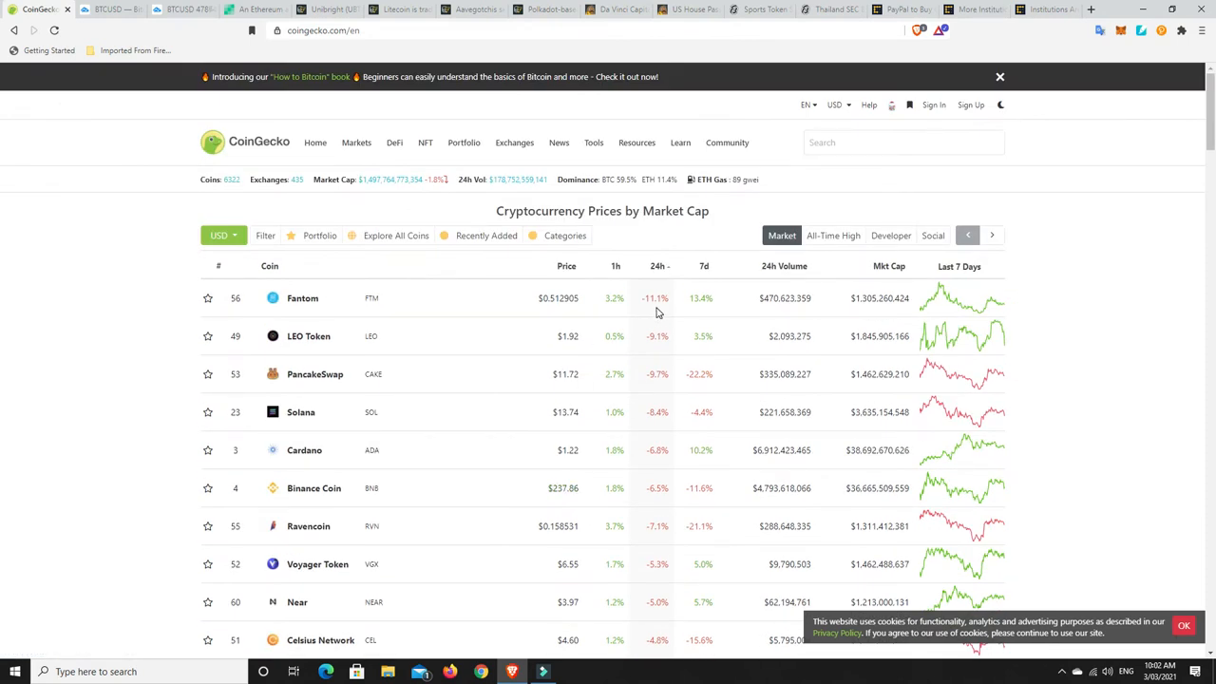
{"action": "mouse_move", "coordinate": [656, 431]}
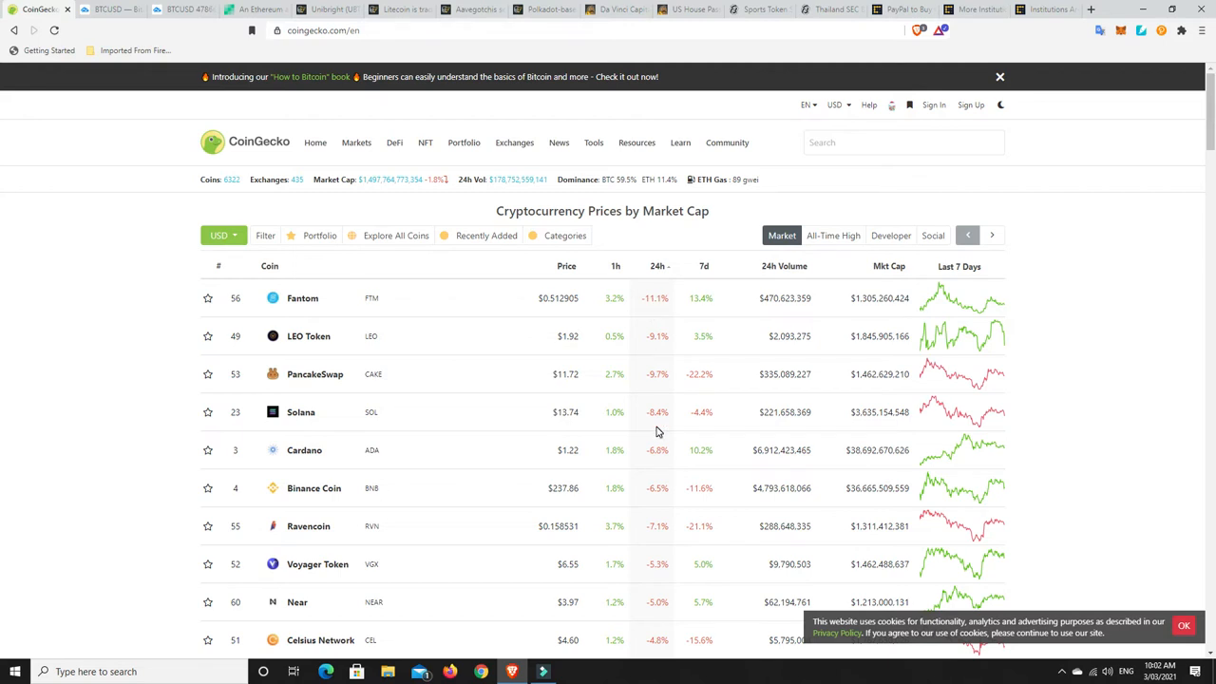
{"action": "mouse_move", "coordinate": [656, 435]}
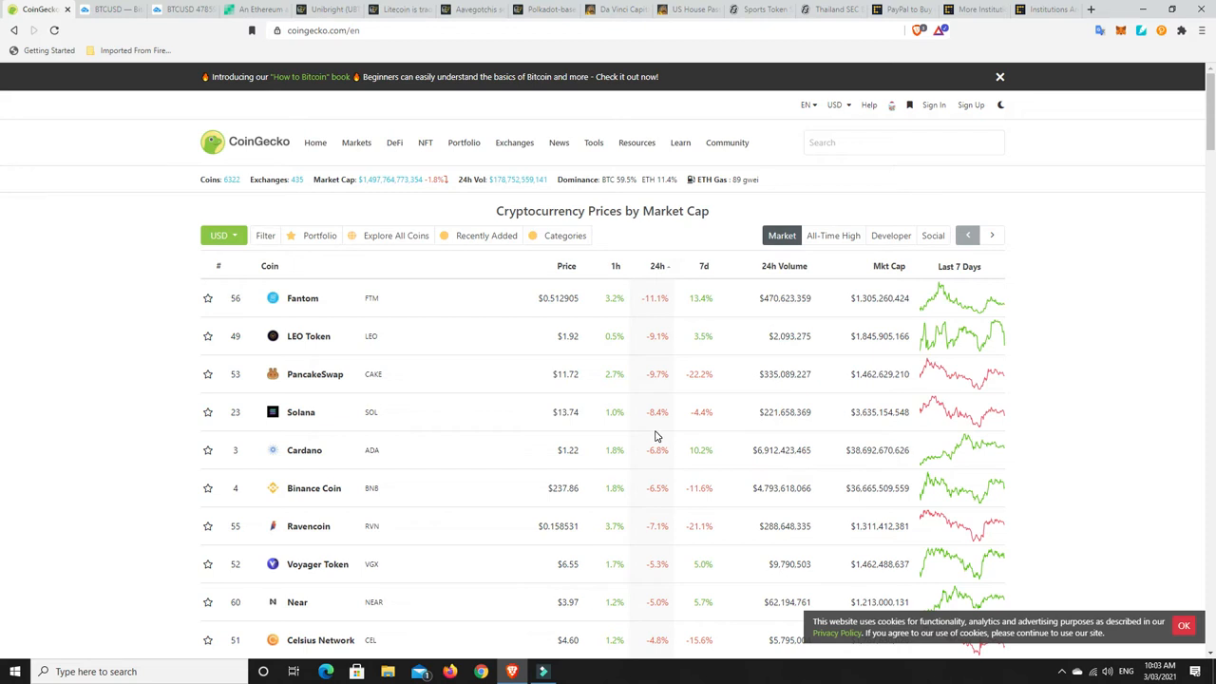
{"action": "mouse_move", "coordinate": [758, 404]}
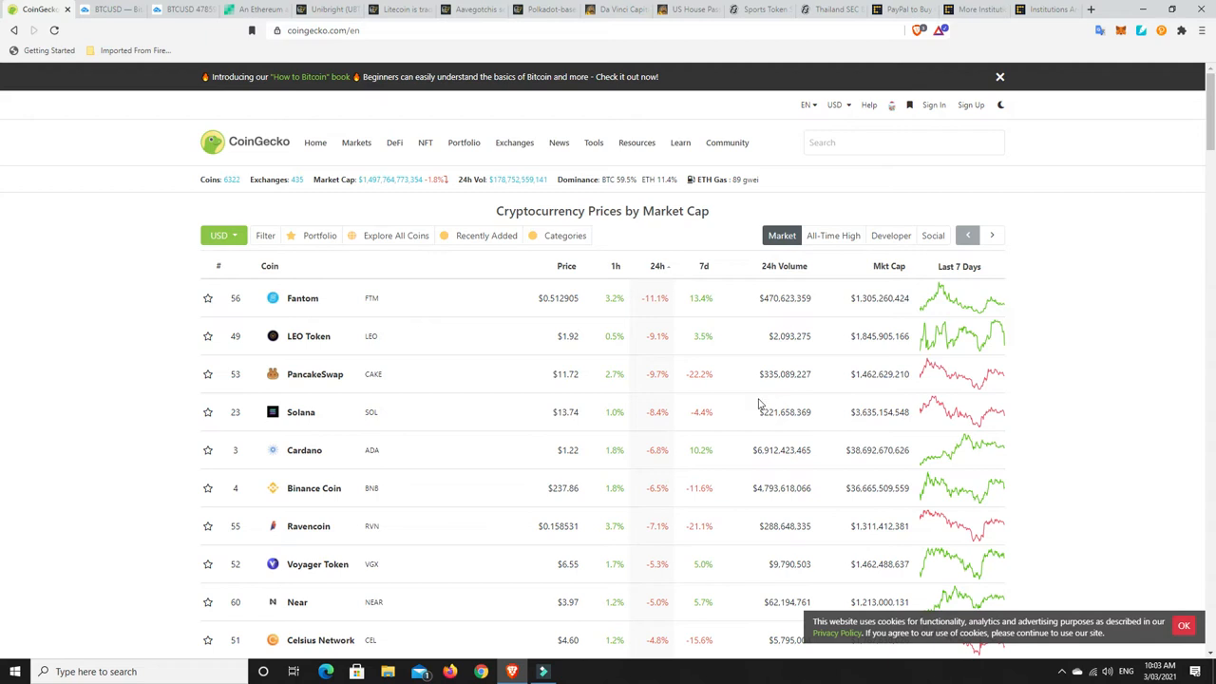
{"action": "mouse_move", "coordinate": [642, 385]}
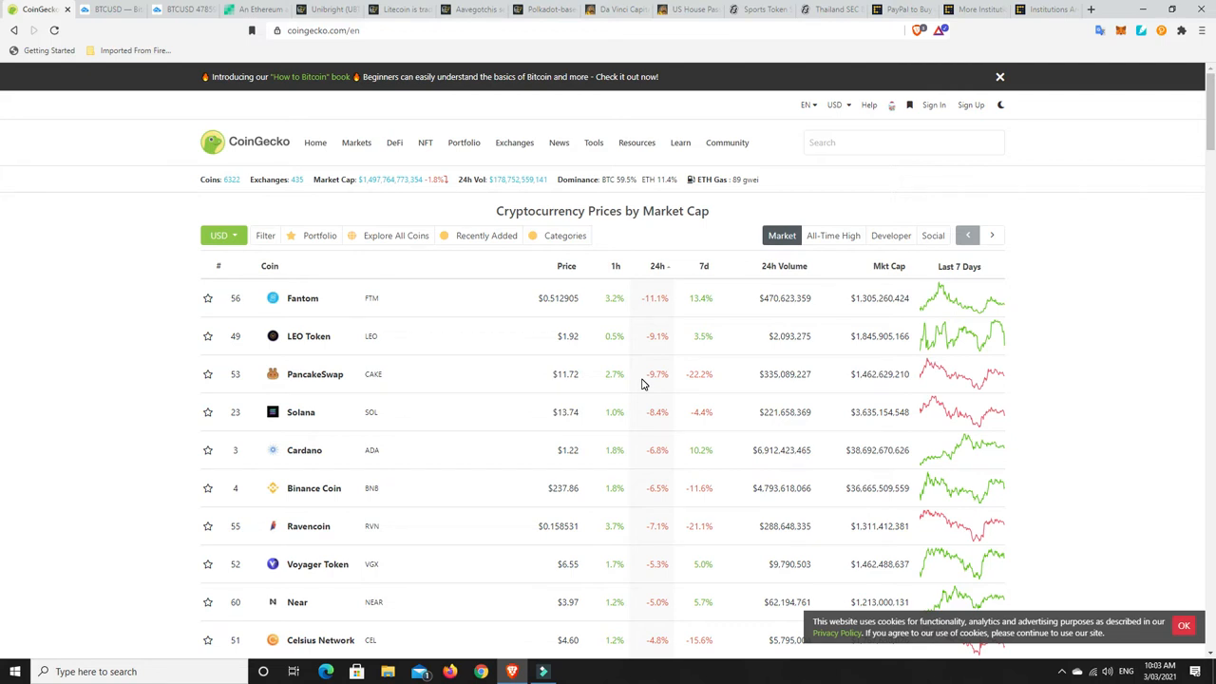
{"action": "mouse_move", "coordinate": [630, 399]}
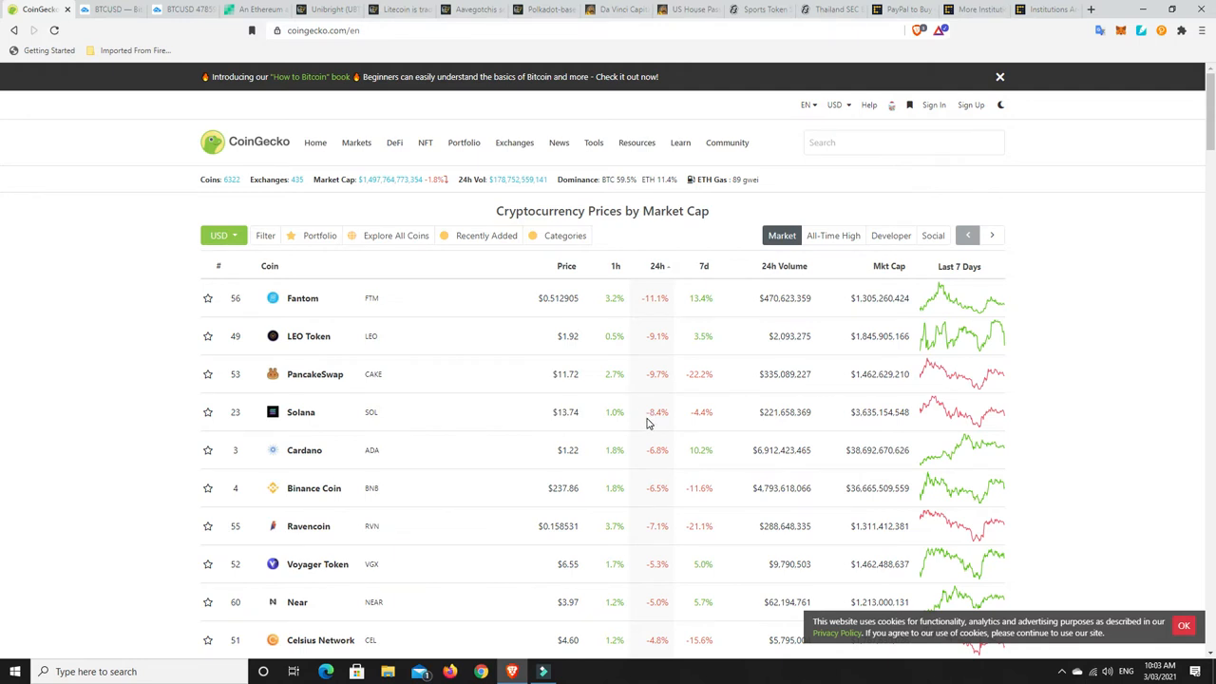
{"action": "mouse_move", "coordinate": [648, 410]}
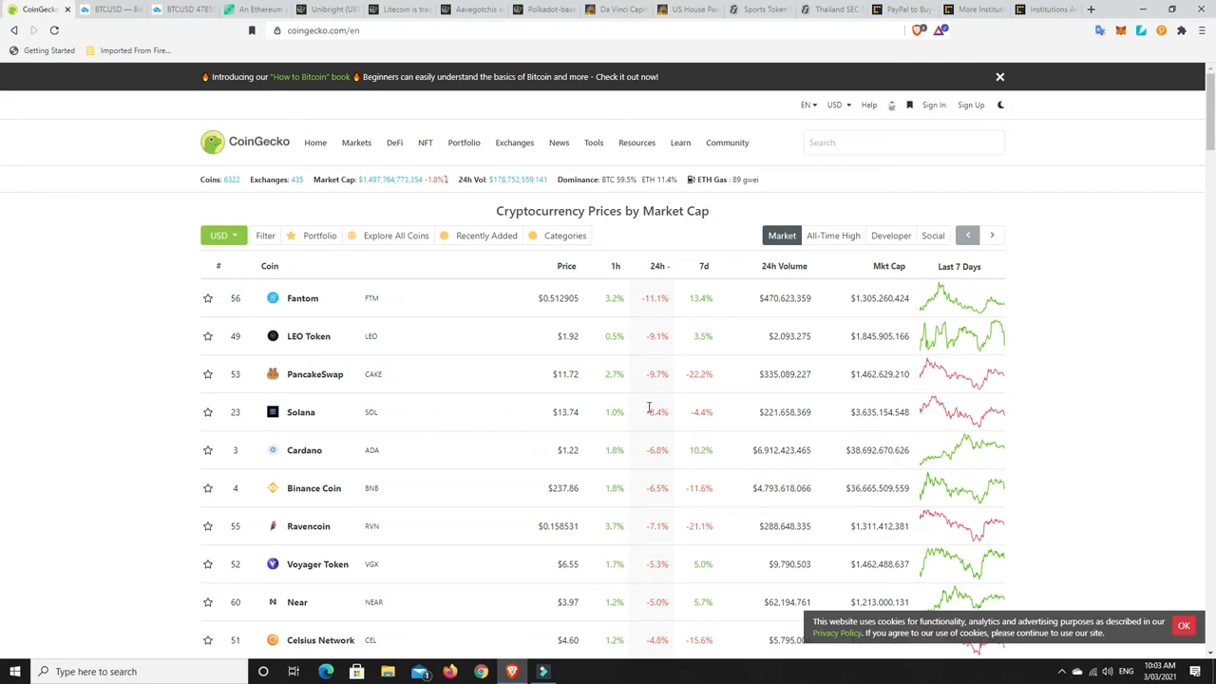
{"action": "mouse_move", "coordinate": [645, 407]}
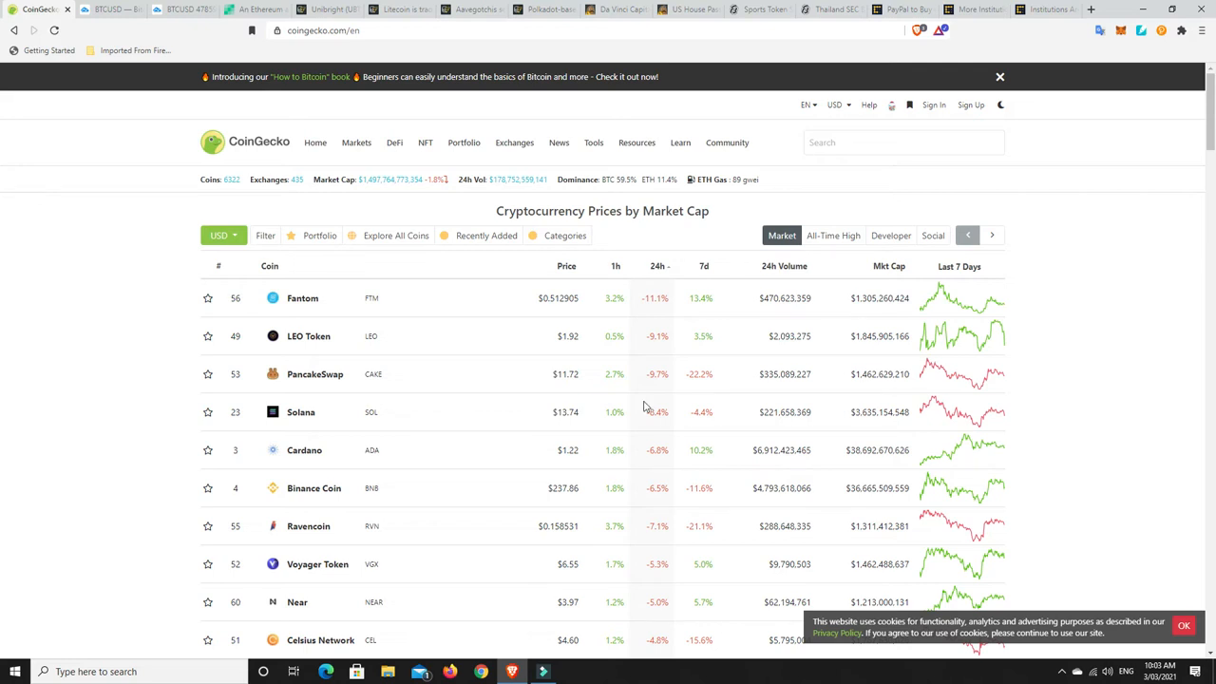
{"action": "mouse_move", "coordinate": [632, 358]}
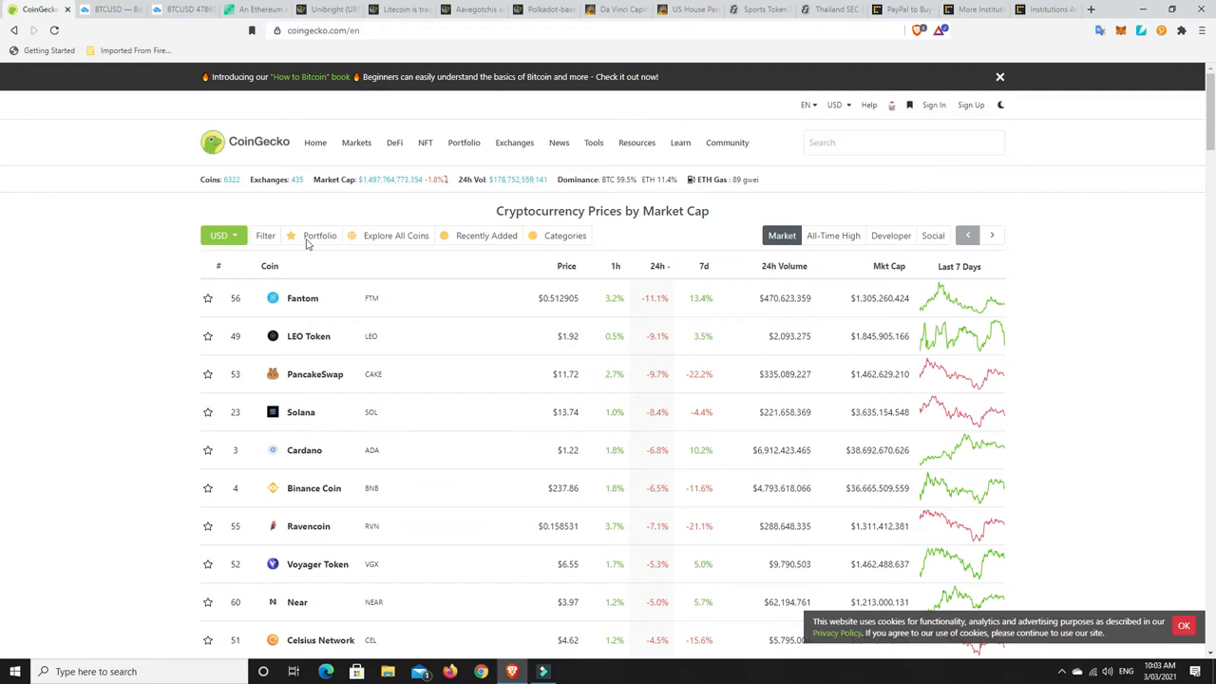
Switch to the BTCUSD tab showing the daily Bitstamp chart with its downtrend line
{"action": "left_click", "coordinate": [181, 8]}
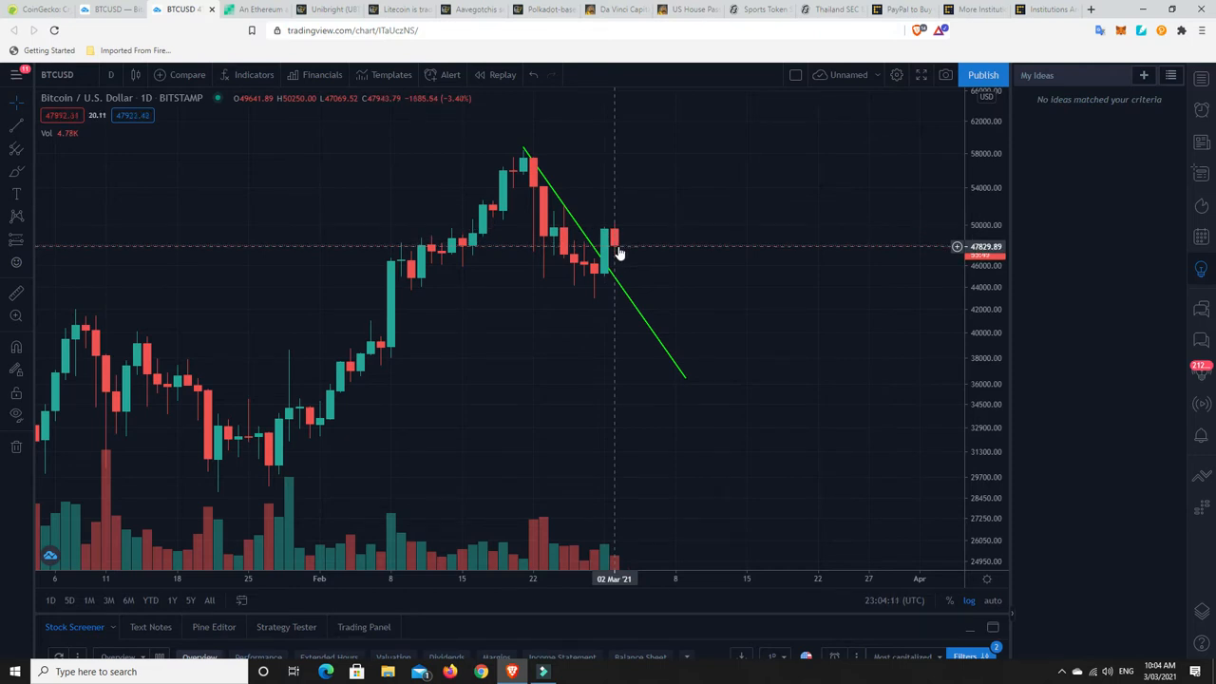
{"action": "mouse_move", "coordinate": [442, 248]}
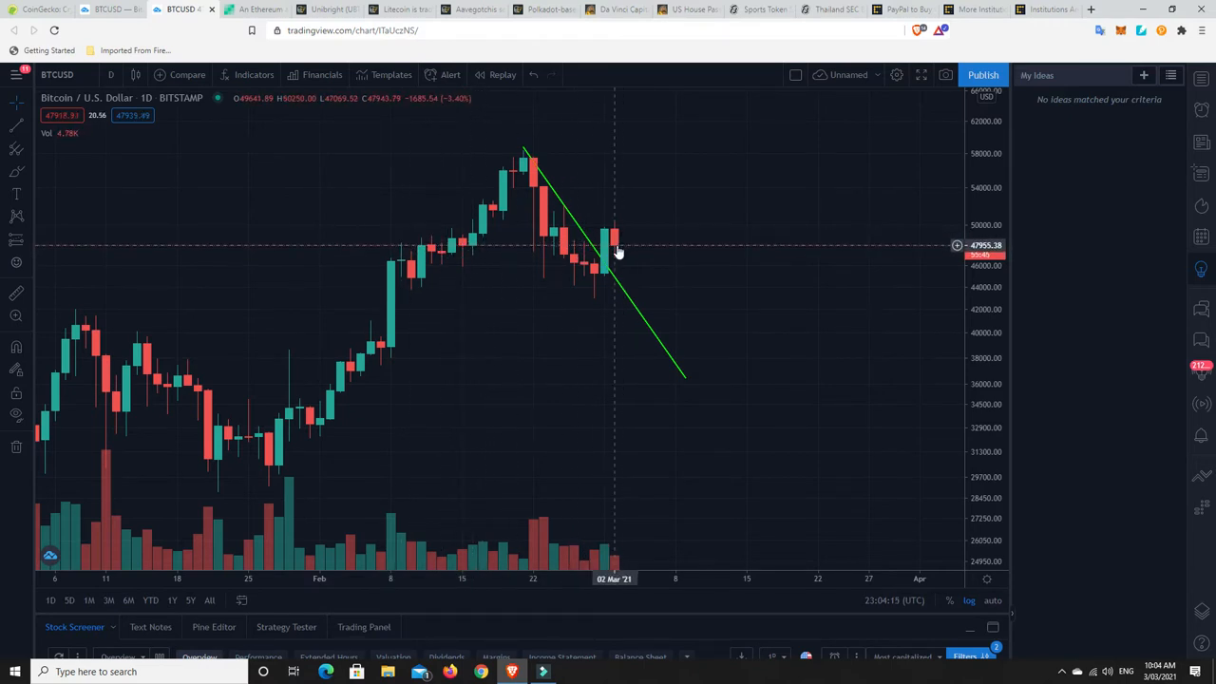
{"action": "mouse_move", "coordinate": [625, 256]}
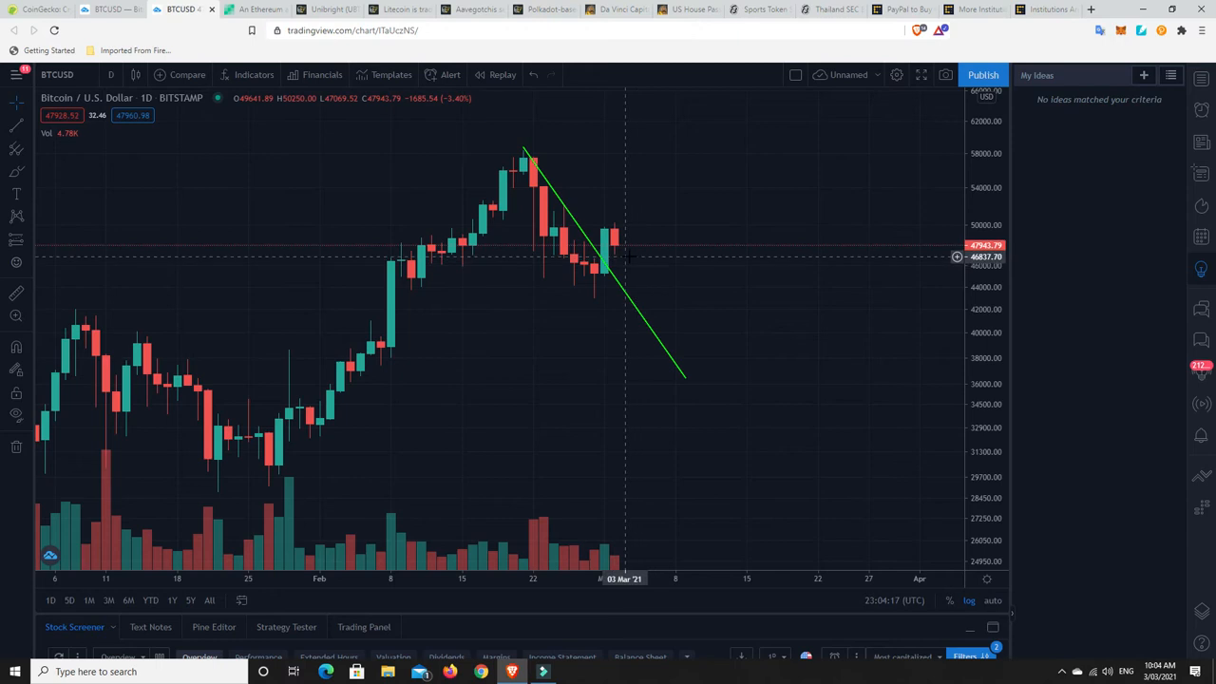
{"action": "mouse_move", "coordinate": [442, 249]}
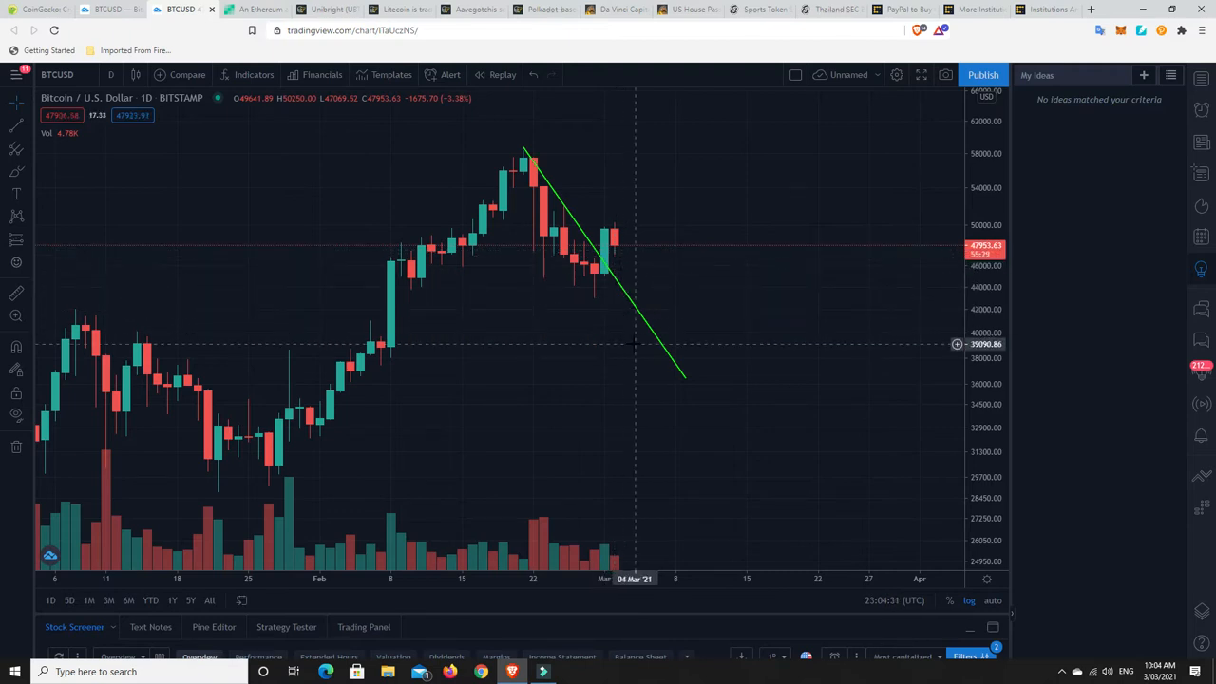
{"action": "mouse_move", "coordinate": [646, 305]}
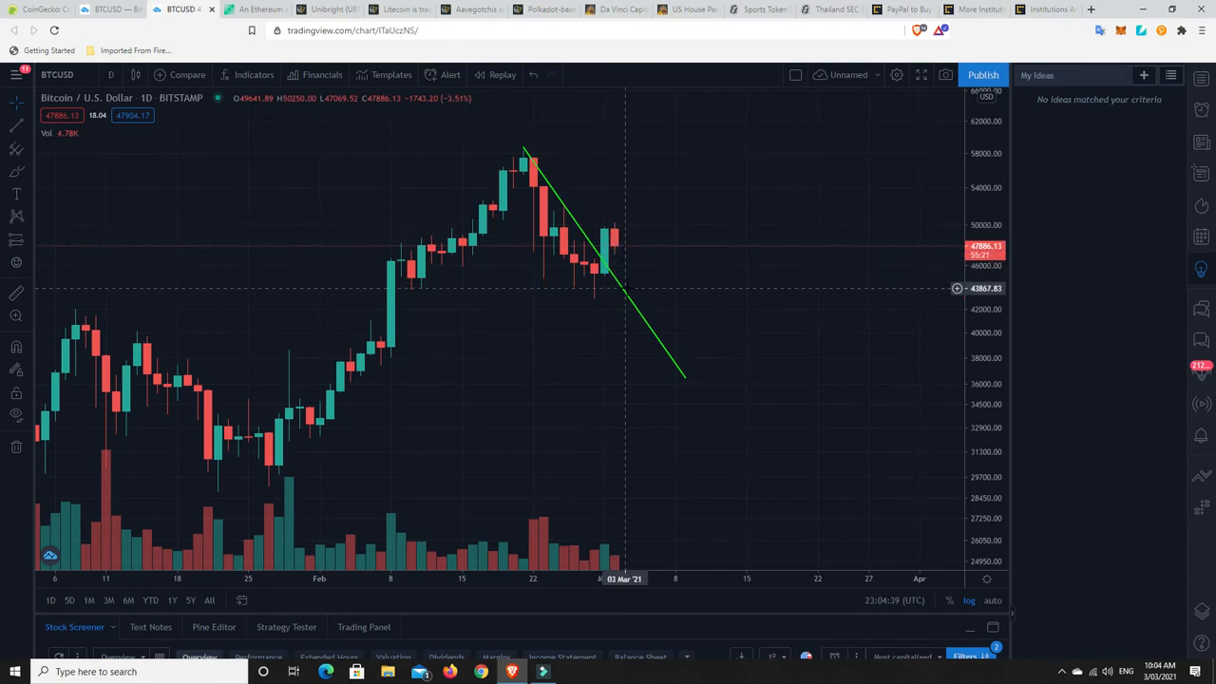
{"action": "mouse_move", "coordinate": [632, 308]}
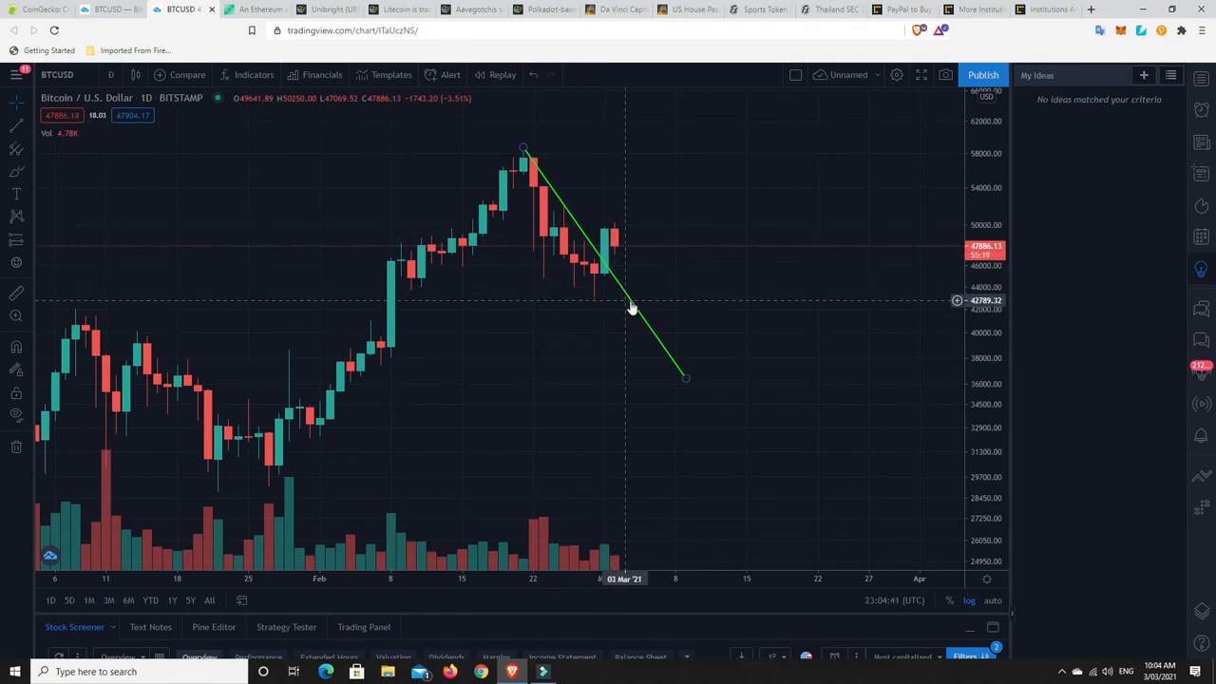
{"action": "mouse_move", "coordinate": [637, 314]}
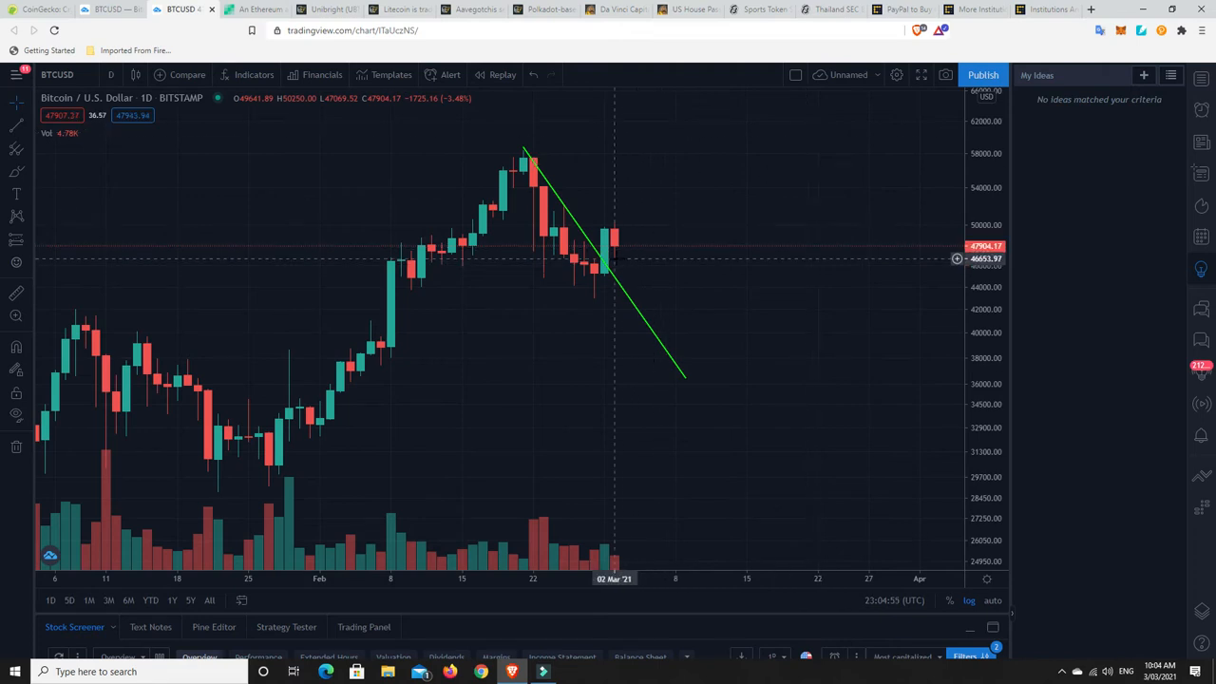
{"action": "mouse_move", "coordinate": [635, 255]}
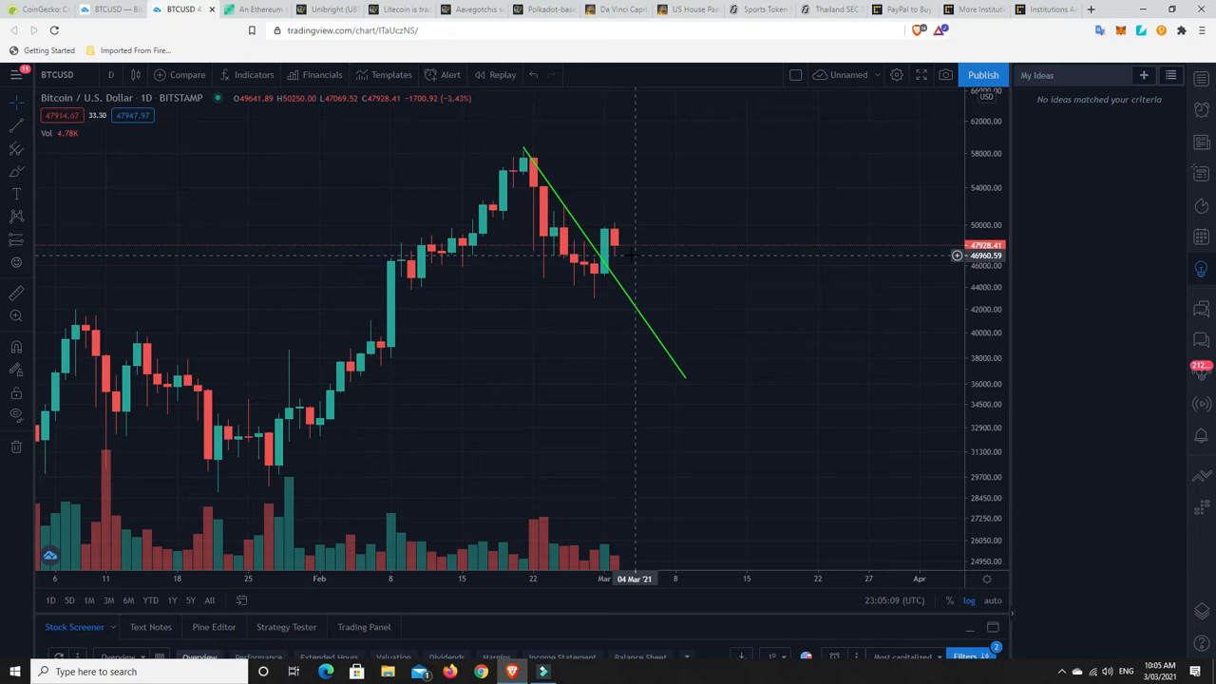
{"action": "mouse_move", "coordinate": [626, 260]}
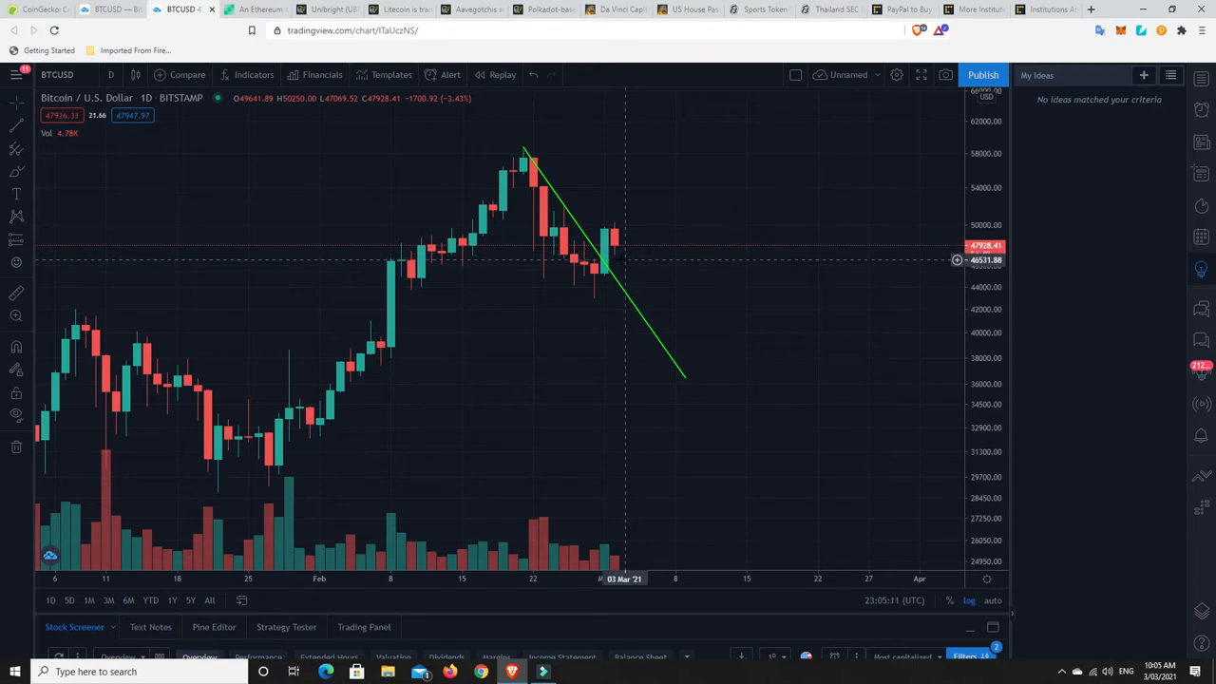
{"action": "mouse_move", "coordinate": [618, 258]}
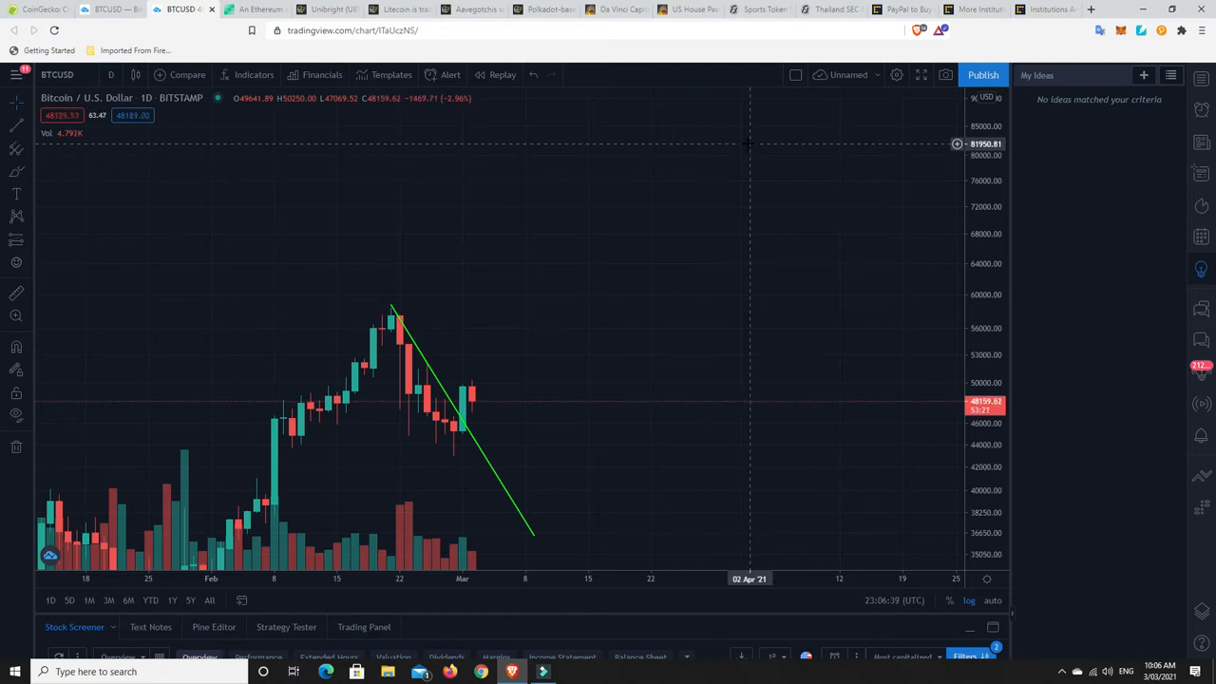
{"action": "mouse_move", "coordinate": [614, 321]}
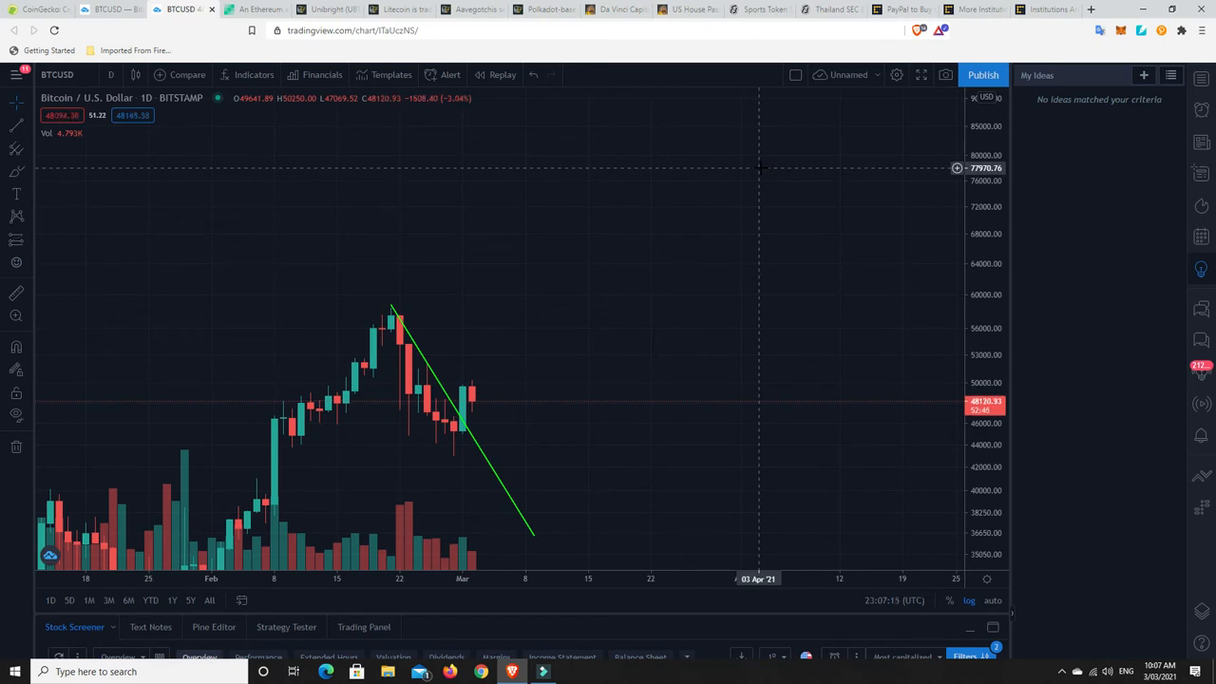
{"action": "mouse_move", "coordinate": [768, 166]}
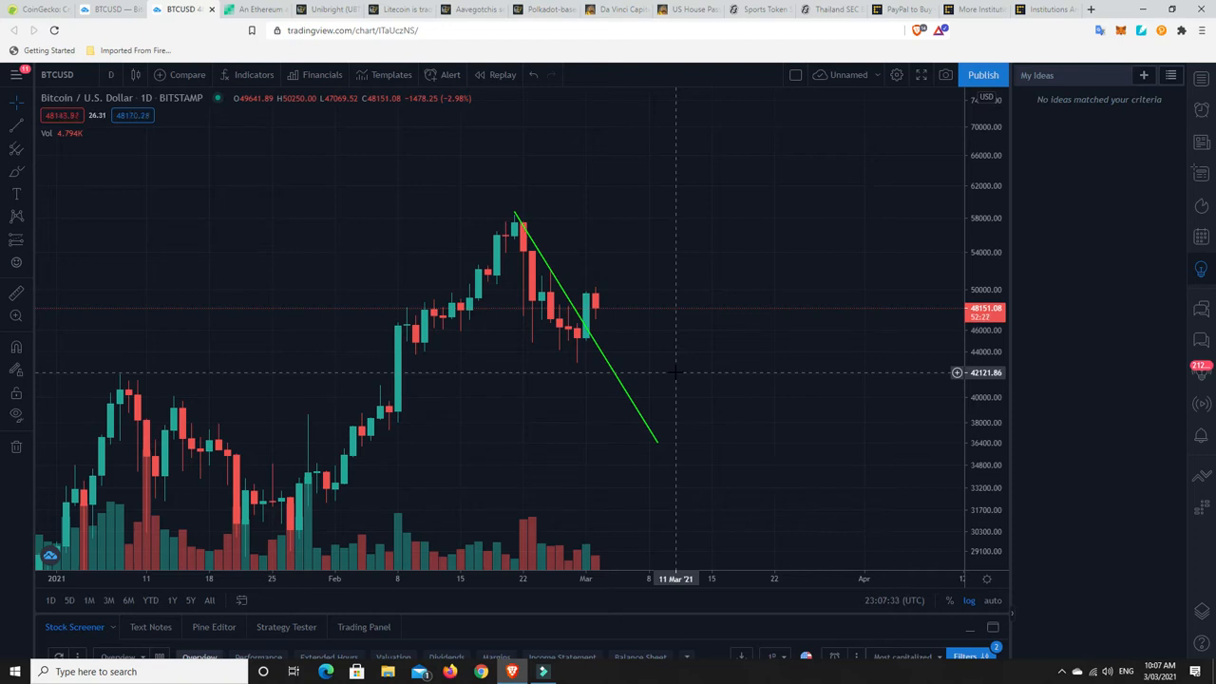
{"action": "mouse_move", "coordinate": [710, 334]}
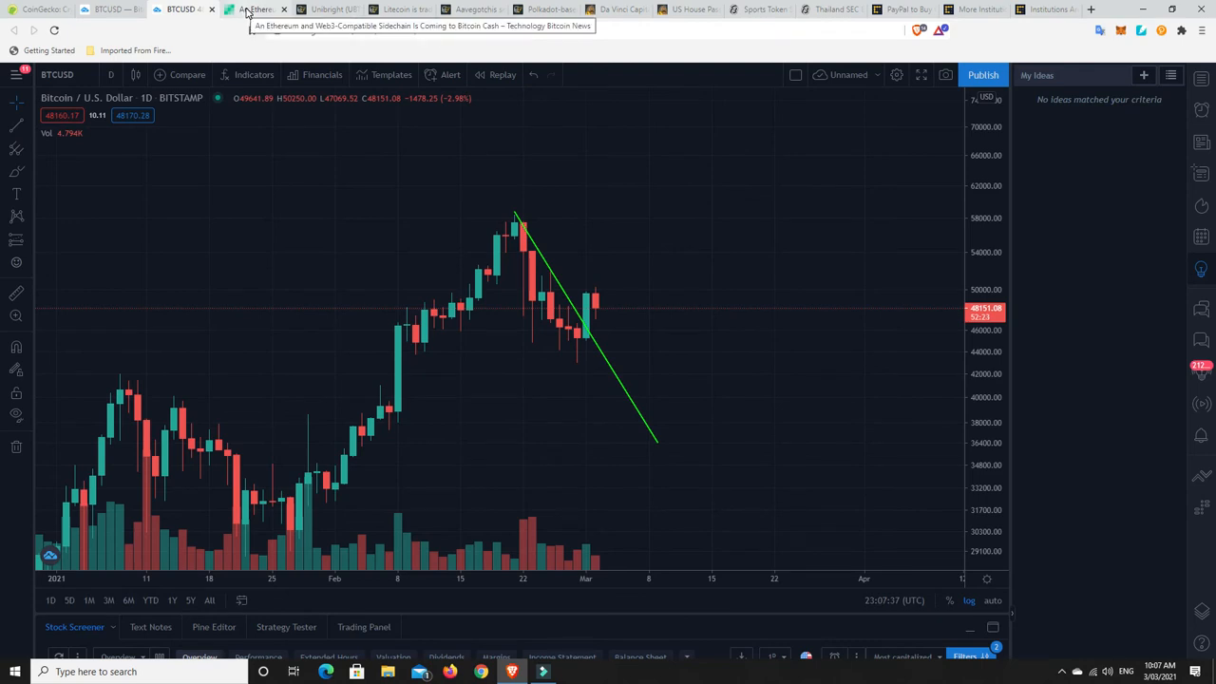
Open the Bitcoin Cash Ethereum/Web3 sidechain article and scroll to its intro
{"action": "left_click", "coordinate": [252, 8]}
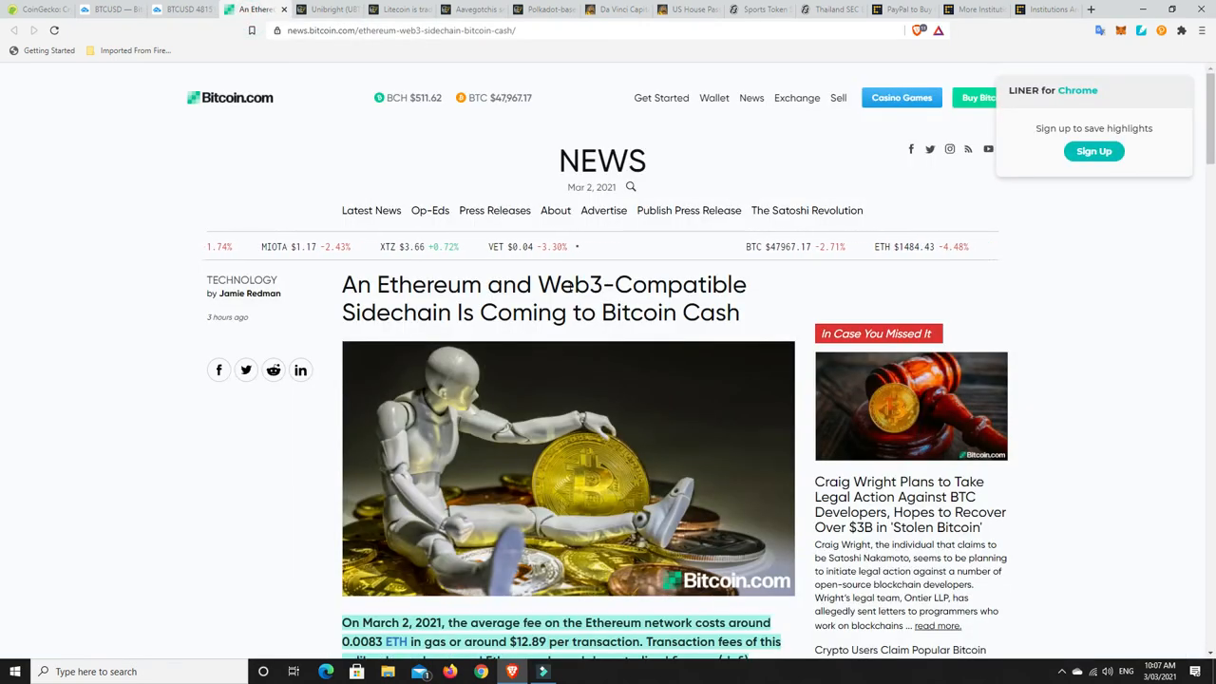
{"action": "scroll", "scroll_direction": "down", "scroll_amount": 3}
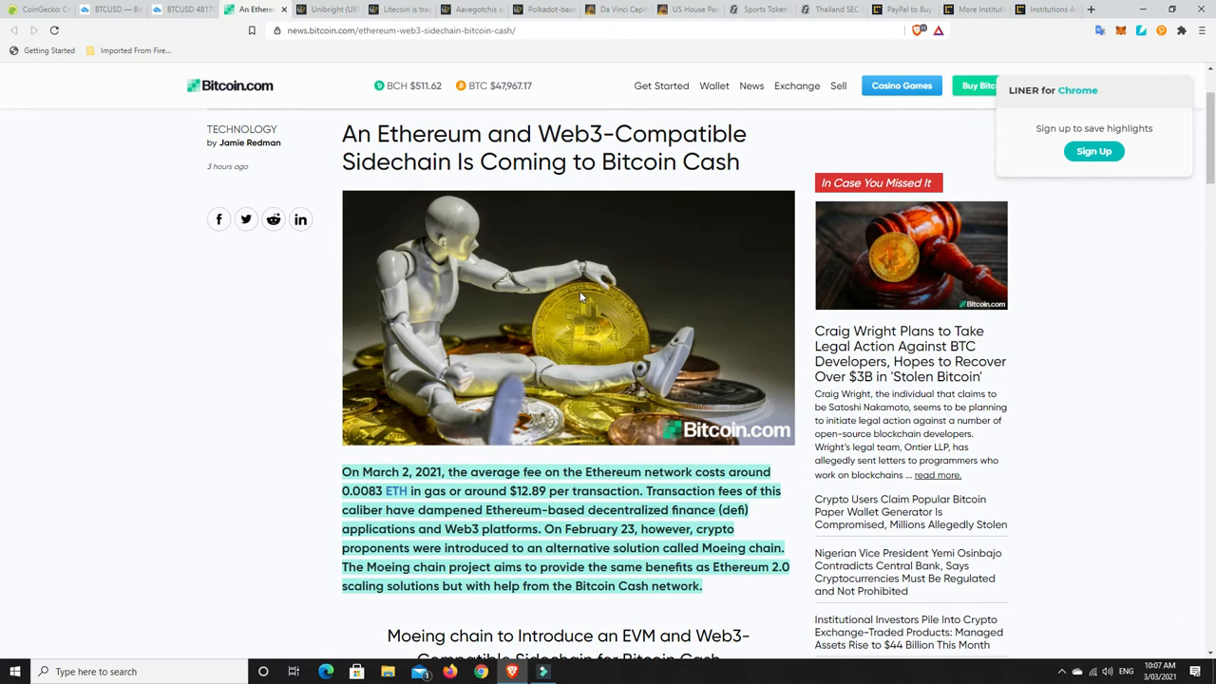
{"action": "mouse_move", "coordinate": [586, 305]}
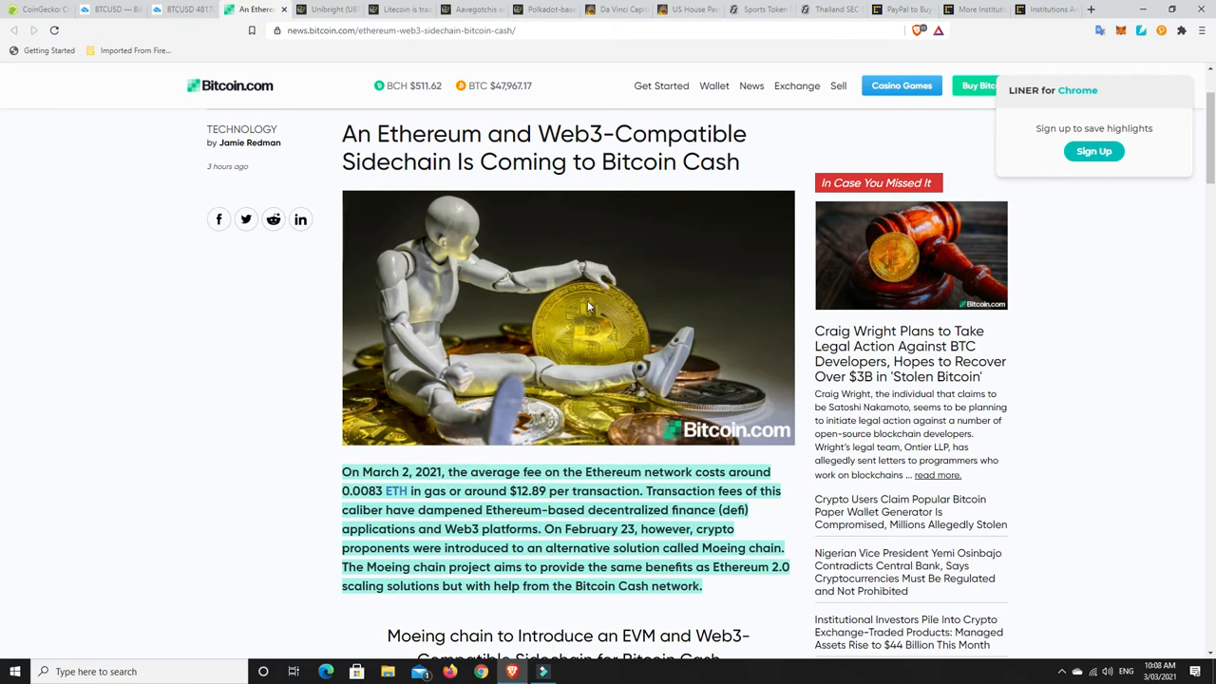
{"action": "mouse_move", "coordinate": [575, 338]}
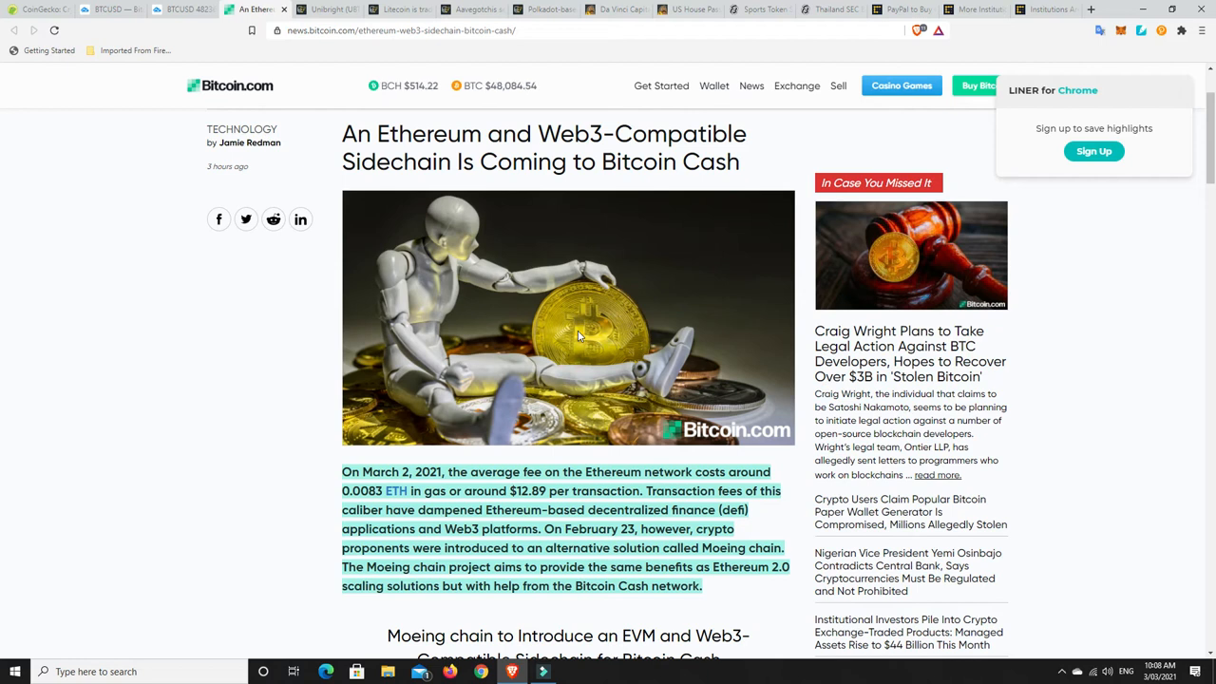
Scroll the Bitcoin.com article down to its Moeing chain section
{"action": "scroll", "scroll_direction": "down", "scroll_amount": 3}
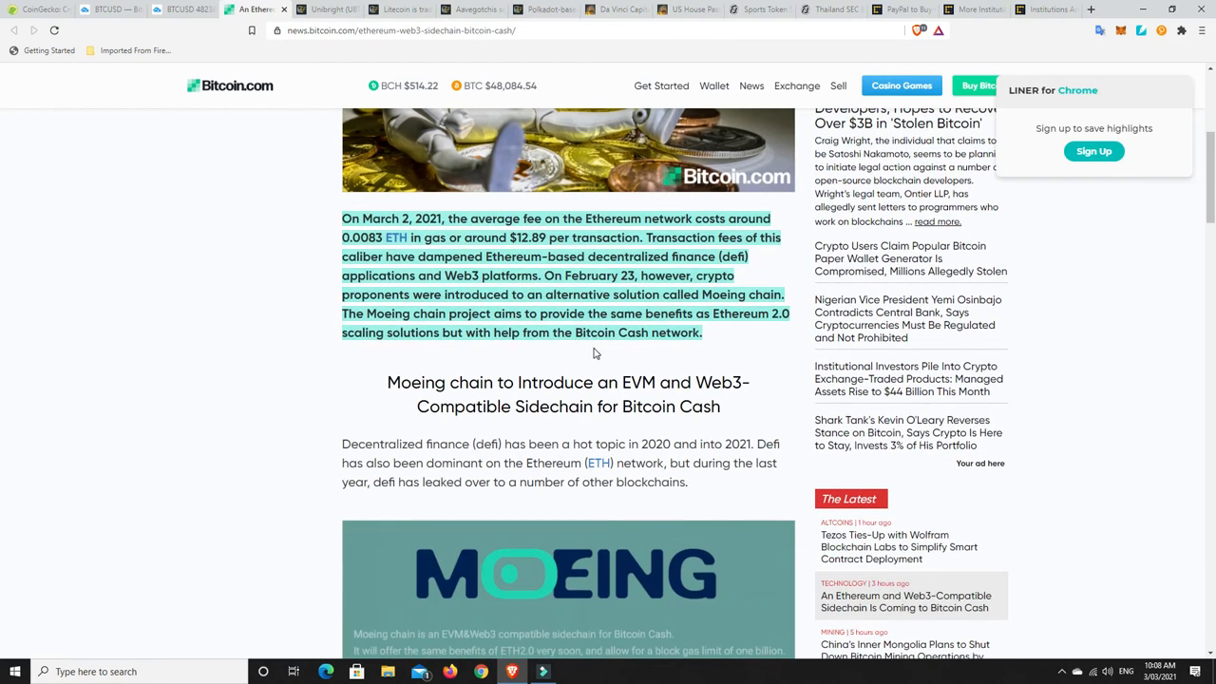
{"action": "mouse_move", "coordinate": [599, 364]}
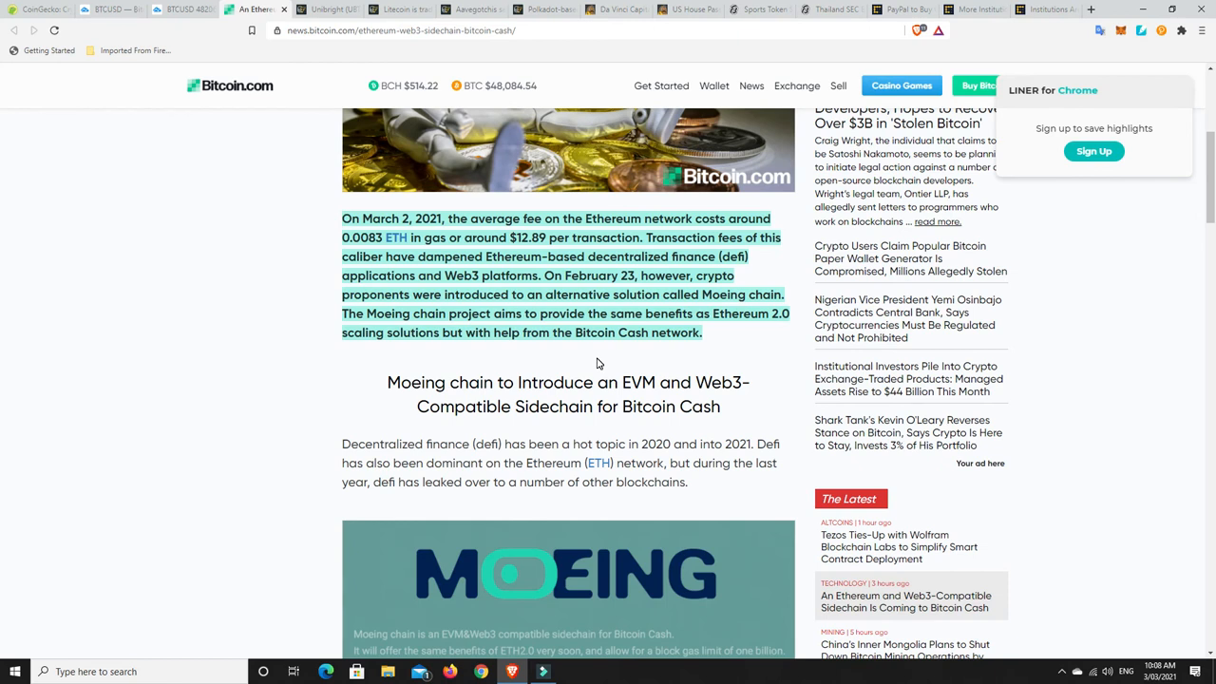
{"action": "mouse_move", "coordinate": [604, 362]}
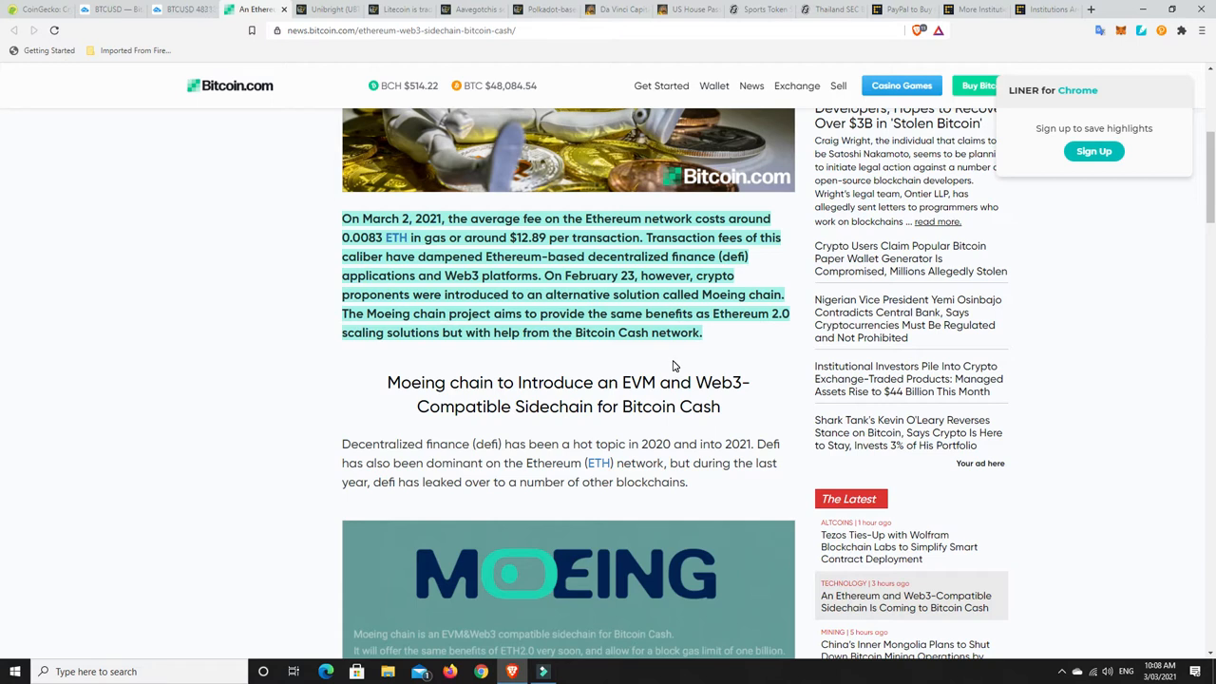
{"action": "mouse_move", "coordinate": [490, 351]}
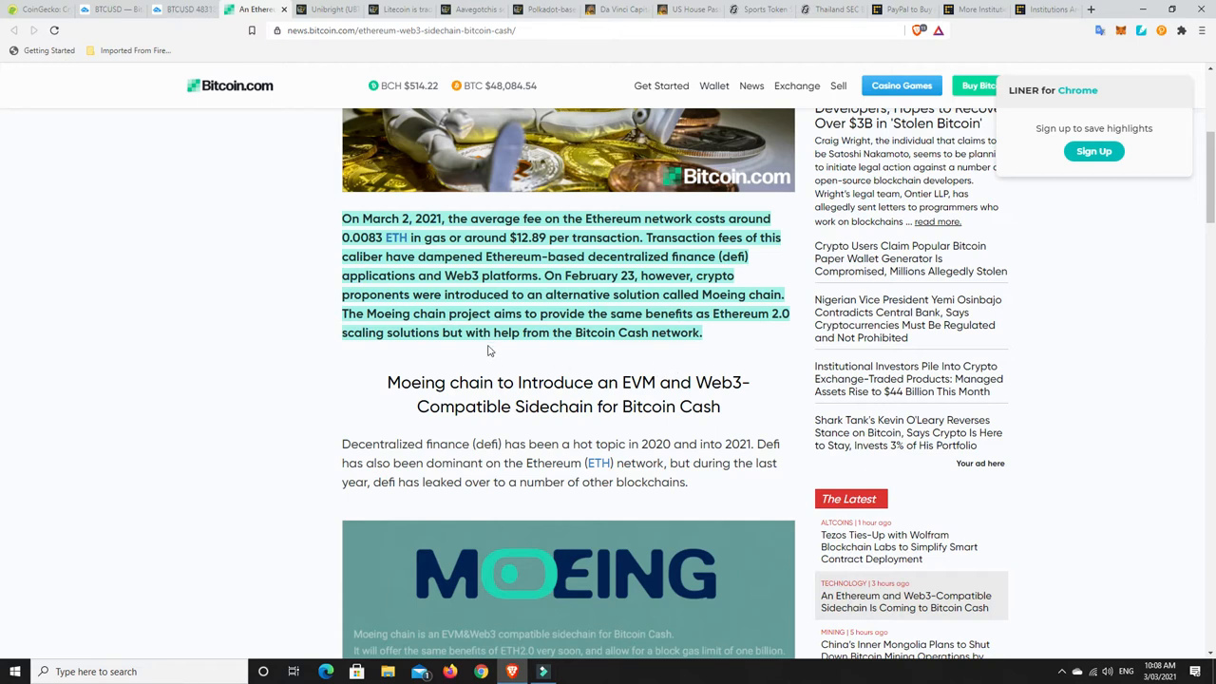
{"action": "mouse_move", "coordinate": [625, 346]}
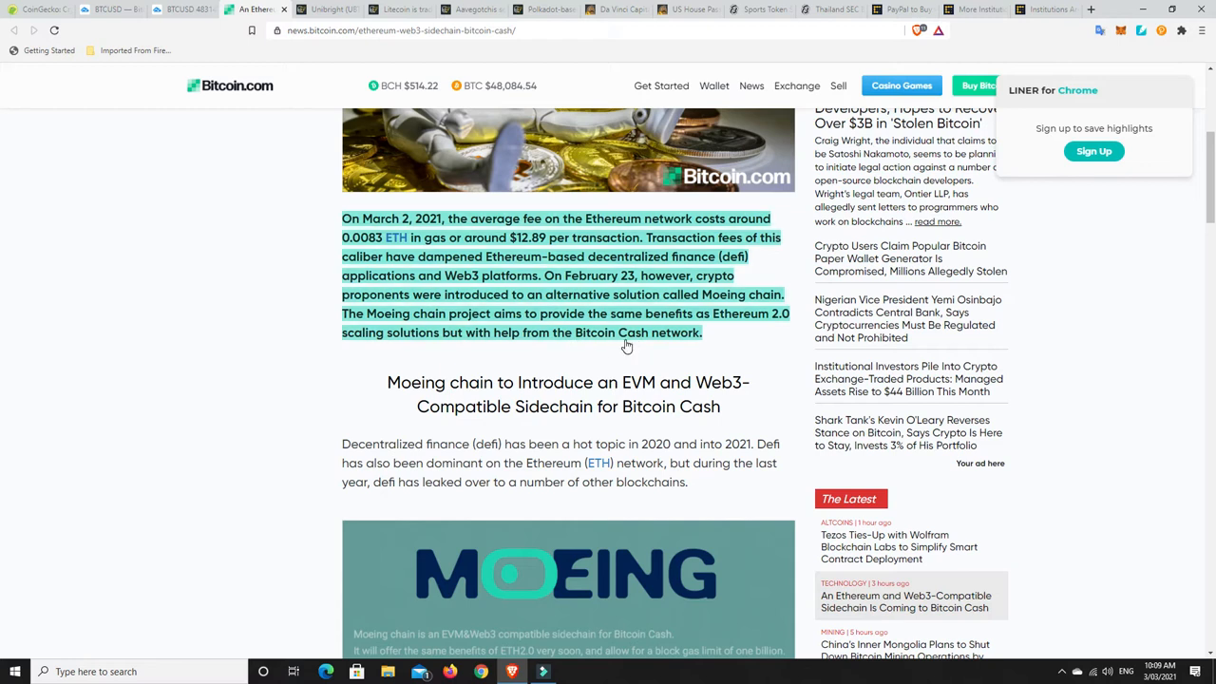
{"action": "mouse_move", "coordinate": [636, 345]}
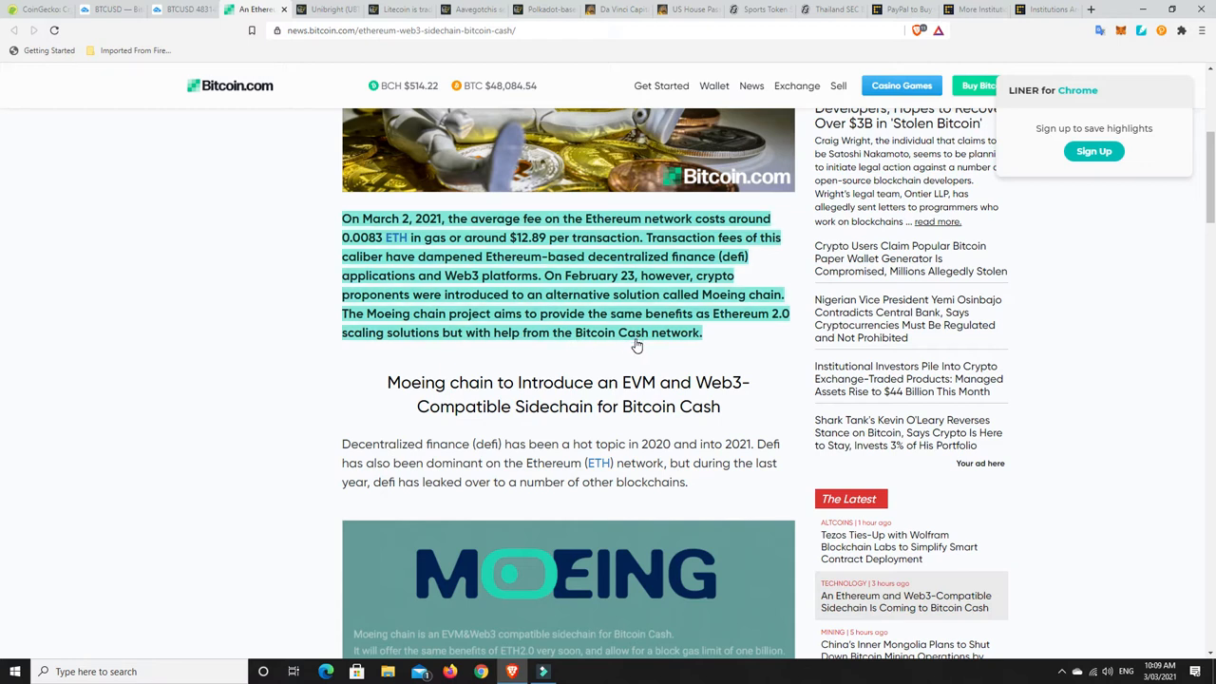
{"action": "mouse_move", "coordinate": [668, 365]}
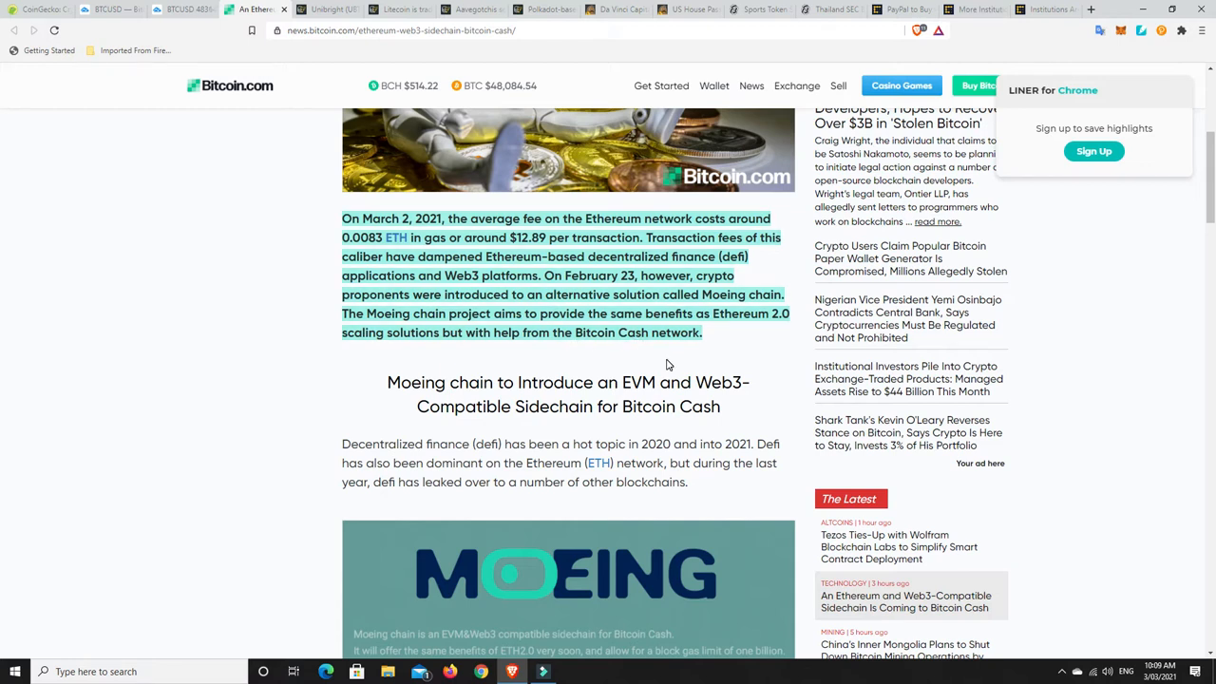
{"action": "mouse_move", "coordinate": [694, 356]}
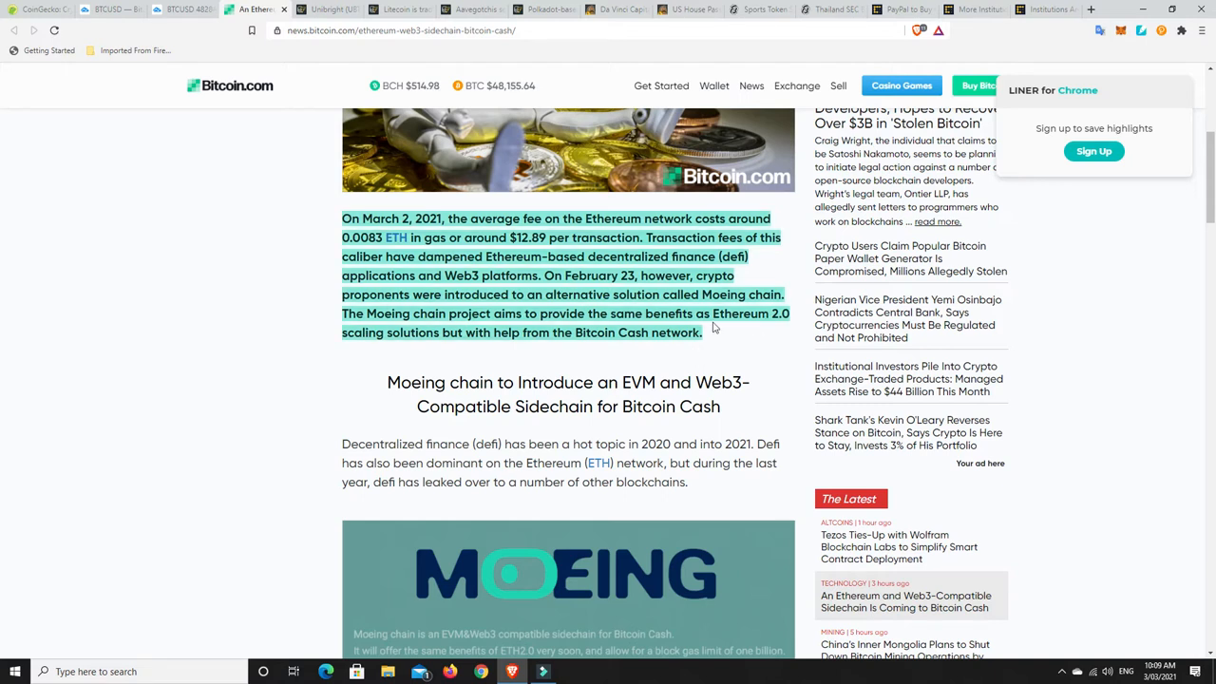
{"action": "mouse_move", "coordinate": [596, 332]}
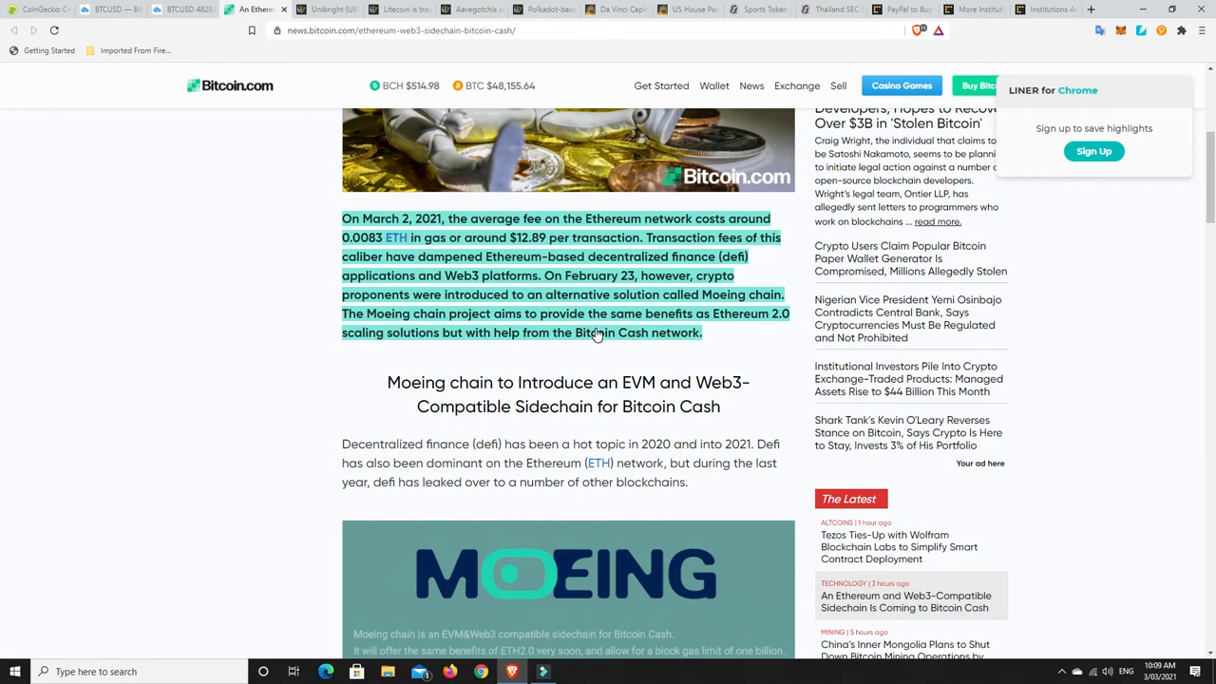
{"action": "mouse_move", "coordinate": [590, 339]}
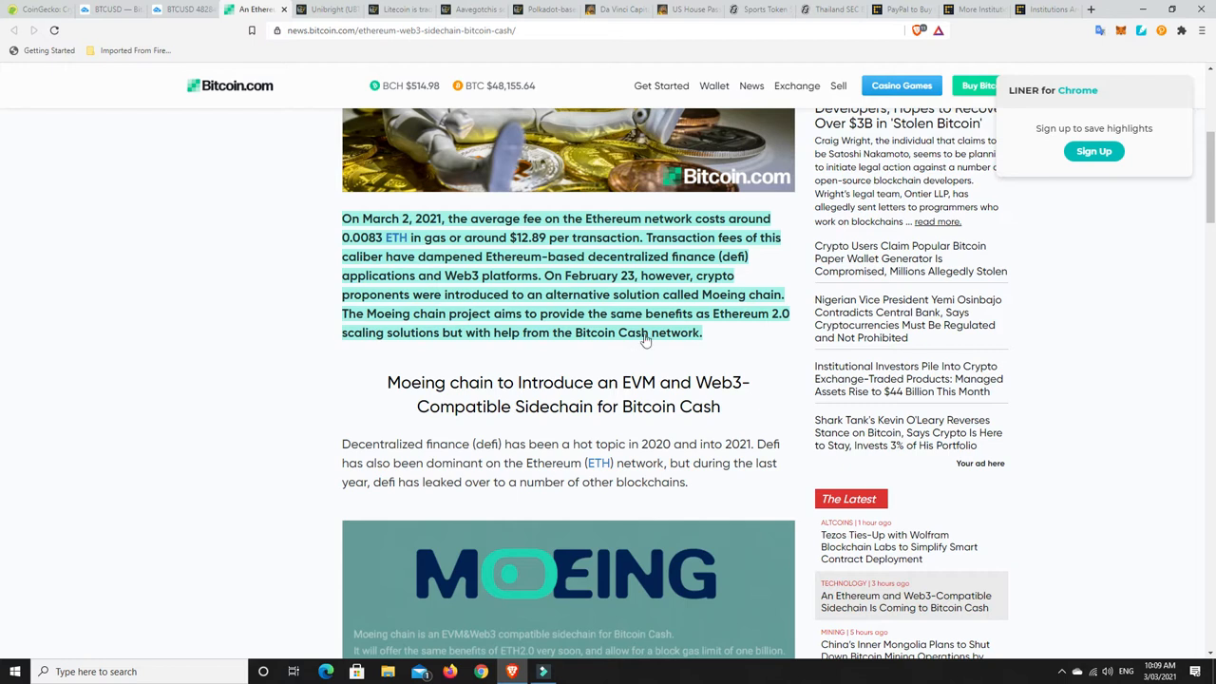
{"action": "mouse_move", "coordinate": [584, 353]}
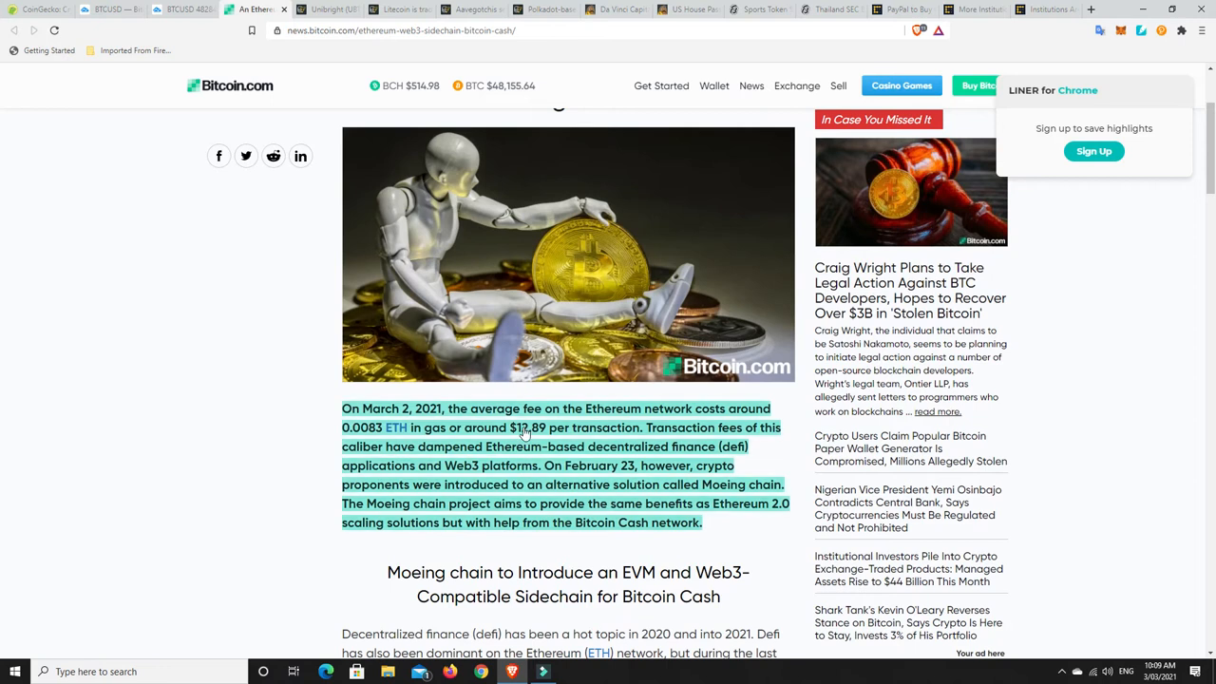
{"action": "mouse_move", "coordinate": [462, 357]}
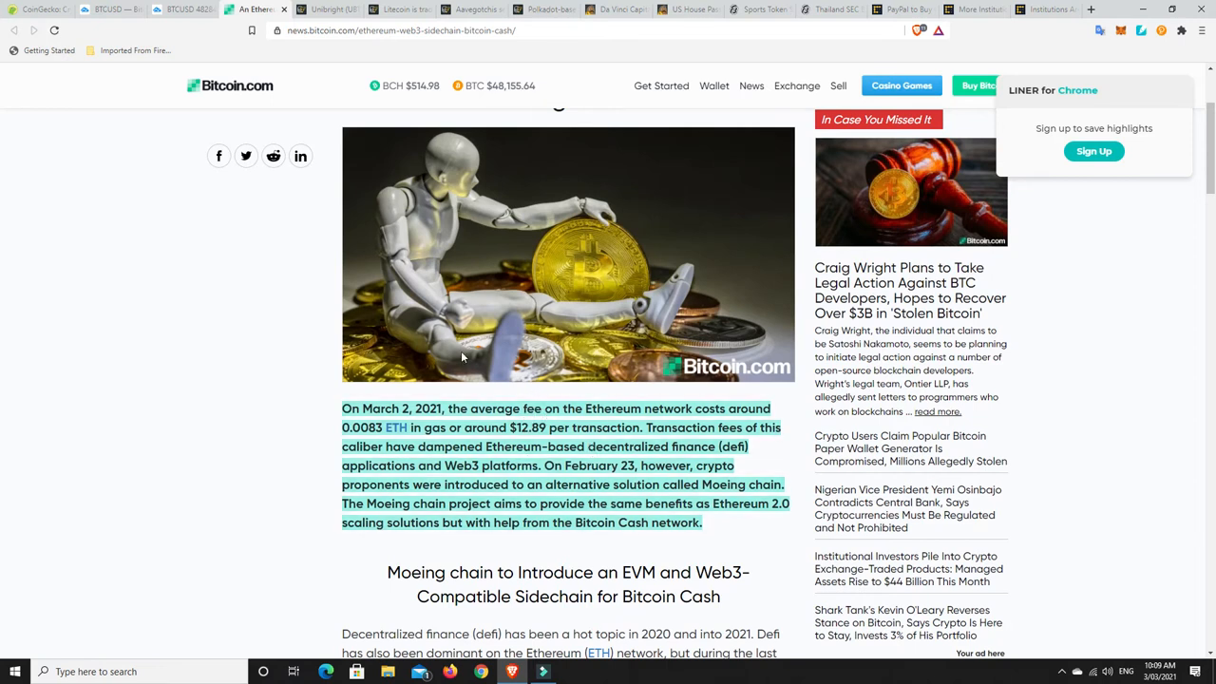
{"action": "mouse_move", "coordinate": [328, 9]}
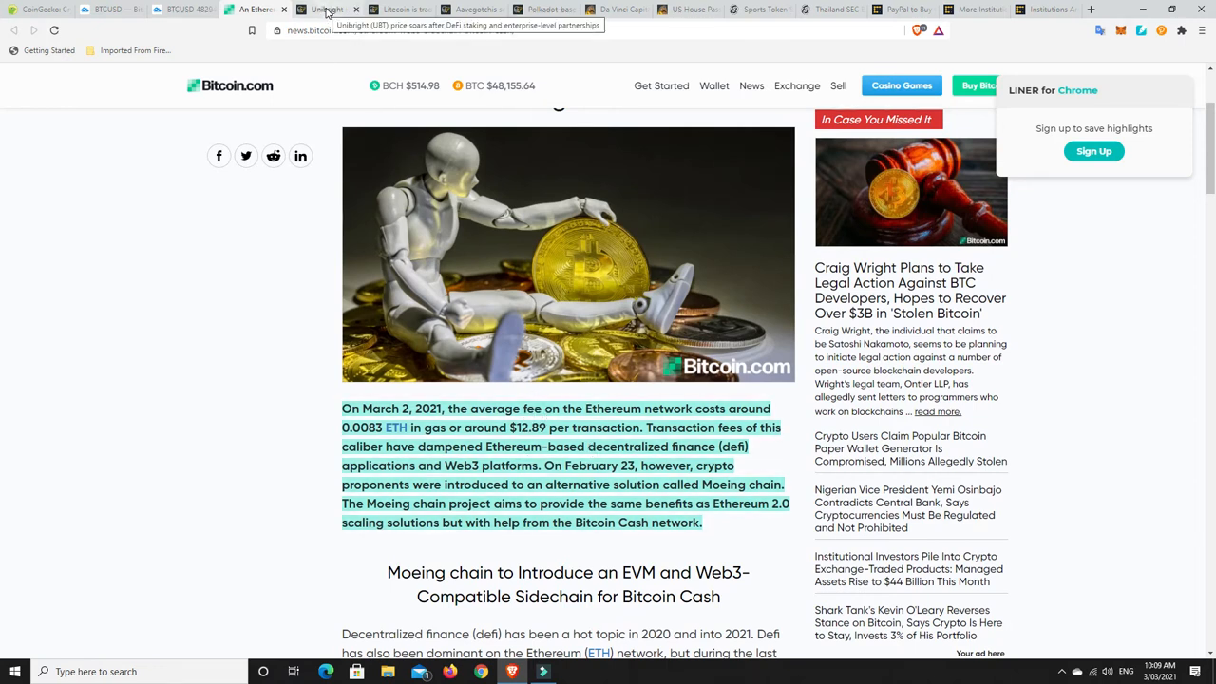
Open the Cointelegraph Unibright (UBT) article and scroll to its opening paragraph
{"action": "left_click", "coordinate": [323, 10]}
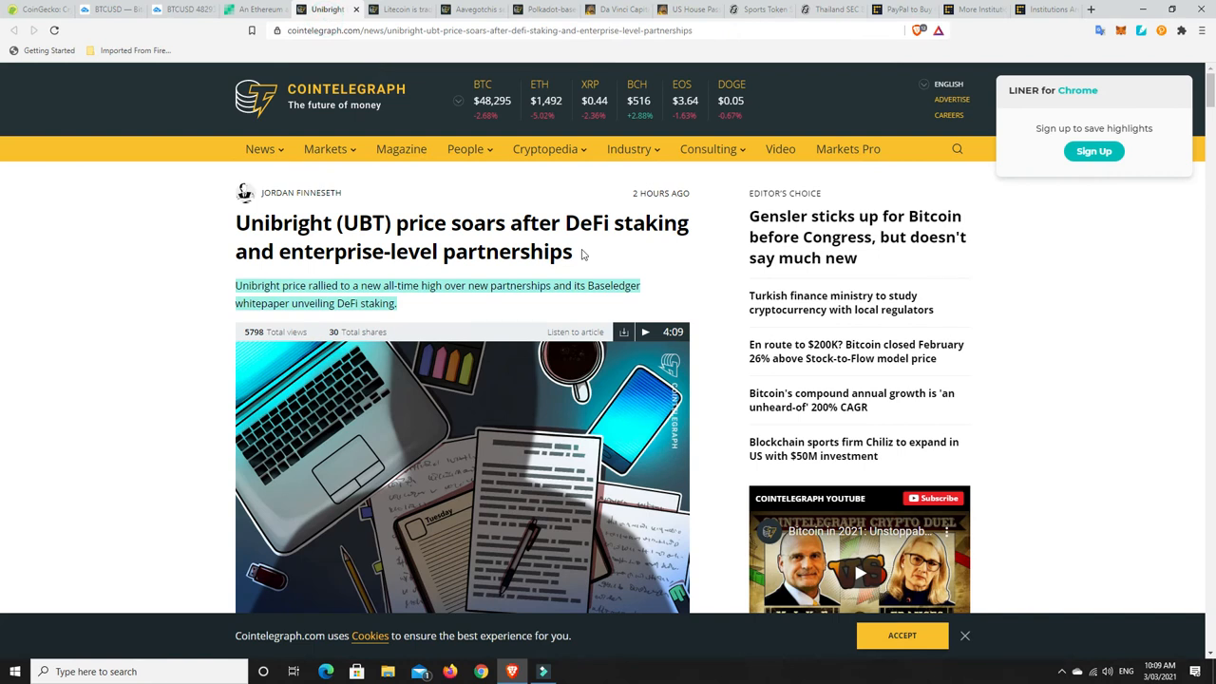
{"action": "mouse_move", "coordinate": [681, 256]}
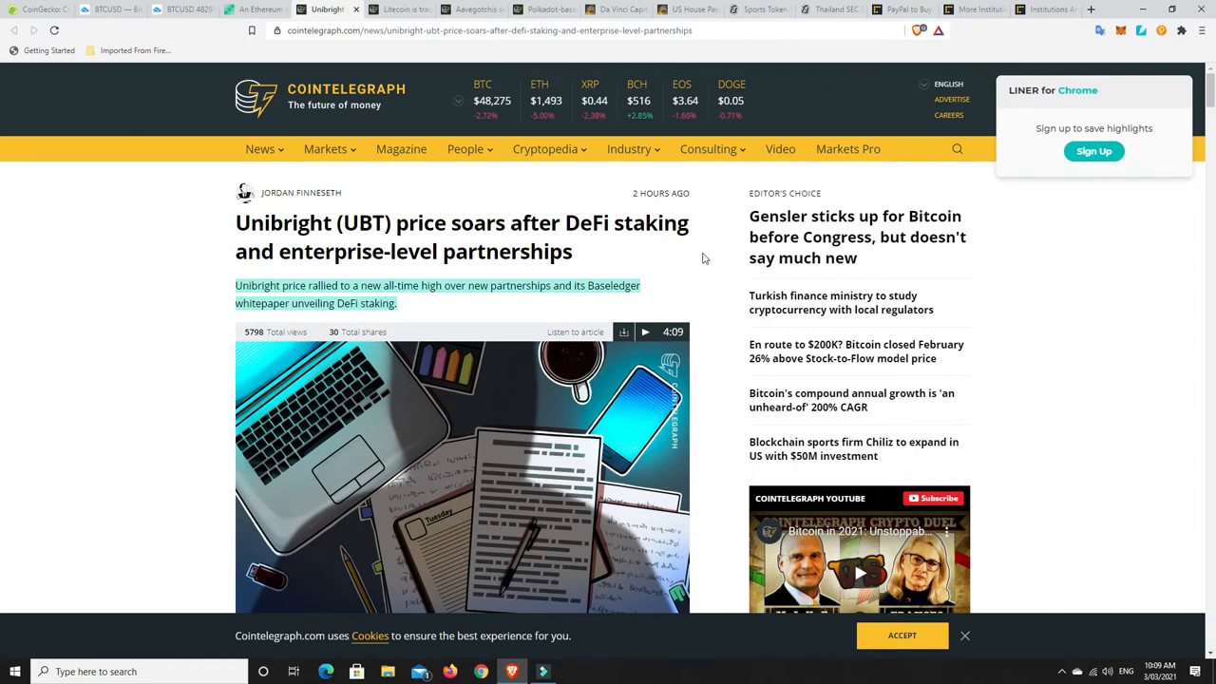
{"action": "mouse_move", "coordinate": [701, 243]}
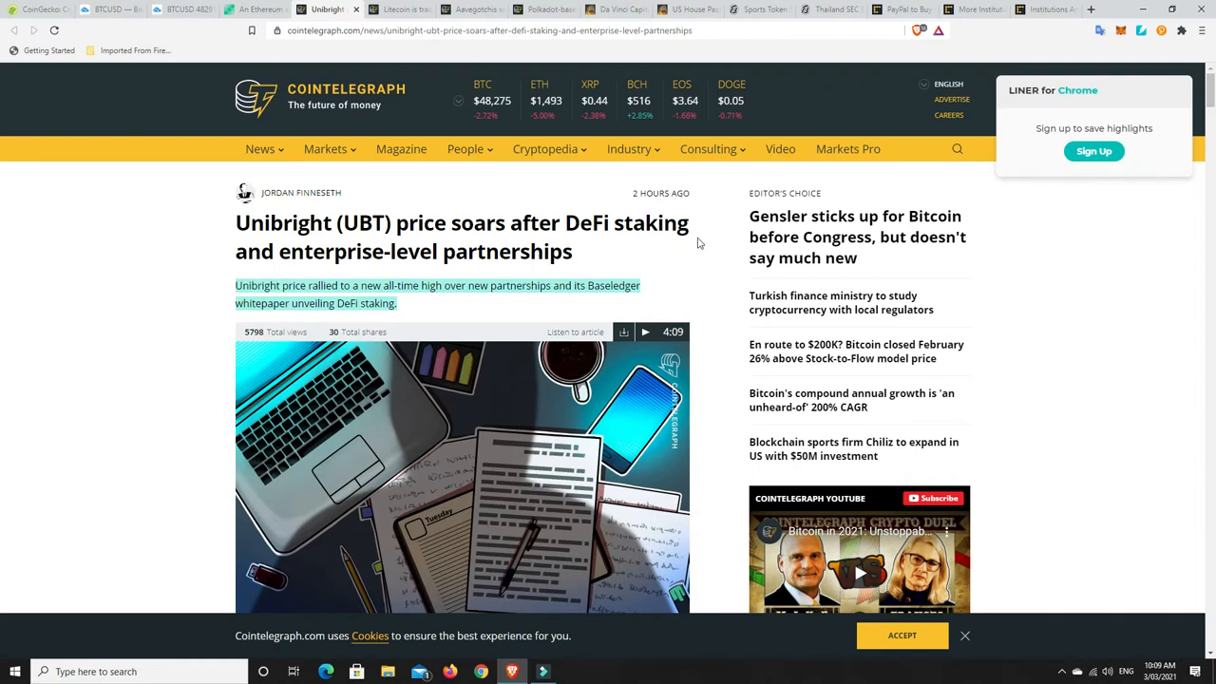
{"action": "mouse_move", "coordinate": [522, 244]}
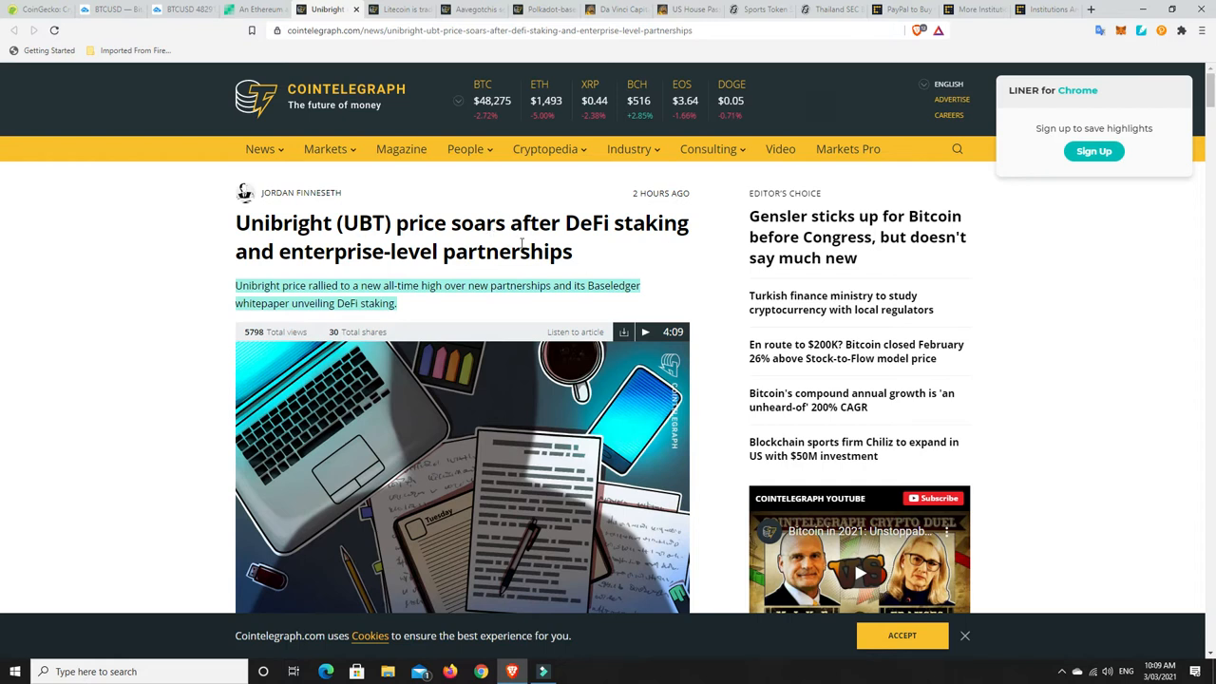
{"action": "mouse_move", "coordinate": [692, 255]}
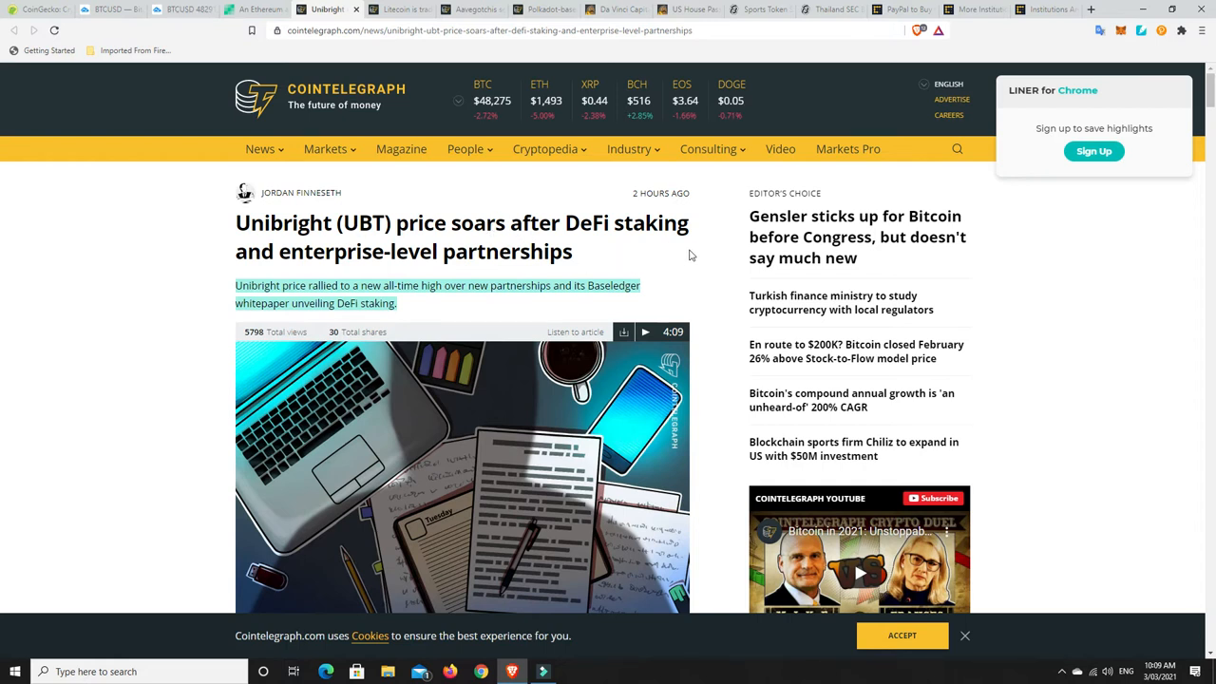
{"action": "scroll", "scroll_direction": "down", "scroll_amount": 3}
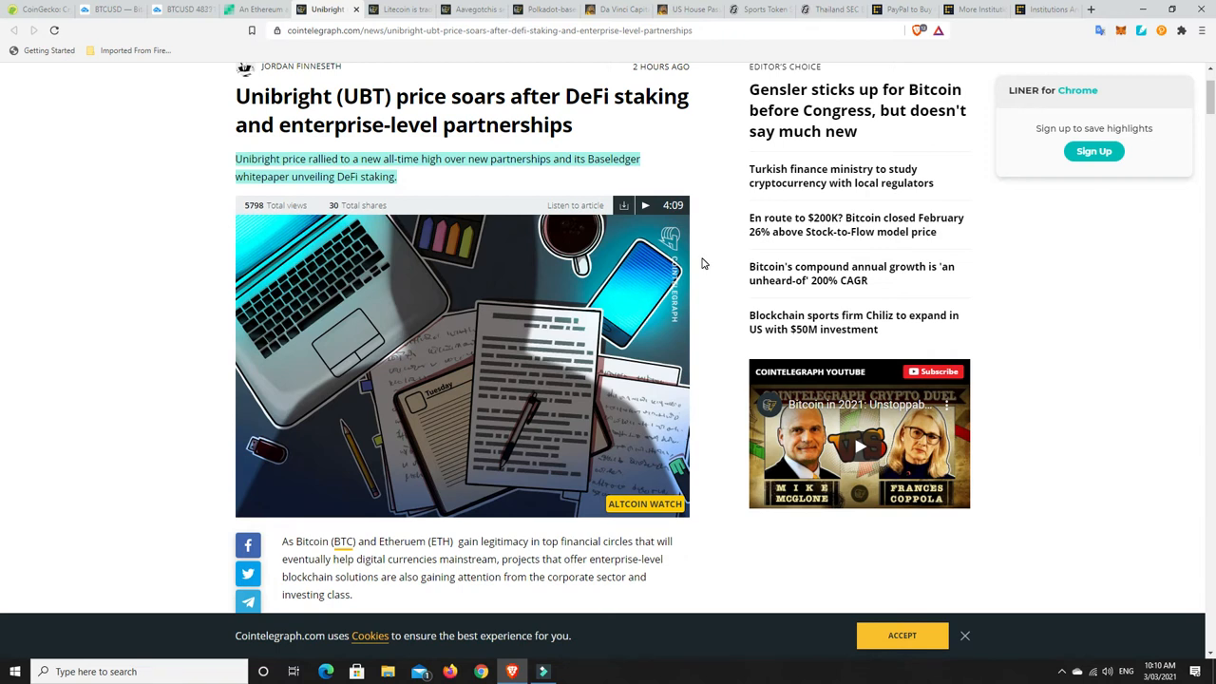
{"action": "scroll", "scroll_direction": "down", "scroll_amount": 3}
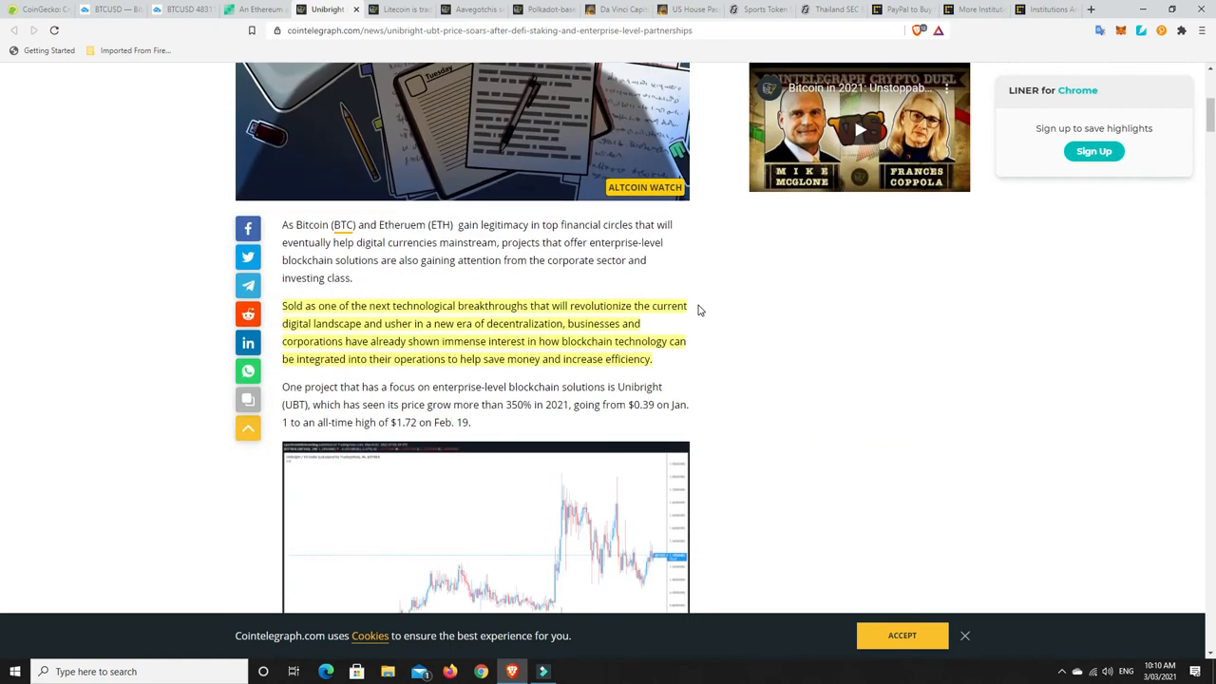
{"action": "scroll", "scroll_direction": "down", "scroll_amount": 3}
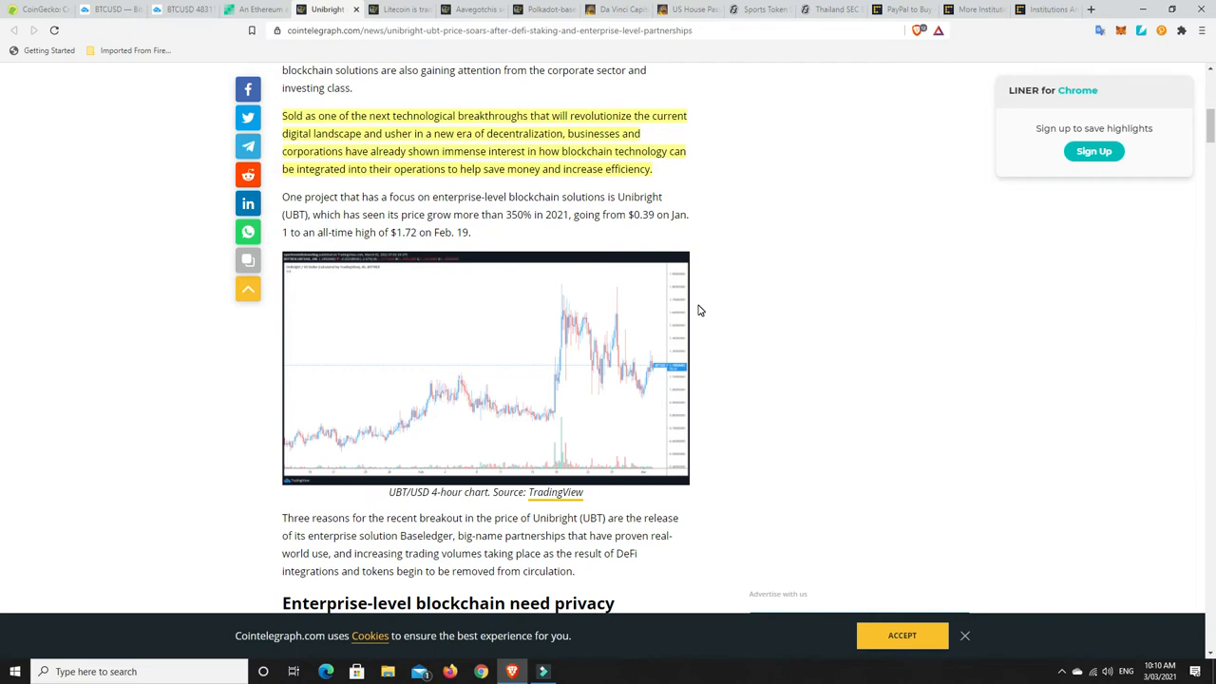
{"action": "mouse_move", "coordinate": [721, 231]}
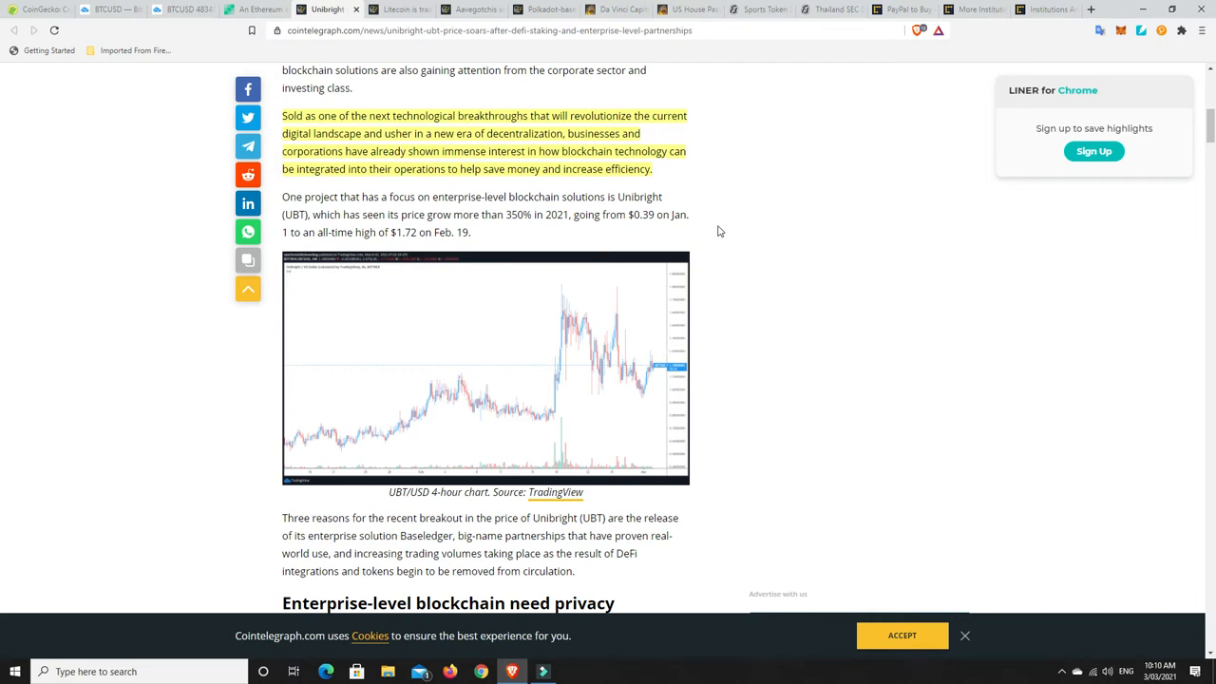
{"action": "mouse_move", "coordinate": [751, 191]}
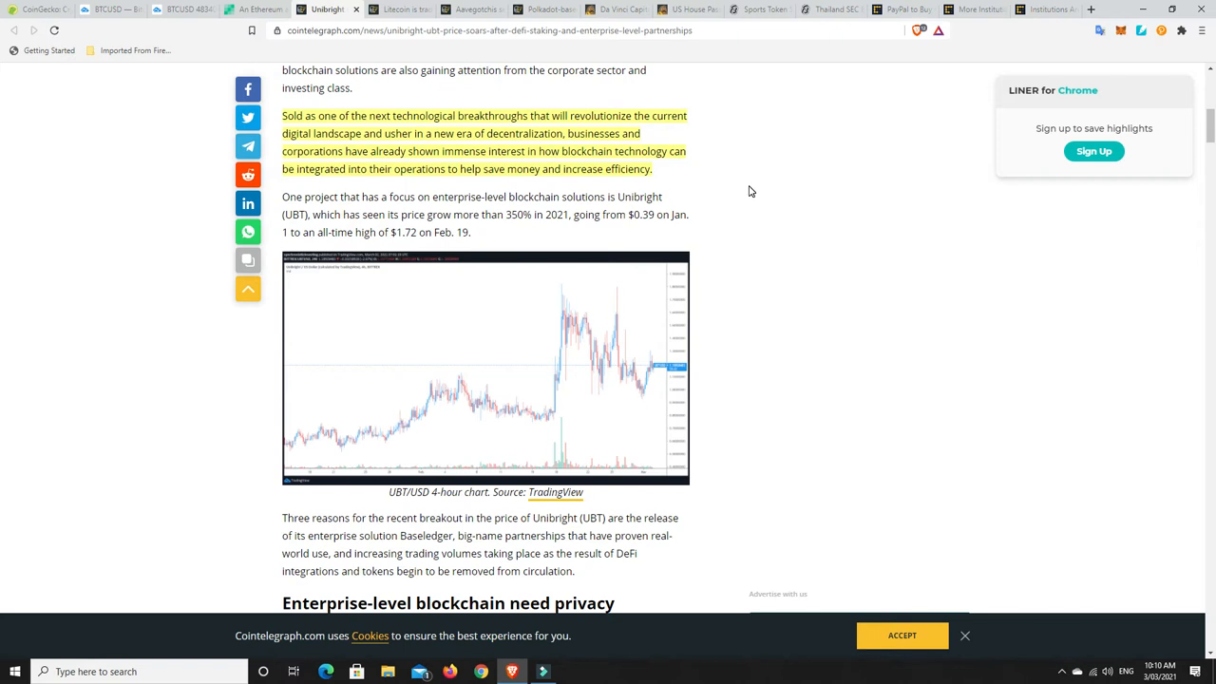
{"action": "mouse_move", "coordinate": [742, 191]}
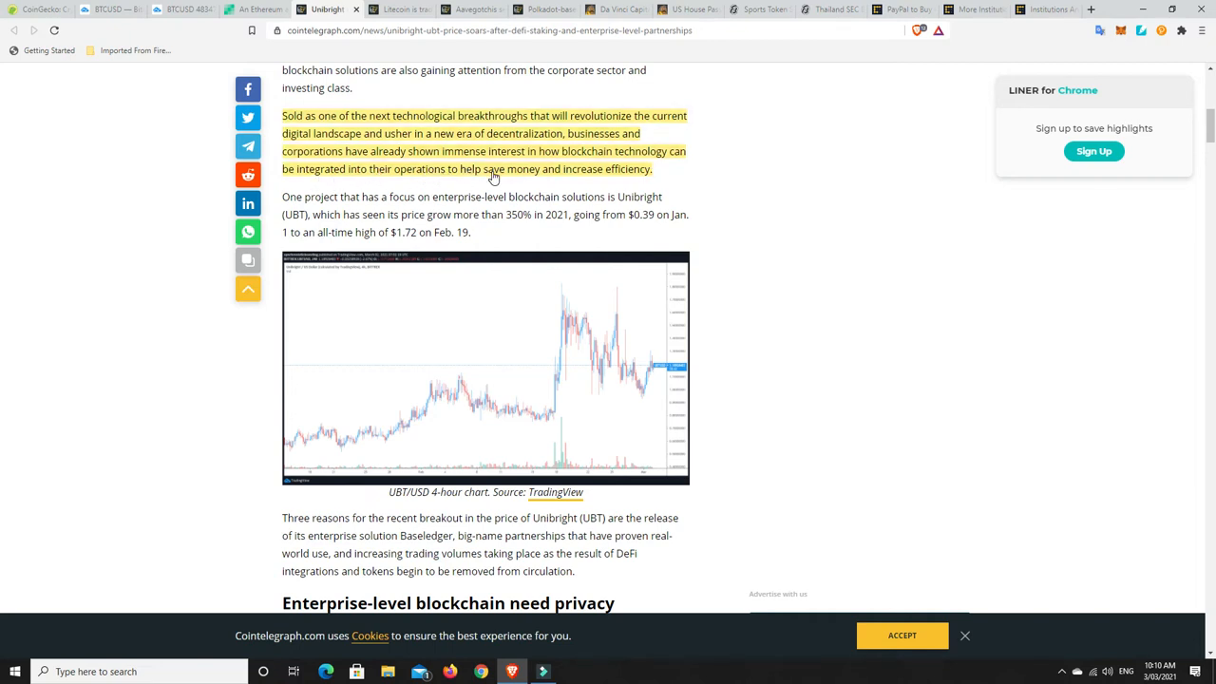
{"action": "mouse_move", "coordinate": [607, 178]}
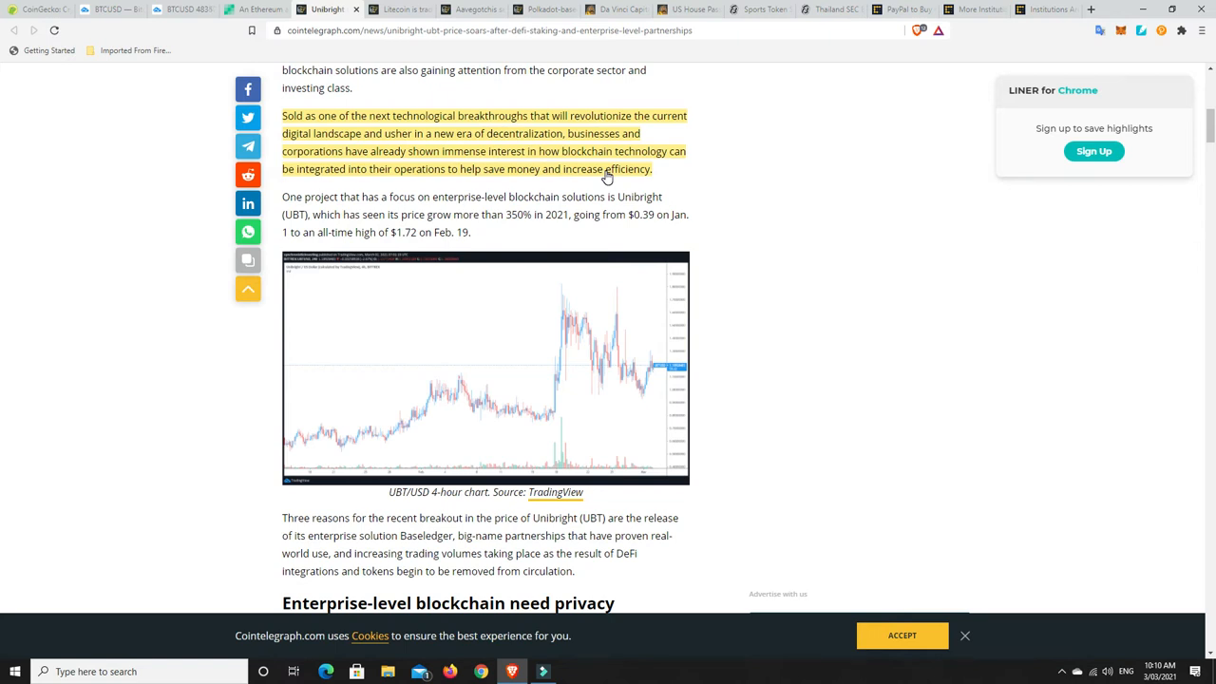
{"action": "mouse_move", "coordinate": [727, 223]}
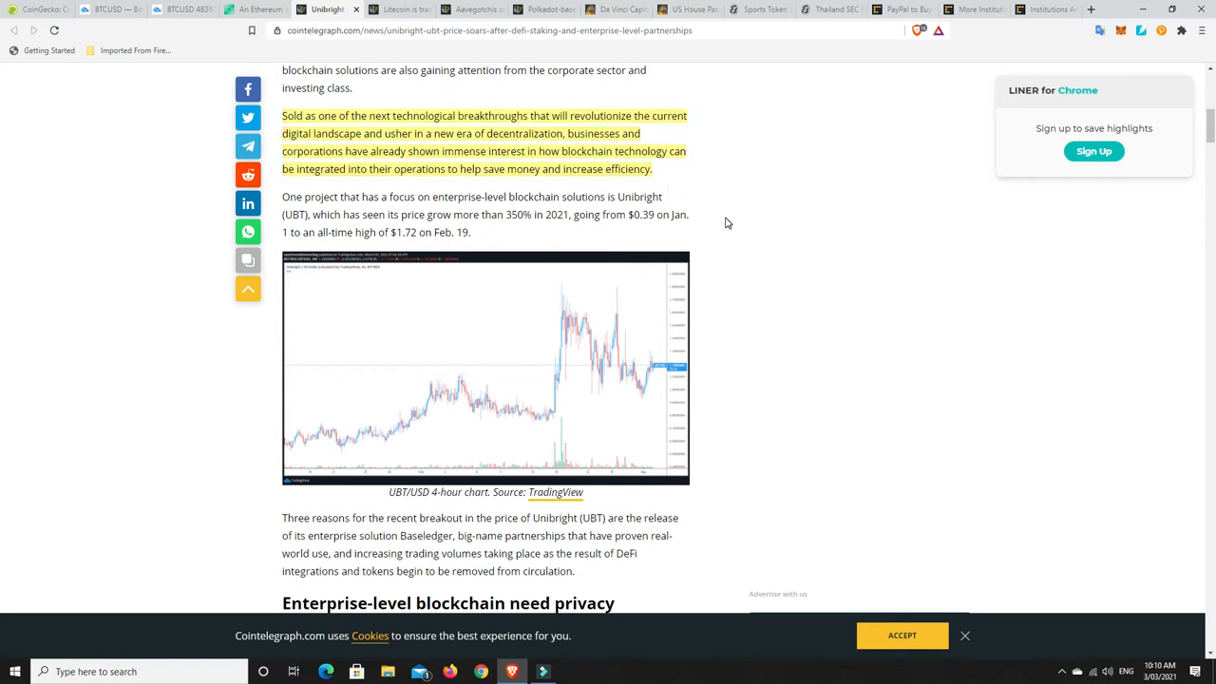
{"action": "mouse_move", "coordinate": [801, 200]}
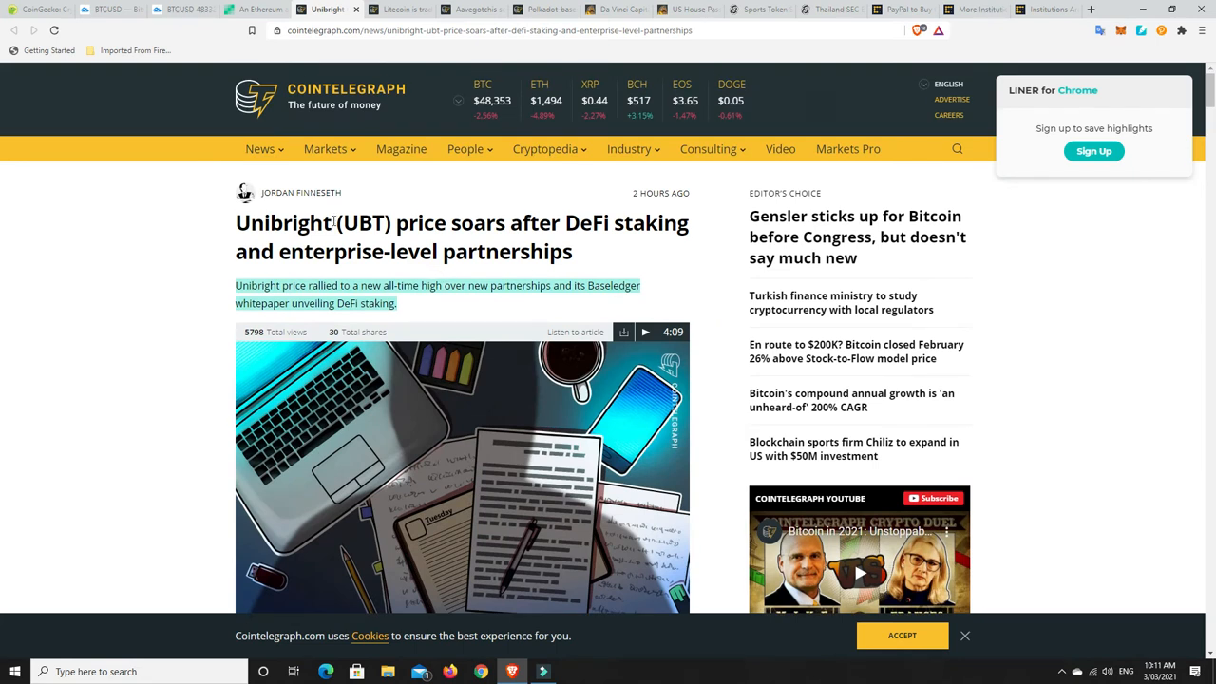
{"action": "mouse_move", "coordinate": [354, 243]}
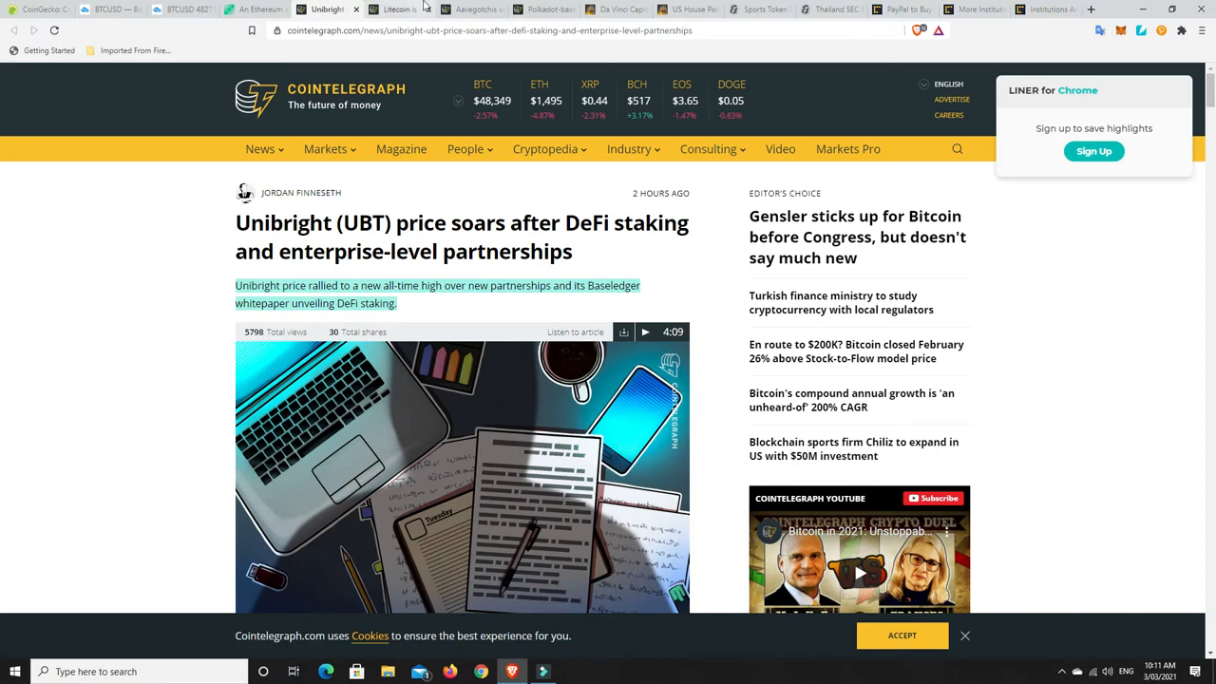
Switch to the Cointelegraph article on Litecoin's 1,800% Grayscale trust premium
{"action": "left_click", "coordinate": [397, 9]}
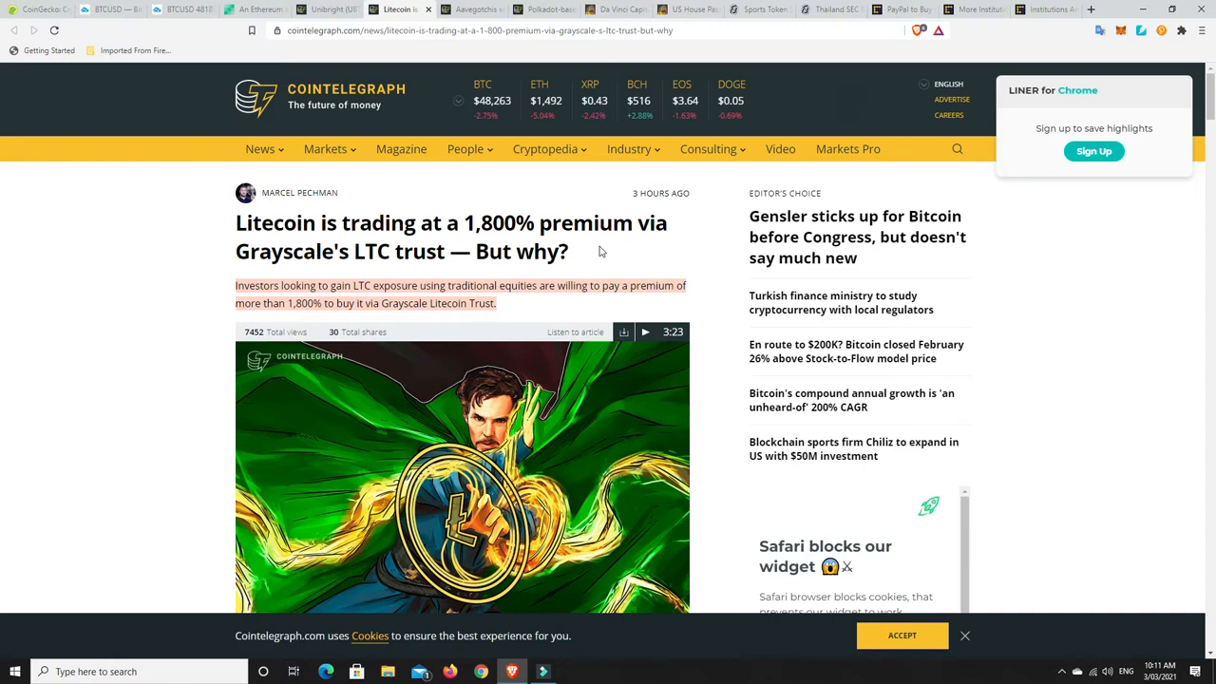
{"action": "mouse_move", "coordinate": [455, 290]}
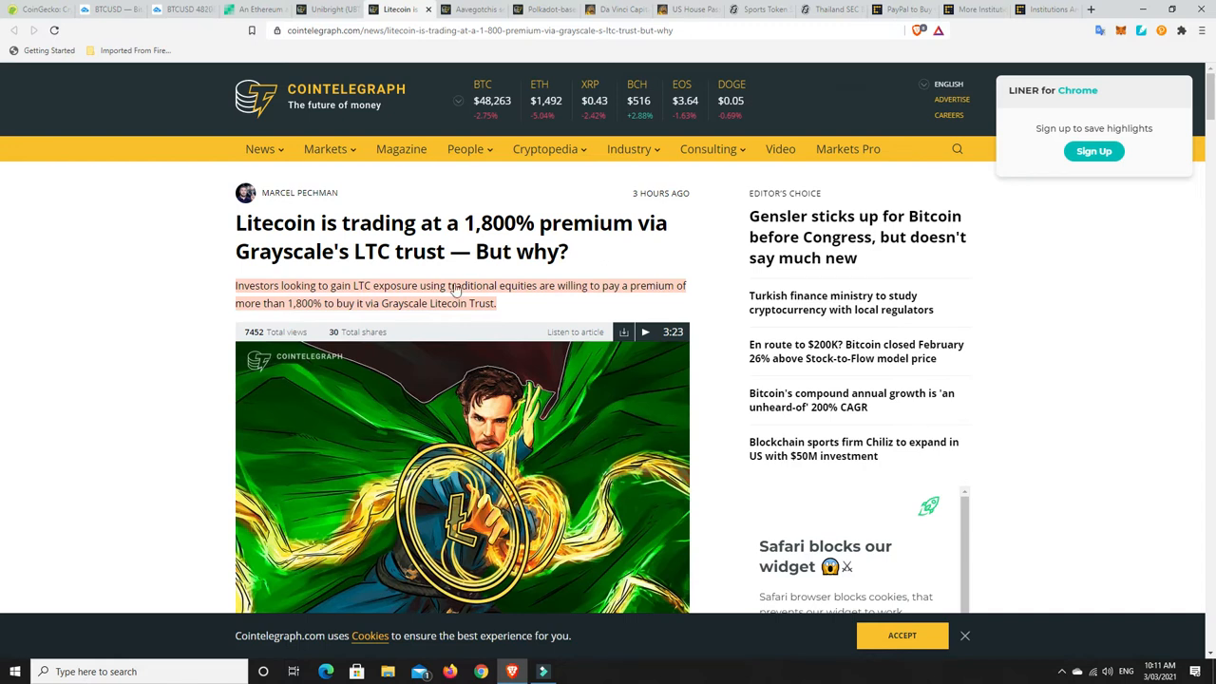
{"action": "mouse_move", "coordinate": [442, 274]}
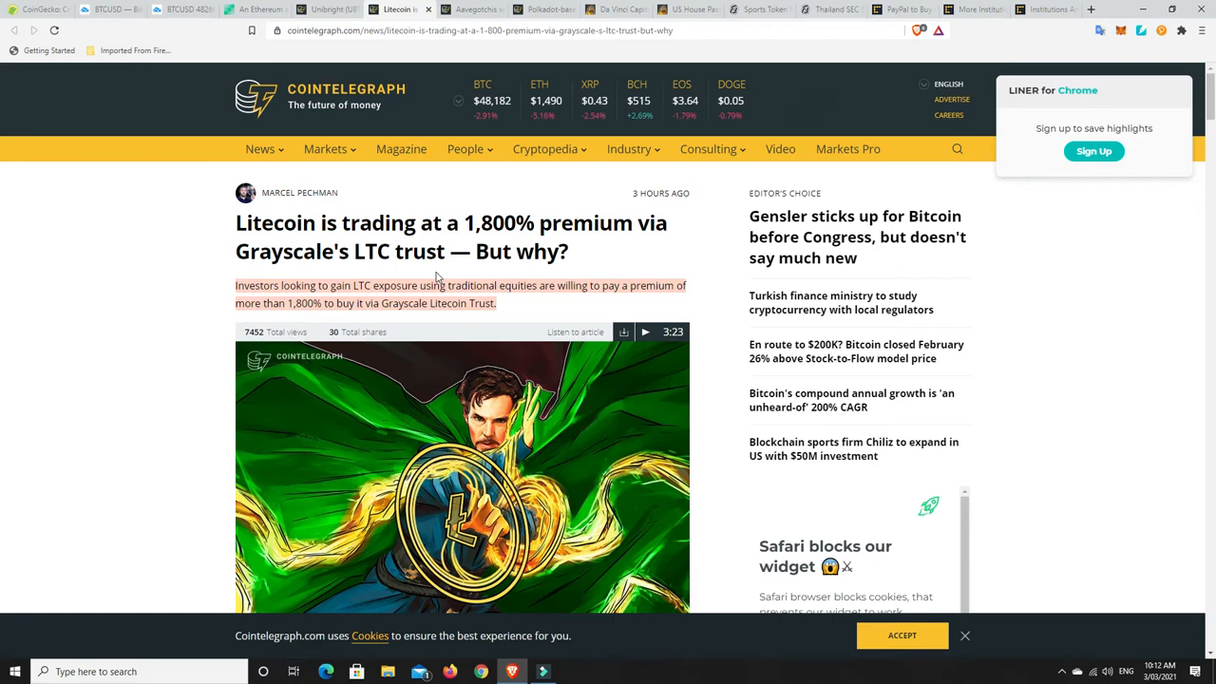
{"action": "scroll", "scroll_direction": "down", "scroll_amount": 3}
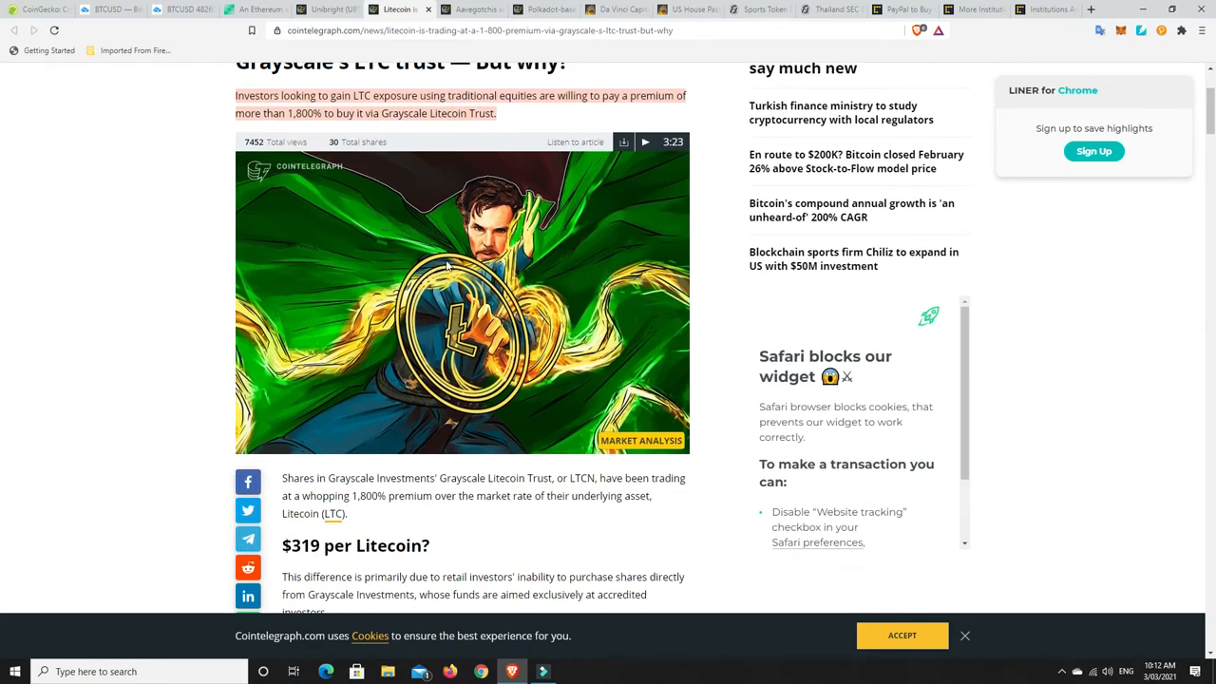
{"action": "mouse_move", "coordinate": [715, 297]}
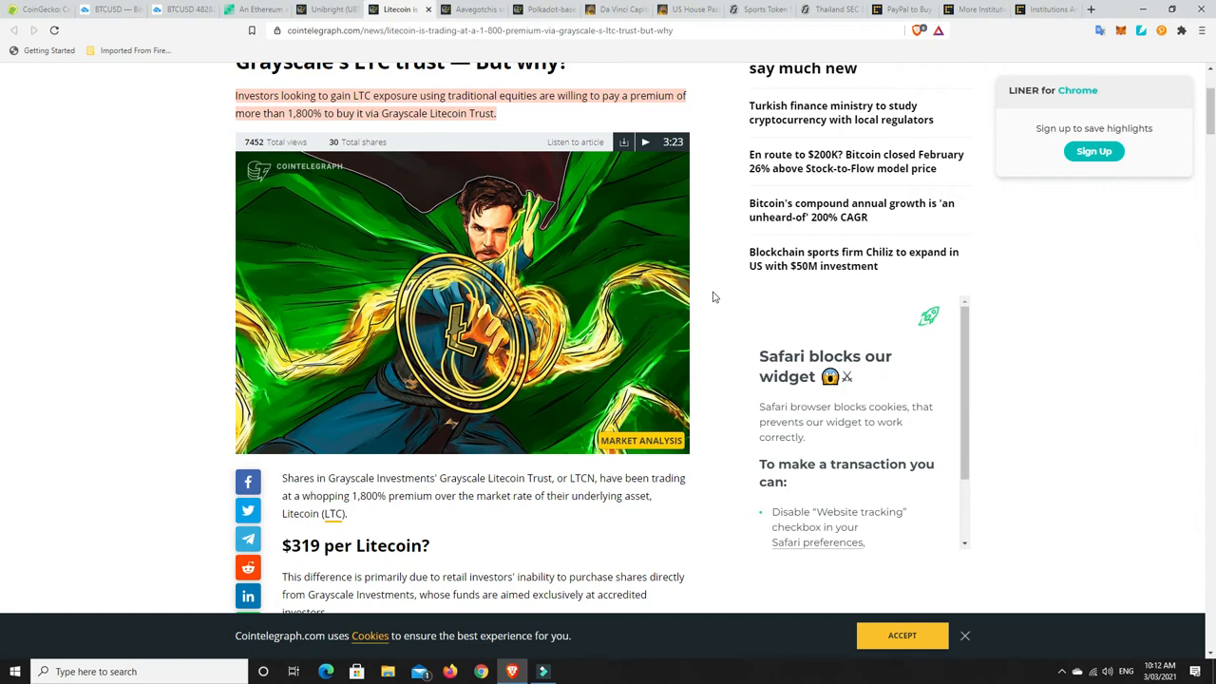
{"action": "scroll", "scroll_direction": "down", "scroll_amount": 3}
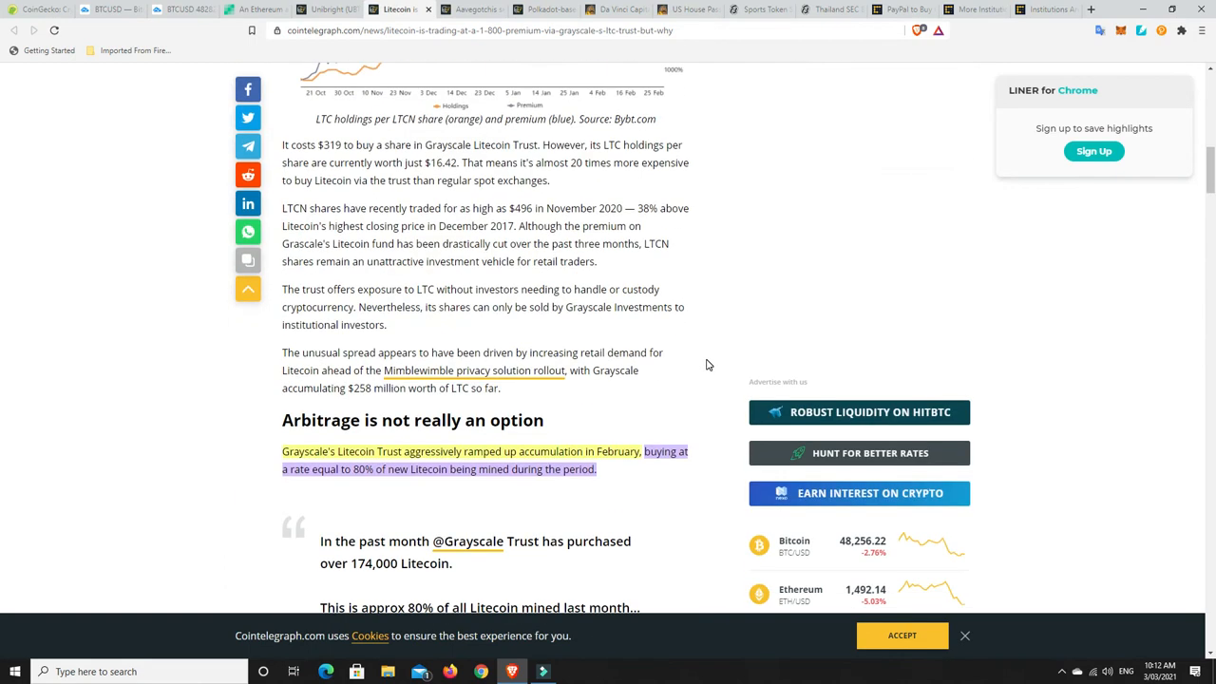
{"action": "scroll", "scroll_direction": "down", "scroll_amount": 3}
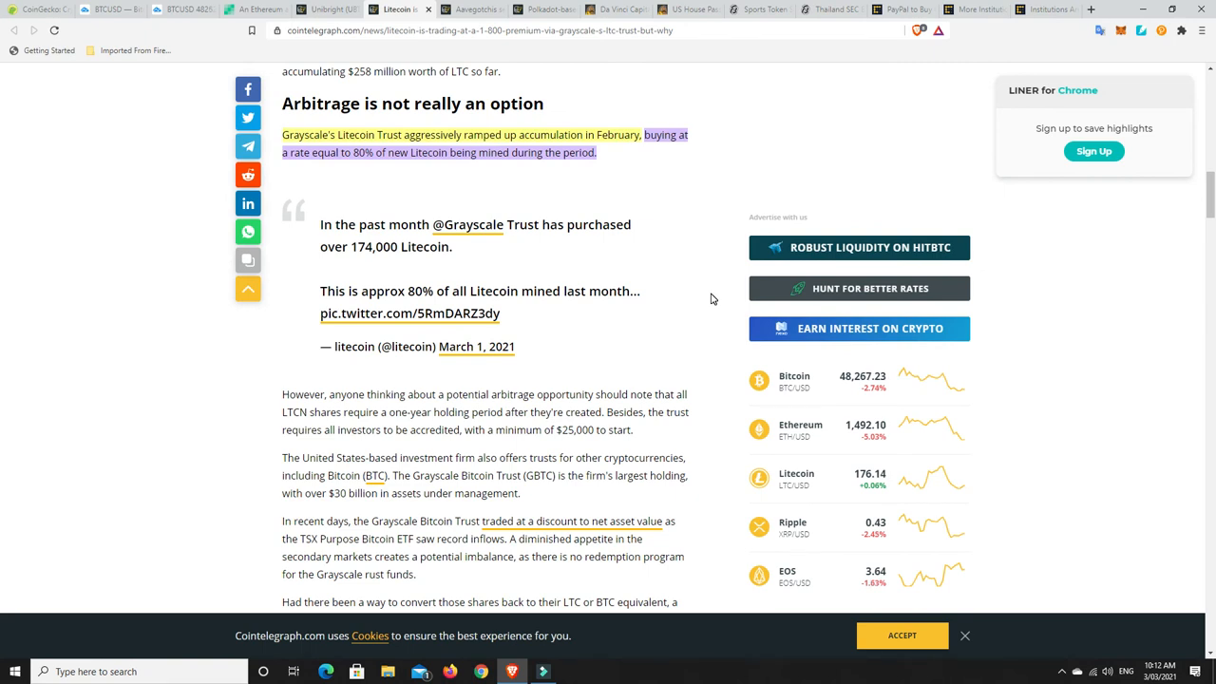
{"action": "mouse_move", "coordinate": [688, 296]}
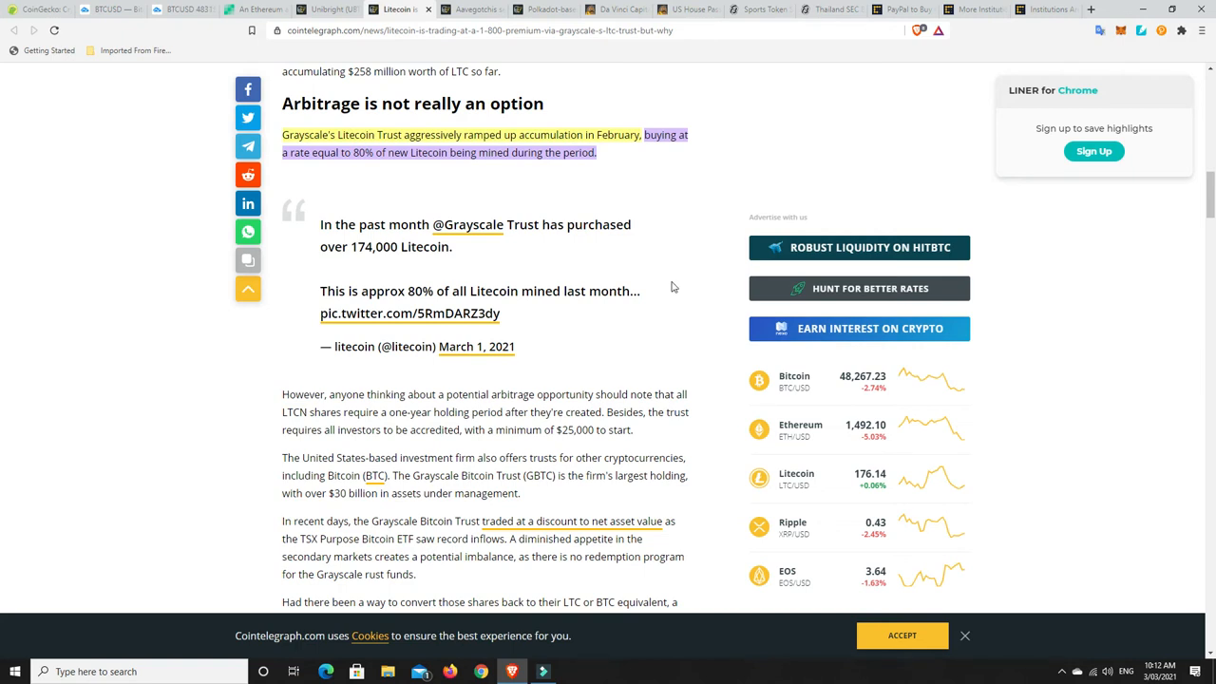
{"action": "mouse_move", "coordinate": [555, 215]}
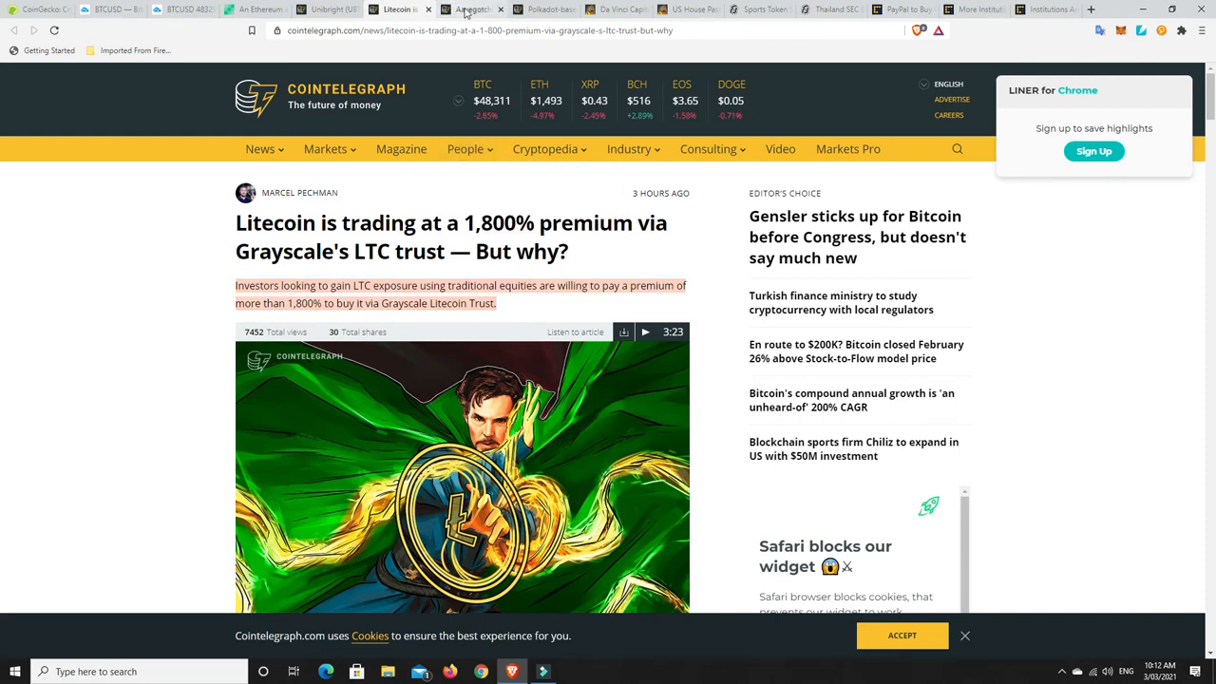
{"action": "left_click", "coordinate": [466, 9]}
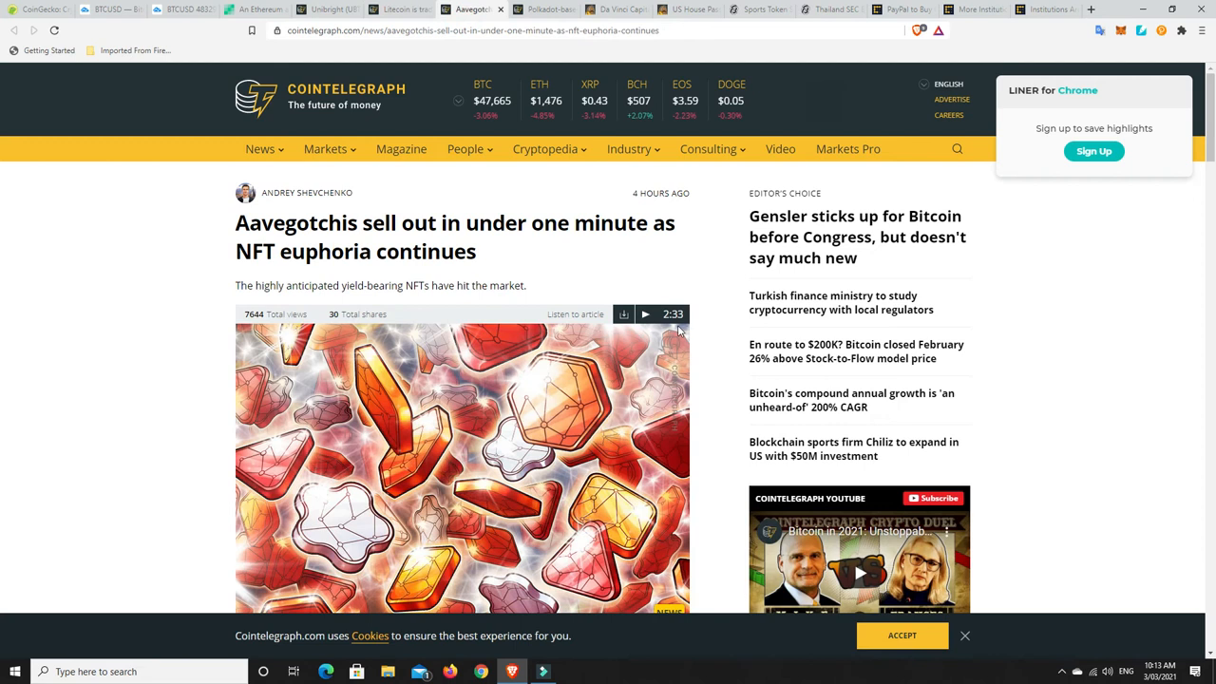
{"action": "mouse_move", "coordinate": [558, 286]}
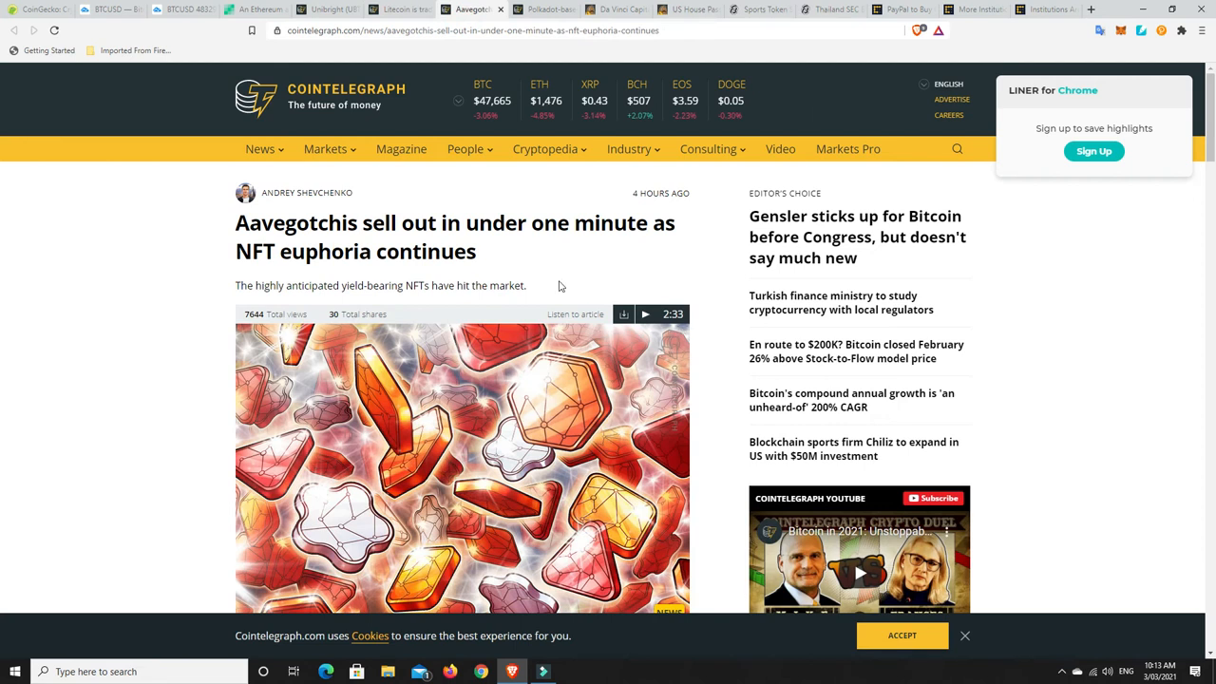
{"action": "mouse_move", "coordinate": [423, 278]}
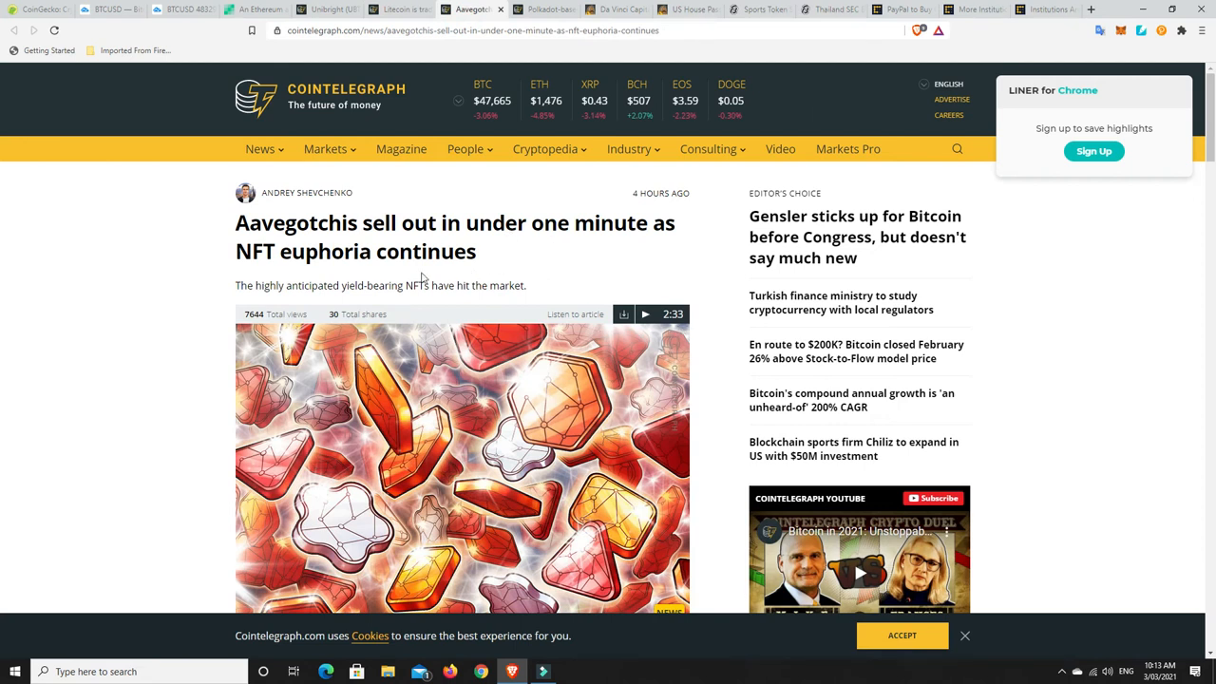
{"action": "mouse_move", "coordinate": [433, 272]}
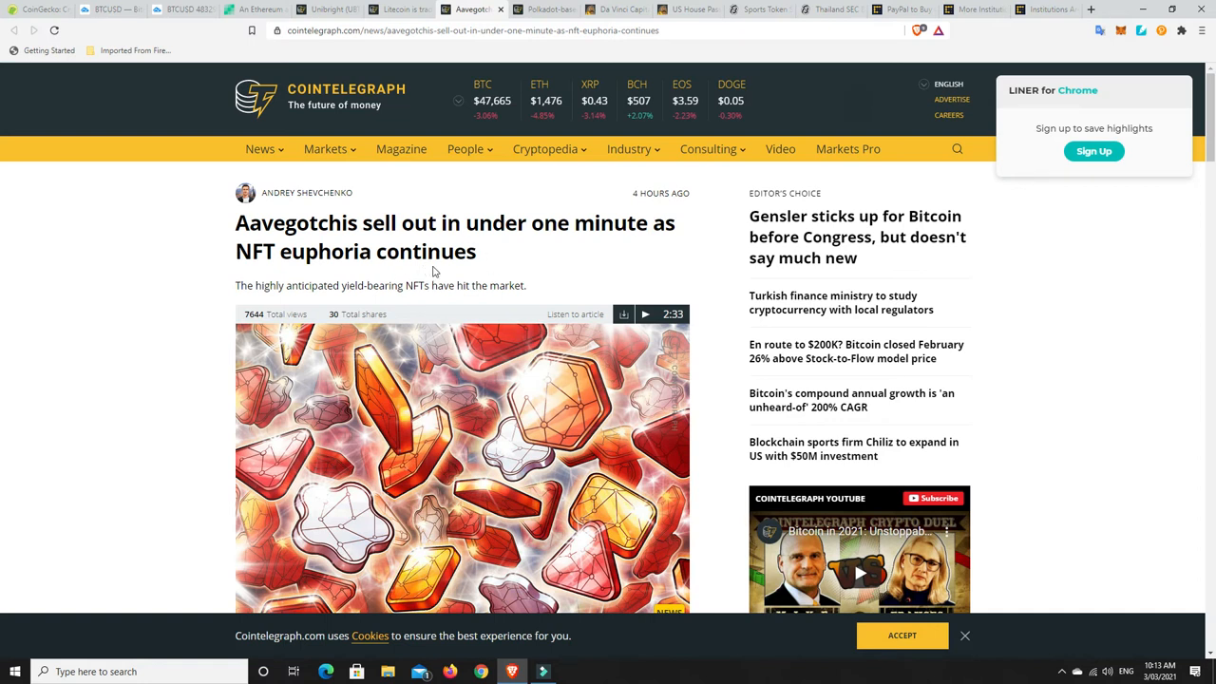
{"action": "mouse_move", "coordinate": [718, 281]}
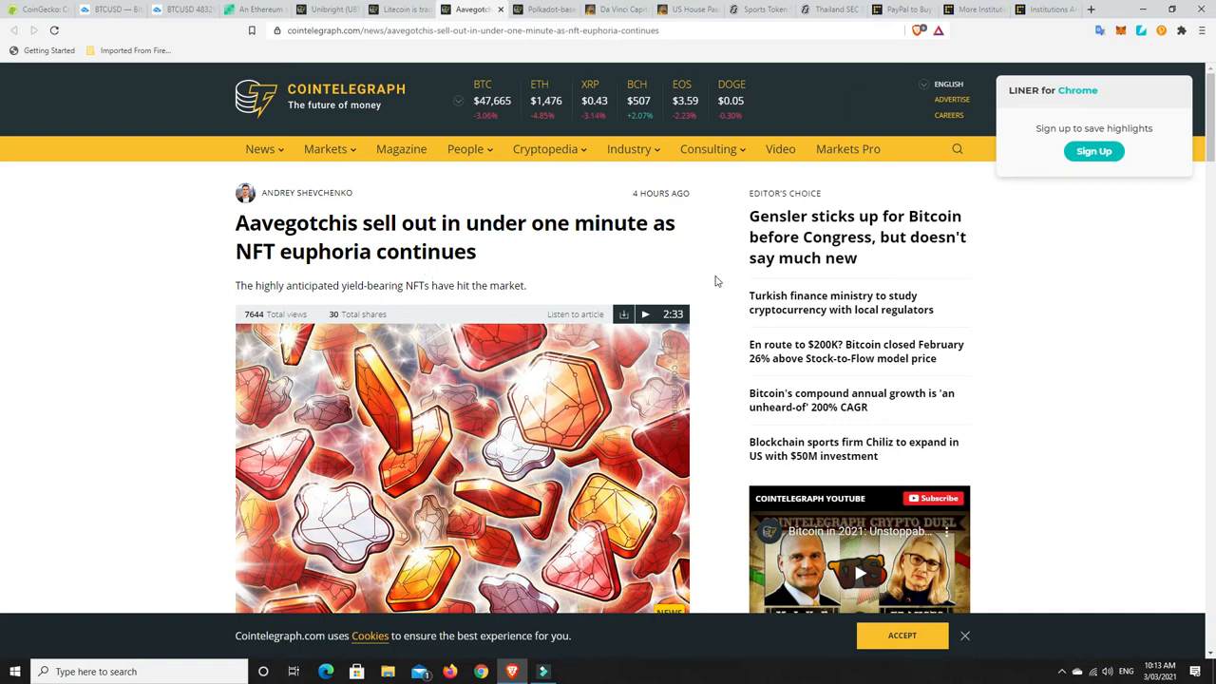
{"action": "mouse_move", "coordinate": [703, 281]}
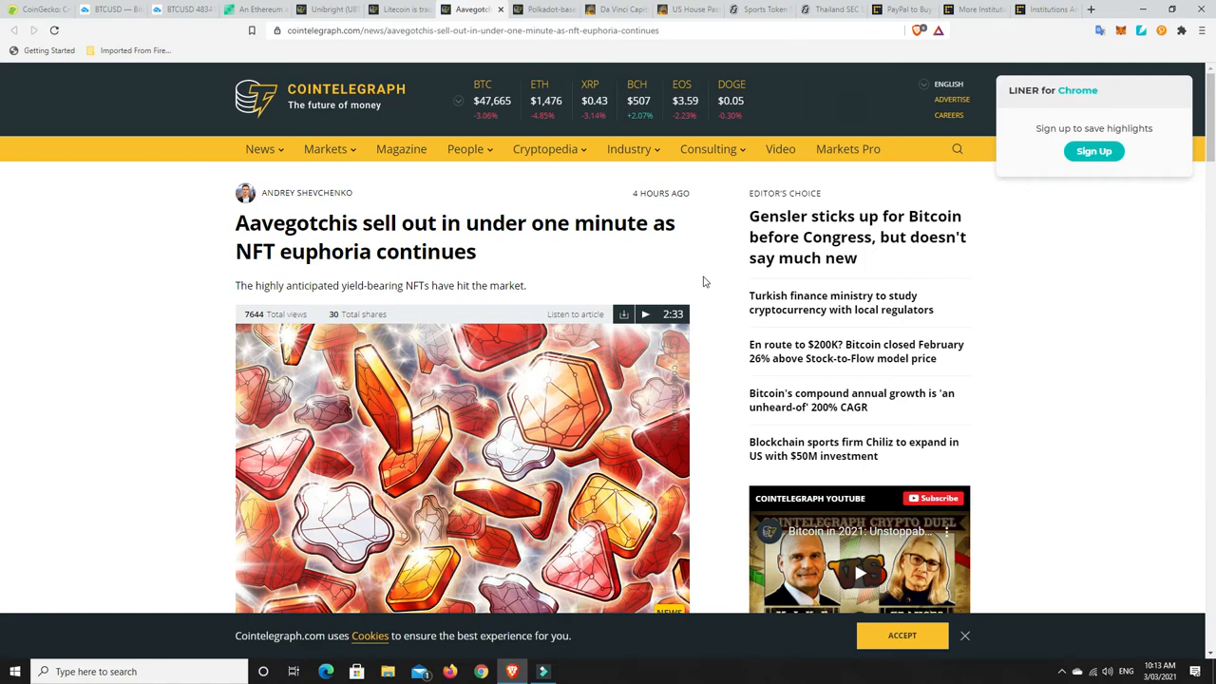
{"action": "scroll", "scroll_direction": "down", "scroll_amount": 3}
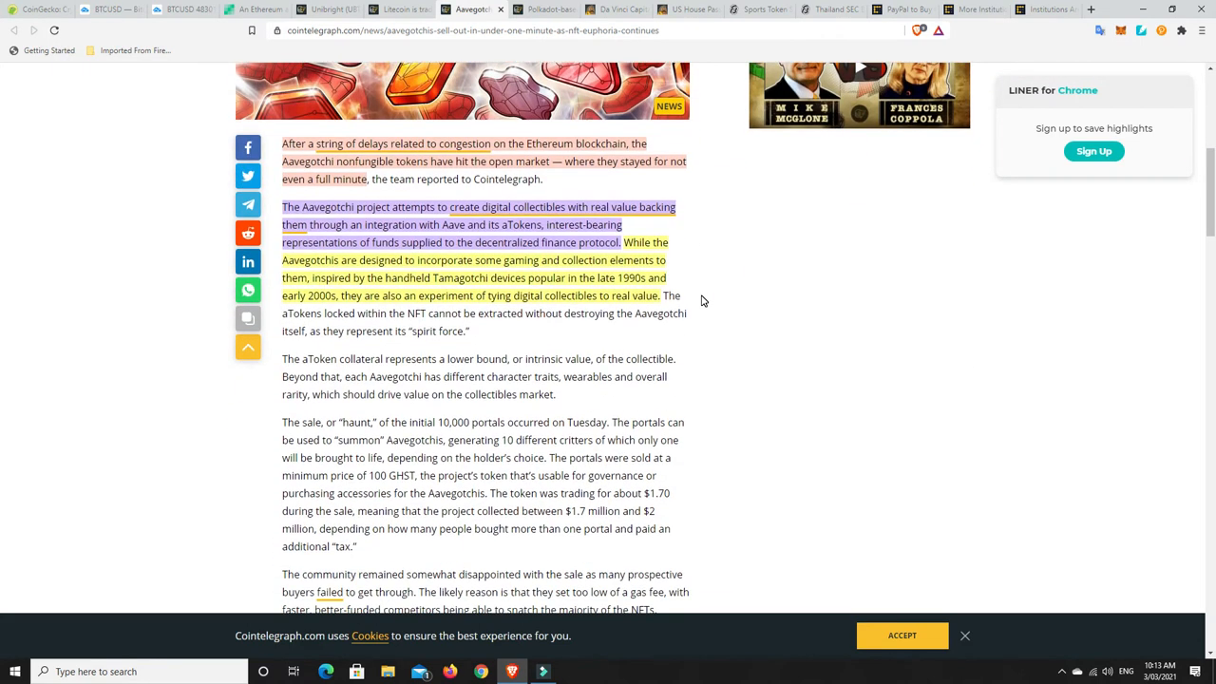
{"action": "scroll", "scroll_direction": "down", "scroll_amount": 3}
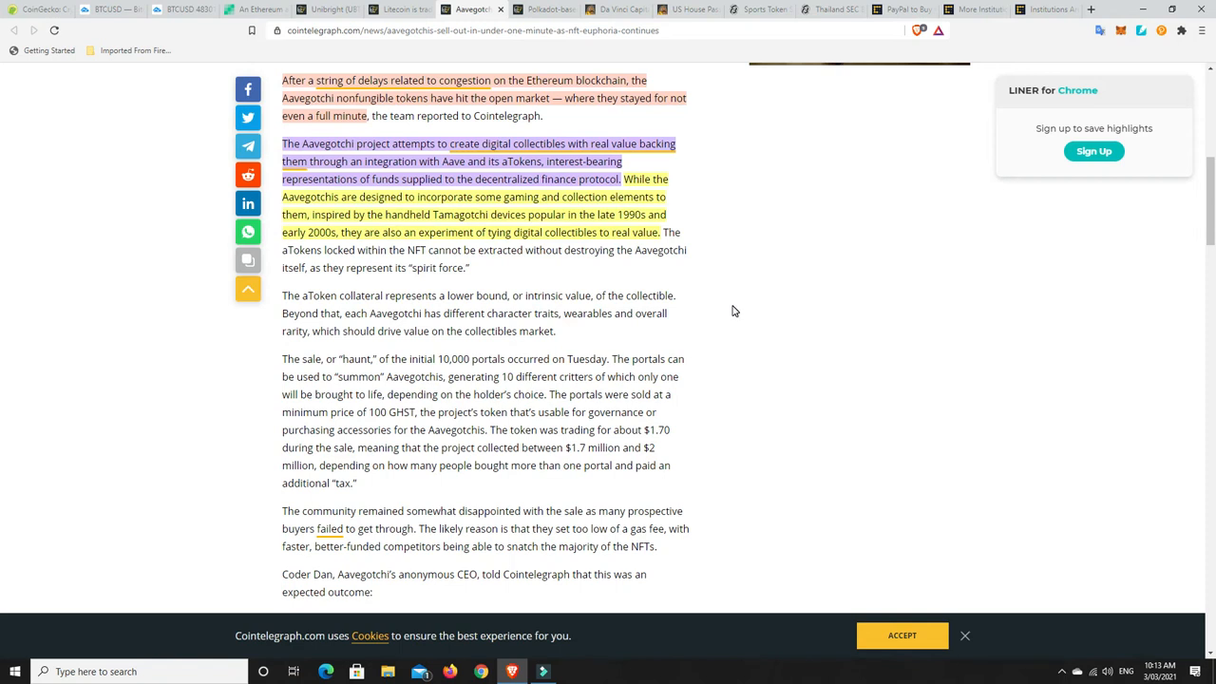
{"action": "mouse_move", "coordinate": [638, 114]}
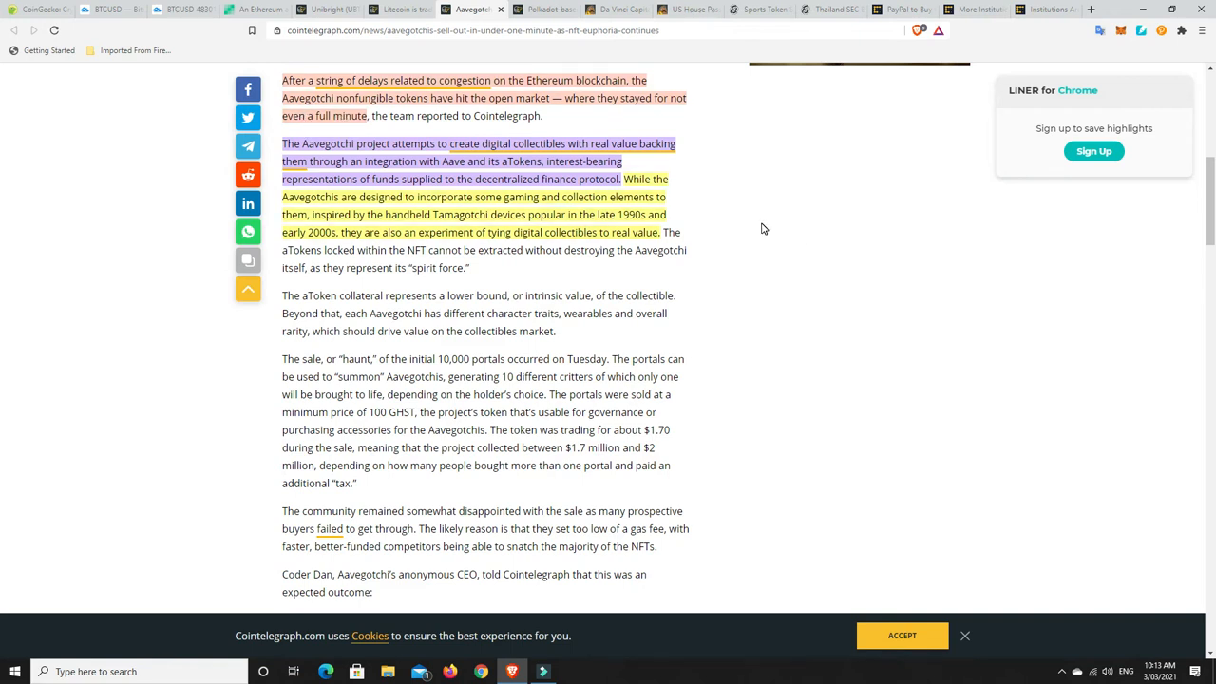
{"action": "mouse_move", "coordinate": [746, 228]}
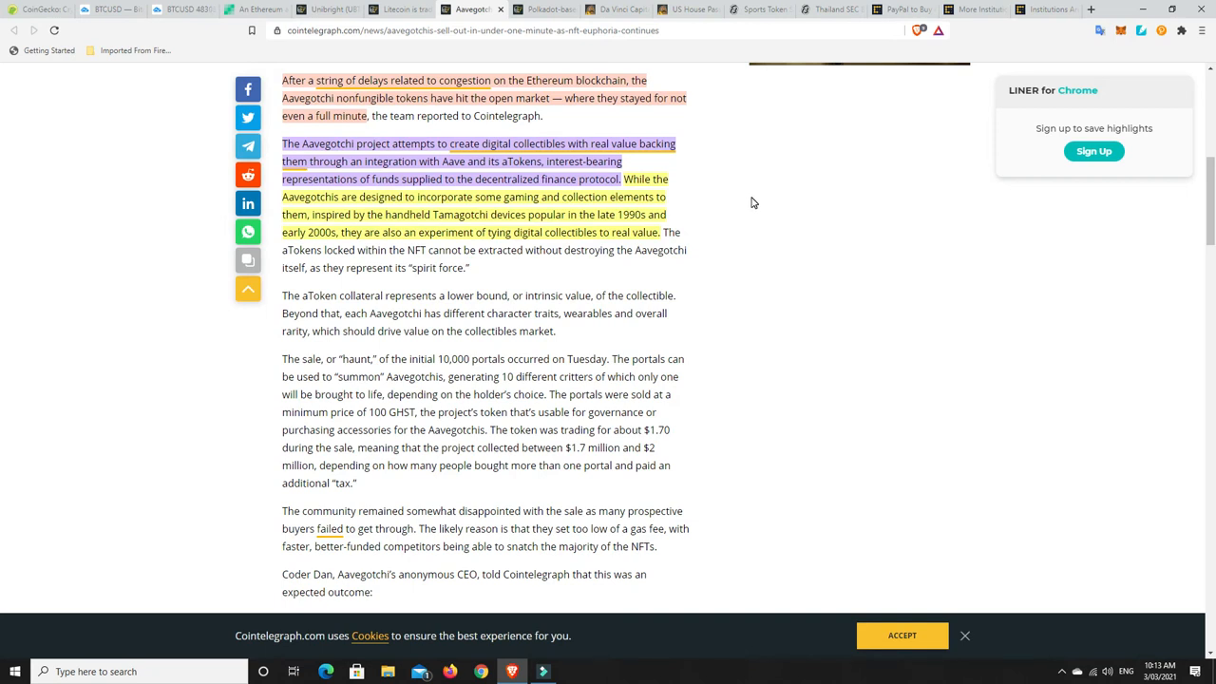
{"action": "mouse_move", "coordinate": [750, 197]}
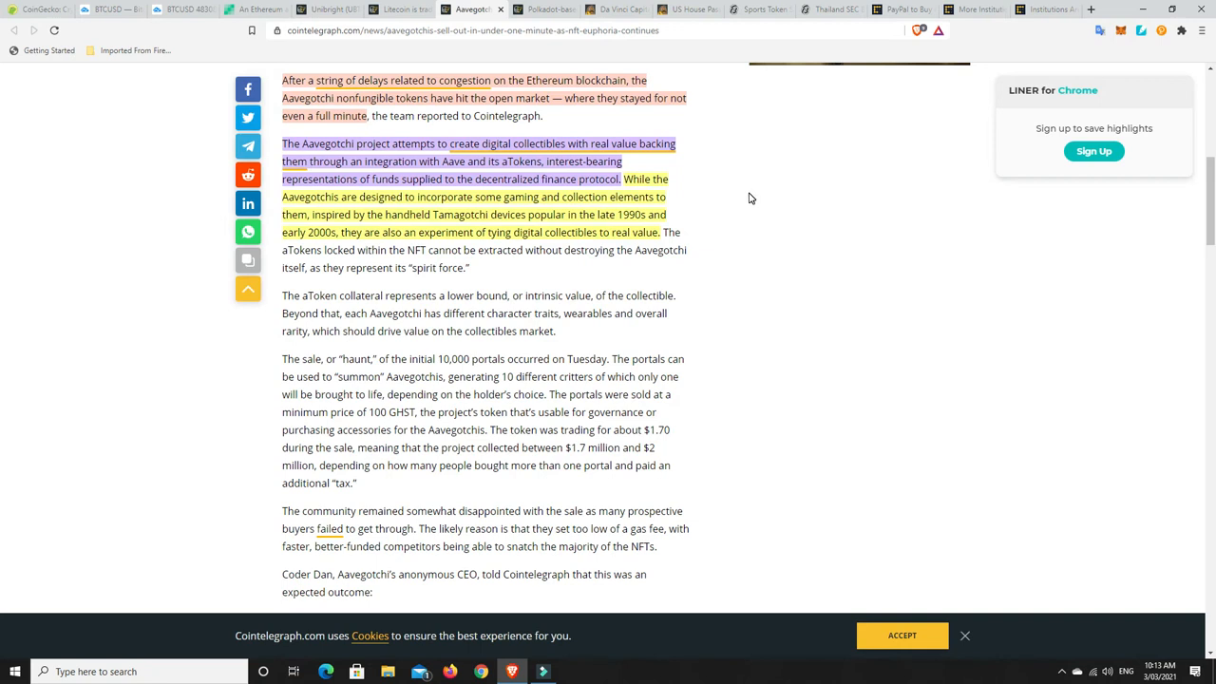
{"action": "mouse_move", "coordinate": [723, 231]}
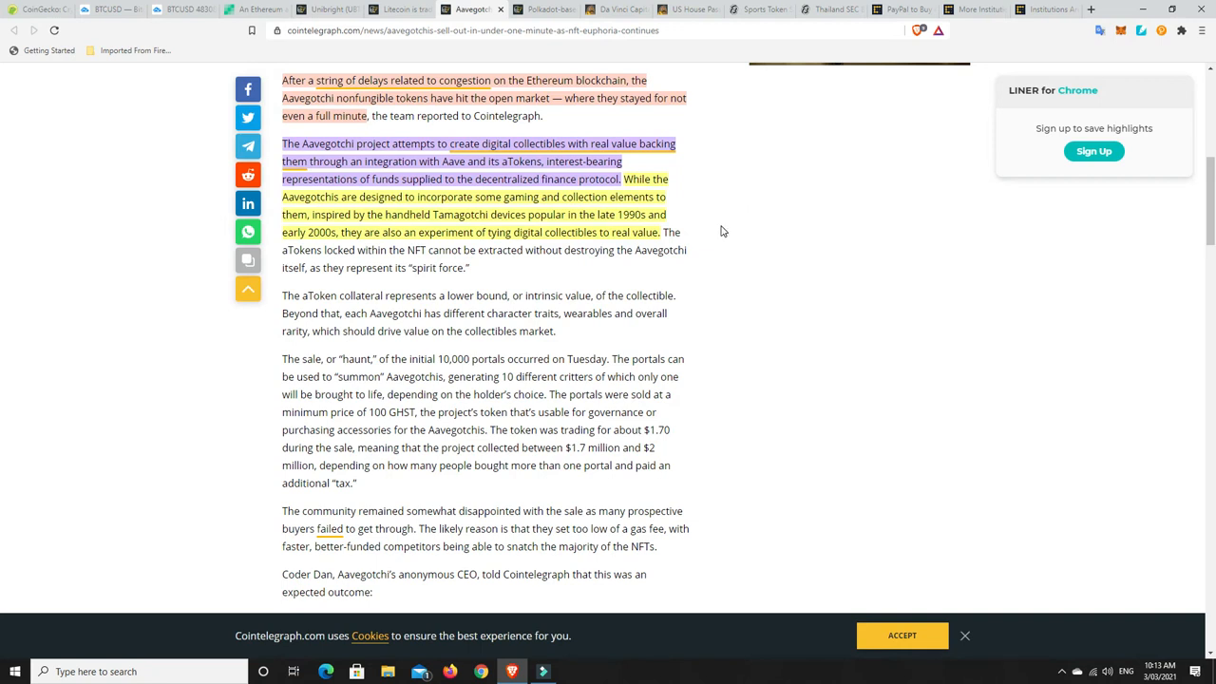
{"action": "mouse_move", "coordinate": [719, 227]}
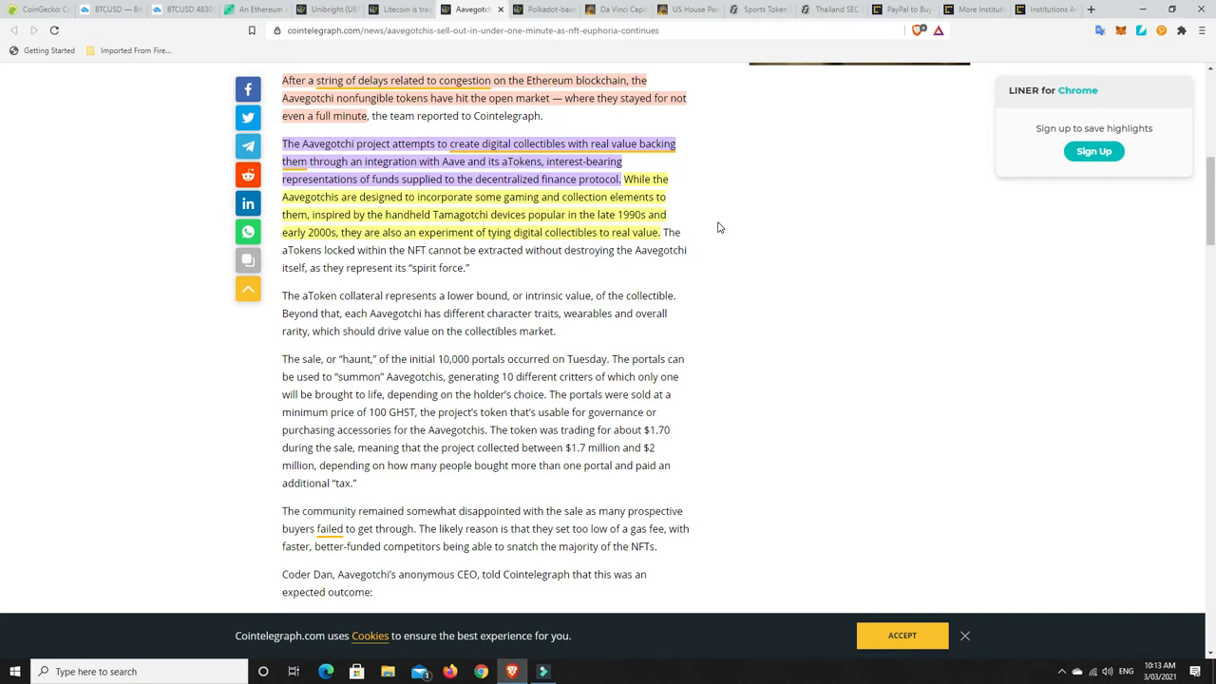
{"action": "mouse_move", "coordinate": [418, 245]}
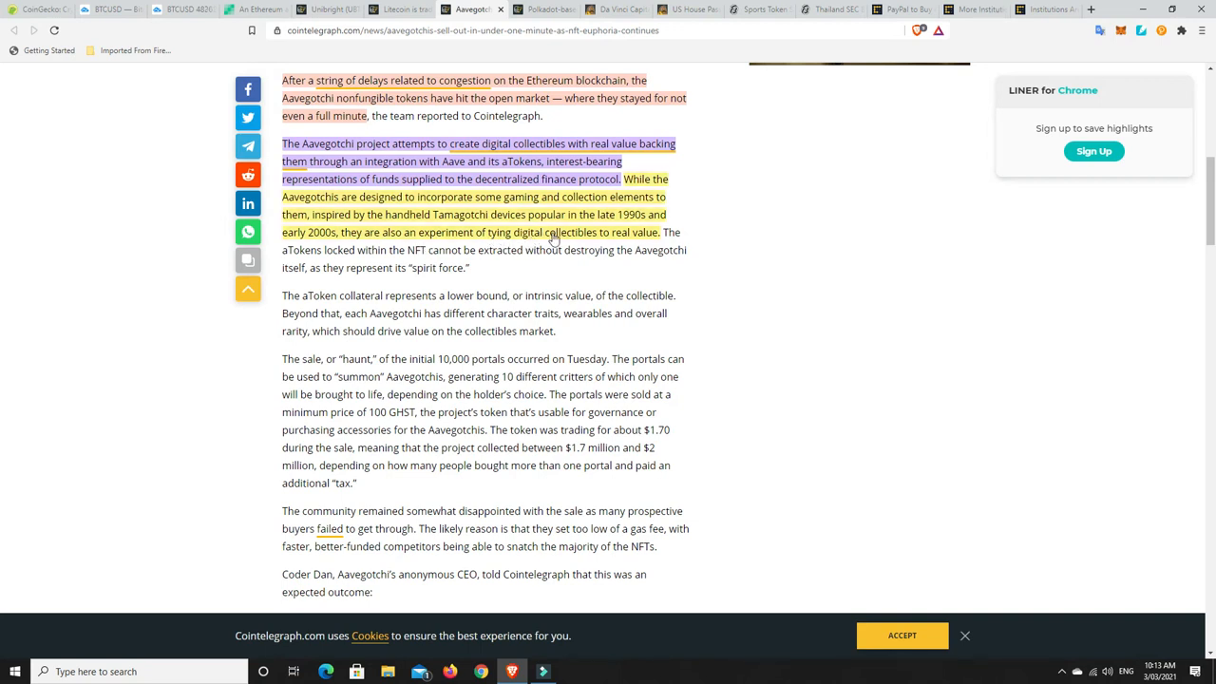
{"action": "mouse_move", "coordinate": [608, 232]}
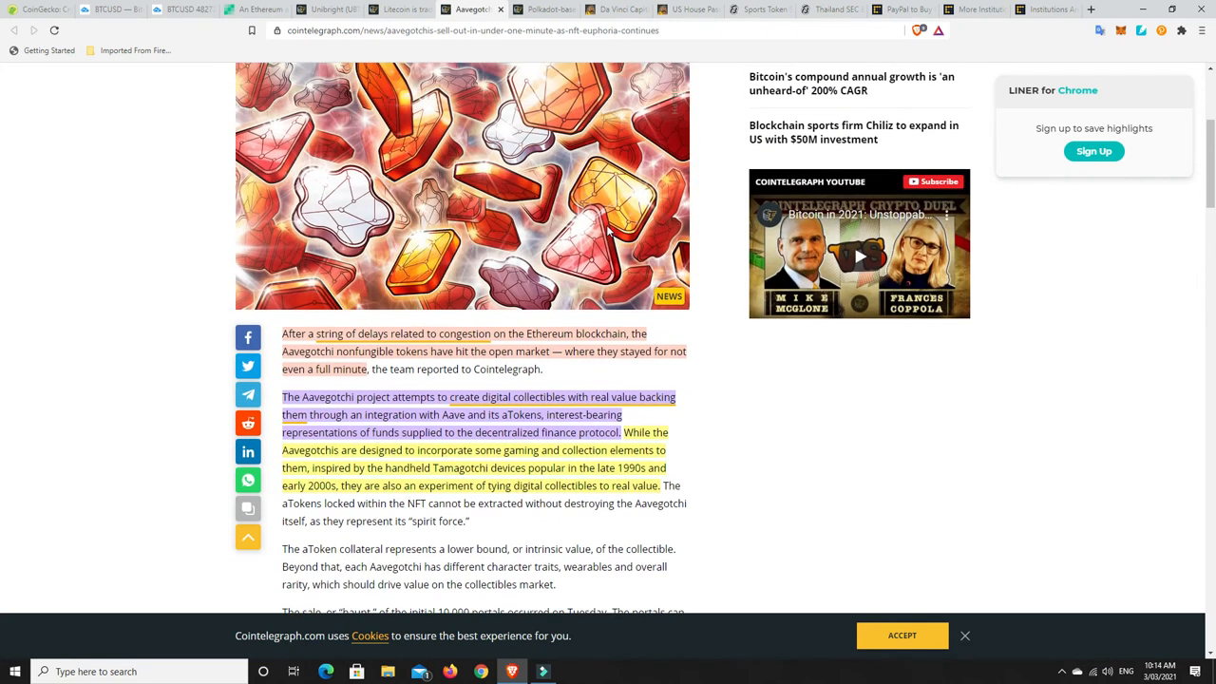
{"action": "mouse_move", "coordinate": [716, 319]}
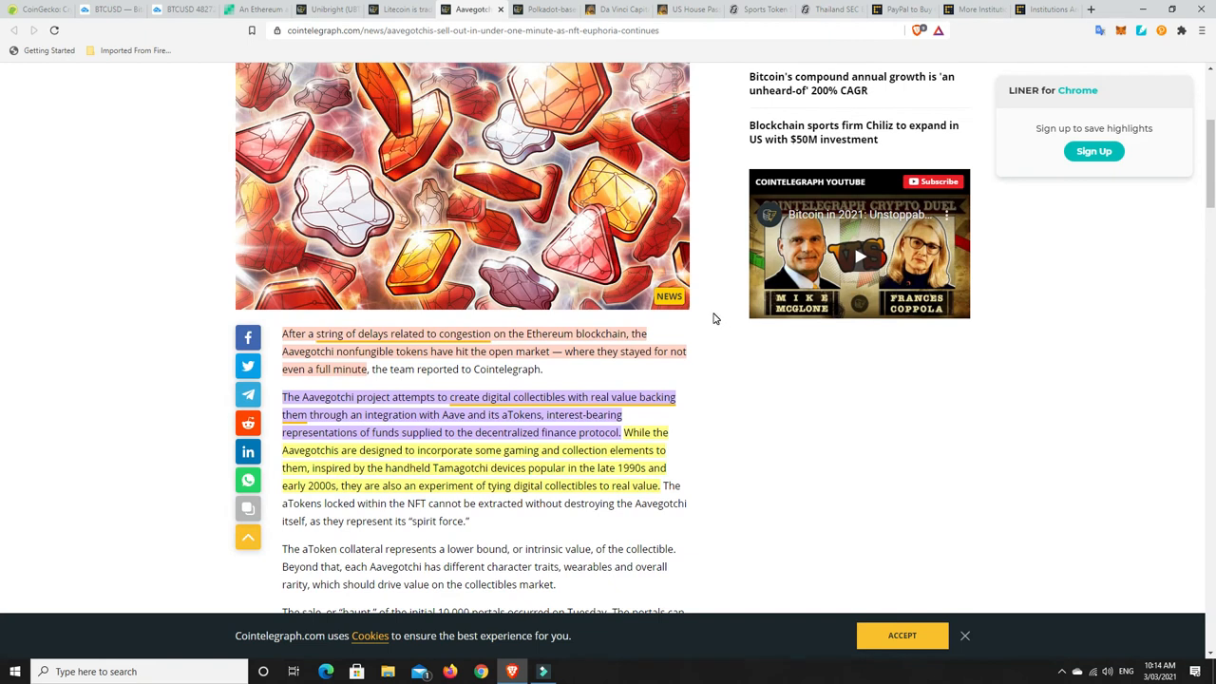
{"action": "mouse_move", "coordinate": [507, 264]}
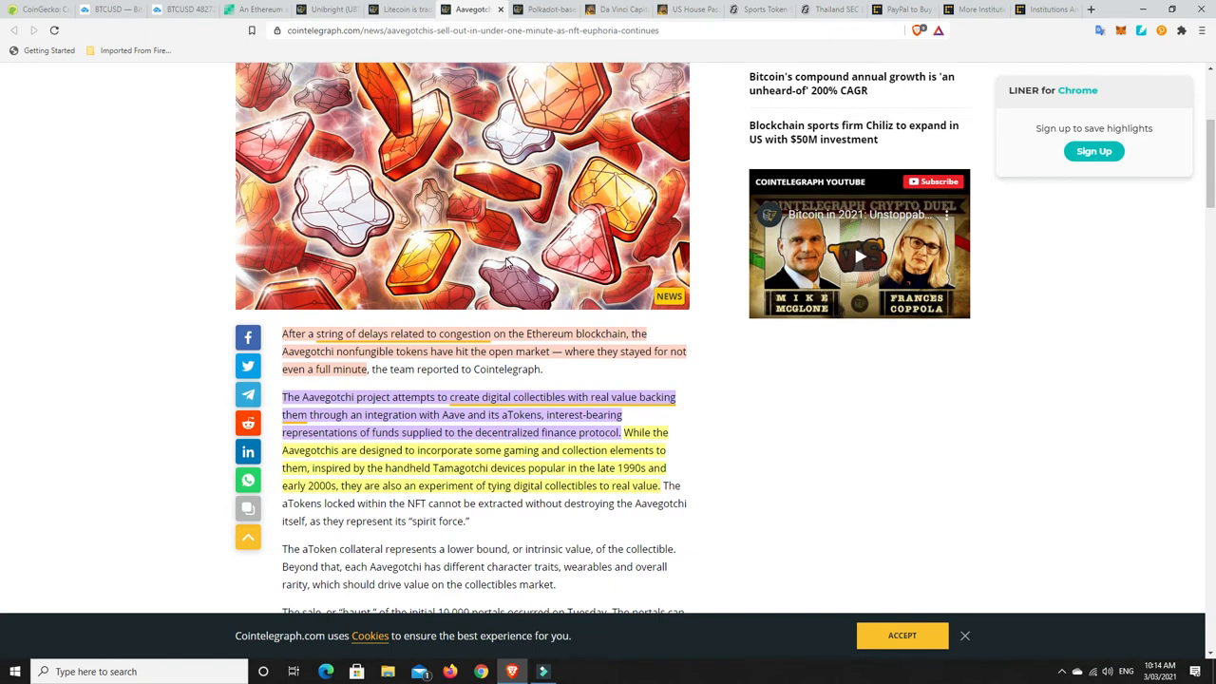
{"action": "scroll", "scroll_direction": "up", "scroll_amount": 3}
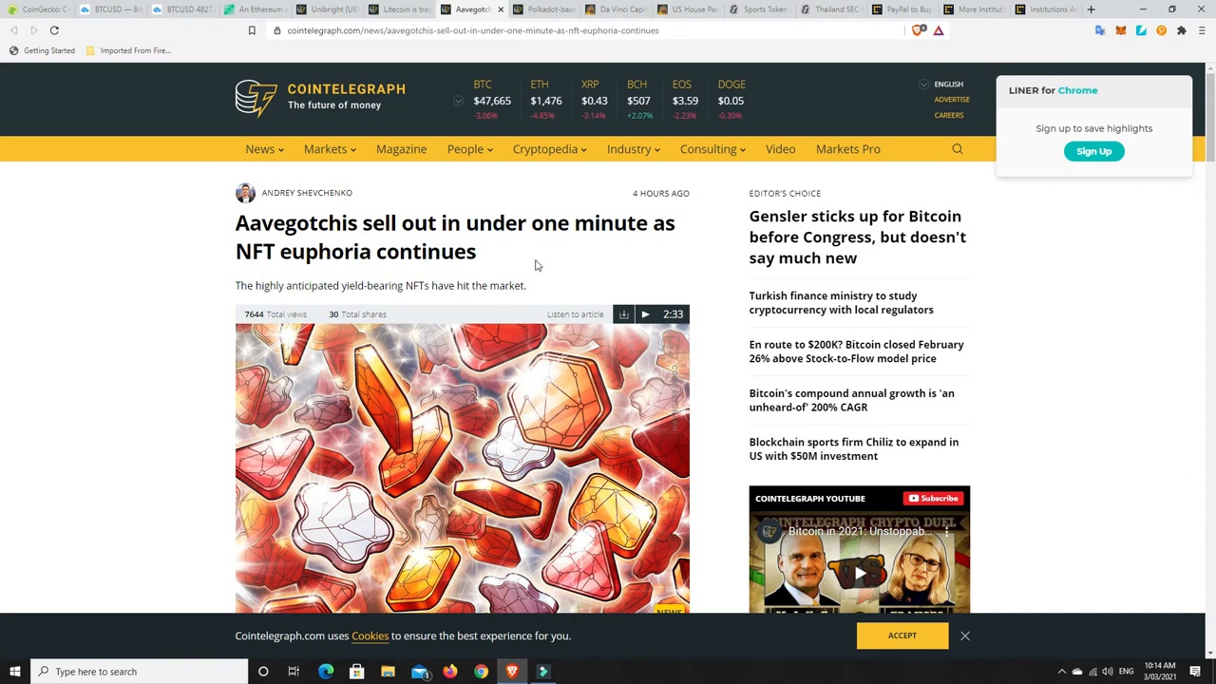
{"action": "mouse_move", "coordinate": [546, 265]}
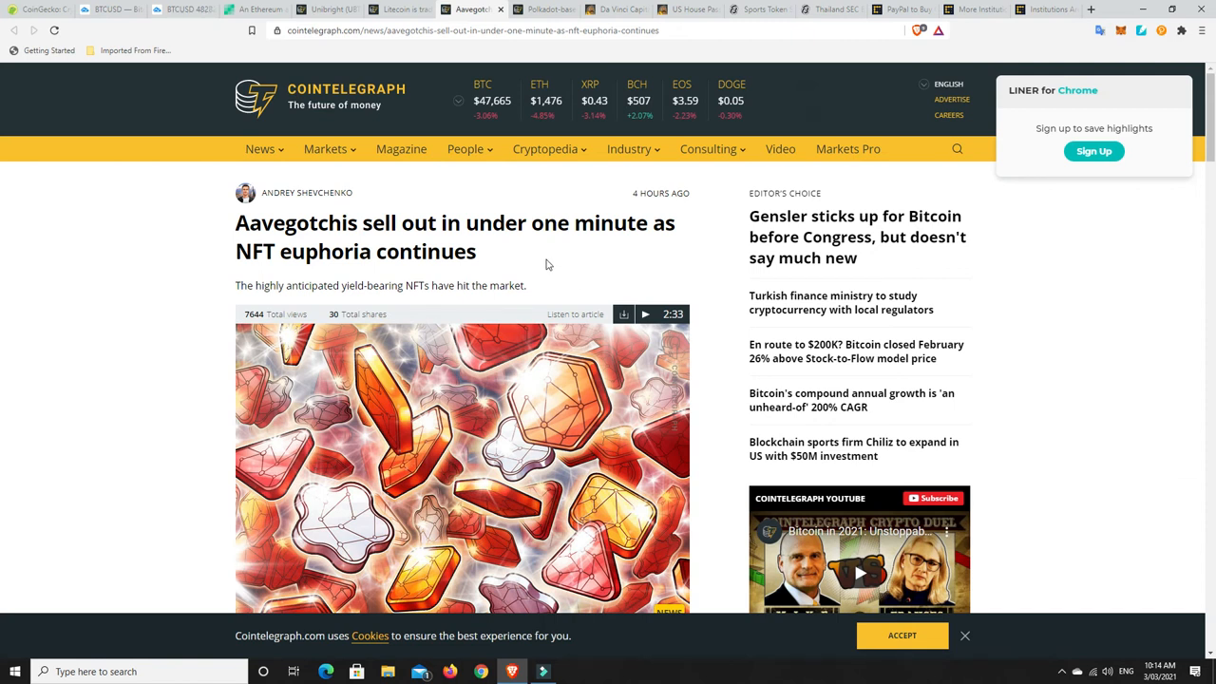
{"action": "mouse_move", "coordinate": [502, 333]}
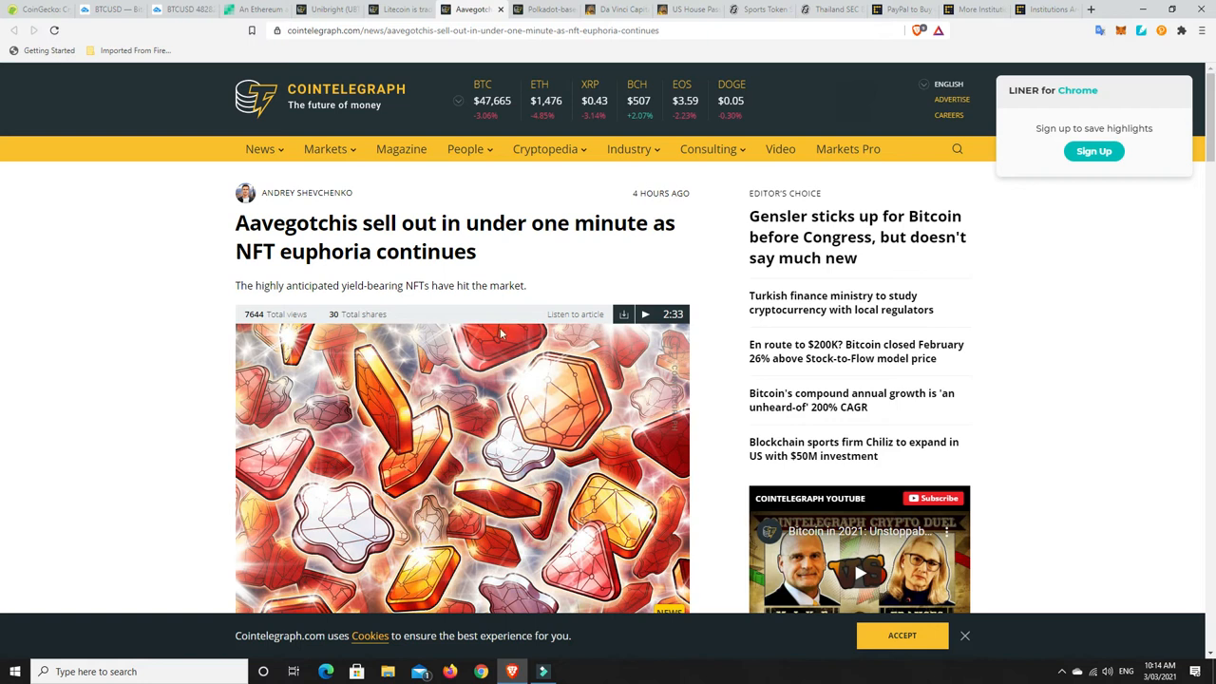
{"action": "mouse_move", "coordinate": [536, 252]}
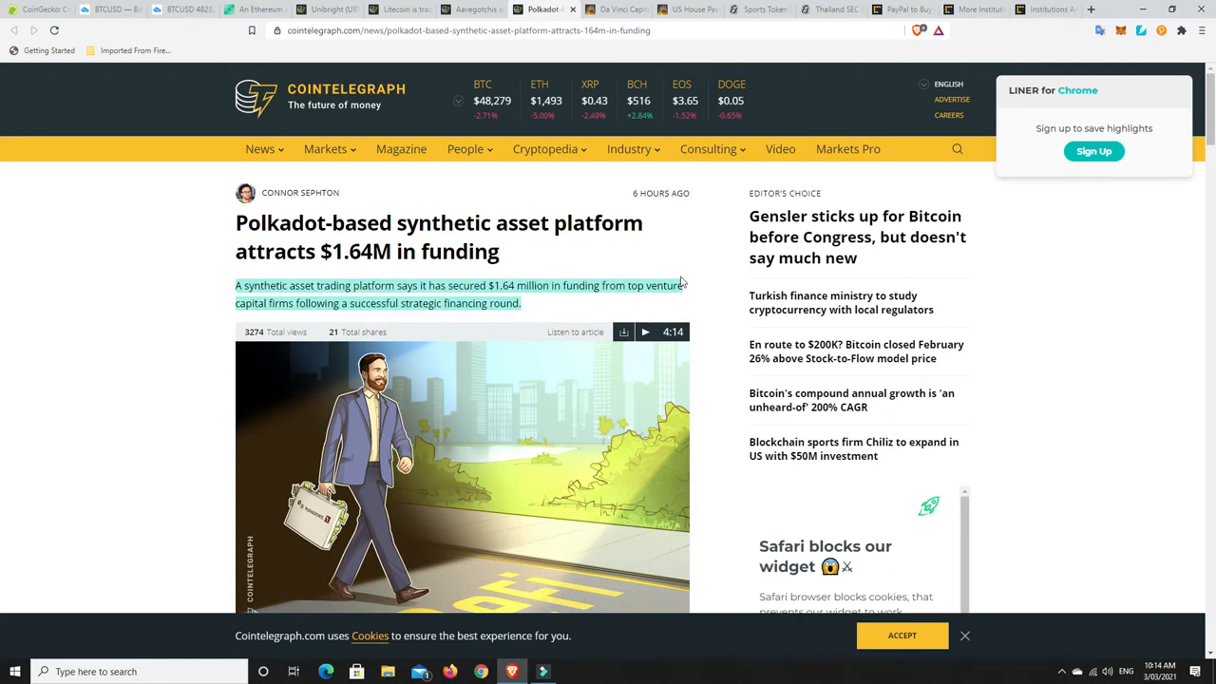
{"action": "mouse_move", "coordinate": [709, 276]}
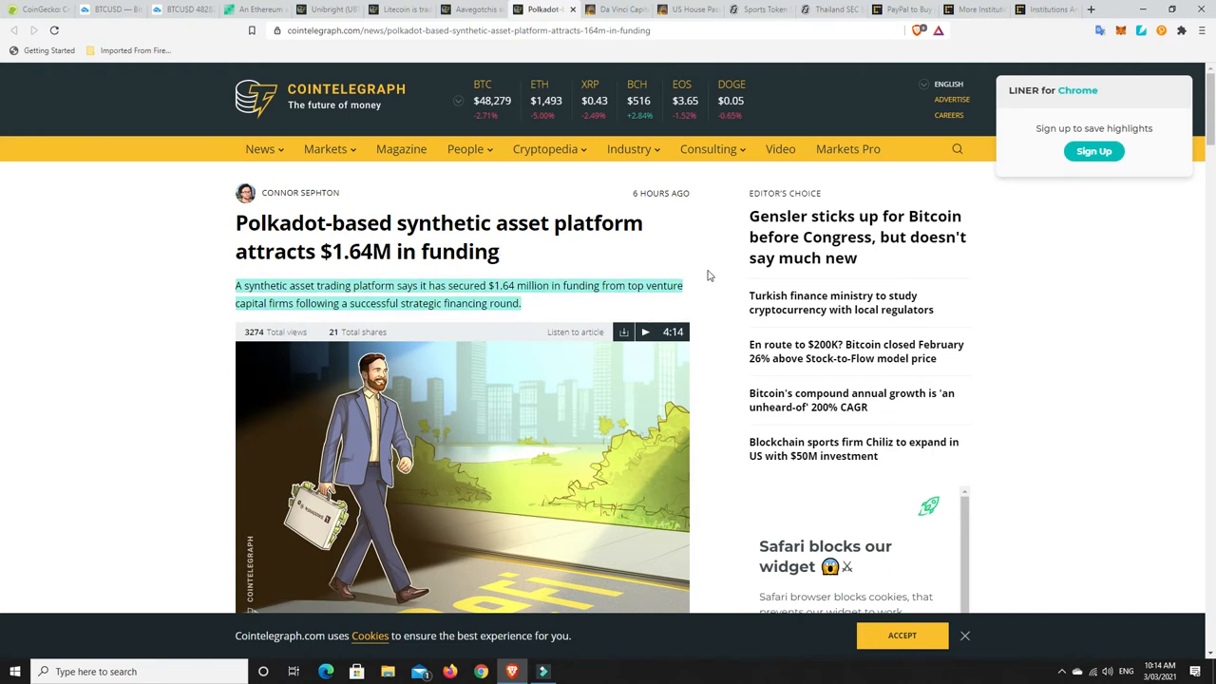
Scroll through the Shadows Network Polkadot synthetic asset article on its $1.64M funding
{"action": "scroll", "scroll_direction": "down", "scroll_amount": 3}
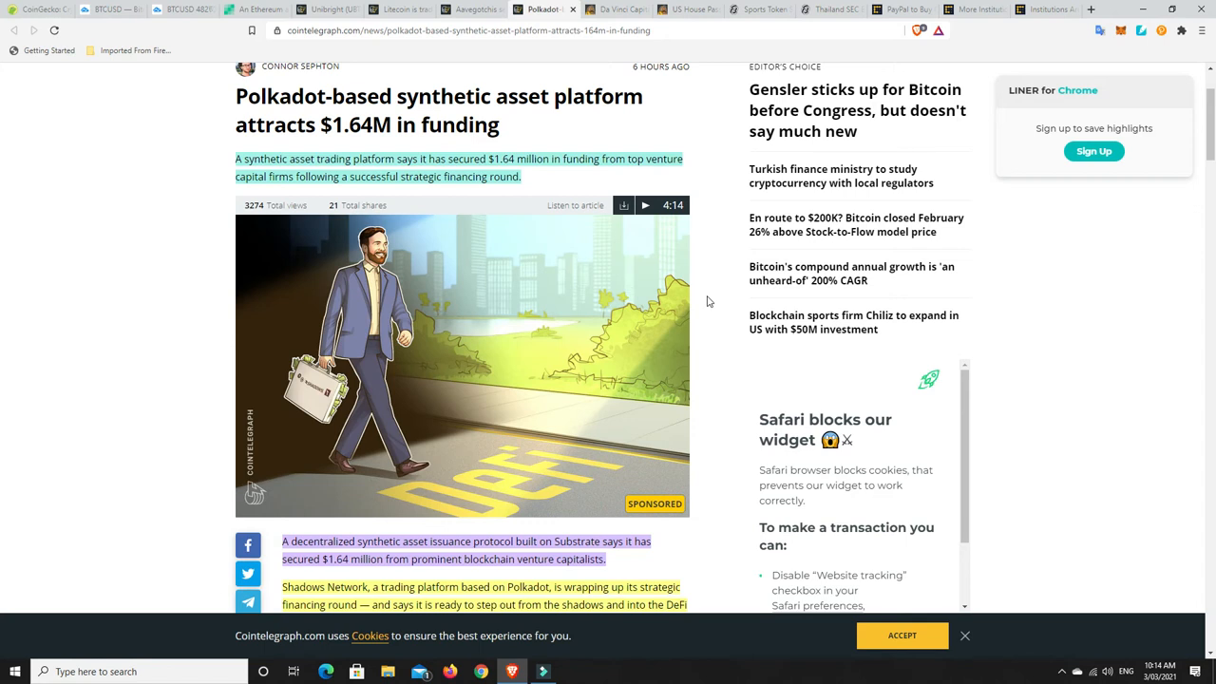
{"action": "mouse_move", "coordinate": [719, 296]}
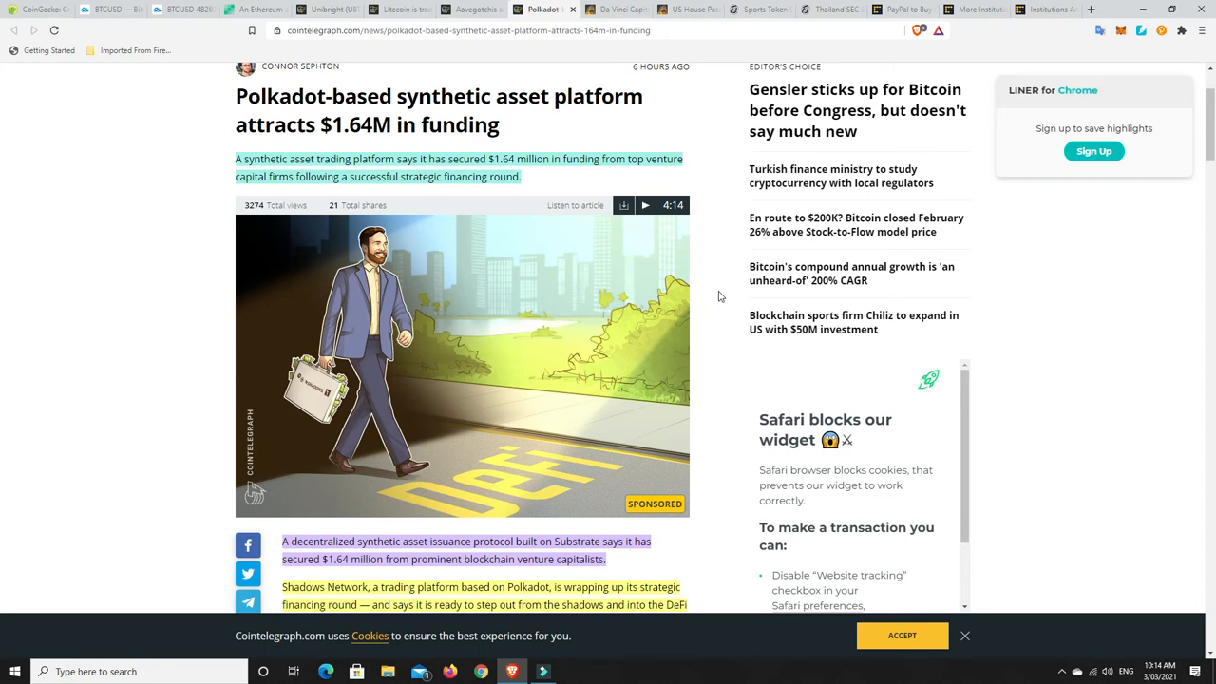
{"action": "scroll", "scroll_direction": "down", "scroll_amount": 3}
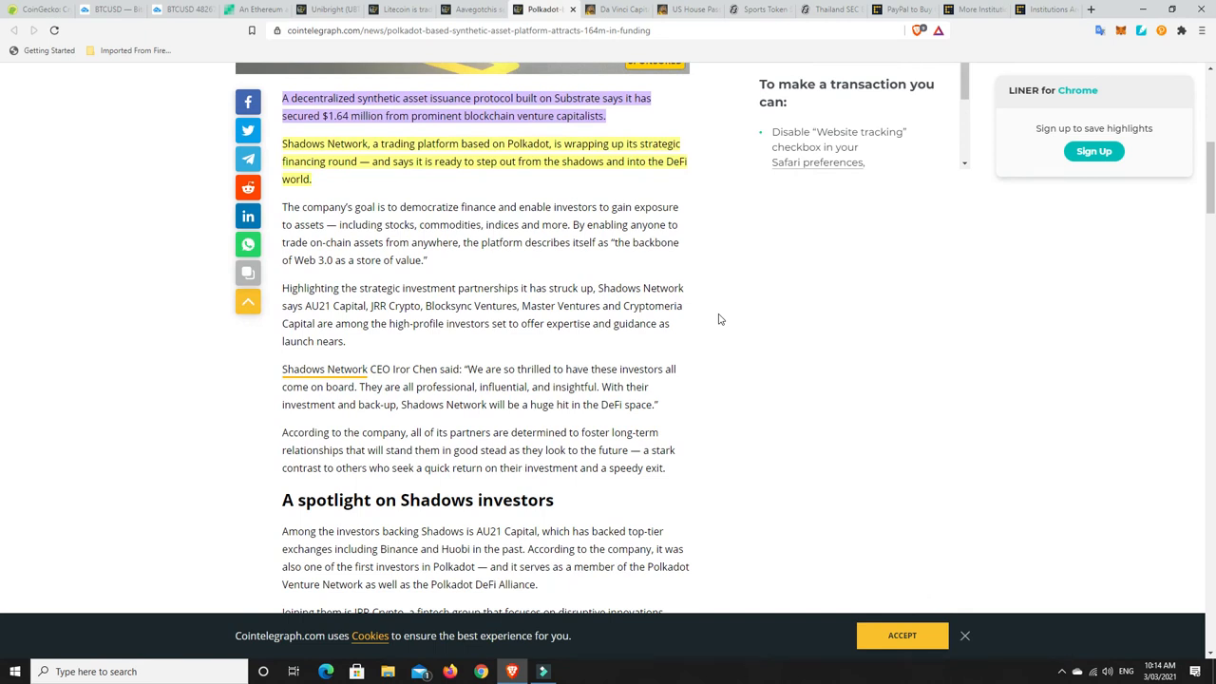
{"action": "mouse_move", "coordinate": [715, 231]}
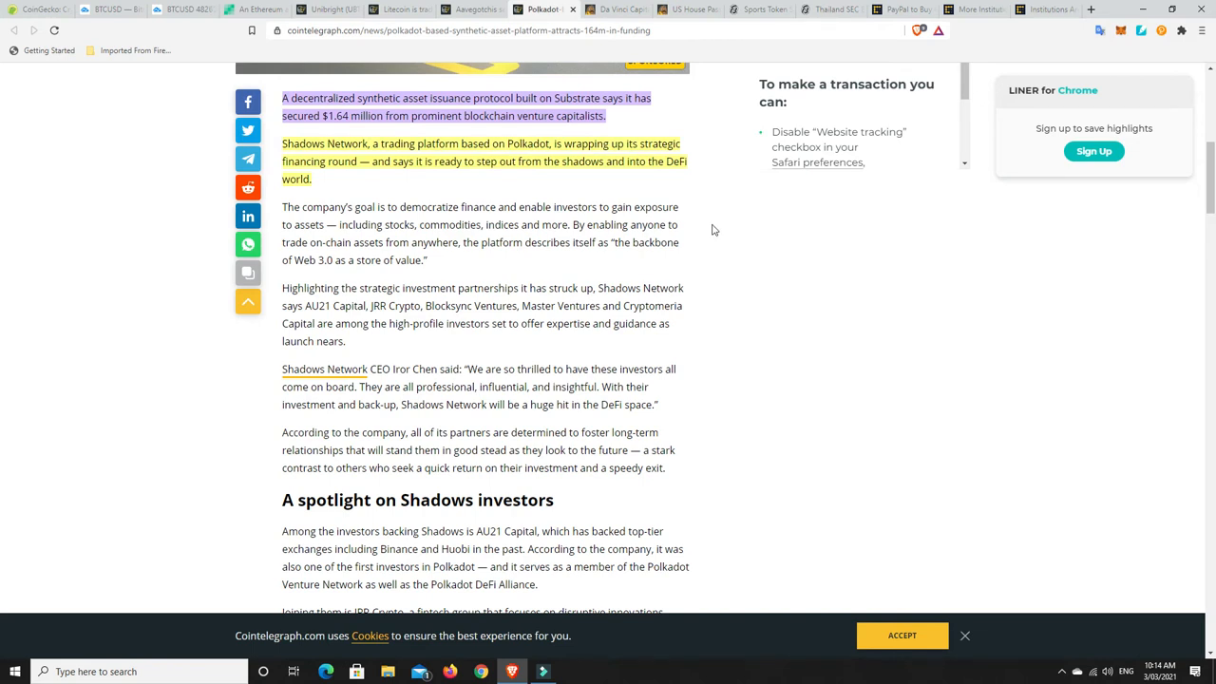
{"action": "mouse_move", "coordinate": [489, 198]}
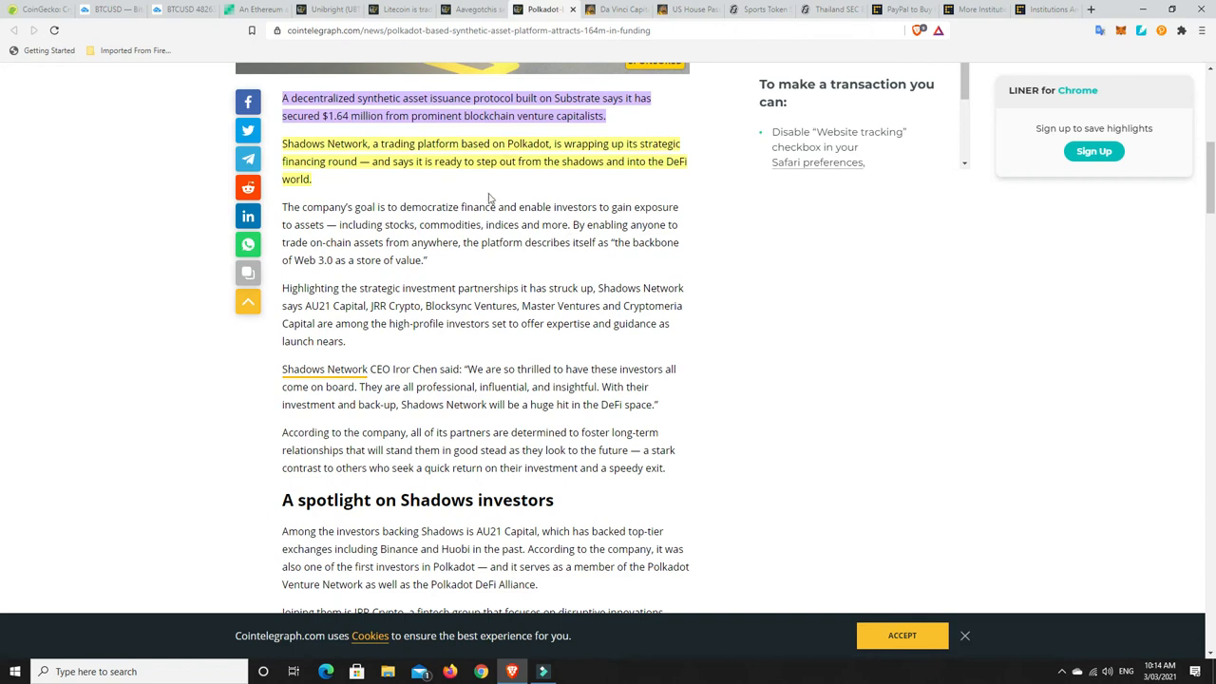
{"action": "mouse_move", "coordinate": [693, 231]}
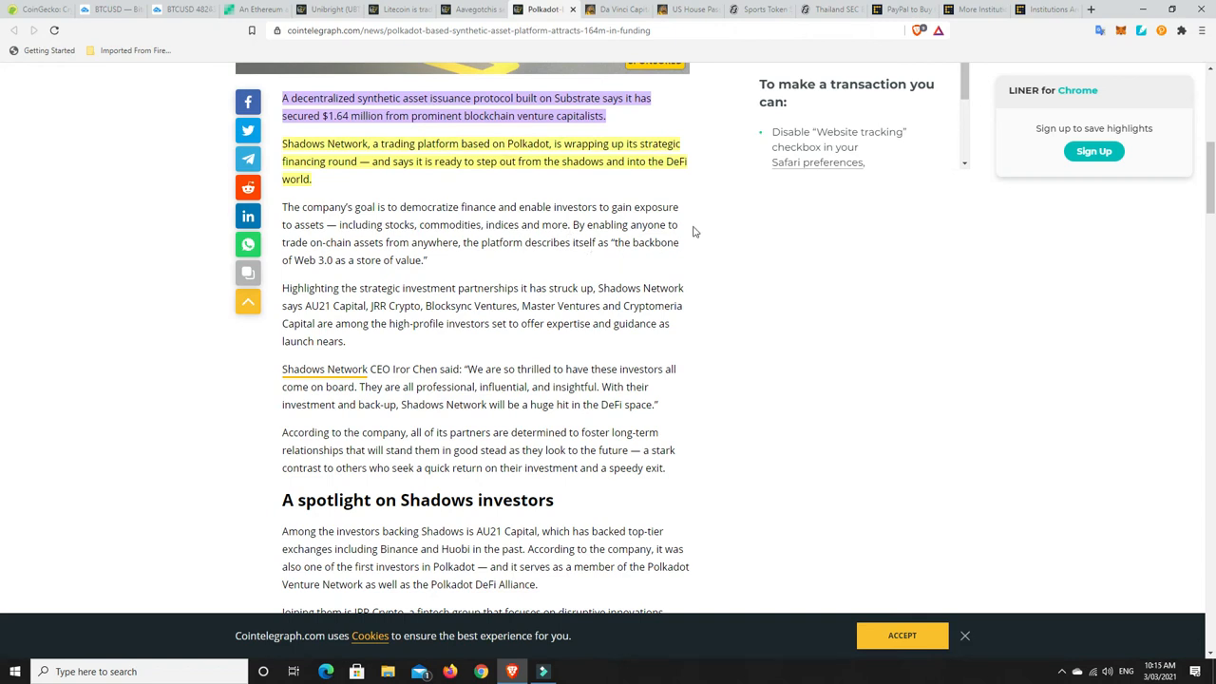
{"action": "scroll", "scroll_direction": "up", "scroll_amount": 3}
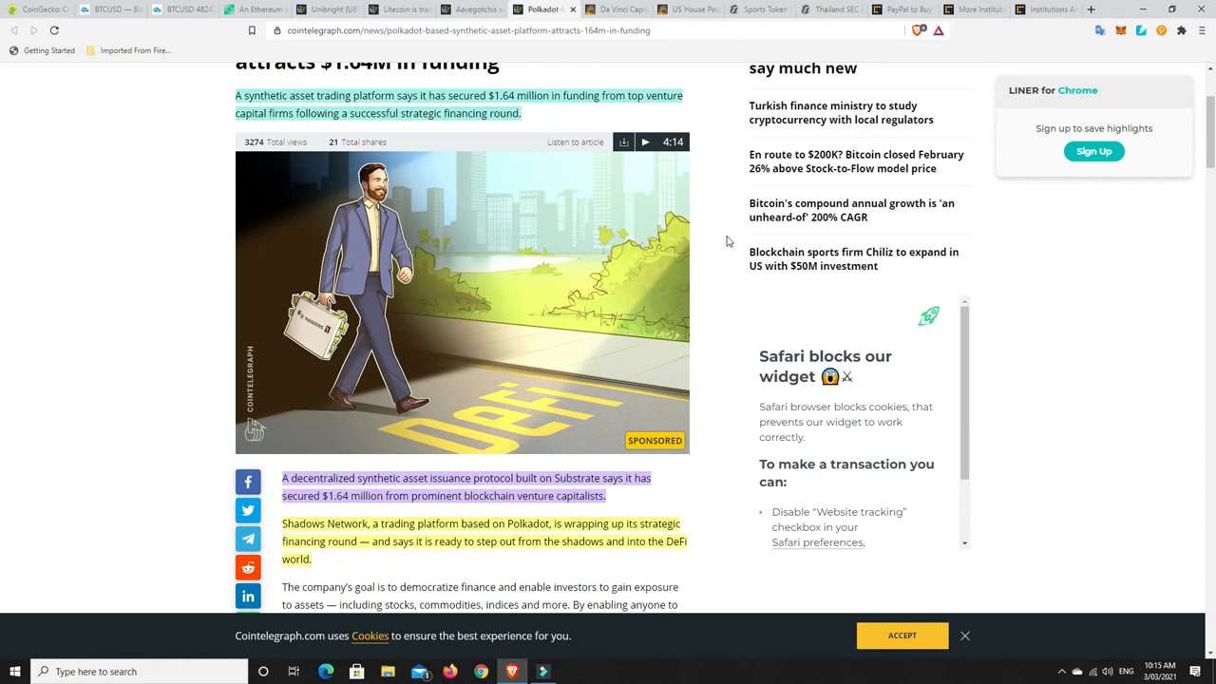
{"action": "scroll", "scroll_direction": "down", "scroll_amount": 3}
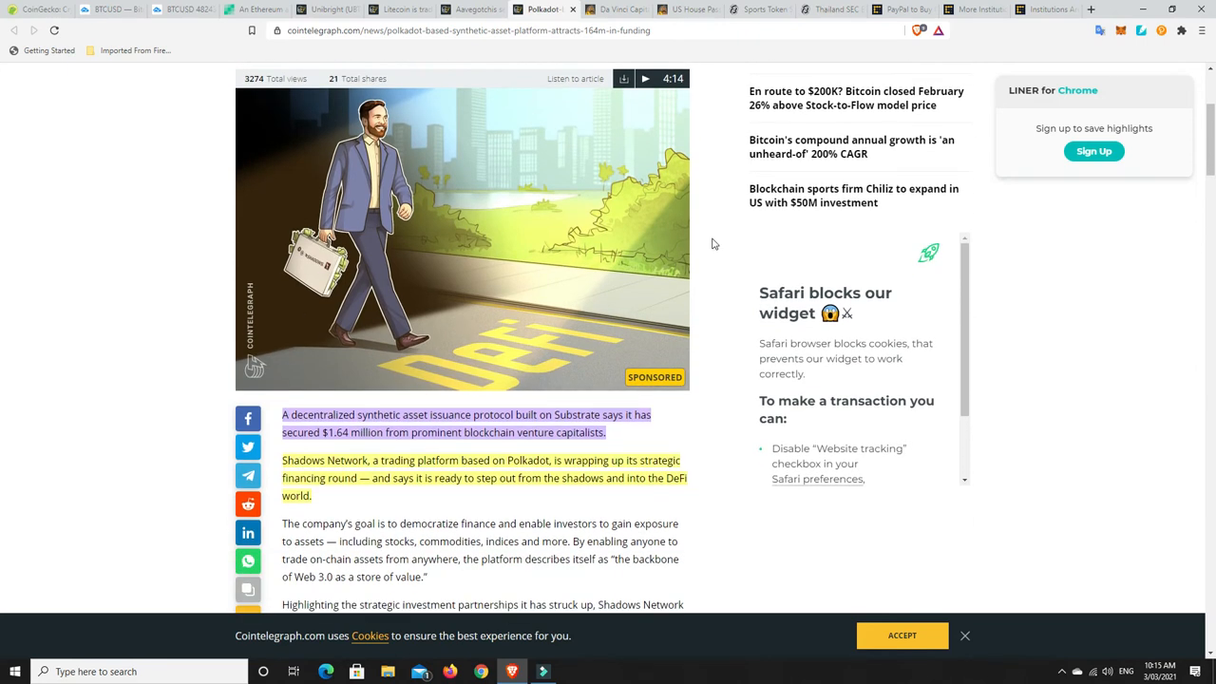
{"action": "mouse_move", "coordinate": [536, 316]}
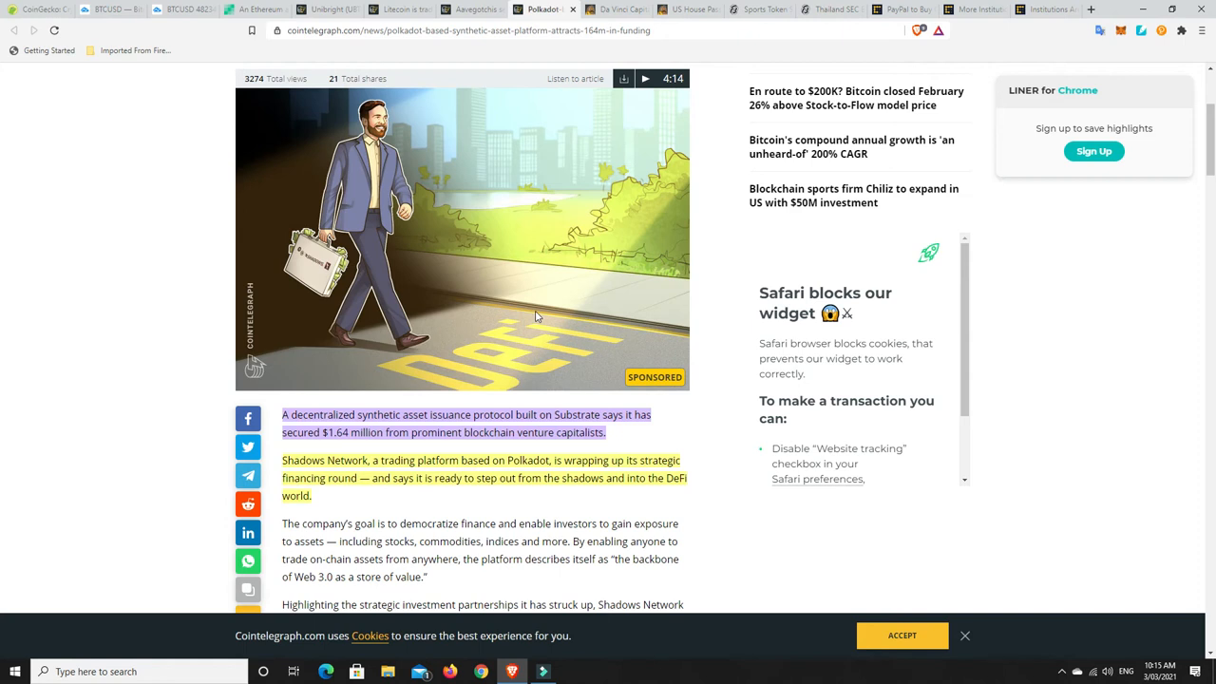
{"action": "mouse_move", "coordinate": [550, 304]}
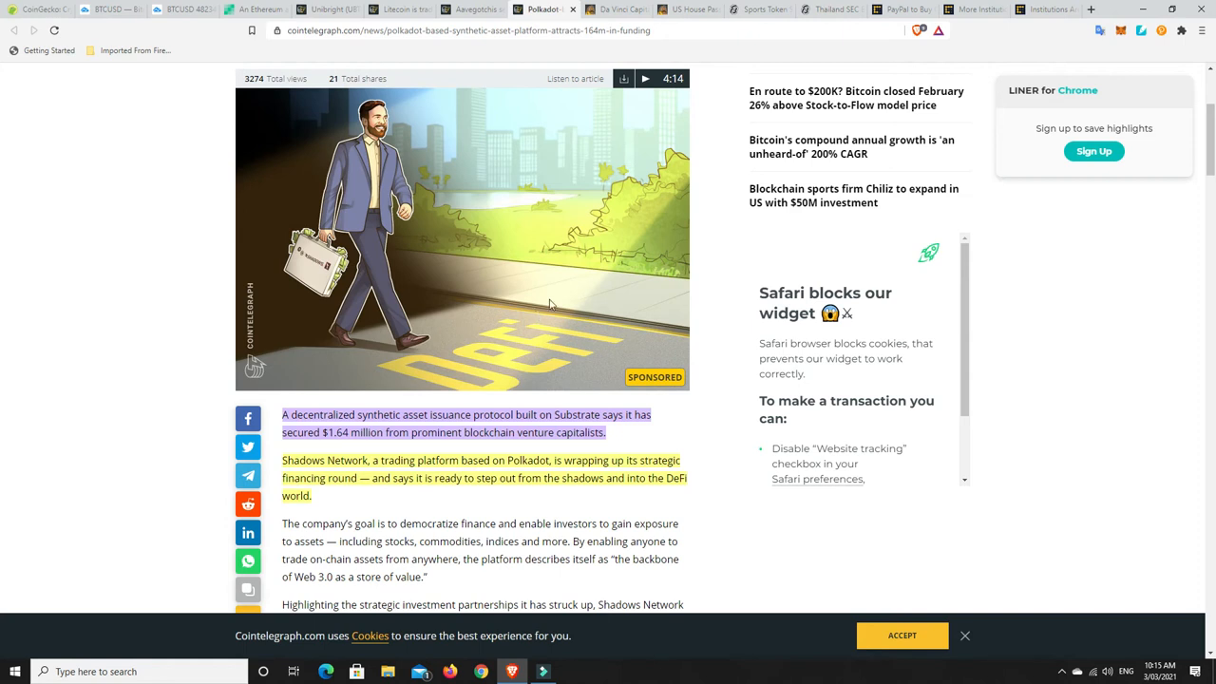
{"action": "mouse_move", "coordinate": [418, 325]}
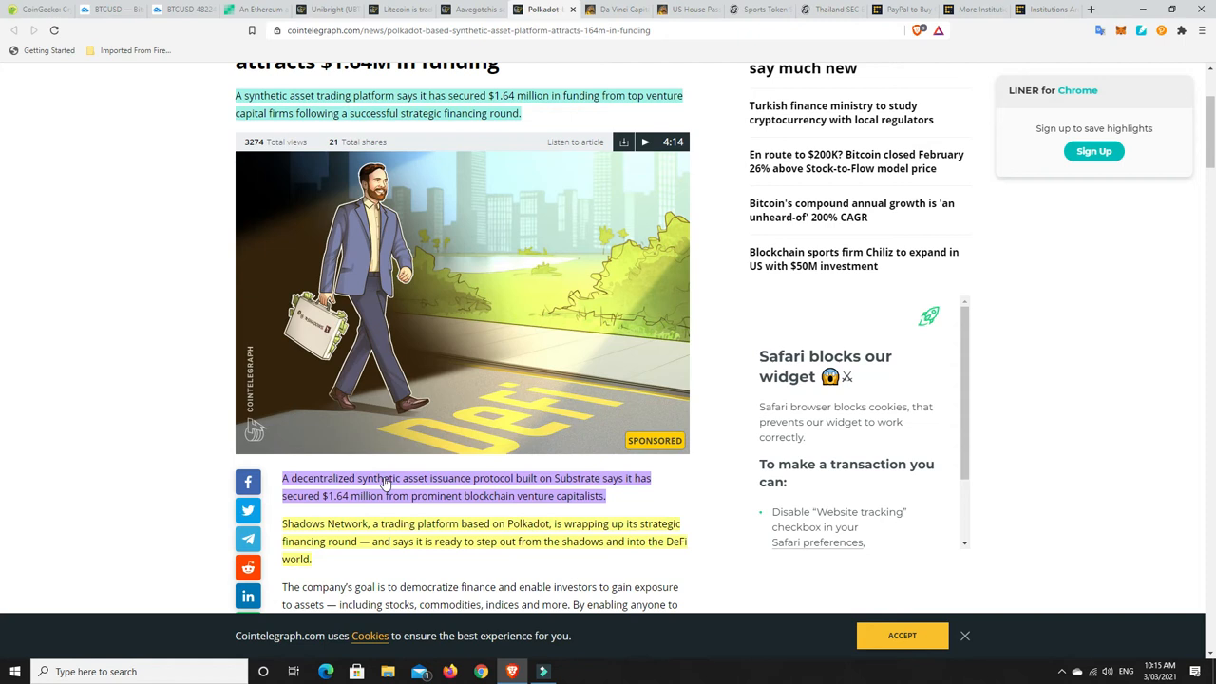
{"action": "mouse_move", "coordinate": [608, 411]}
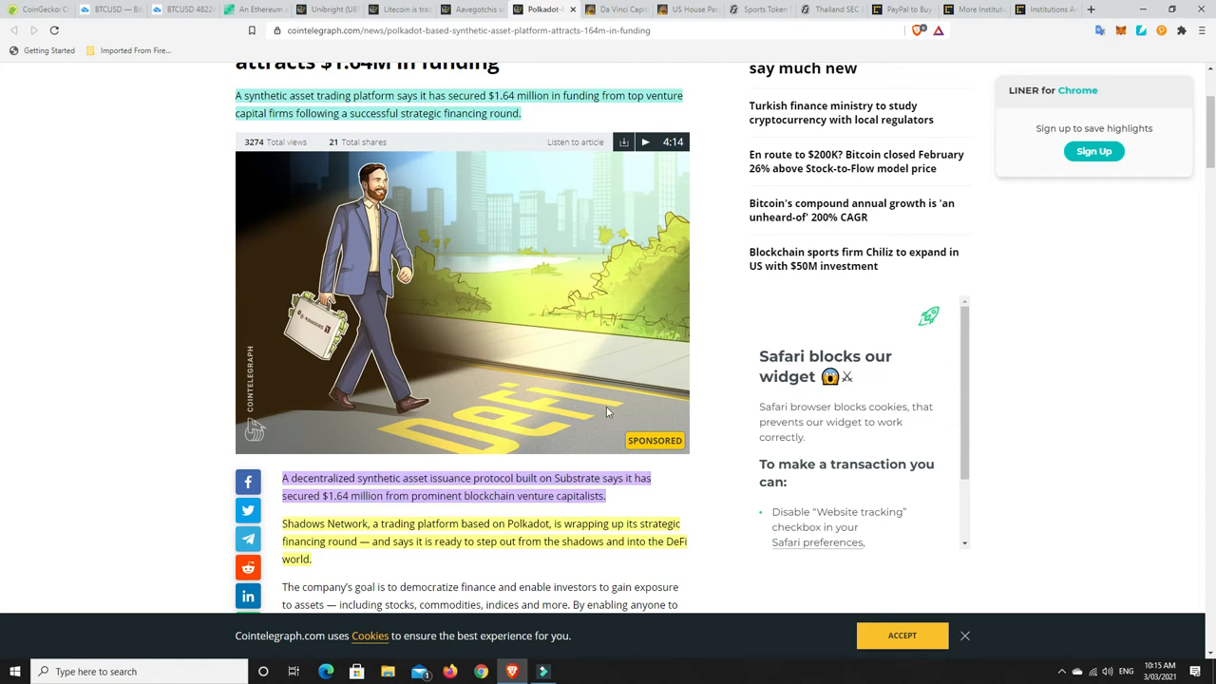
{"action": "mouse_move", "coordinate": [691, 295]}
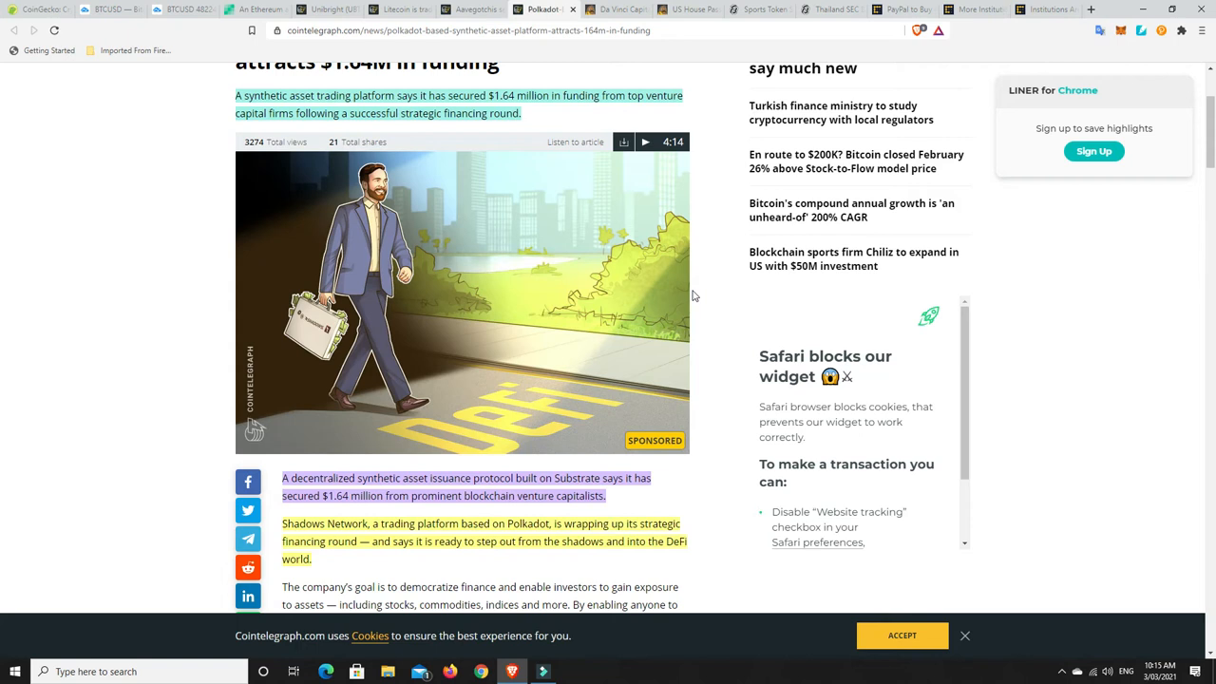
{"action": "mouse_move", "coordinate": [426, 267]}
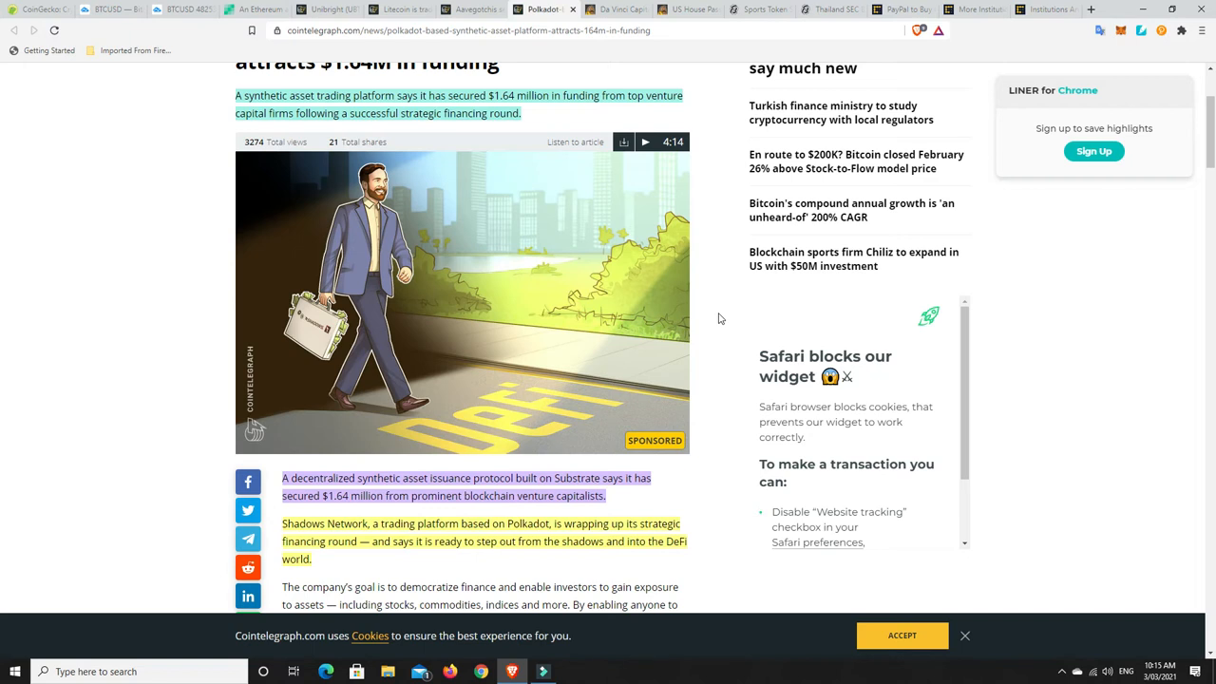
{"action": "mouse_move", "coordinate": [713, 319]}
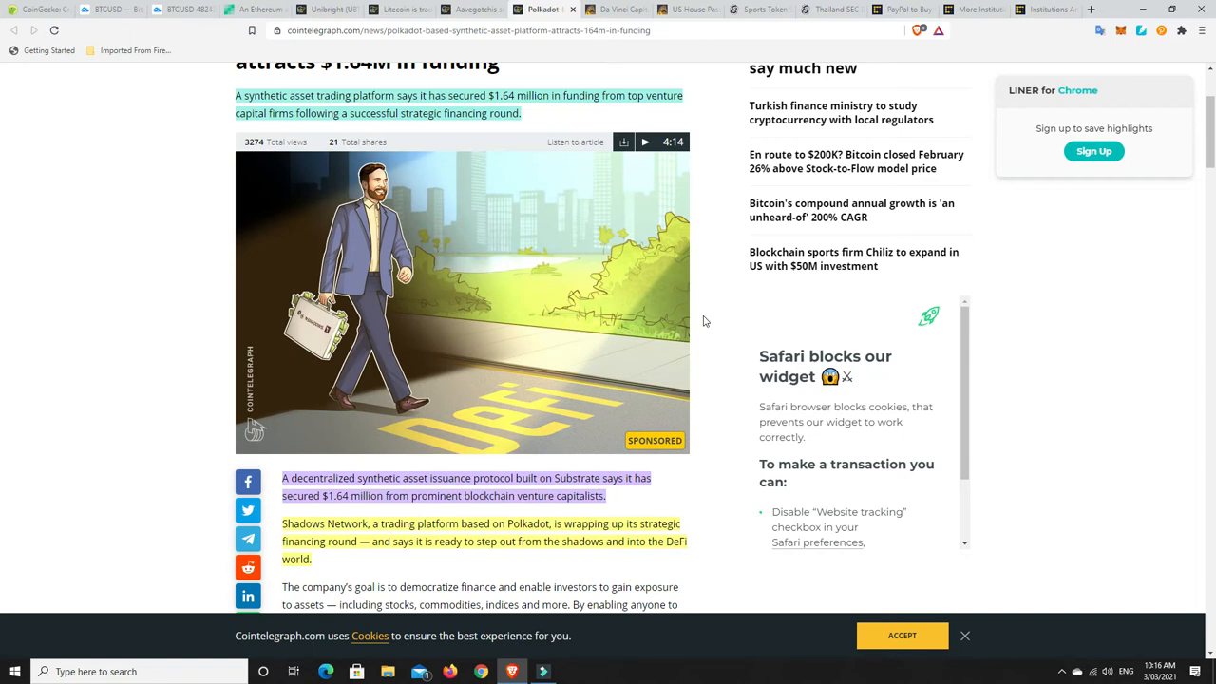
{"action": "mouse_move", "coordinate": [602, 377]}
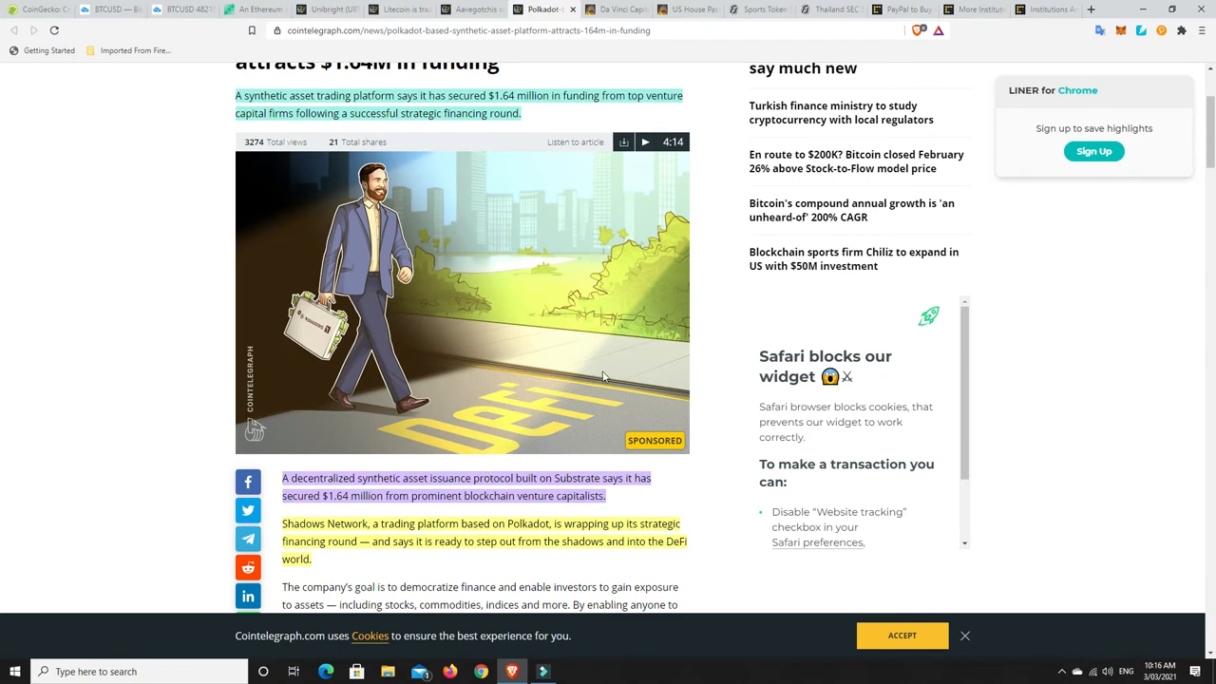
{"action": "mouse_move", "coordinate": [719, 321]}
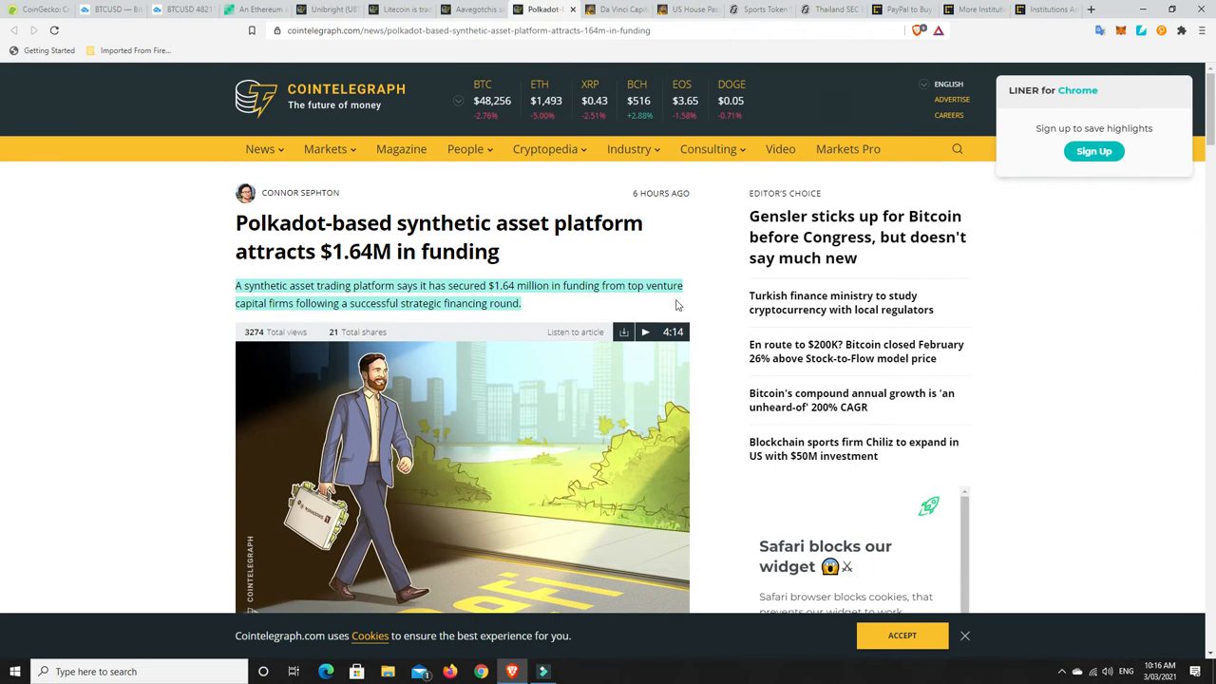
{"action": "mouse_move", "coordinate": [708, 248]}
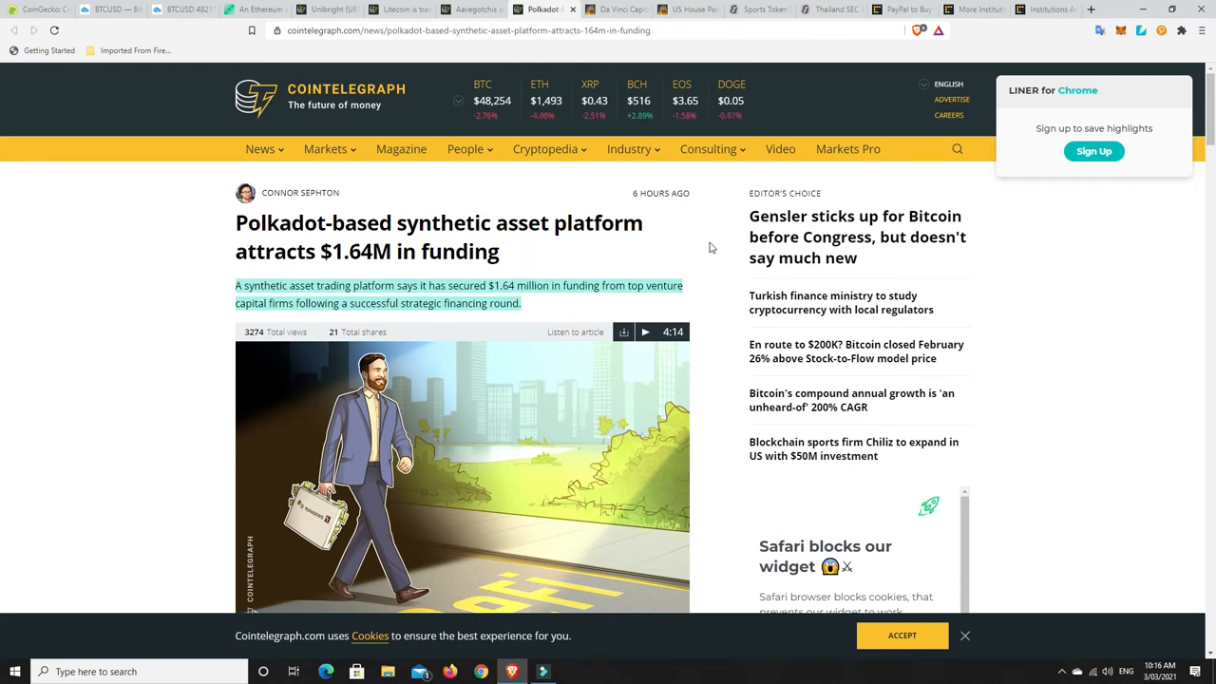
{"action": "mouse_move", "coordinate": [714, 242]}
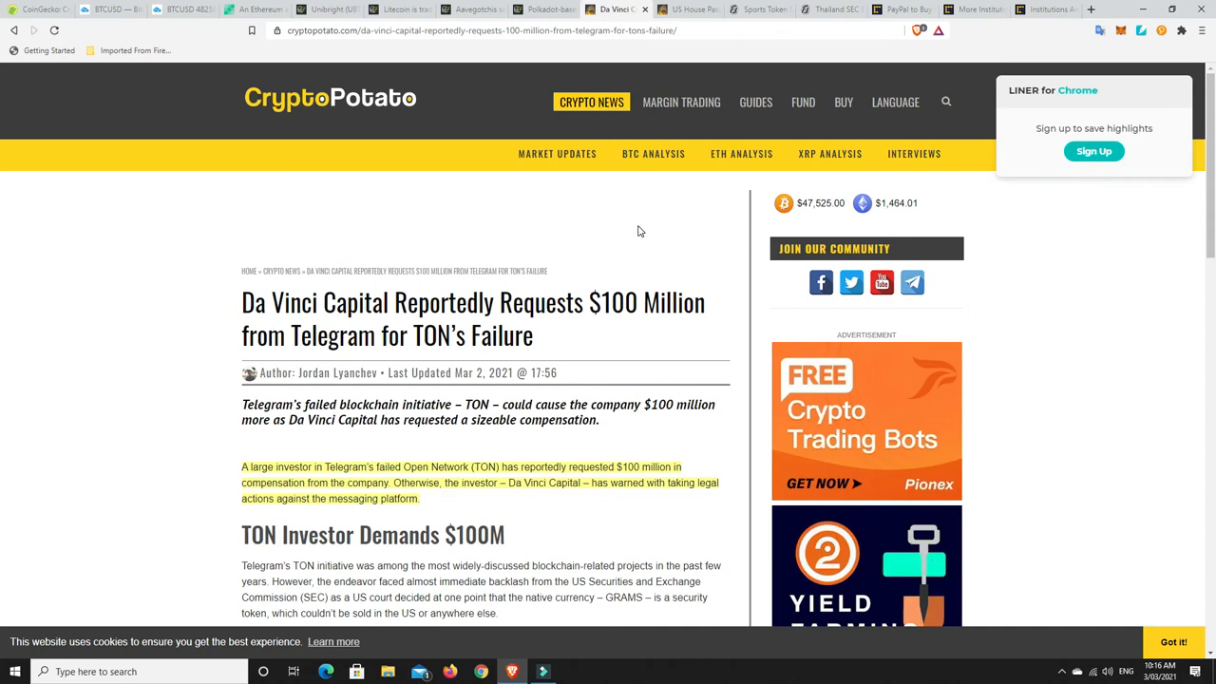
Scroll through the CryptoPotato article on Da Vinci Capital's $100 million Telegram claim
{"action": "scroll", "scroll_direction": "down", "scroll_amount": 3}
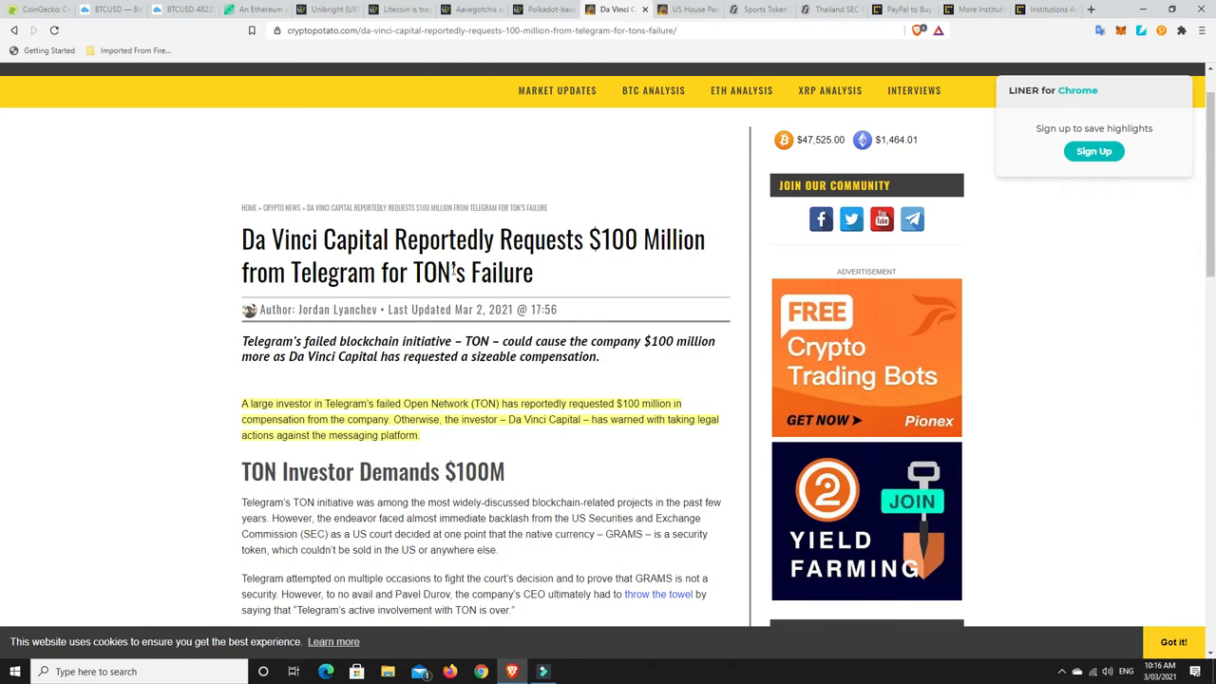
{"action": "scroll", "scroll_direction": "down", "scroll_amount": 3}
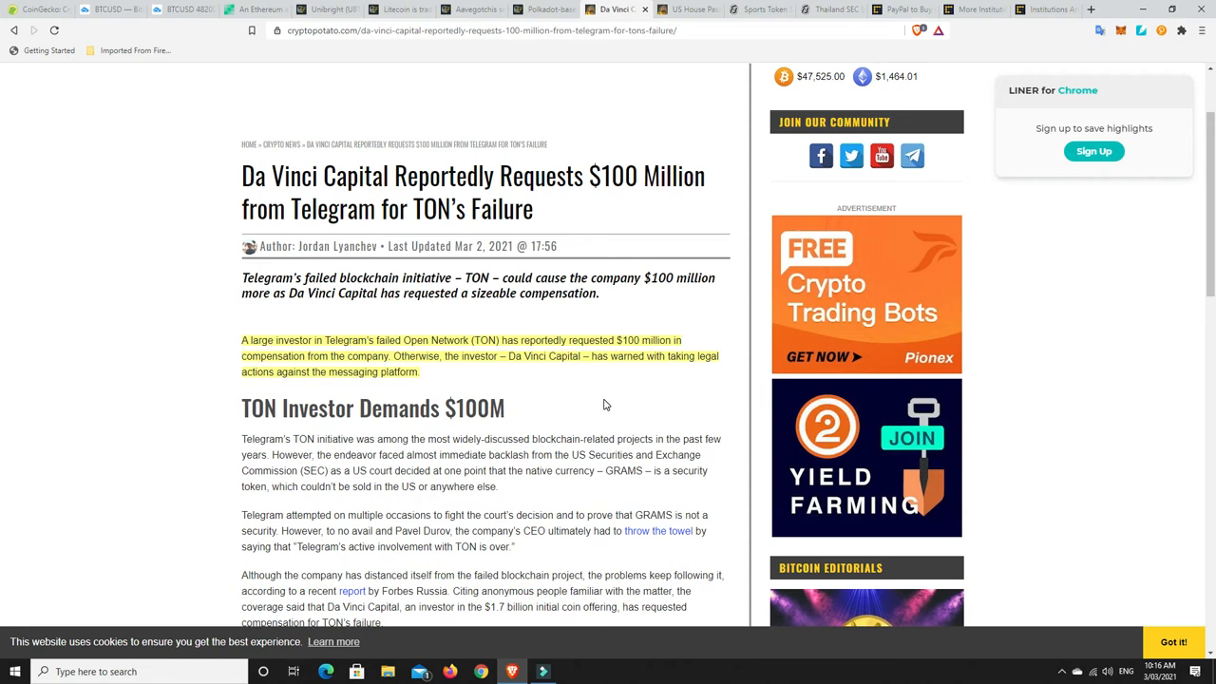
{"action": "mouse_move", "coordinate": [539, 387]}
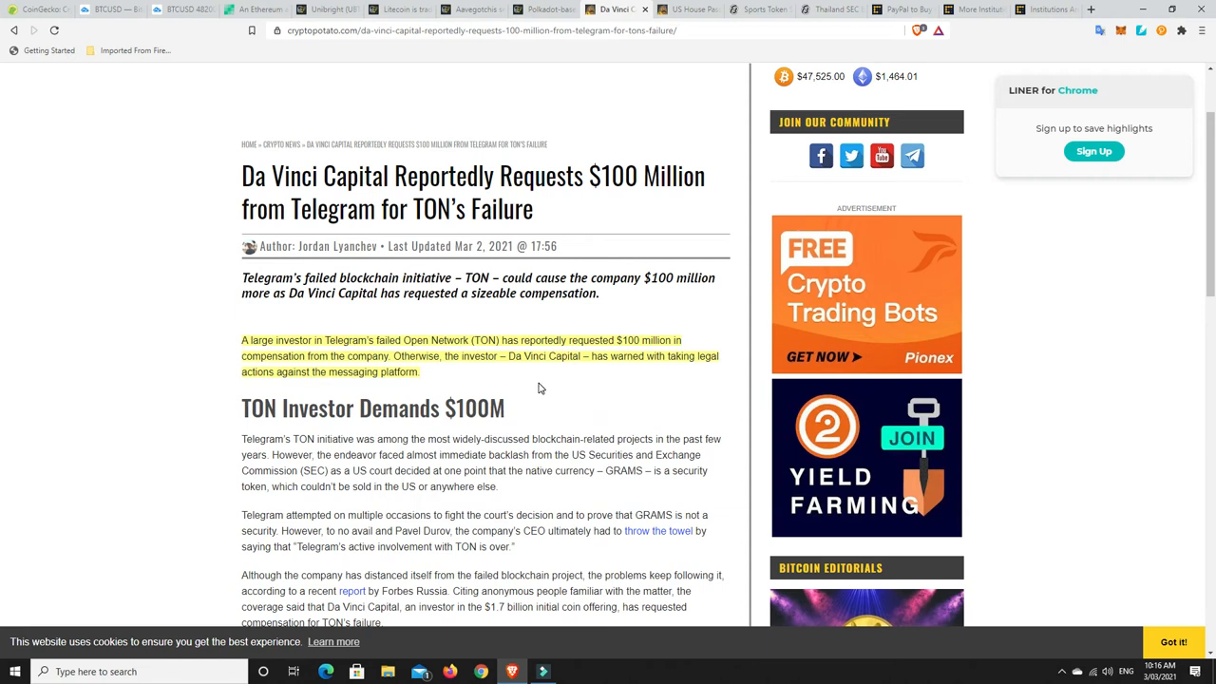
{"action": "mouse_move", "coordinate": [651, 377]}
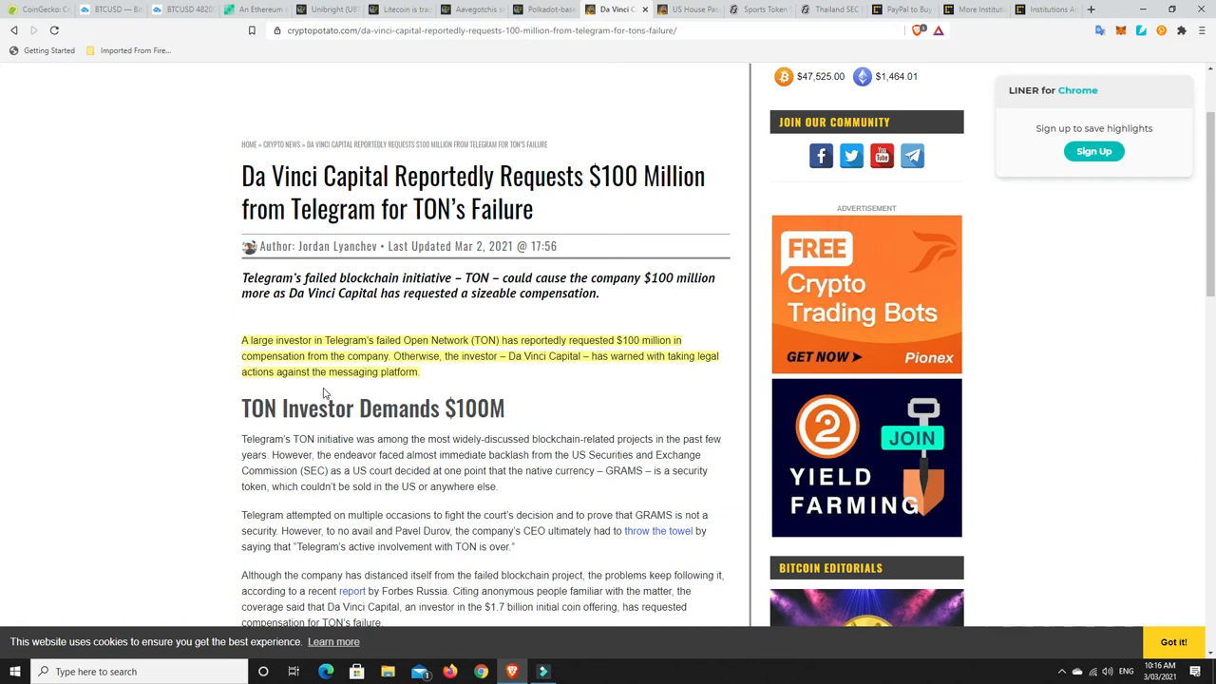
{"action": "mouse_move", "coordinate": [520, 395]}
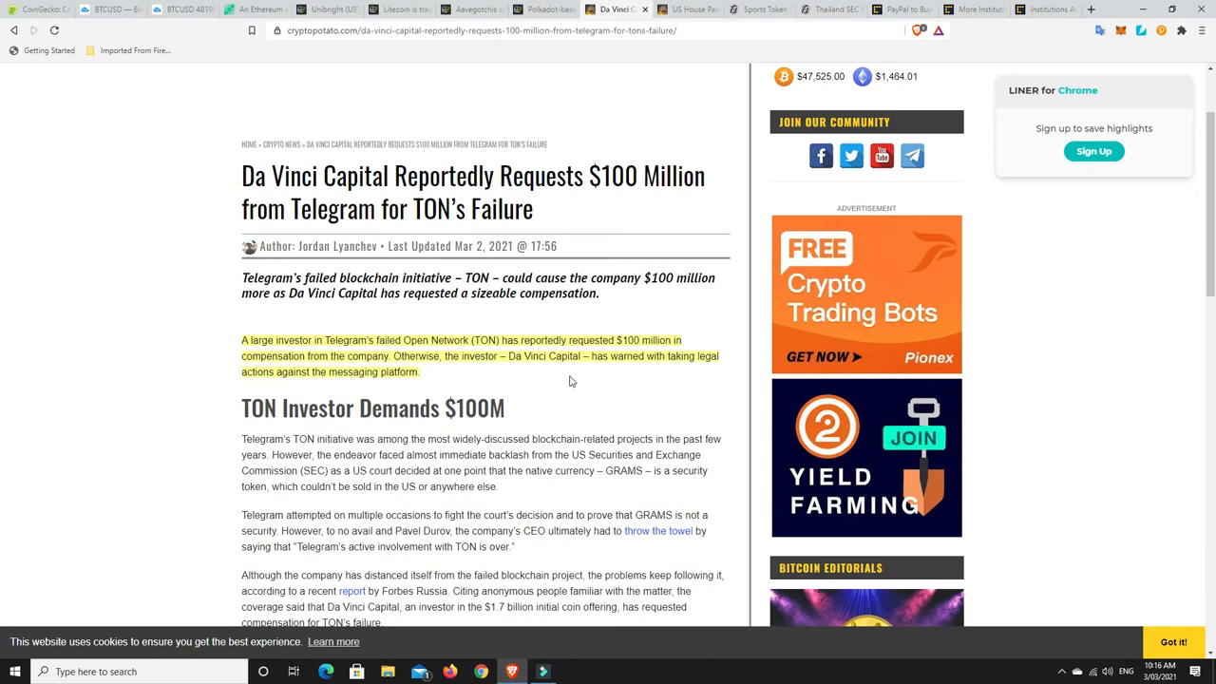
{"action": "scroll", "scroll_direction": "down", "scroll_amount": 3}
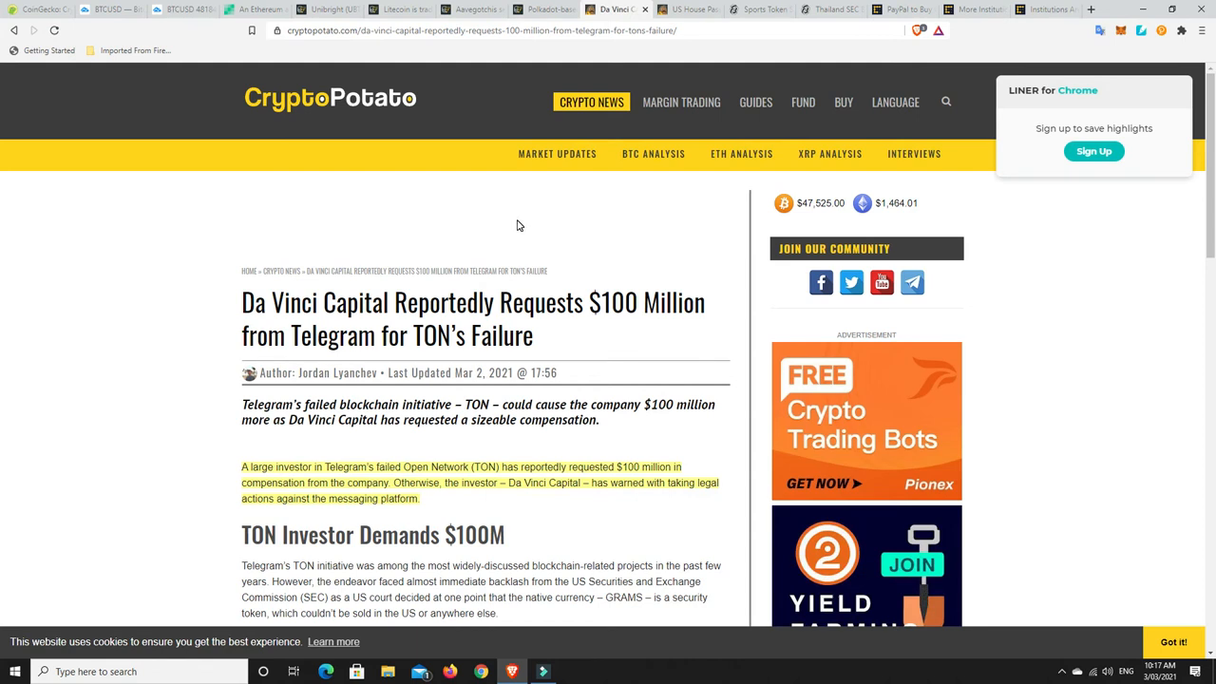
{"action": "mouse_move", "coordinate": [537, 221]}
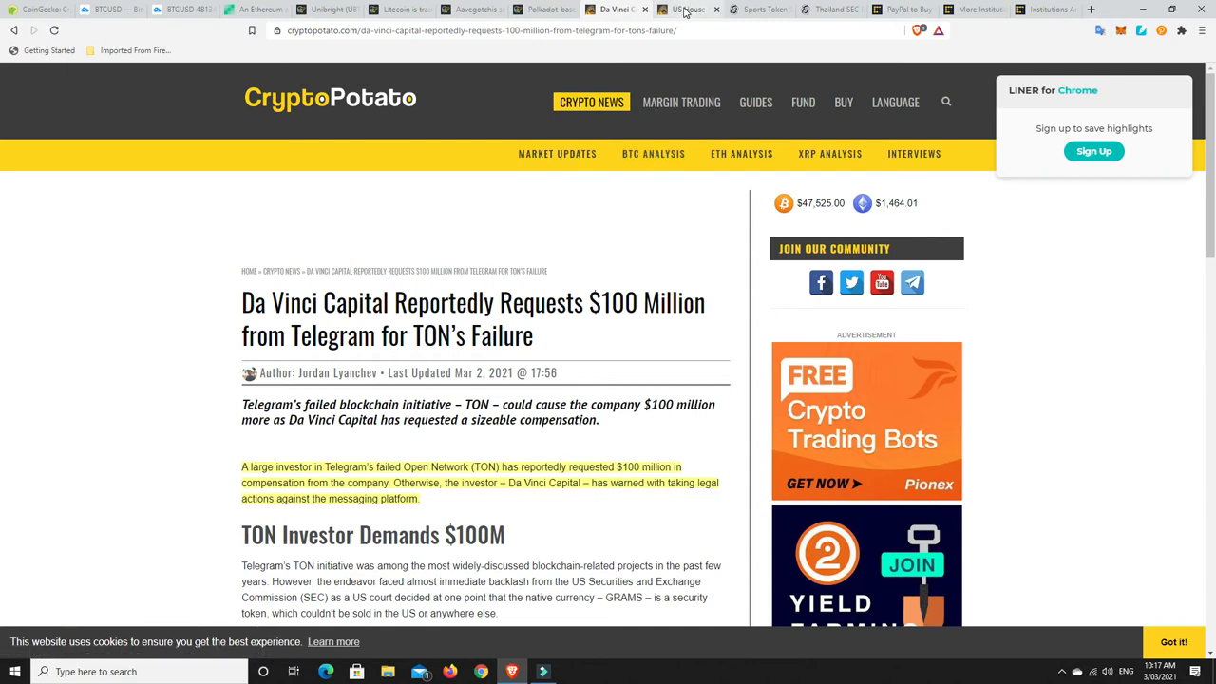
Open the CryptoPotato article on the $1.9 trillion COVID-19 relief package and scroll through it
{"action": "left_click", "coordinate": [686, 9]}
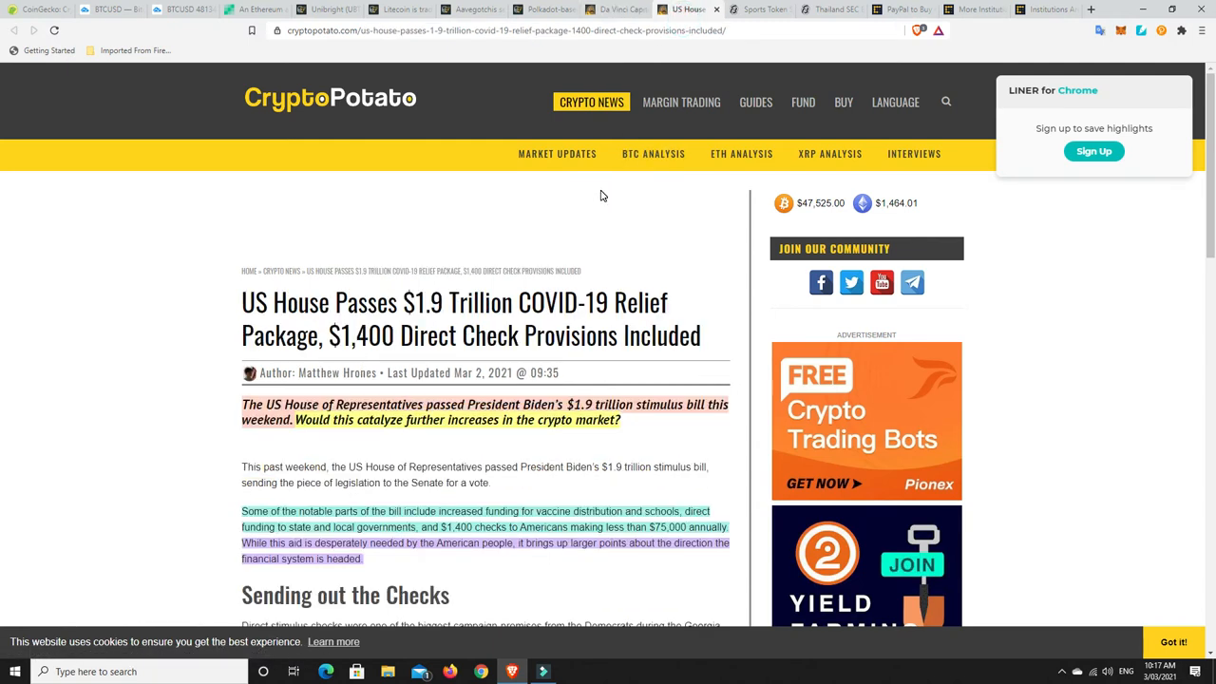
{"action": "mouse_move", "coordinate": [477, 319]}
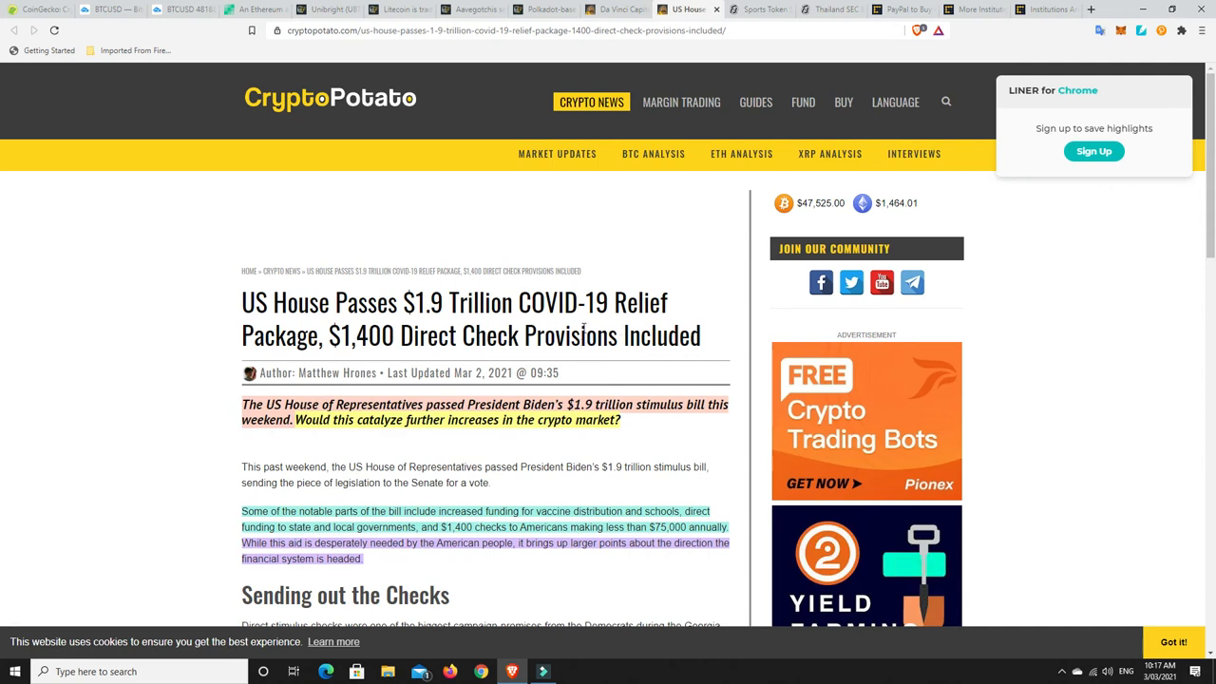
{"action": "scroll", "scroll_direction": "down", "scroll_amount": 3}
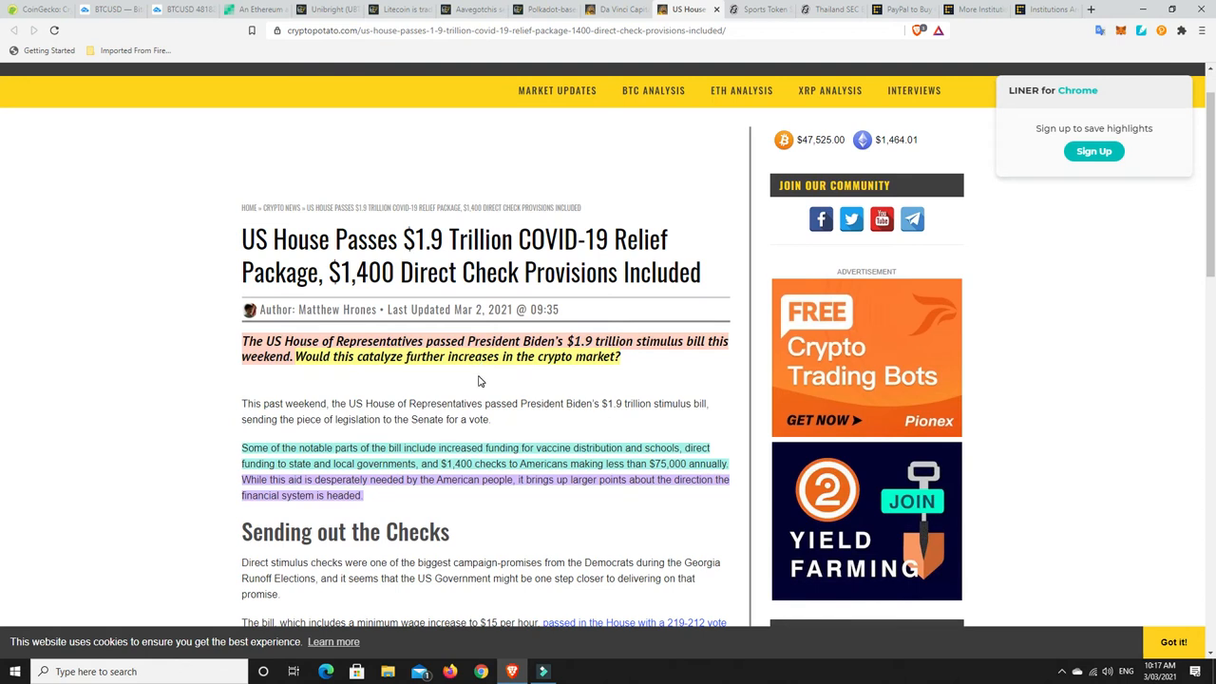
{"action": "mouse_move", "coordinate": [428, 390]}
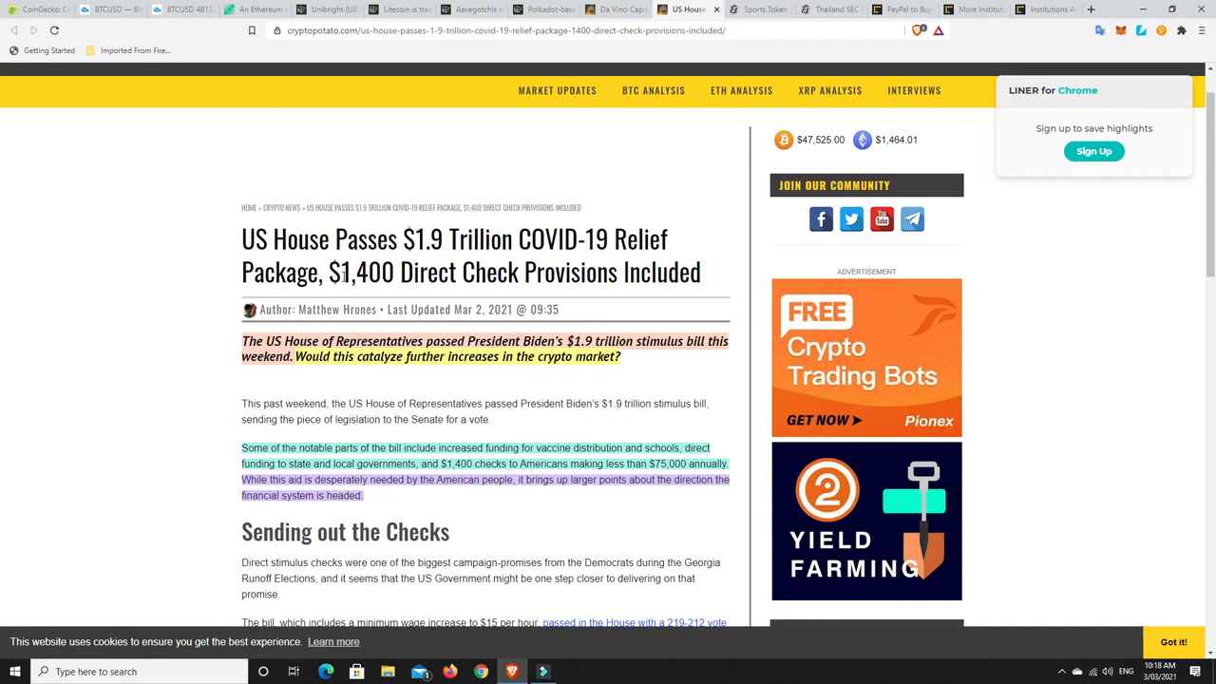
{"action": "scroll", "scroll_direction": "down", "scroll_amount": 3}
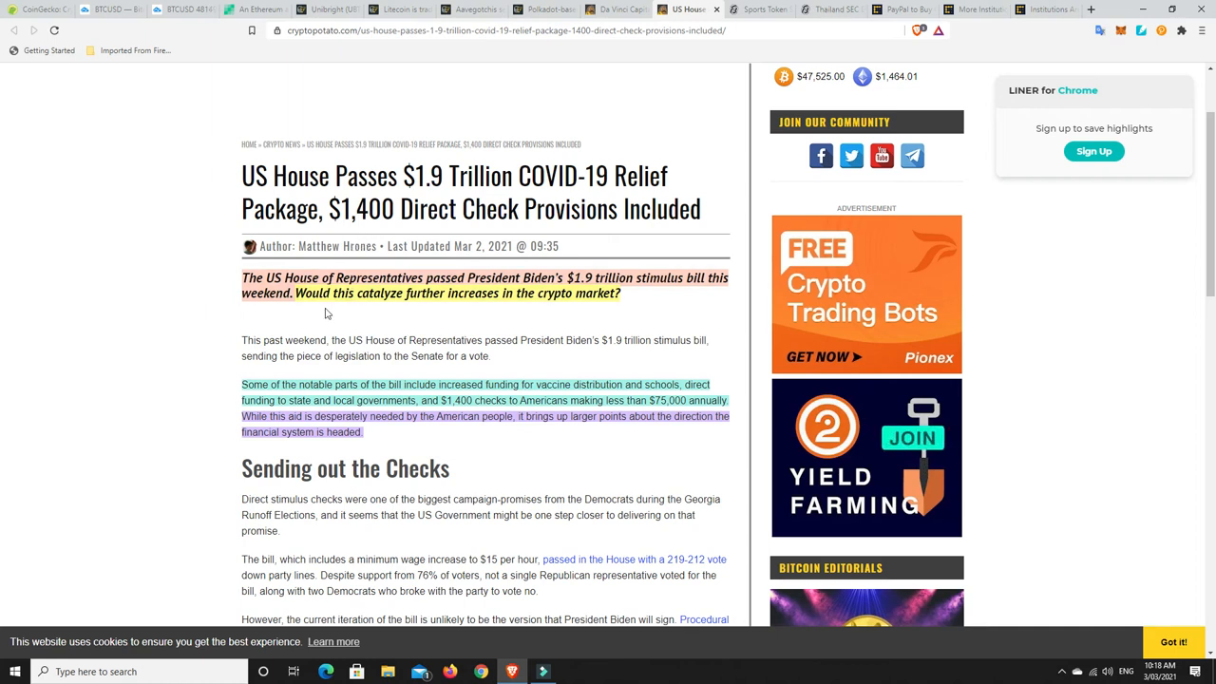
{"action": "mouse_move", "coordinate": [308, 353]}
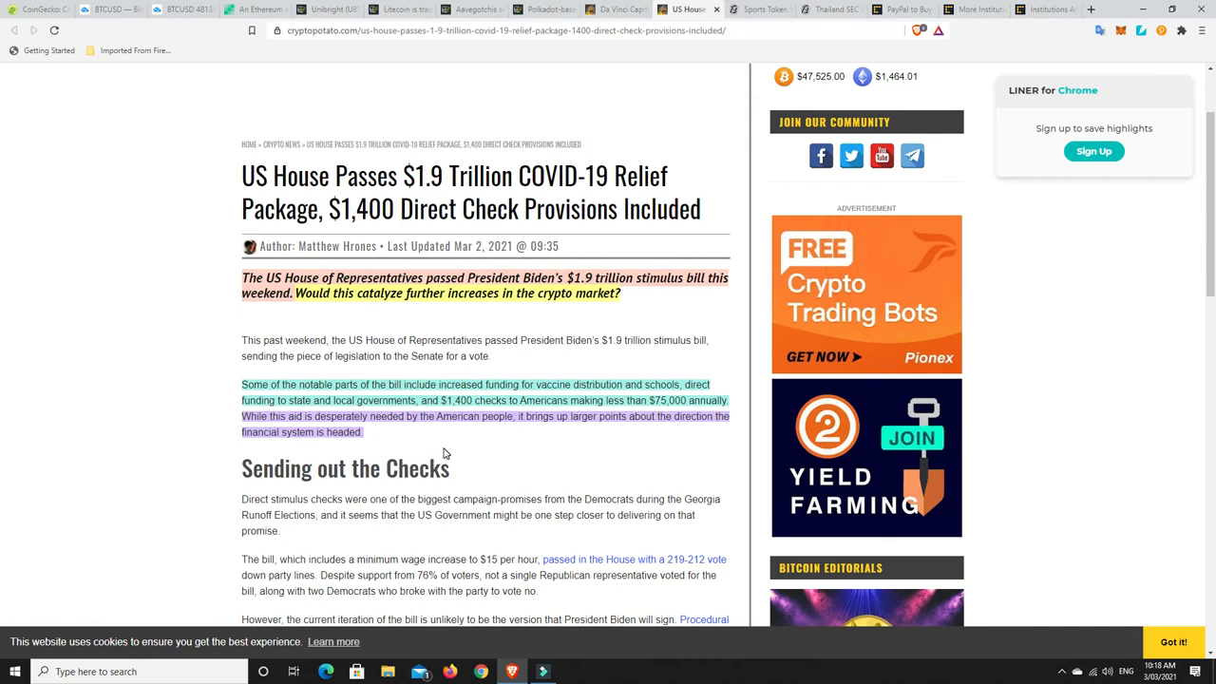
{"action": "mouse_move", "coordinate": [480, 452]}
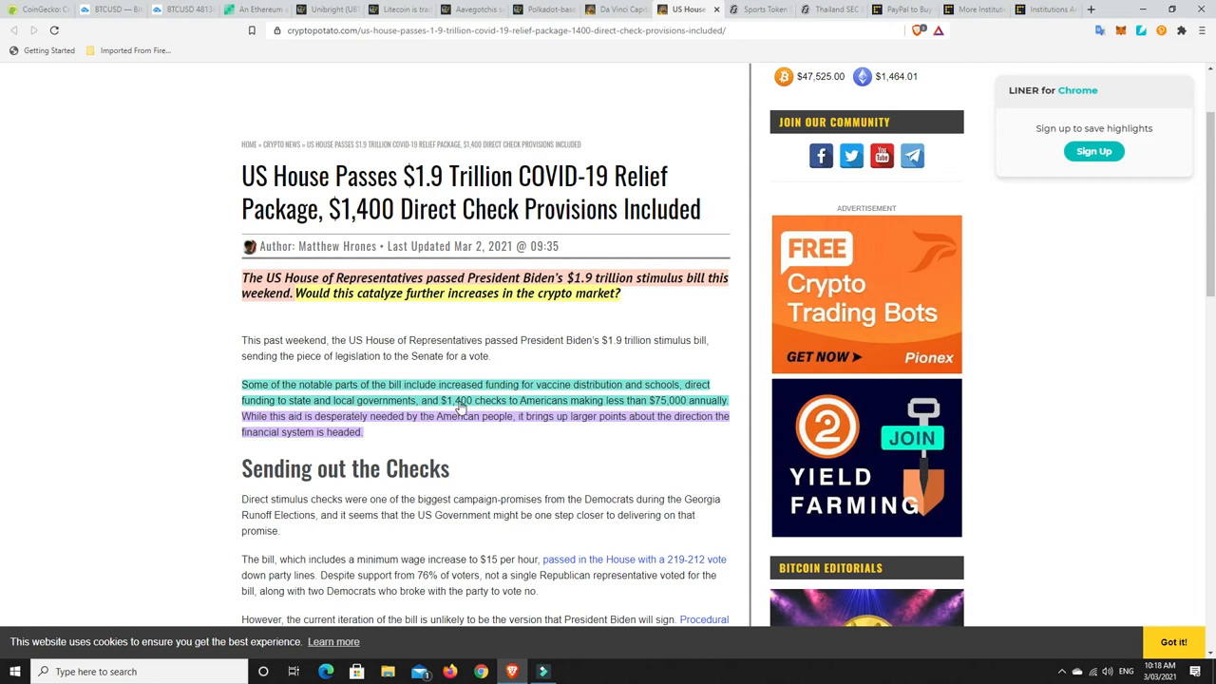
{"action": "mouse_move", "coordinate": [614, 407]}
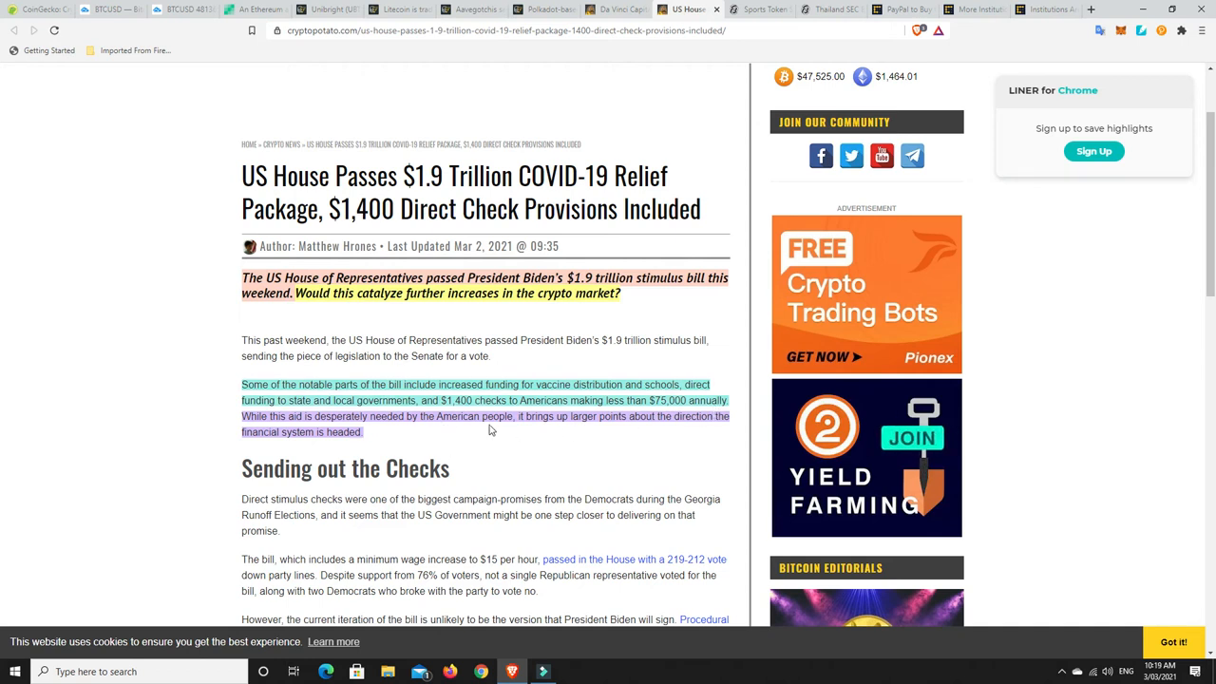
{"action": "mouse_move", "coordinate": [642, 429]}
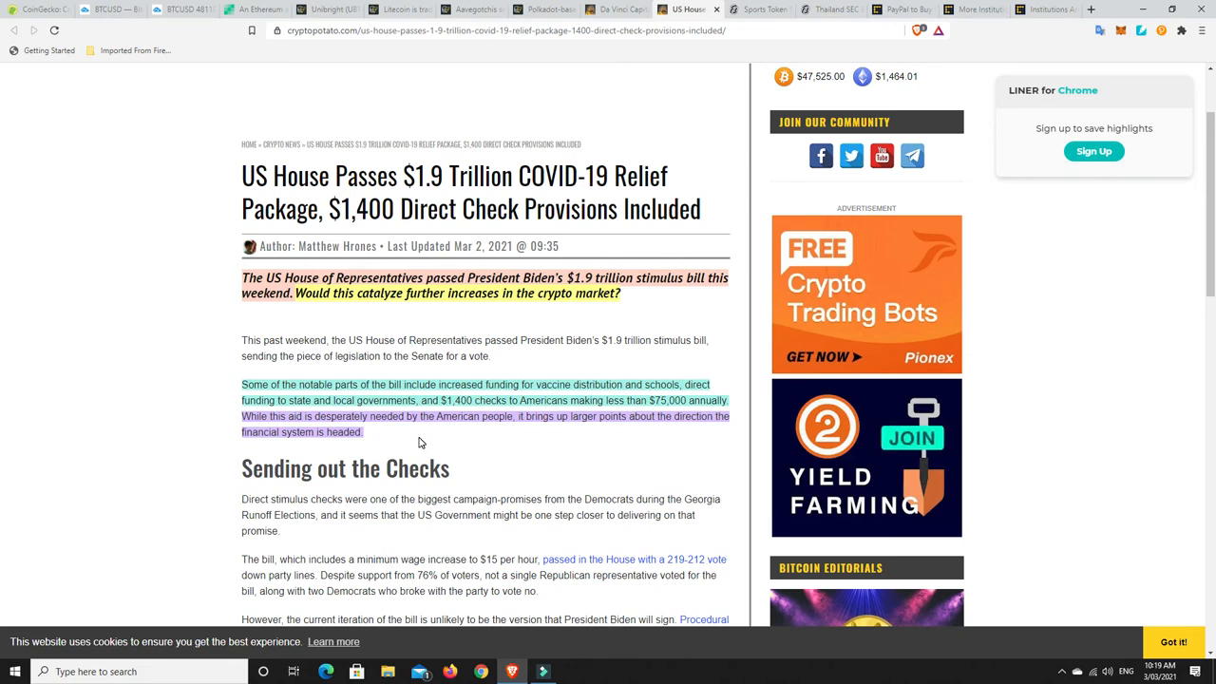
{"action": "mouse_move", "coordinate": [465, 426]}
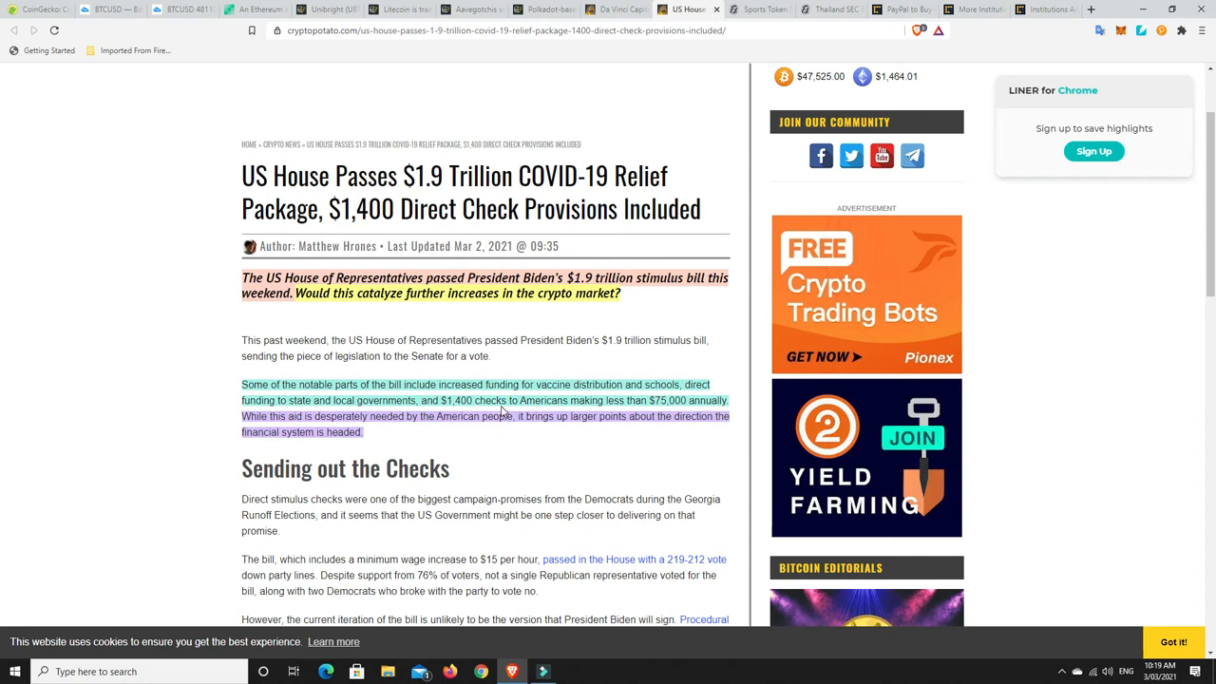
{"action": "mouse_move", "coordinate": [538, 399]}
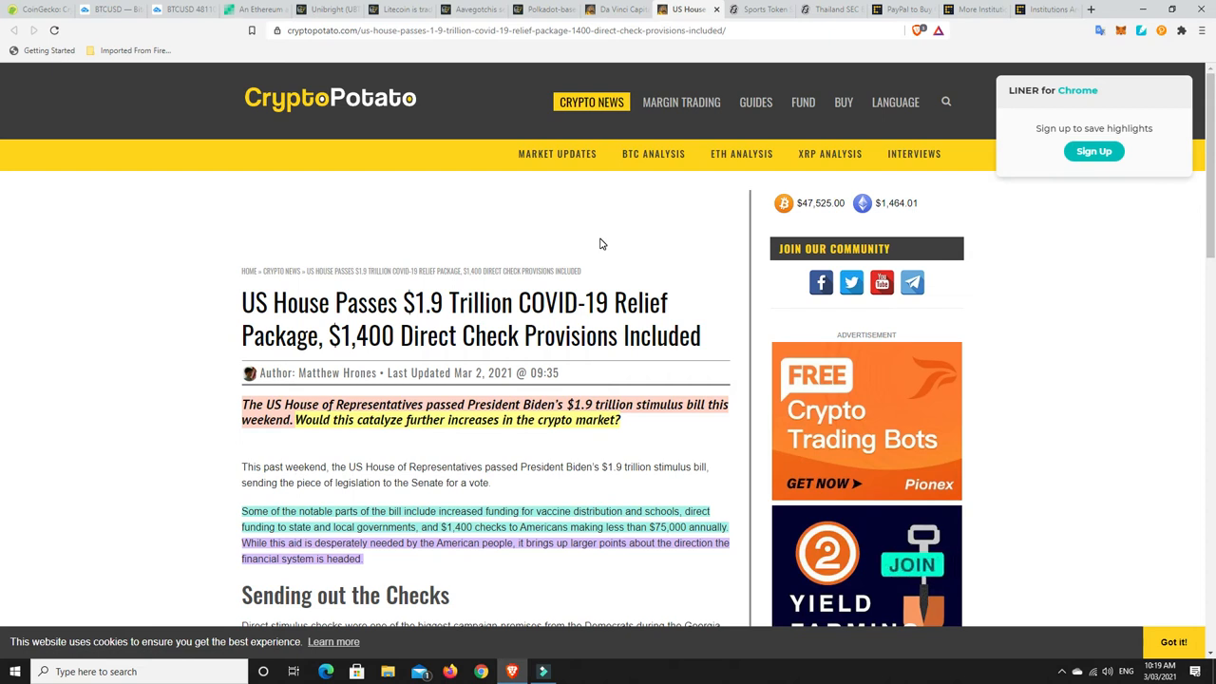
{"action": "mouse_move", "coordinate": [539, 368]}
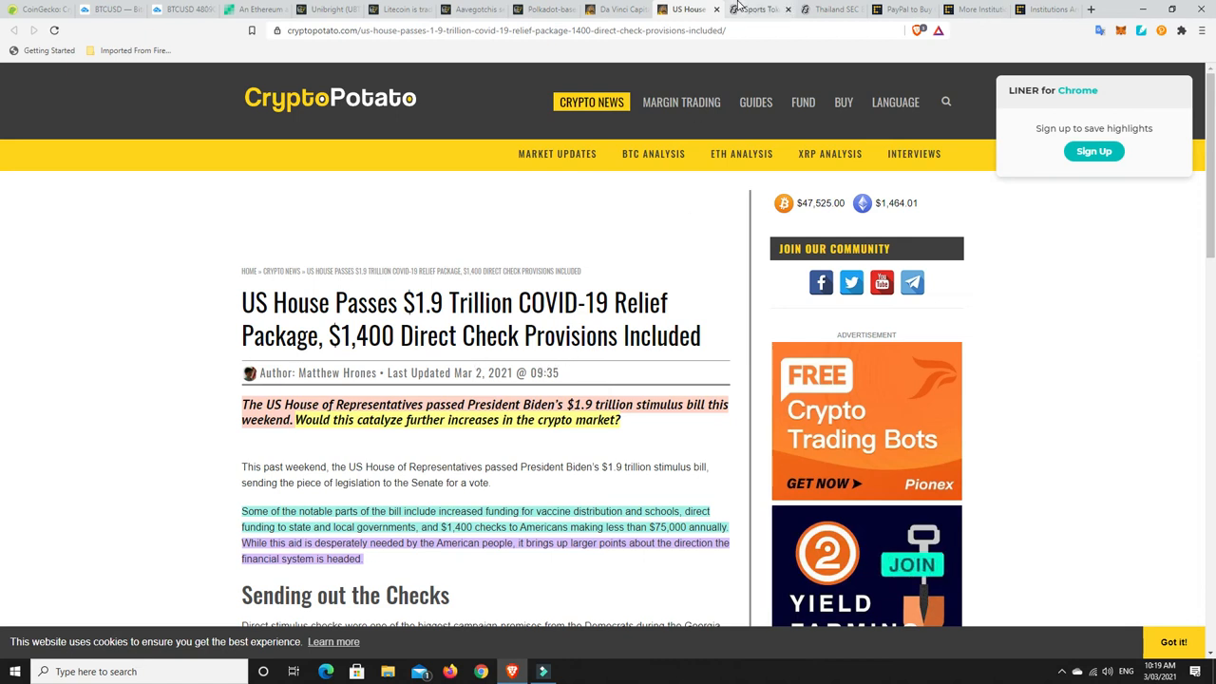
Open the Chiliz $50 million US expansion article, skim down, and return to the headline
{"action": "left_click", "coordinate": [755, 8]}
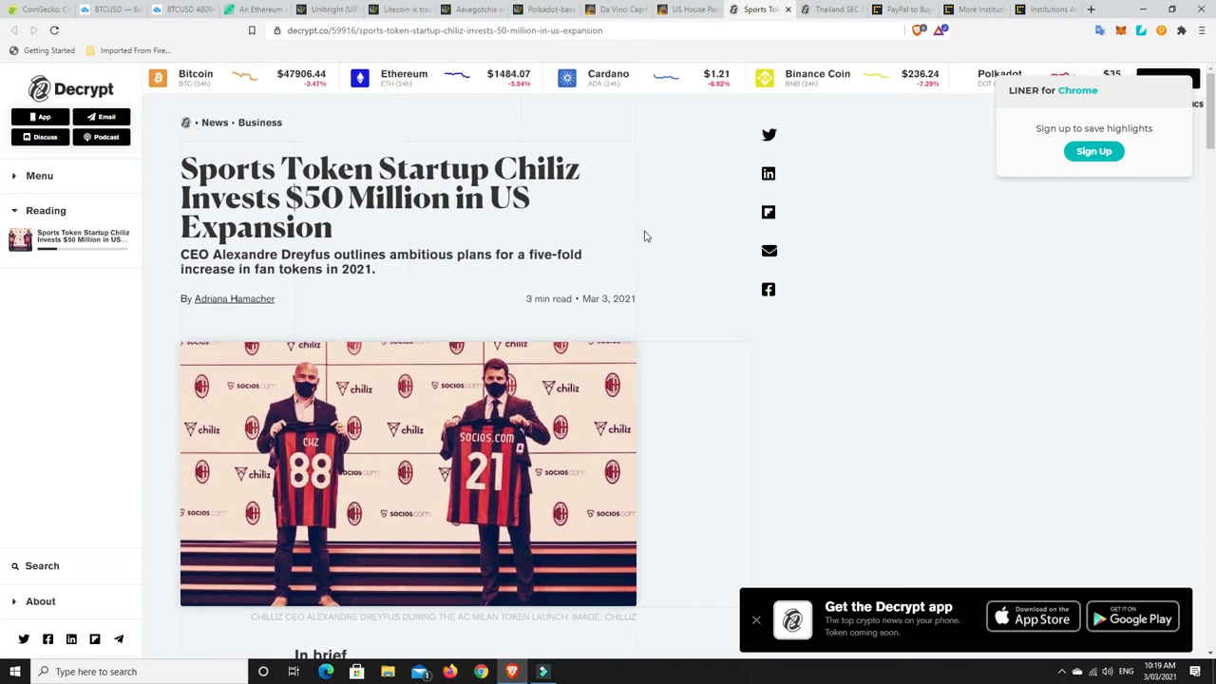
{"action": "scroll", "scroll_direction": "down", "scroll_amount": 3}
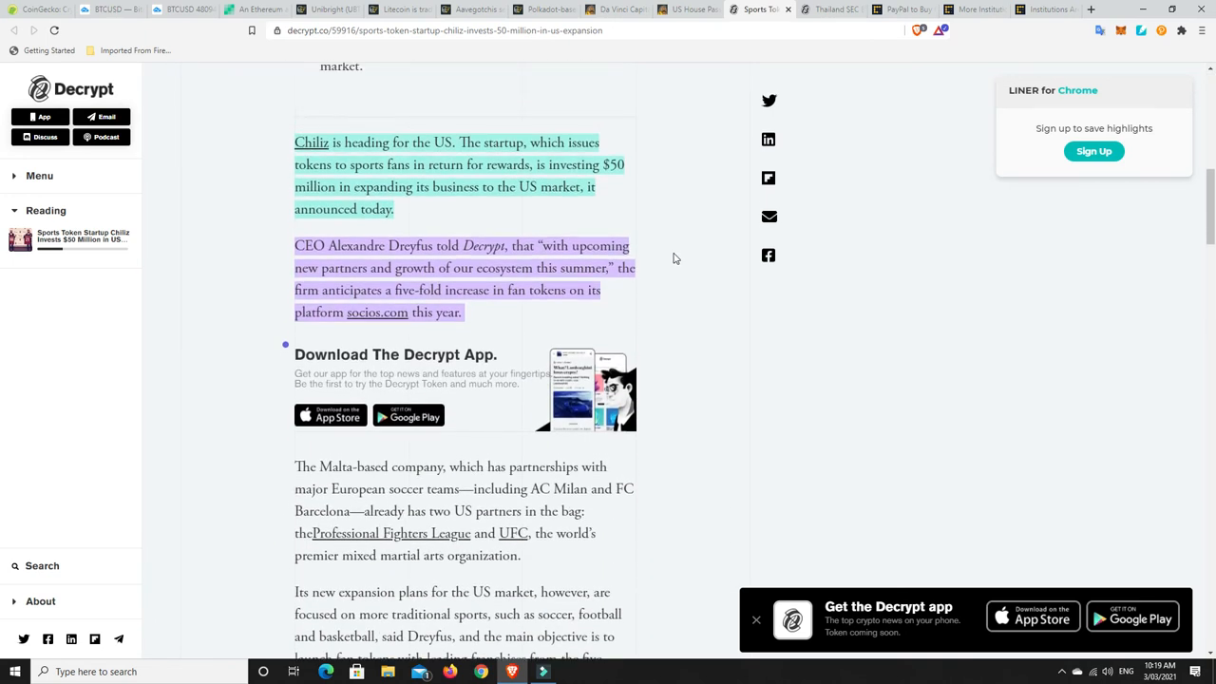
{"action": "mouse_move", "coordinate": [679, 259]}
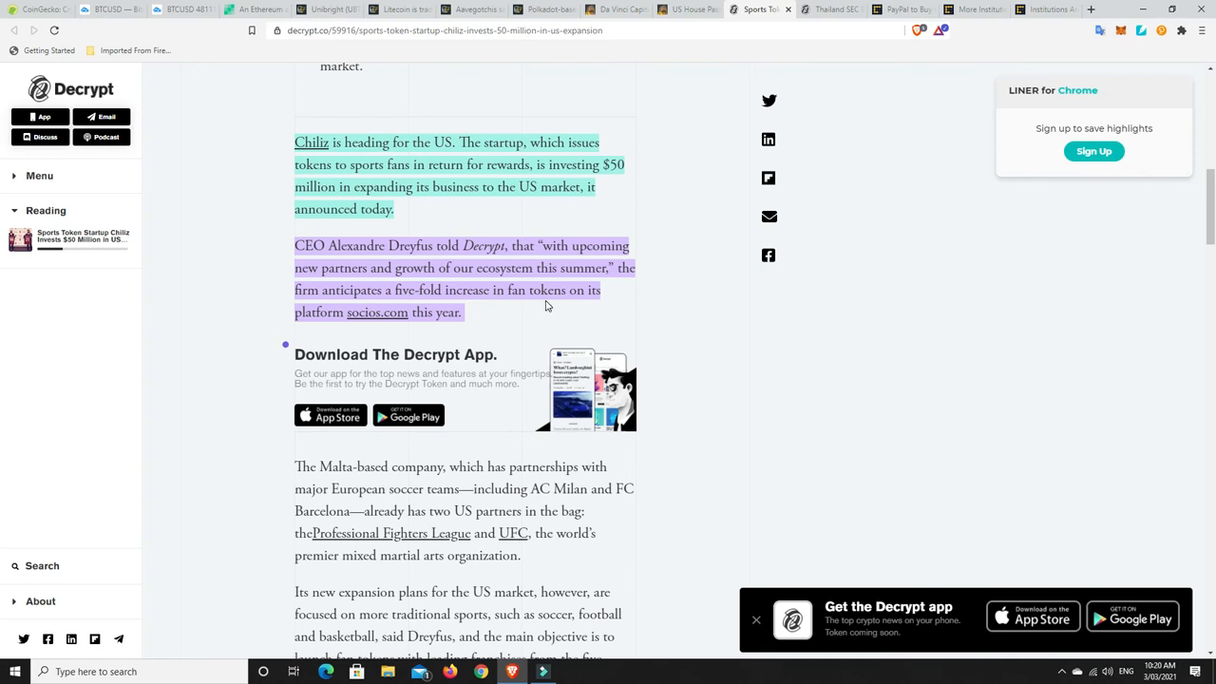
{"action": "mouse_move", "coordinate": [377, 319]}
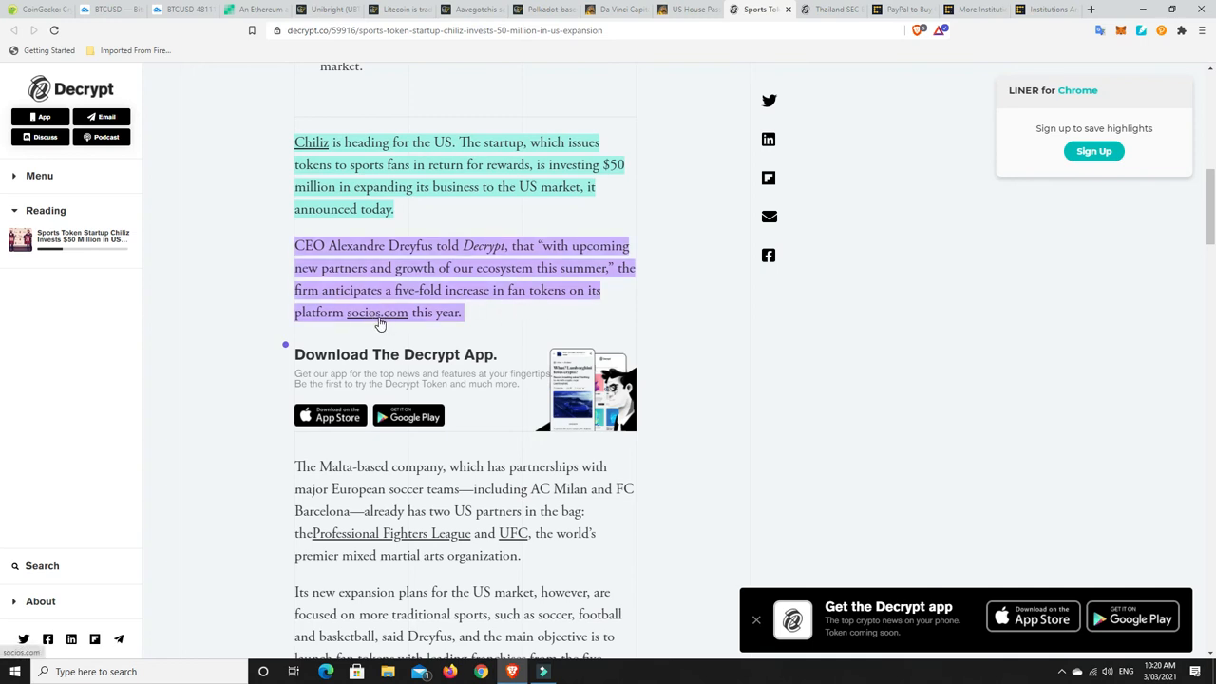
{"action": "mouse_move", "coordinate": [377, 316]}
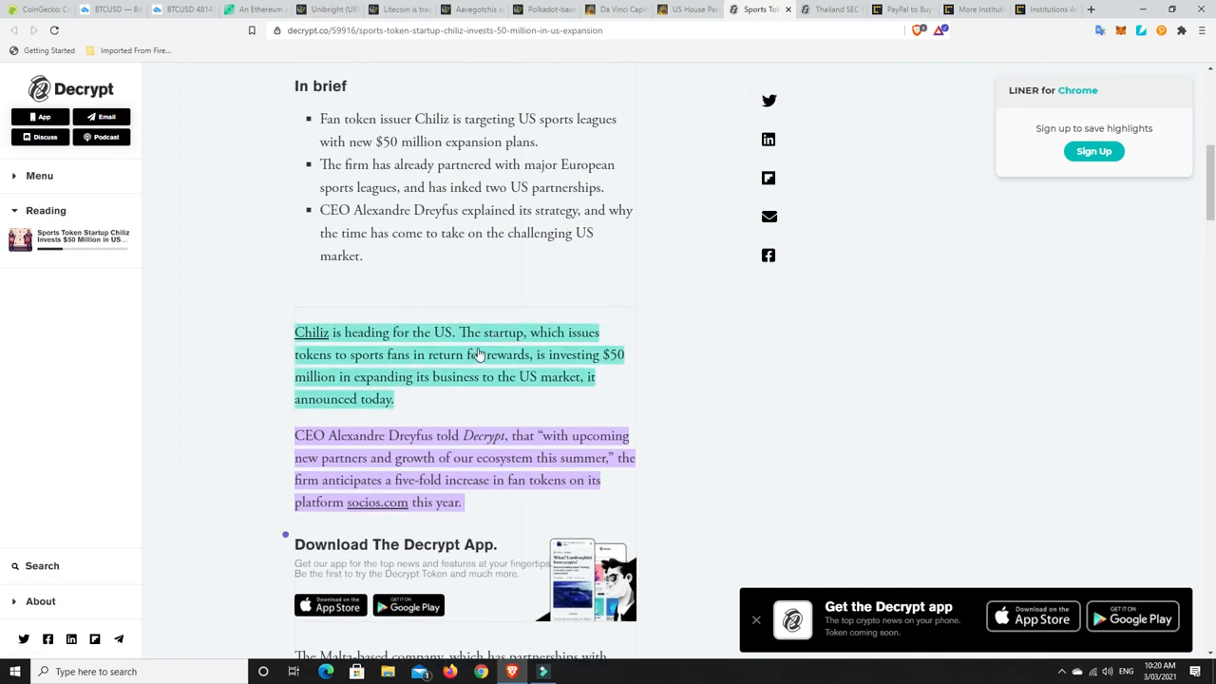
{"action": "scroll", "scroll_direction": "up", "scroll_amount": 3}
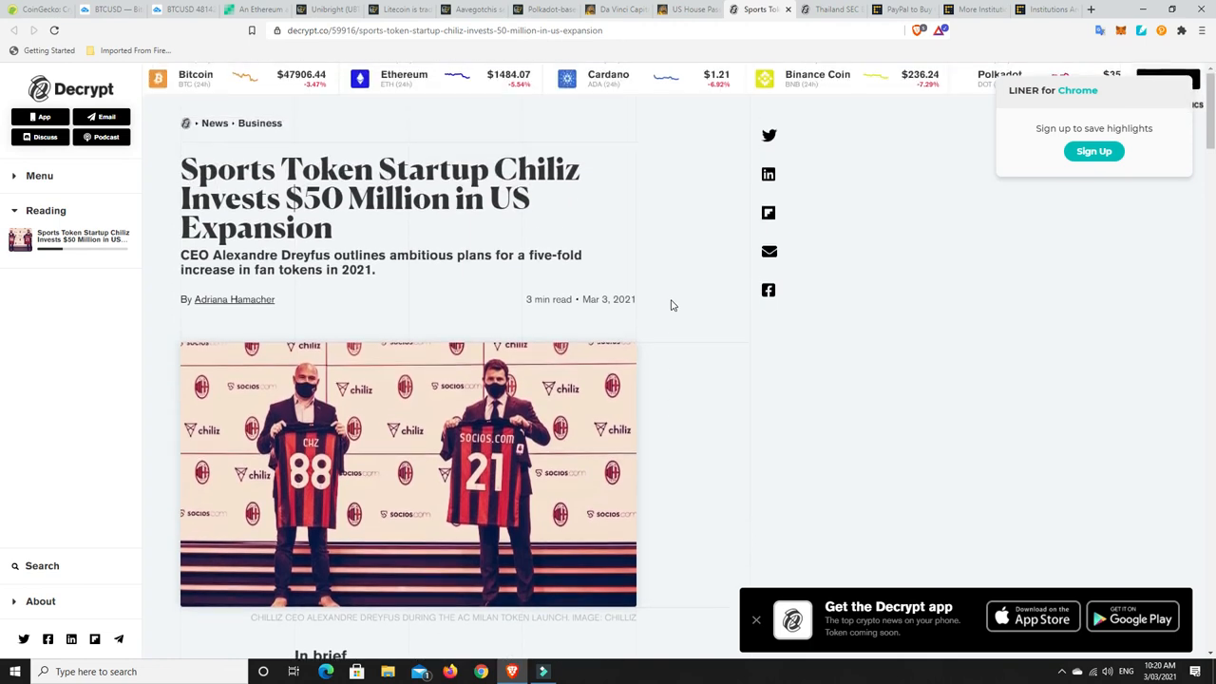
{"action": "mouse_move", "coordinate": [665, 305]}
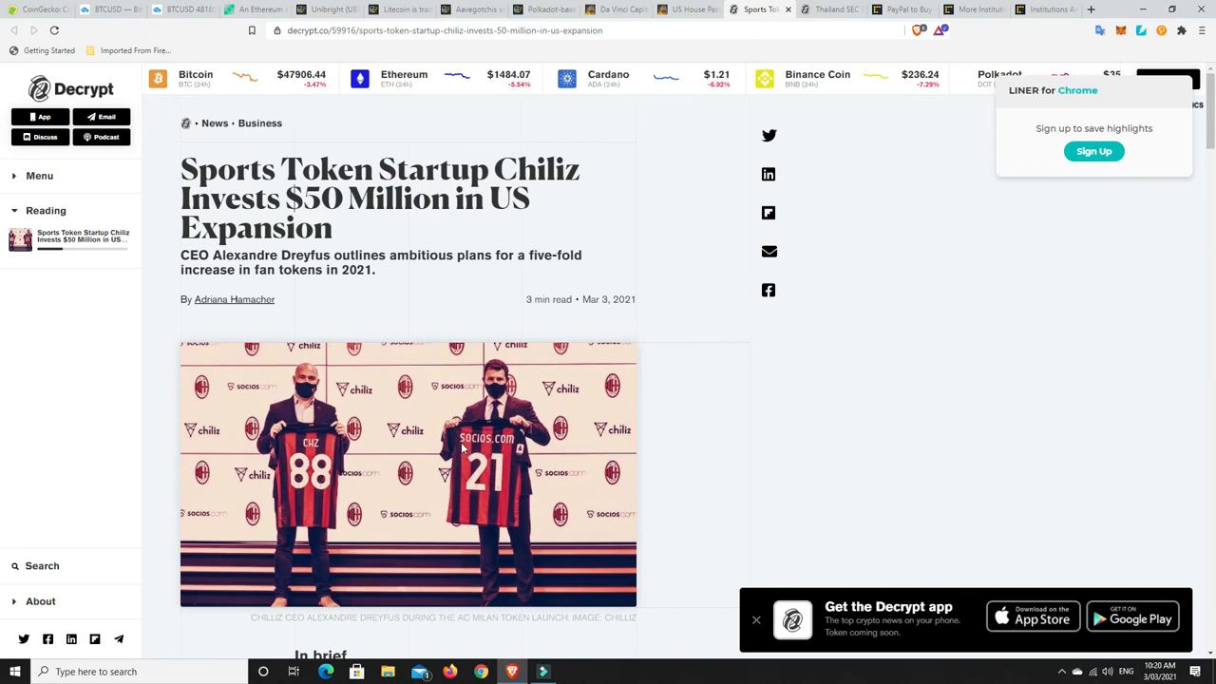
{"action": "mouse_move", "coordinate": [464, 448]}
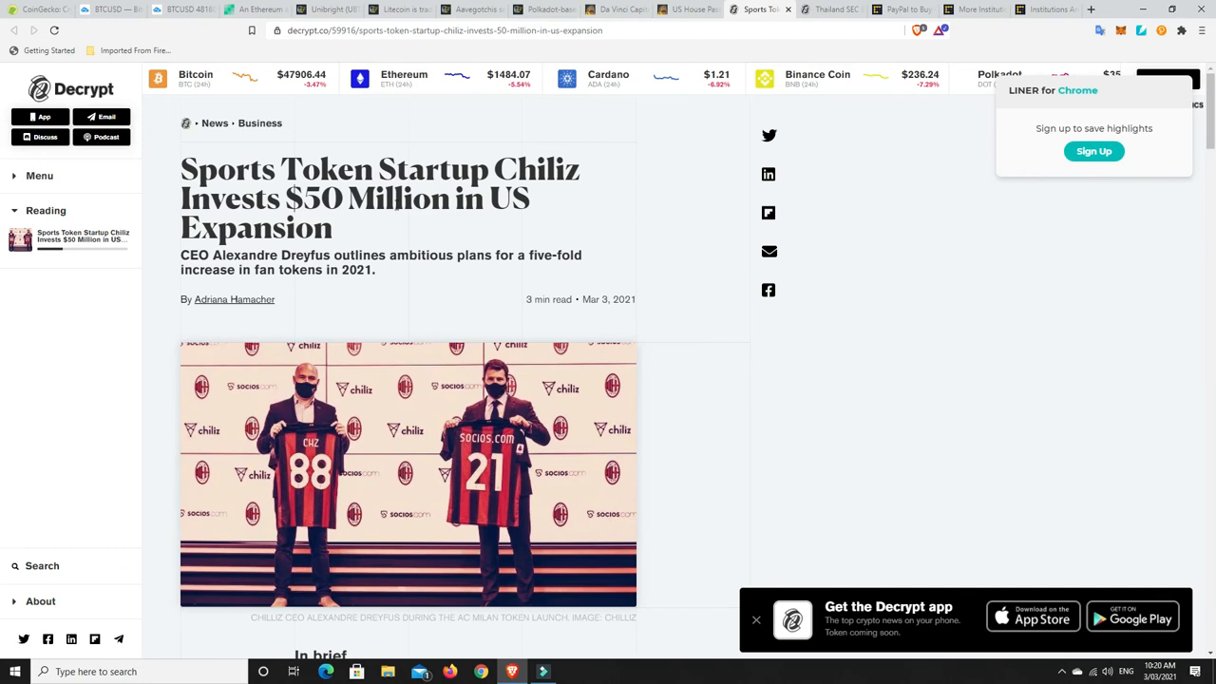
{"action": "mouse_move", "coordinate": [678, 293]}
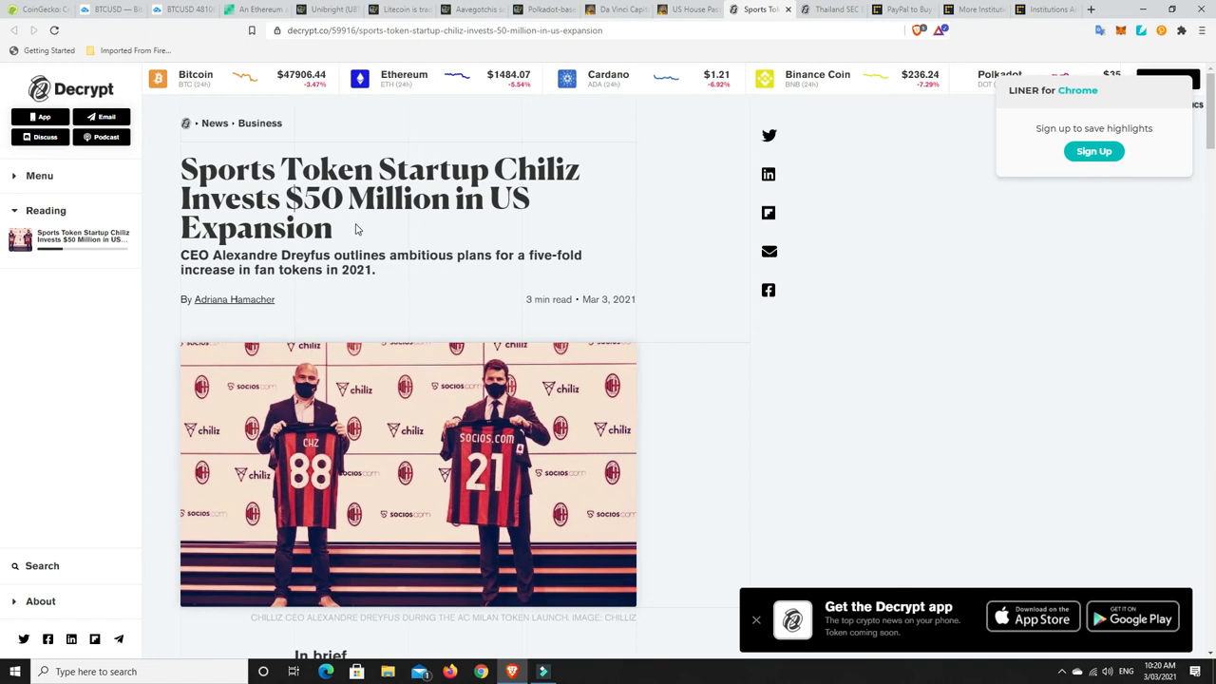
{"action": "mouse_move", "coordinate": [352, 212]}
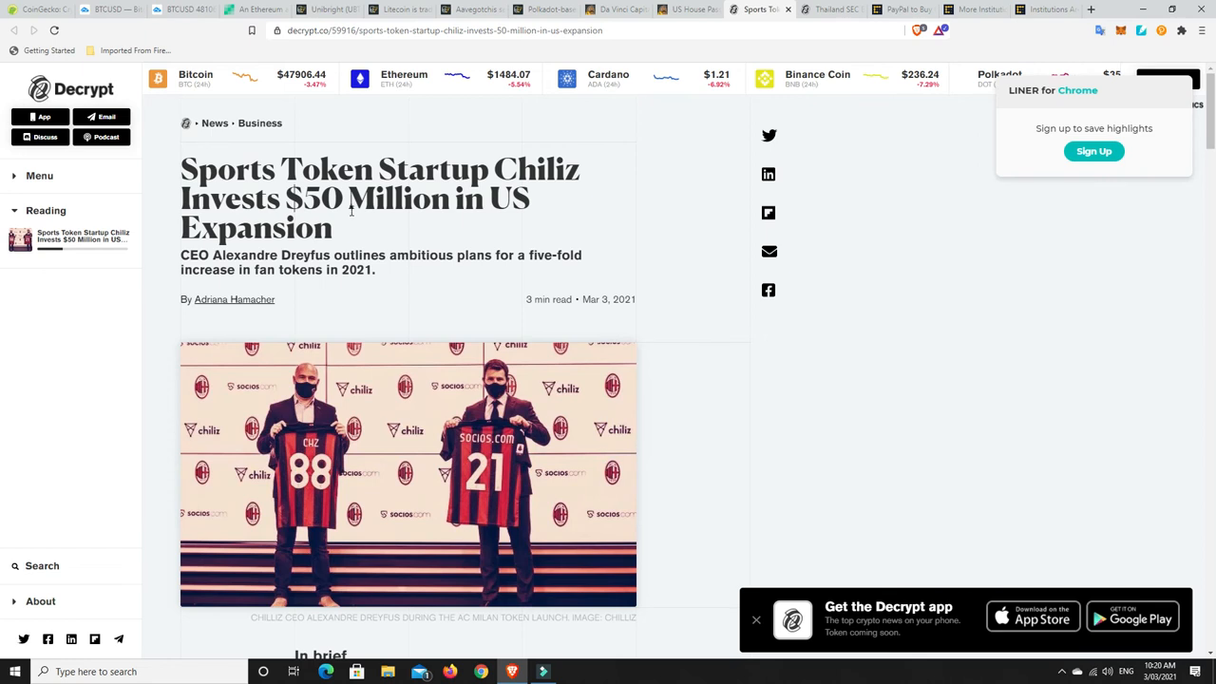
{"action": "mouse_move", "coordinate": [768, 101]}
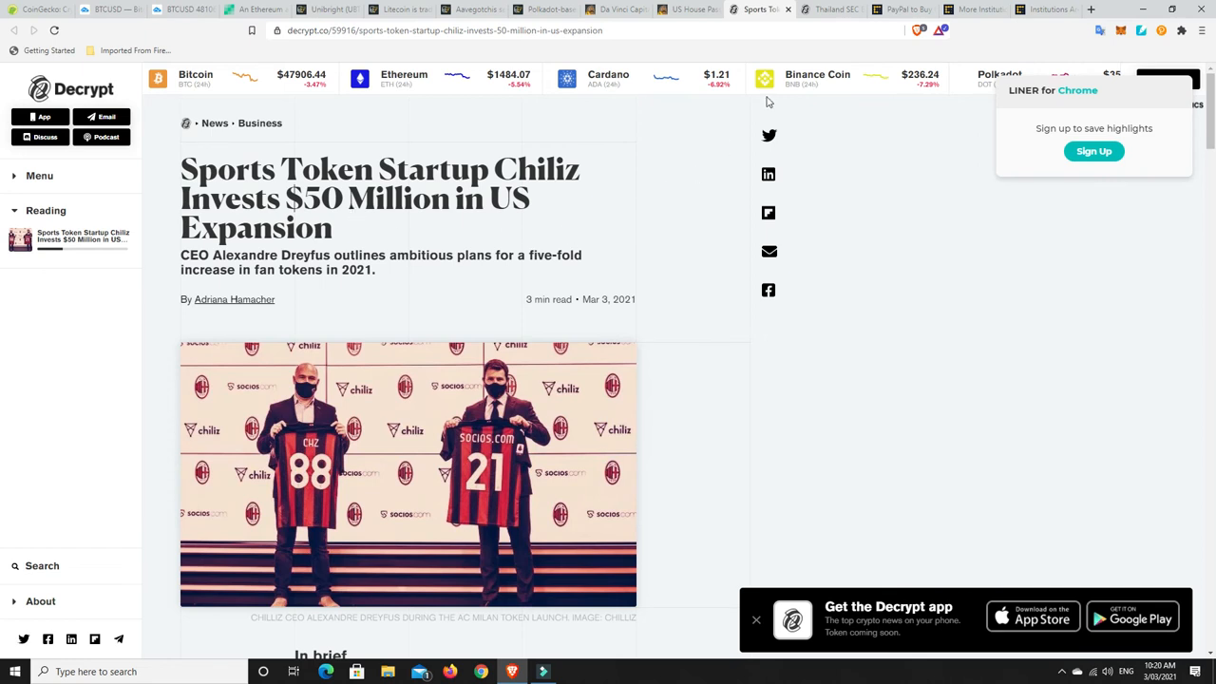
Read the Thailand SEC article down to the investor requirements and public backlash paragraphs
{"action": "left_click", "coordinate": [831, 10]}
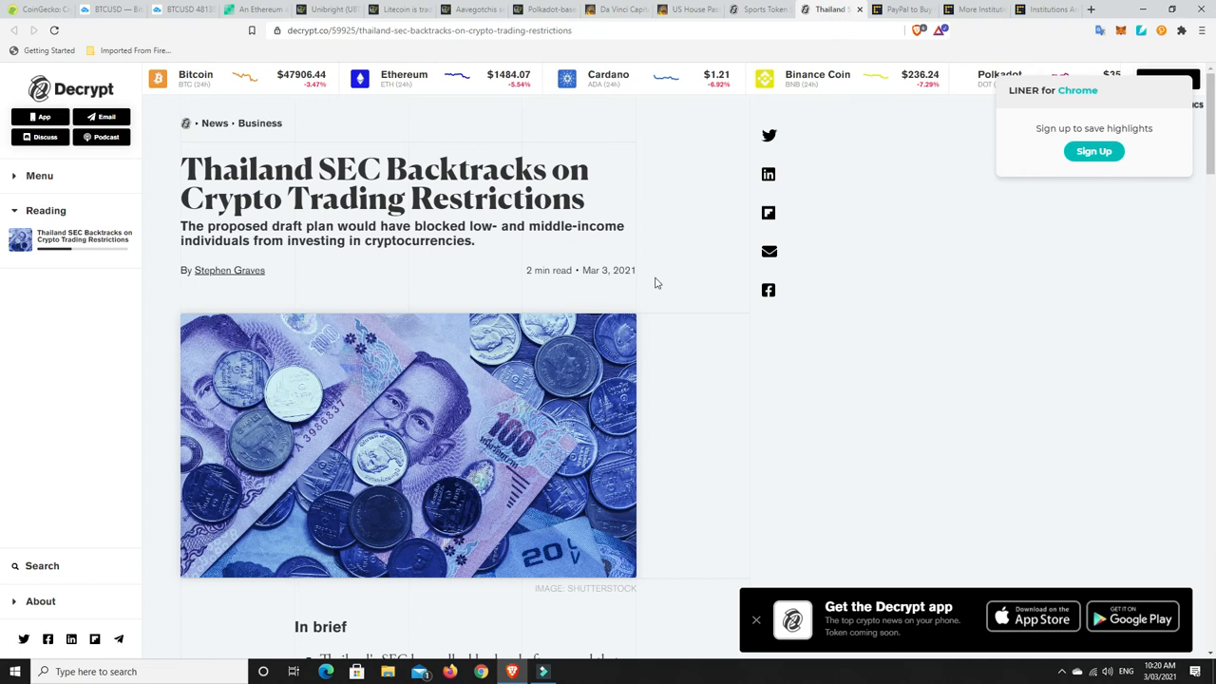
{"action": "mouse_move", "coordinate": [646, 238]}
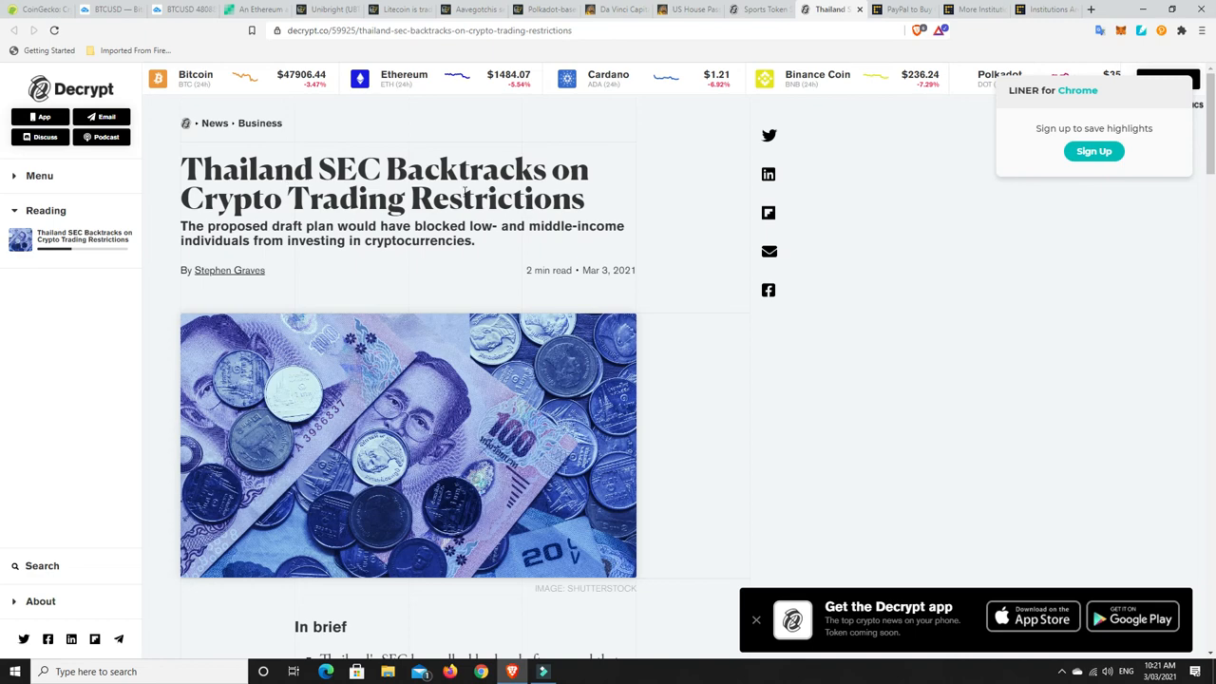
{"action": "scroll", "scroll_direction": "down", "scroll_amount": 3}
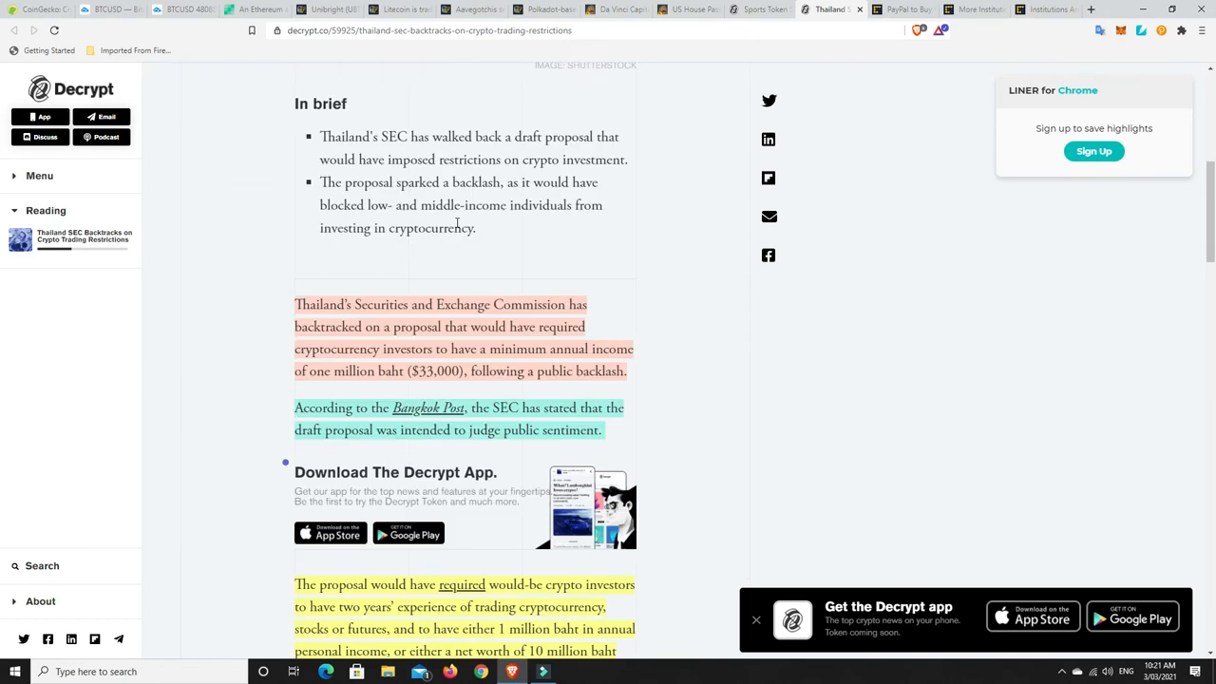
{"action": "scroll", "scroll_direction": "down", "scroll_amount": 3}
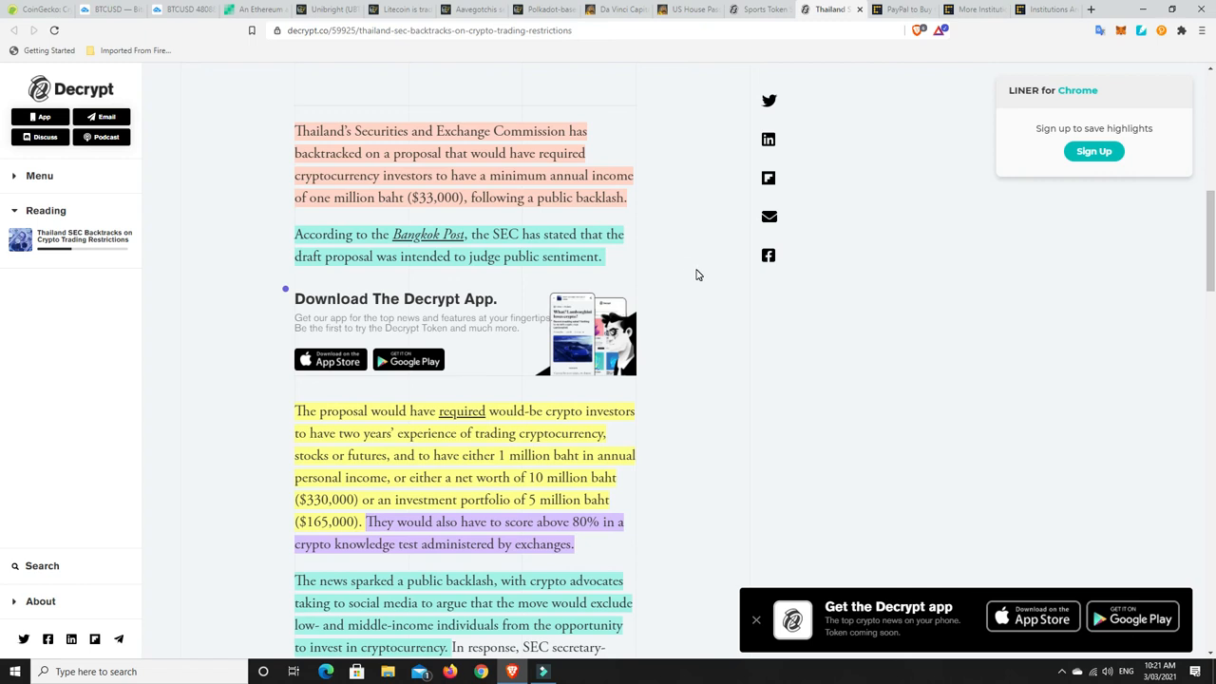
{"action": "mouse_move", "coordinate": [703, 277]}
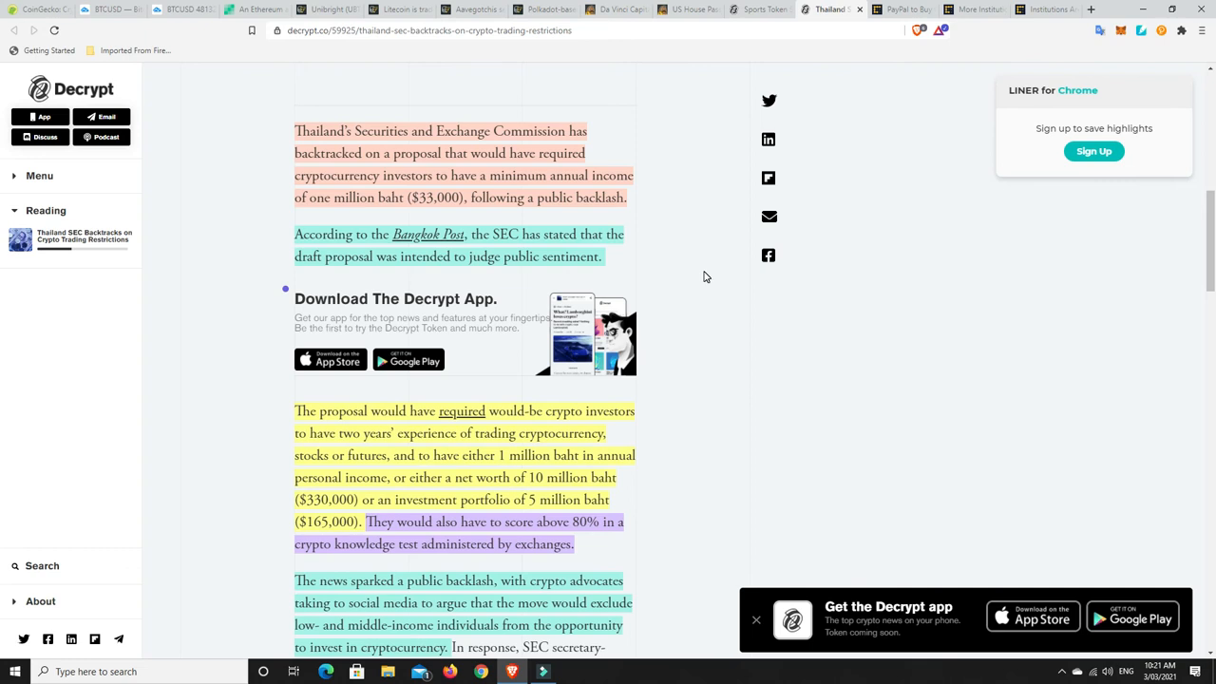
{"action": "mouse_move", "coordinate": [701, 271]}
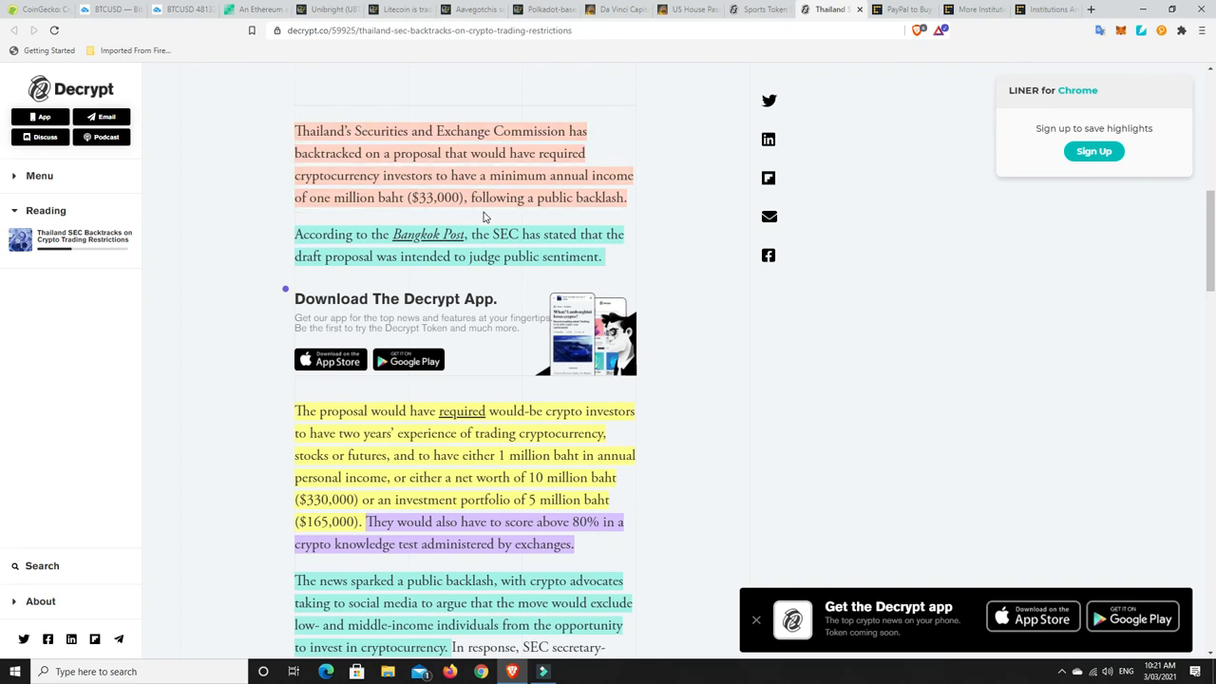
{"action": "mouse_move", "coordinate": [444, 207]}
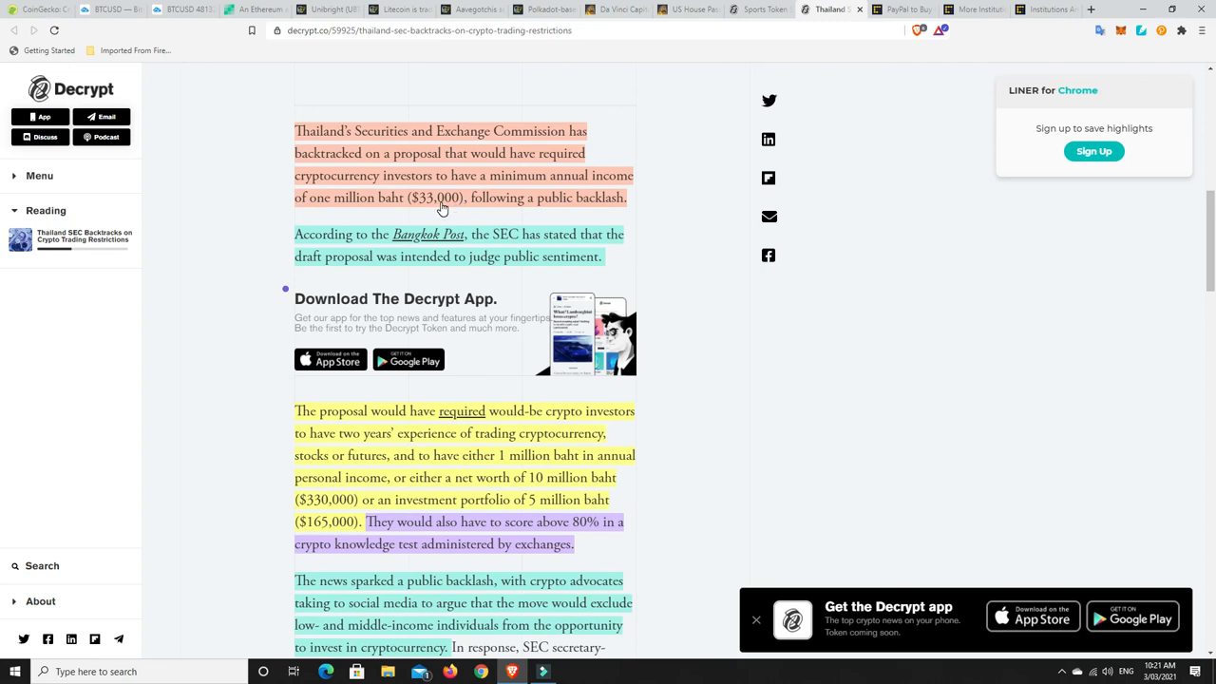
{"action": "mouse_move", "coordinate": [693, 216]}
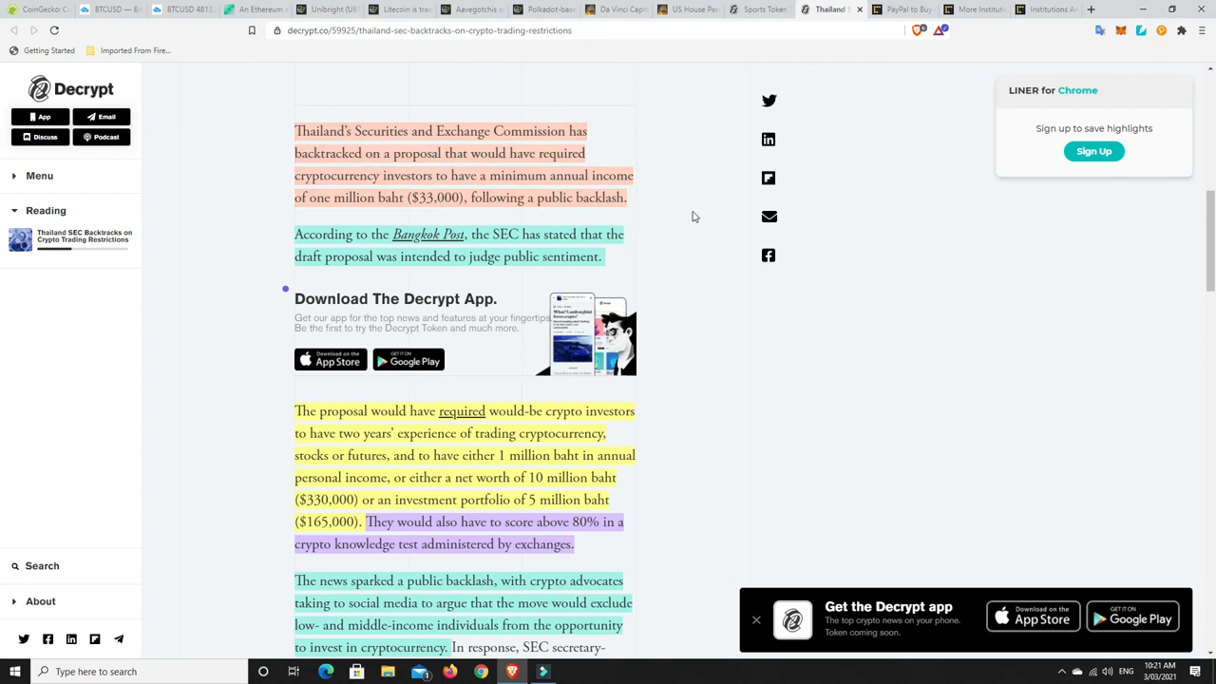
{"action": "mouse_move", "coordinate": [697, 212]}
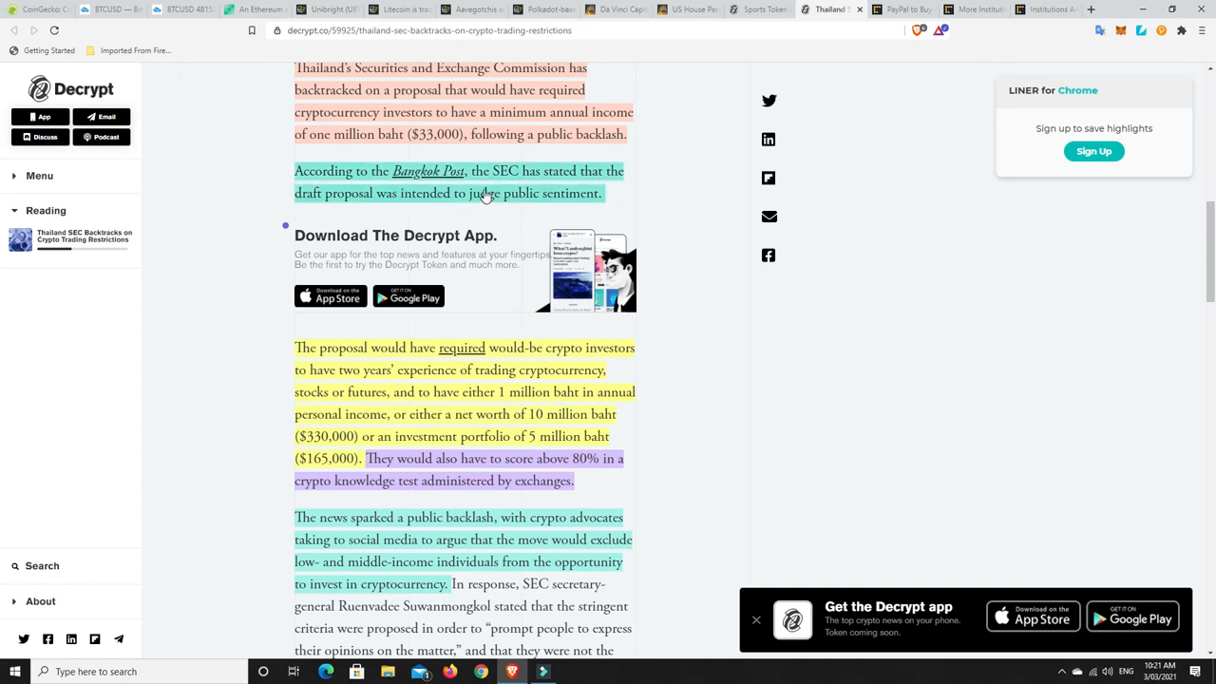
{"action": "mouse_move", "coordinate": [559, 203]}
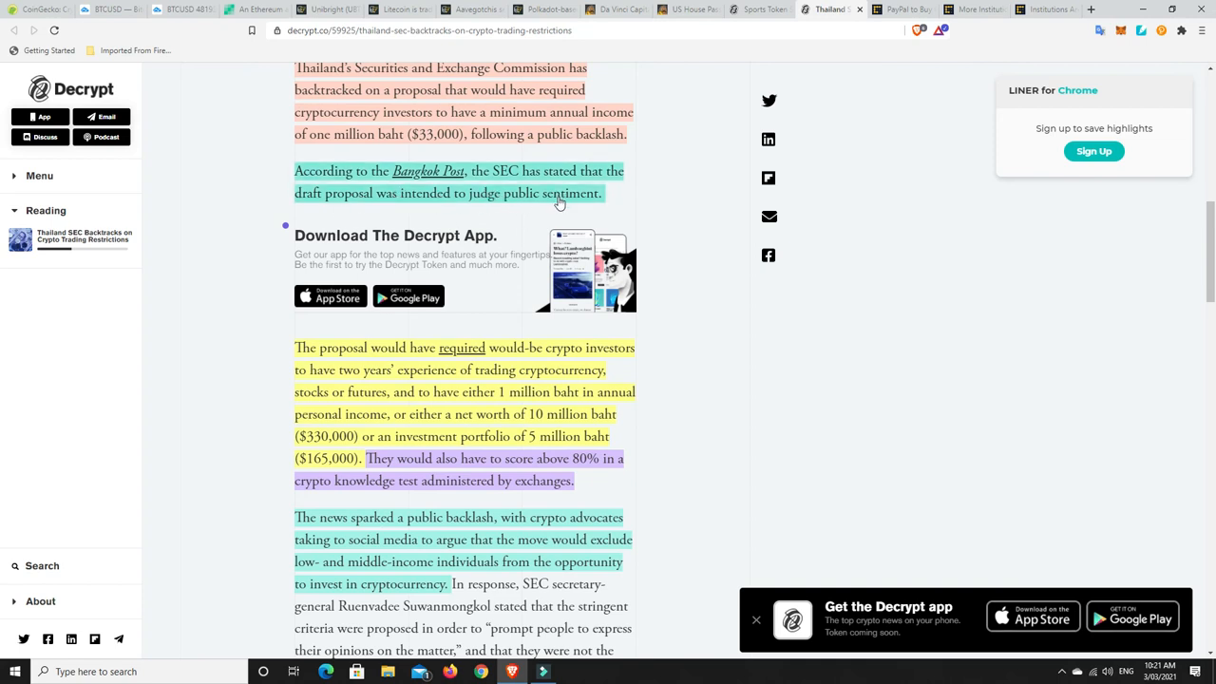
{"action": "scroll", "scroll_direction": "down", "scroll_amount": 3}
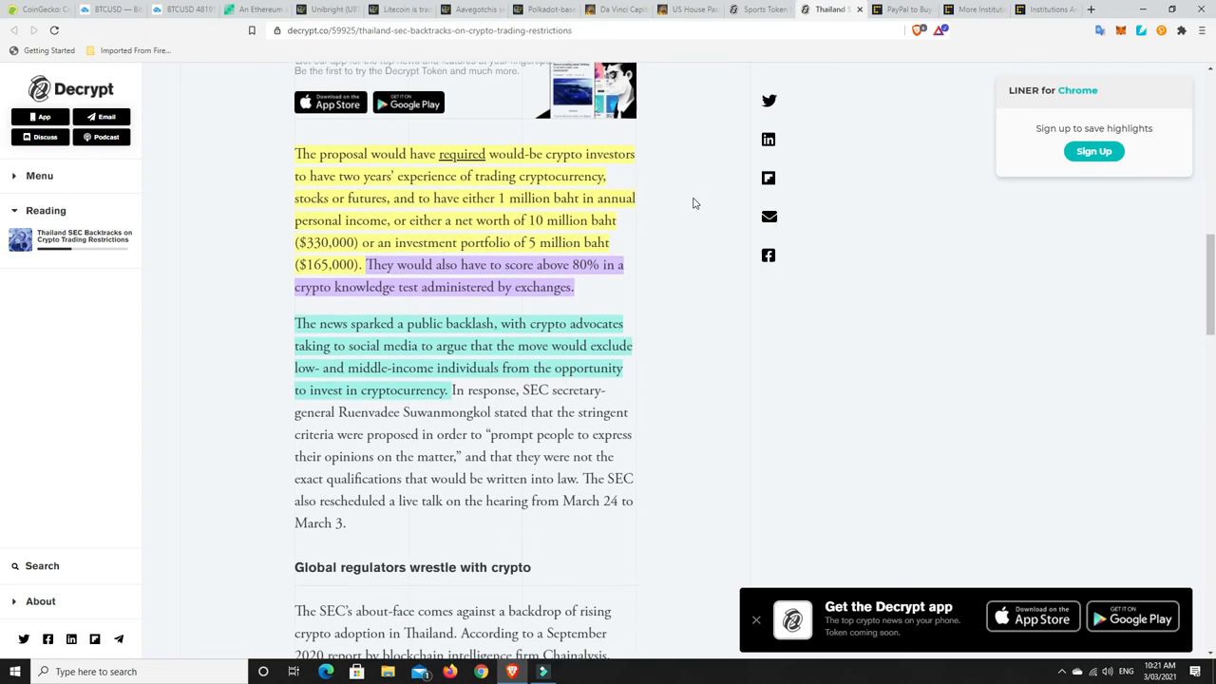
{"action": "scroll", "scroll_direction": "down", "scroll_amount": 3}
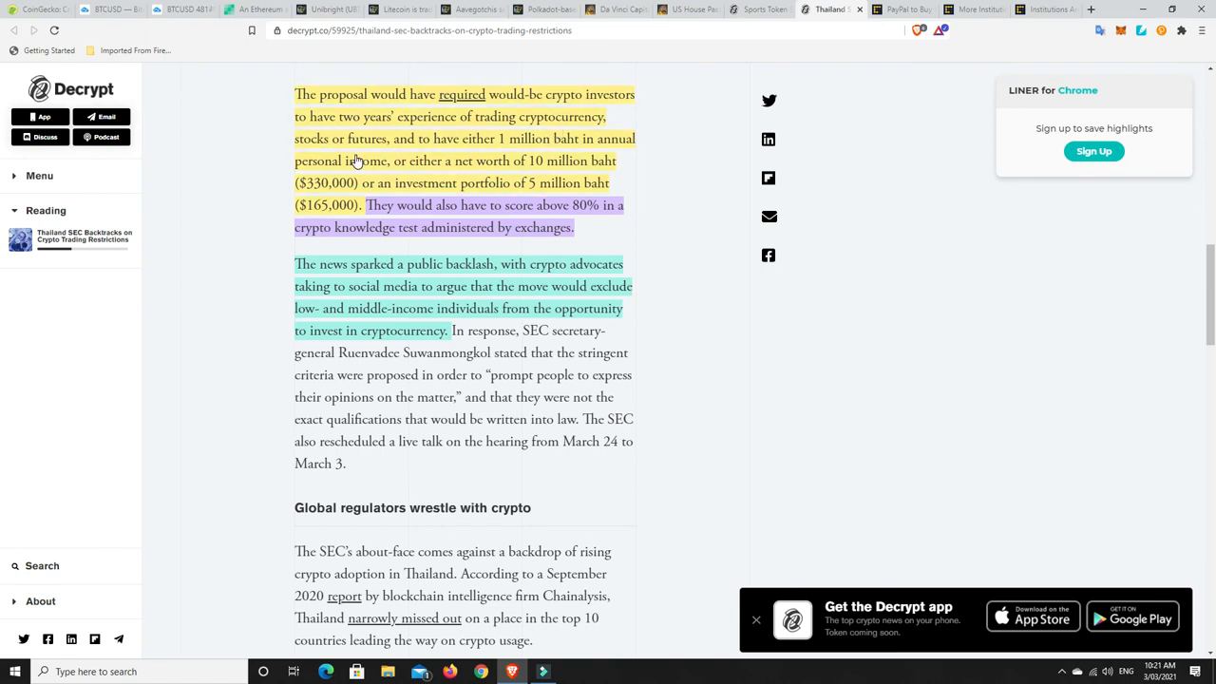
{"action": "mouse_move", "coordinate": [547, 149]}
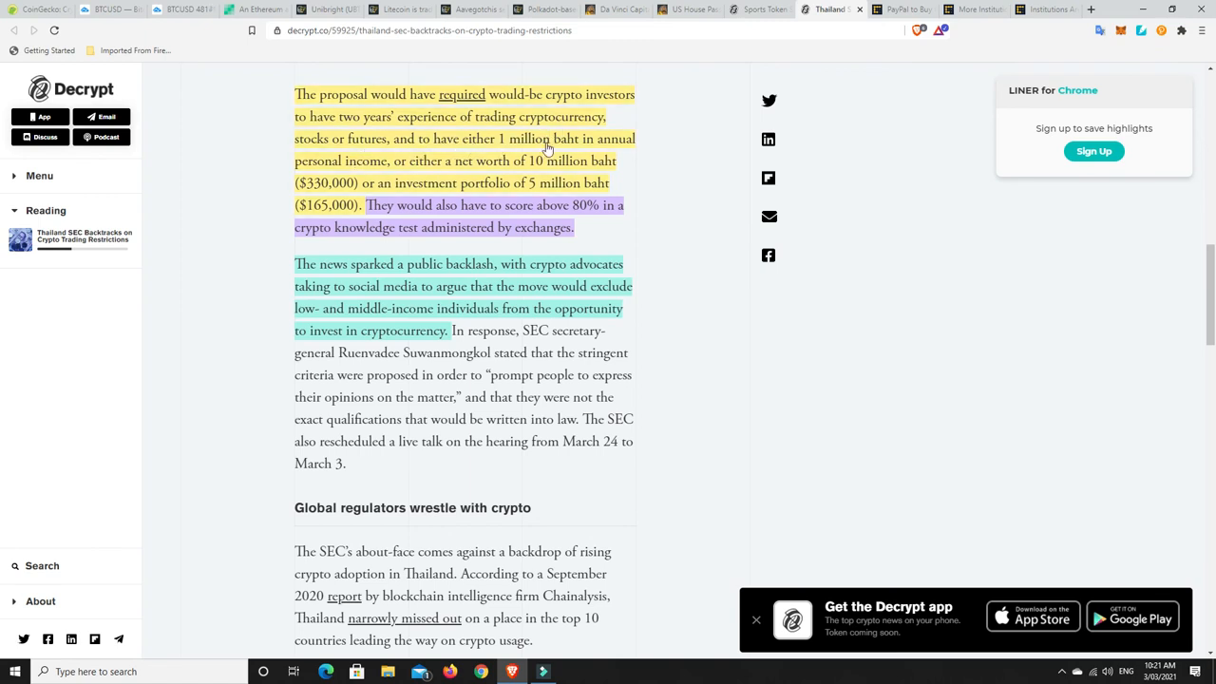
{"action": "mouse_move", "coordinate": [354, 171]}
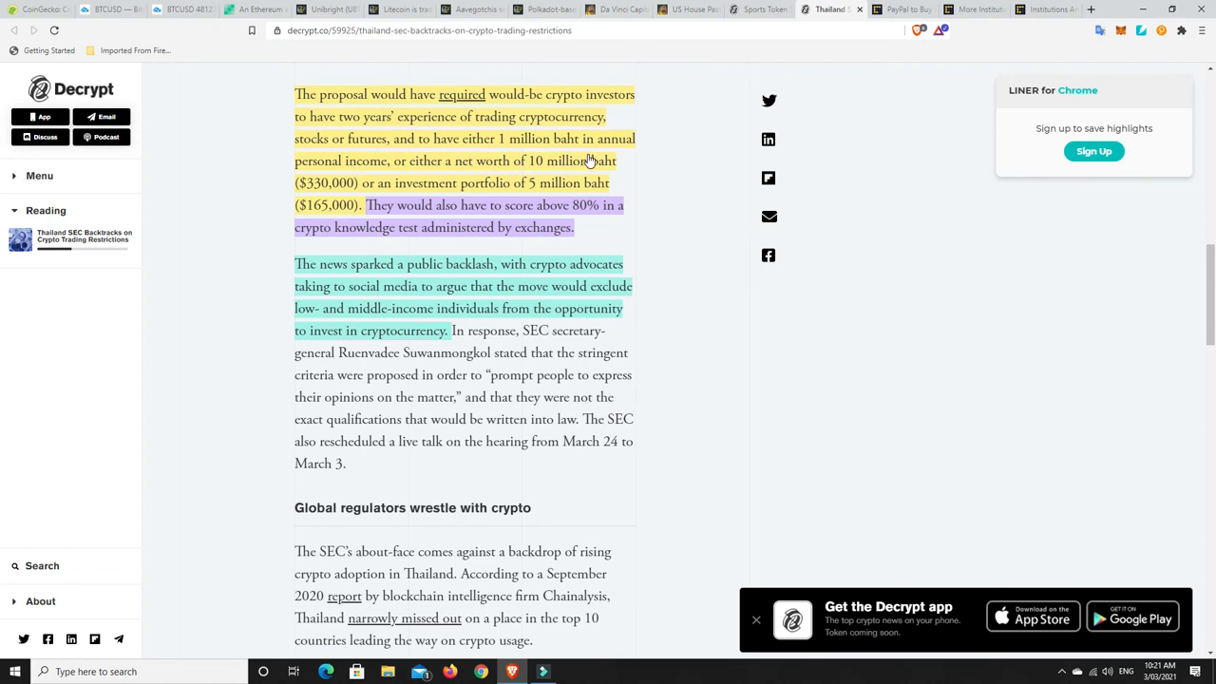
{"action": "mouse_move", "coordinate": [335, 190]}
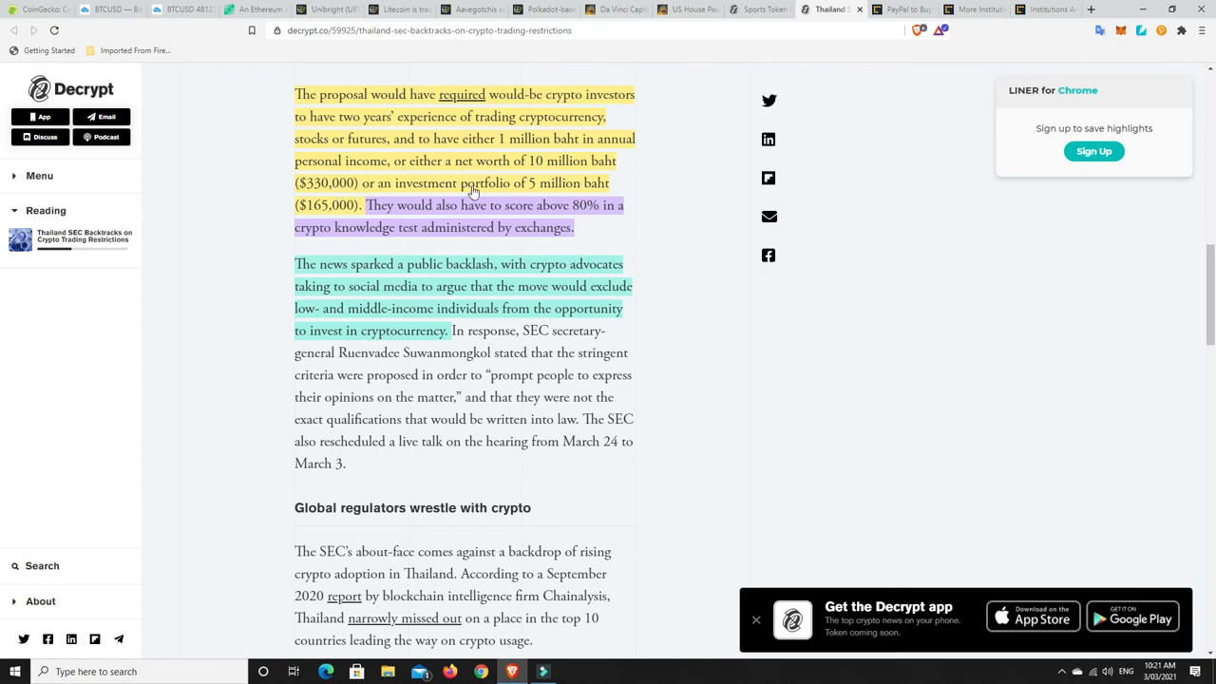
{"action": "mouse_move", "coordinate": [568, 192]}
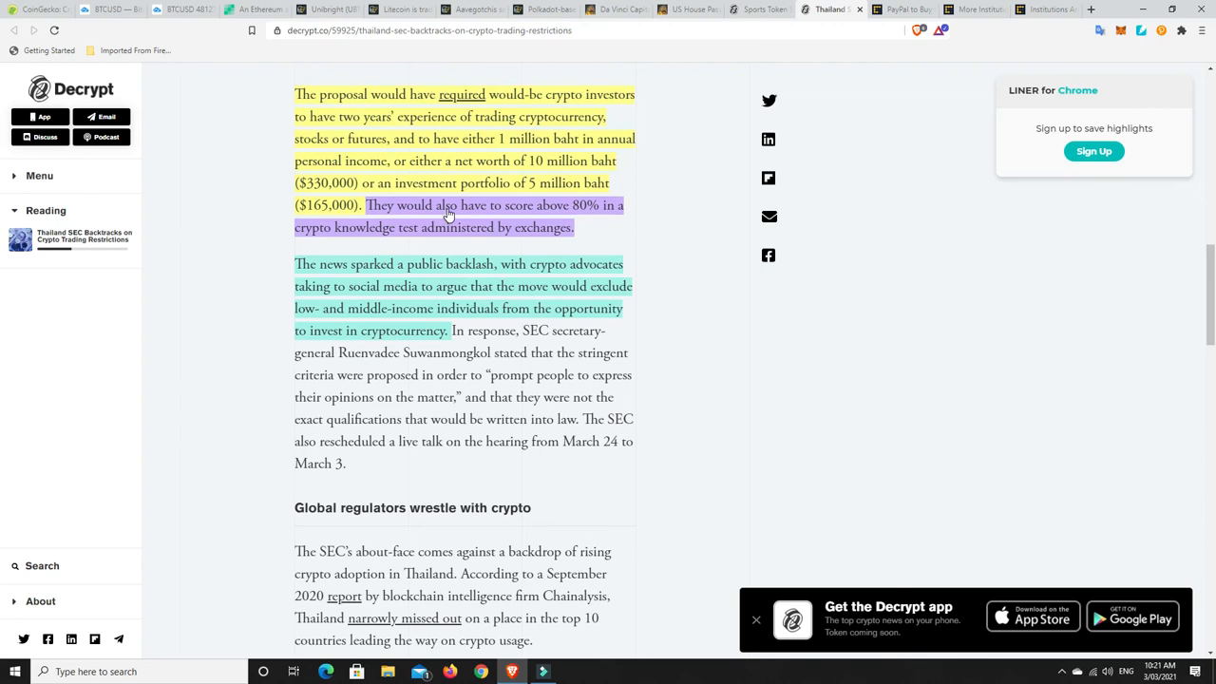
{"action": "mouse_move", "coordinate": [542, 207]}
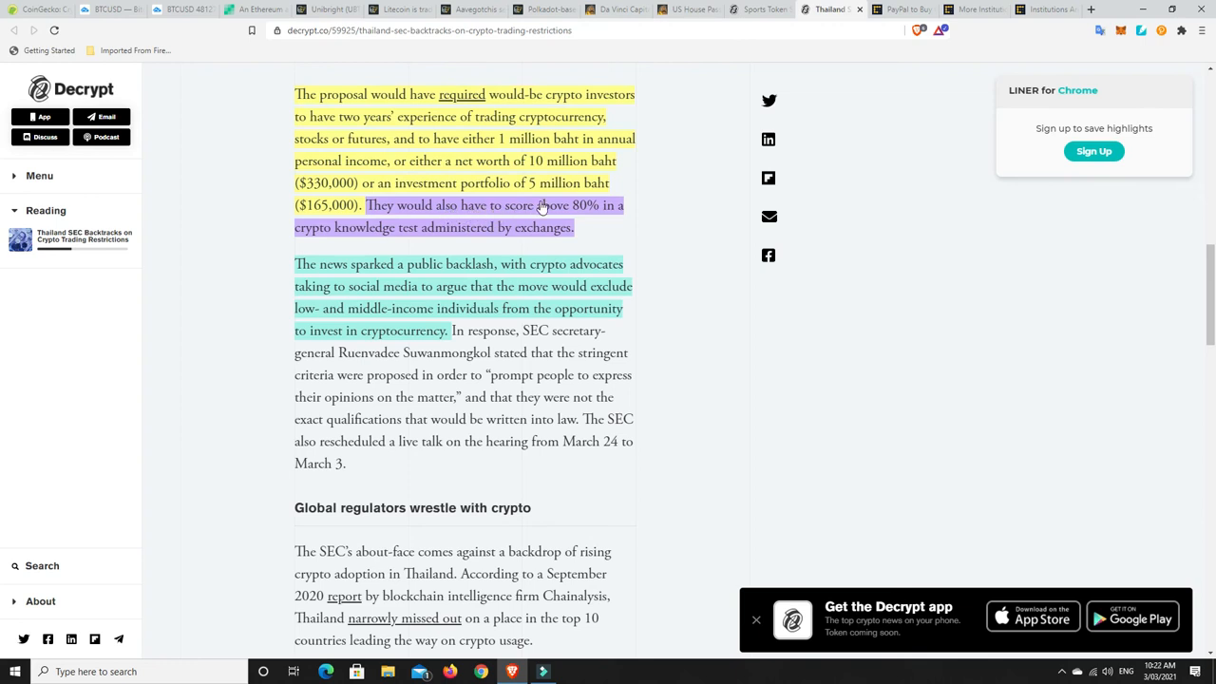
{"action": "mouse_move", "coordinate": [398, 240]}
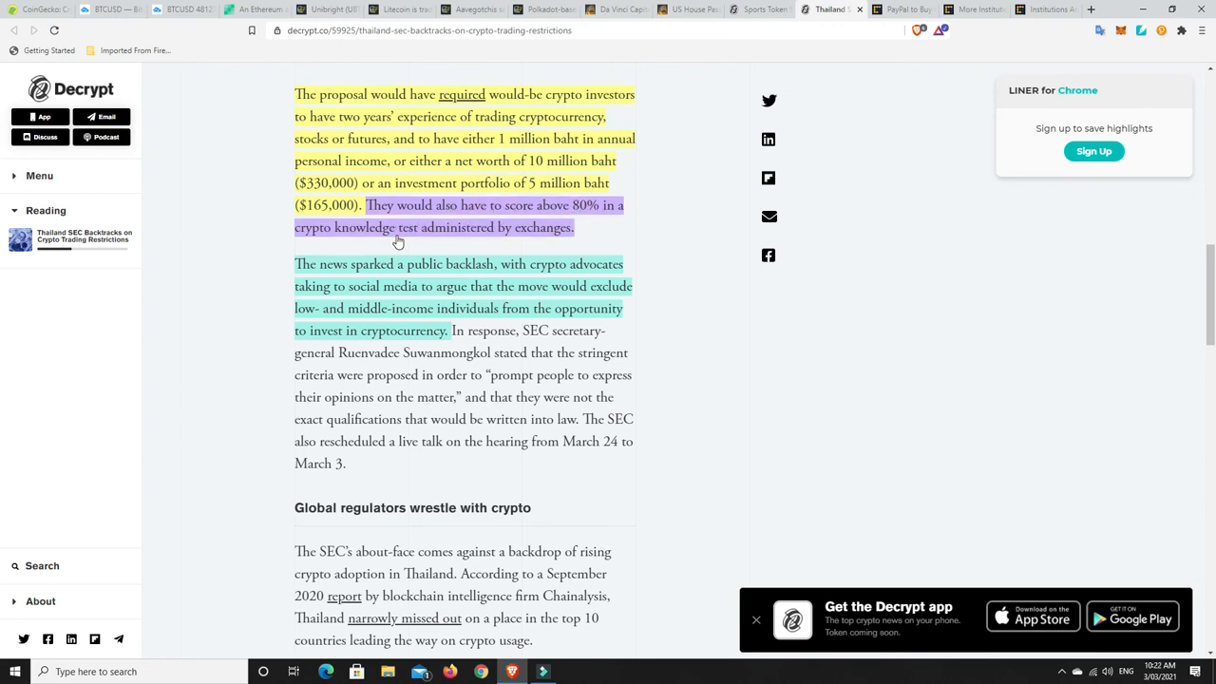
{"action": "mouse_move", "coordinate": [440, 229]}
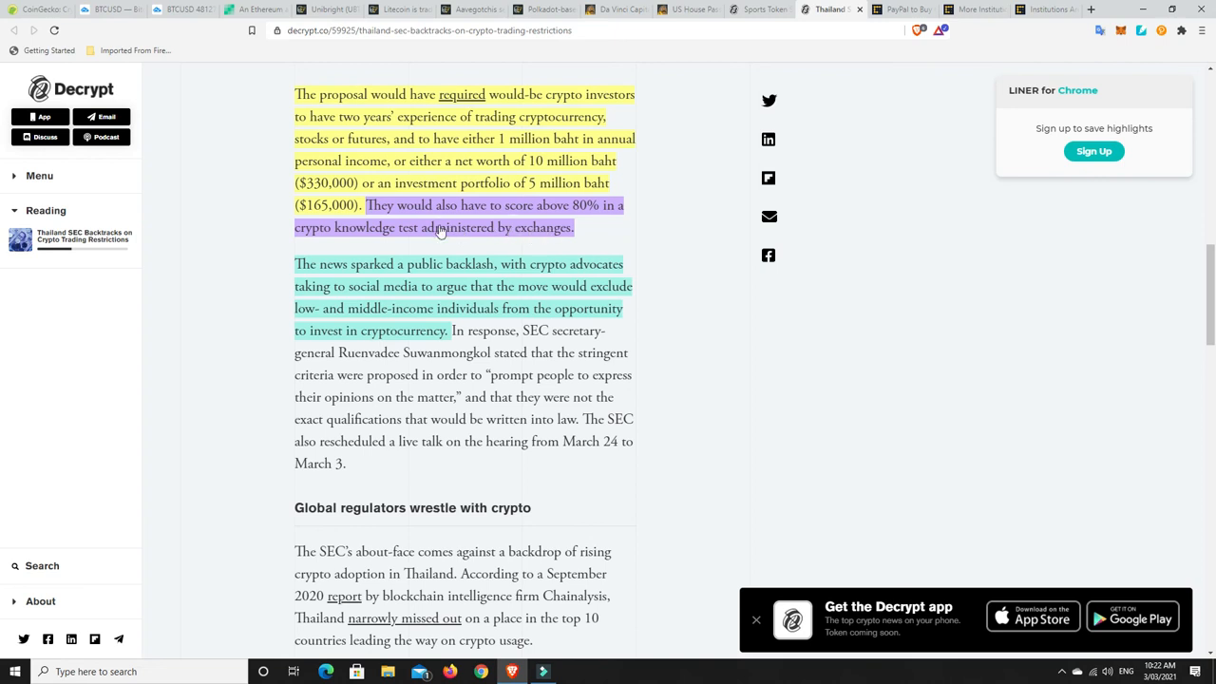
{"action": "mouse_move", "coordinate": [520, 221]}
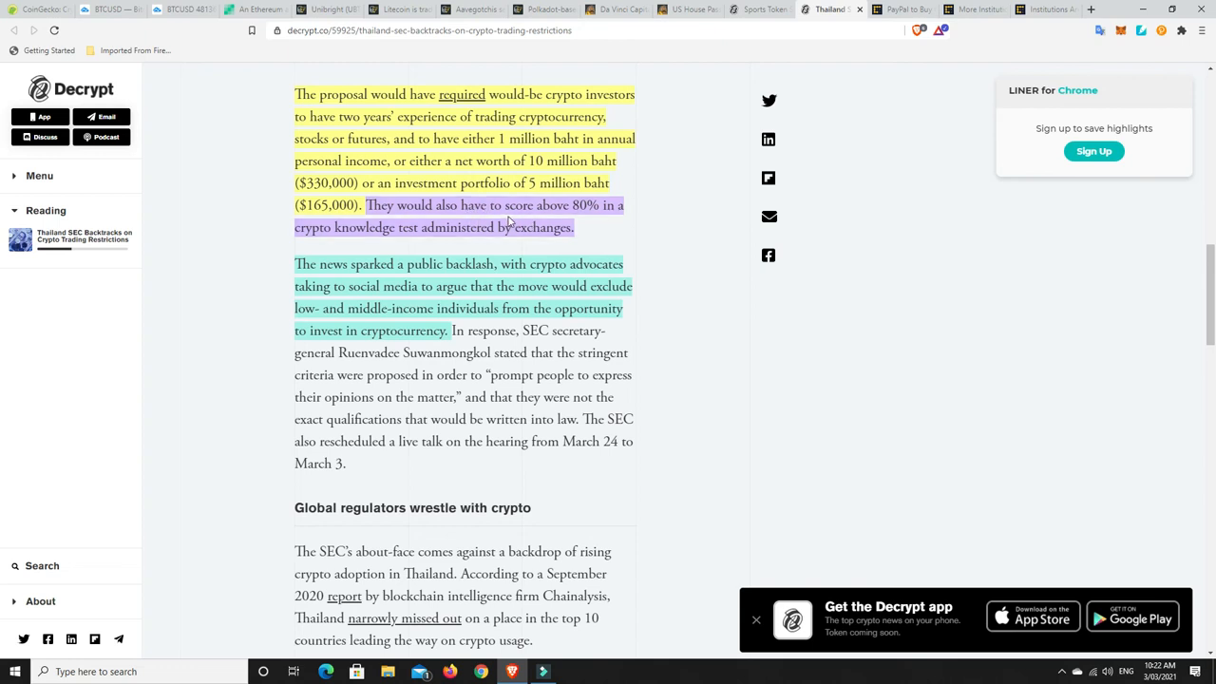
{"action": "mouse_move", "coordinate": [453, 228]}
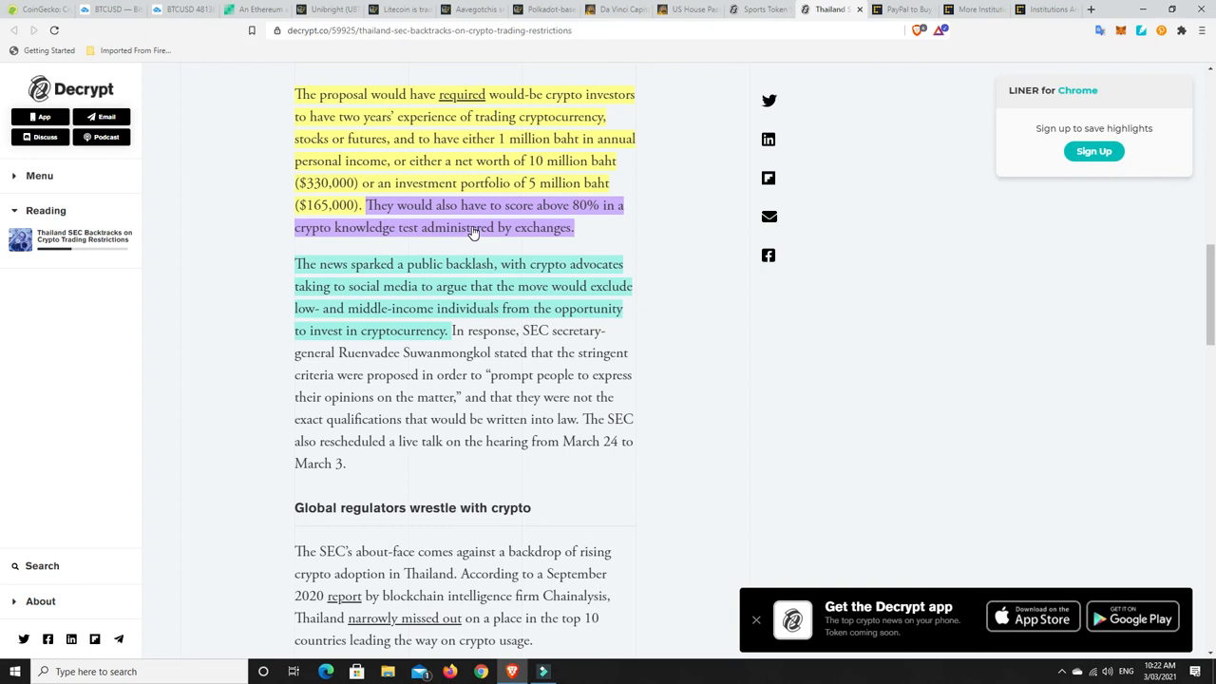
{"action": "mouse_move", "coordinate": [587, 234]}
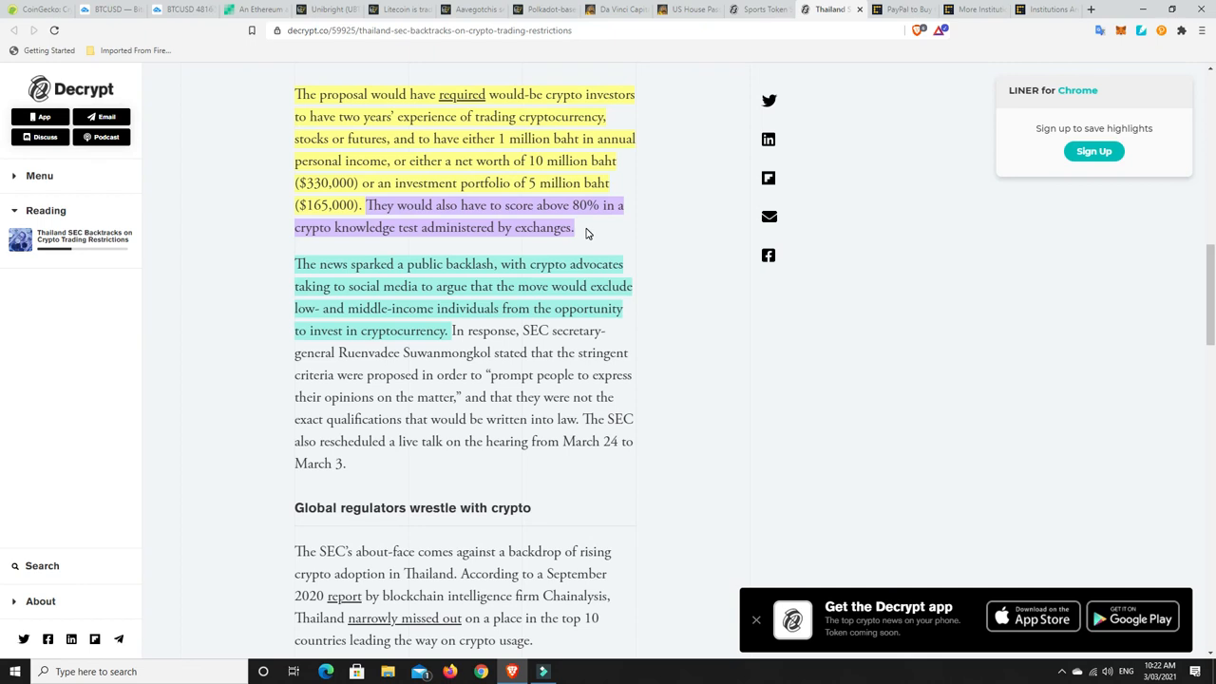
{"action": "mouse_move", "coordinate": [461, 236]}
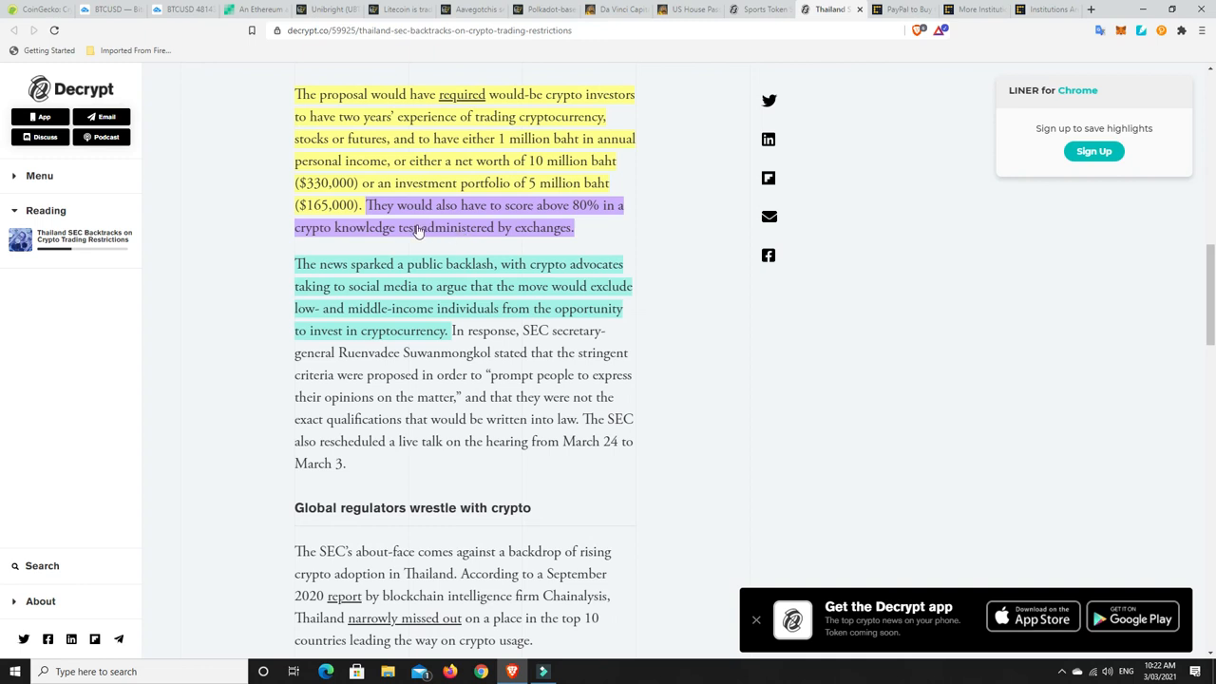
{"action": "mouse_move", "coordinate": [561, 228]}
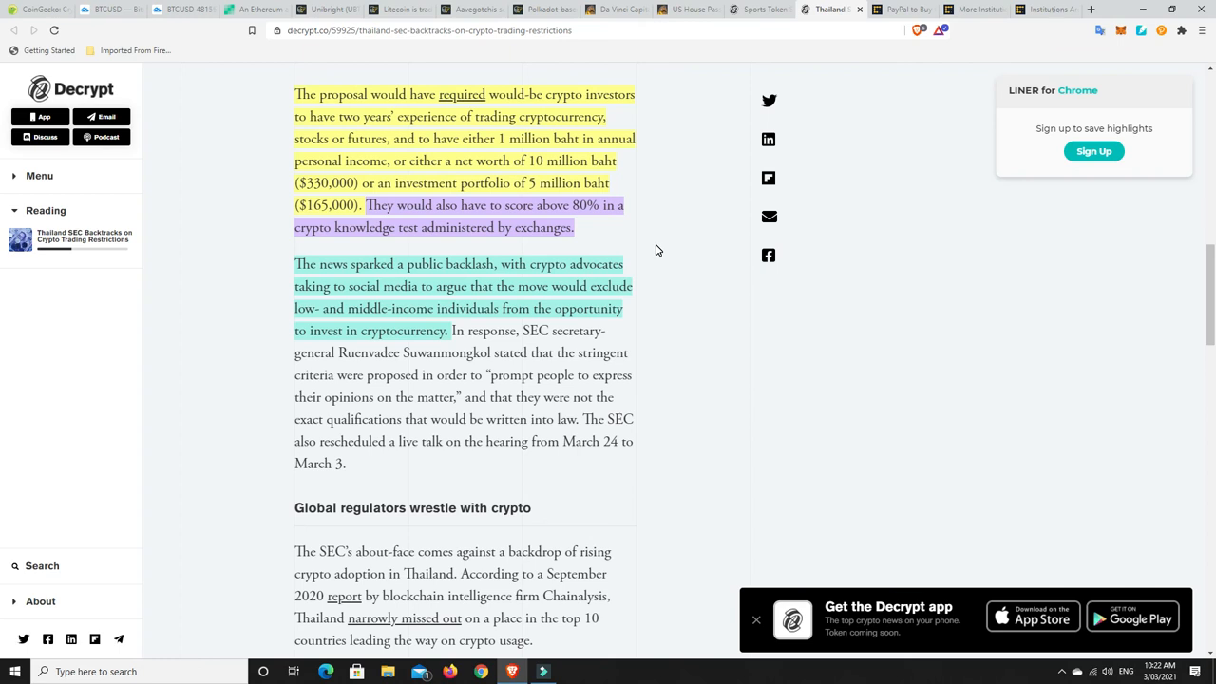
{"action": "mouse_move", "coordinate": [691, 274]}
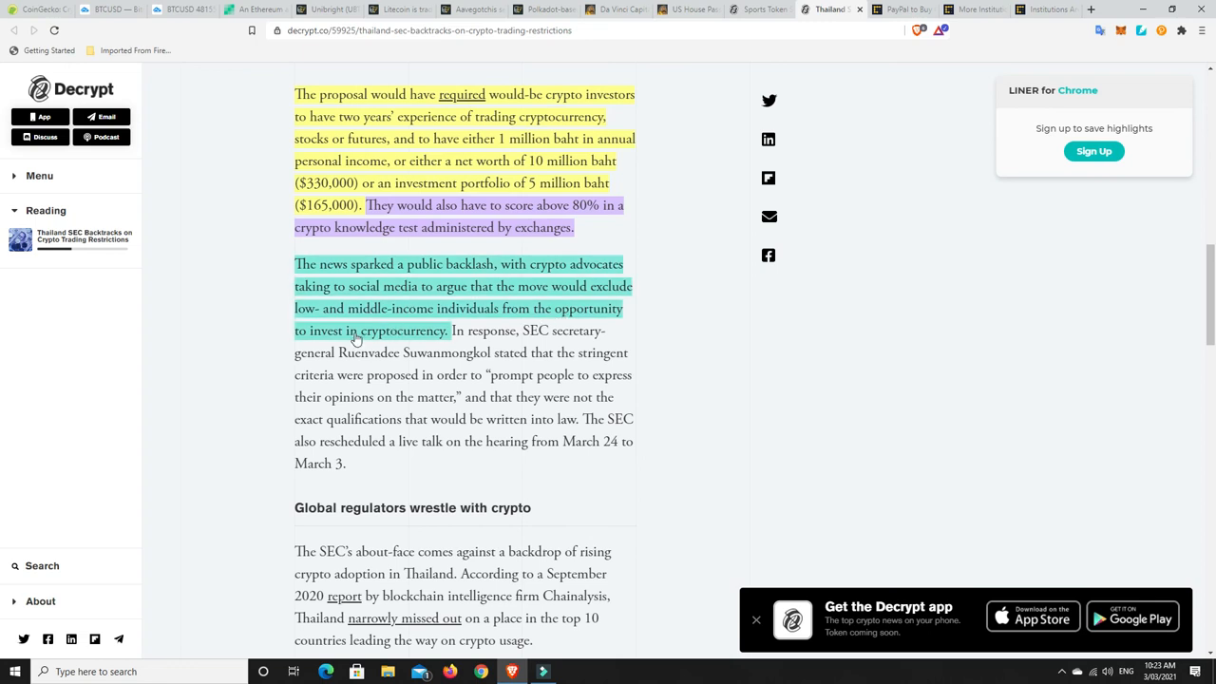
{"action": "mouse_move", "coordinate": [427, 321]}
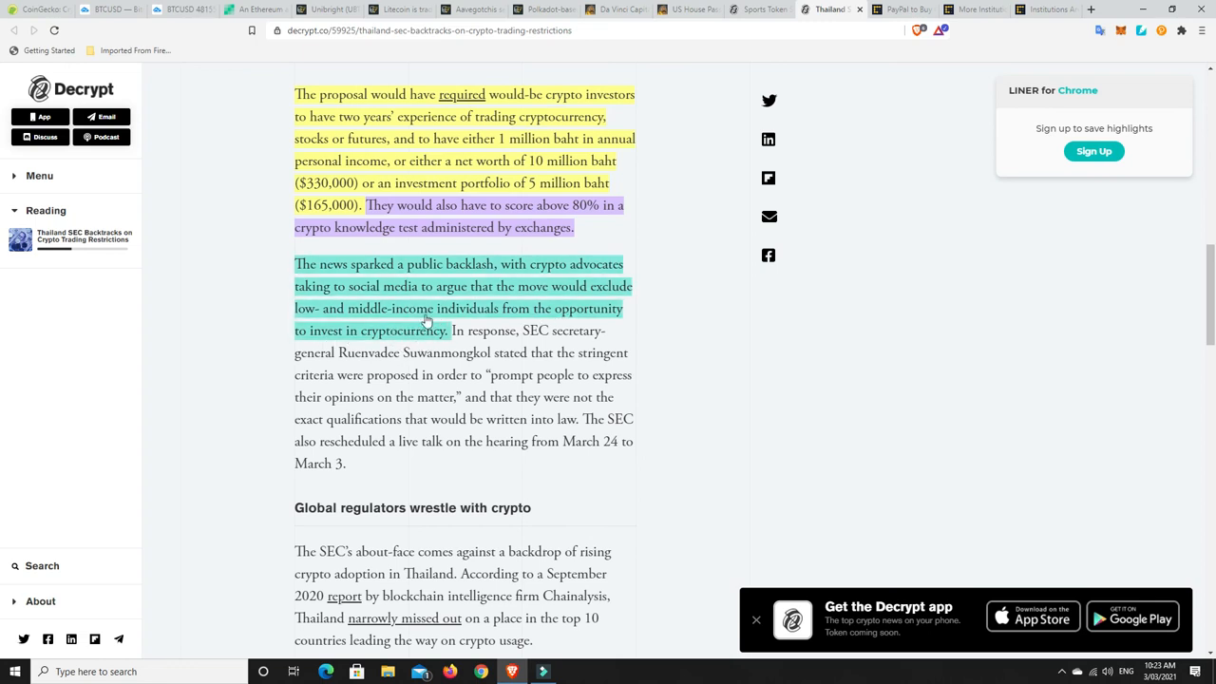
{"action": "mouse_move", "coordinate": [345, 316]}
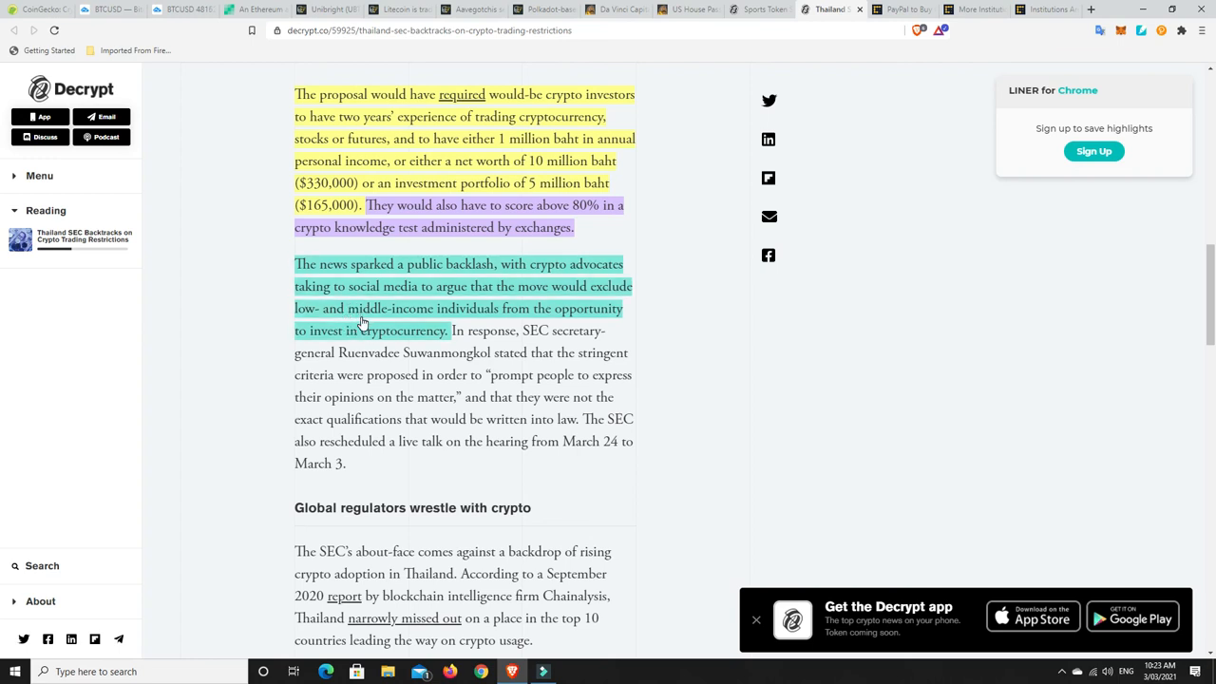
{"action": "mouse_move", "coordinate": [484, 288]}
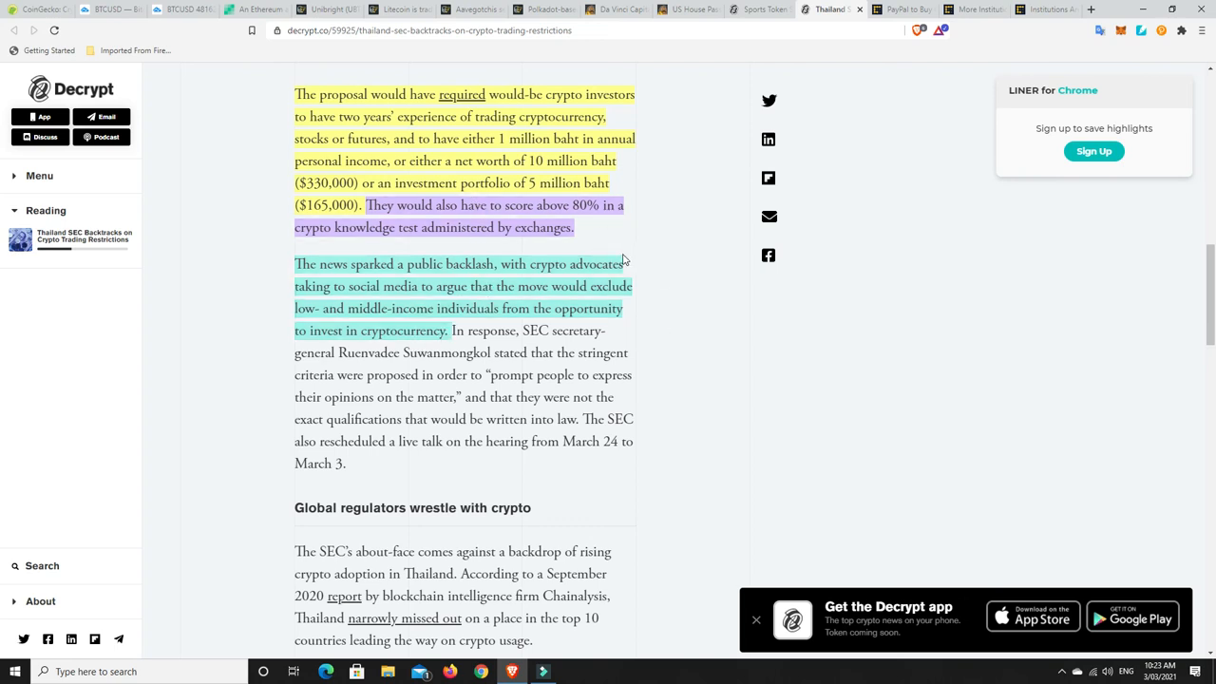
{"action": "scroll", "scroll_direction": "up", "scroll_amount": 3}
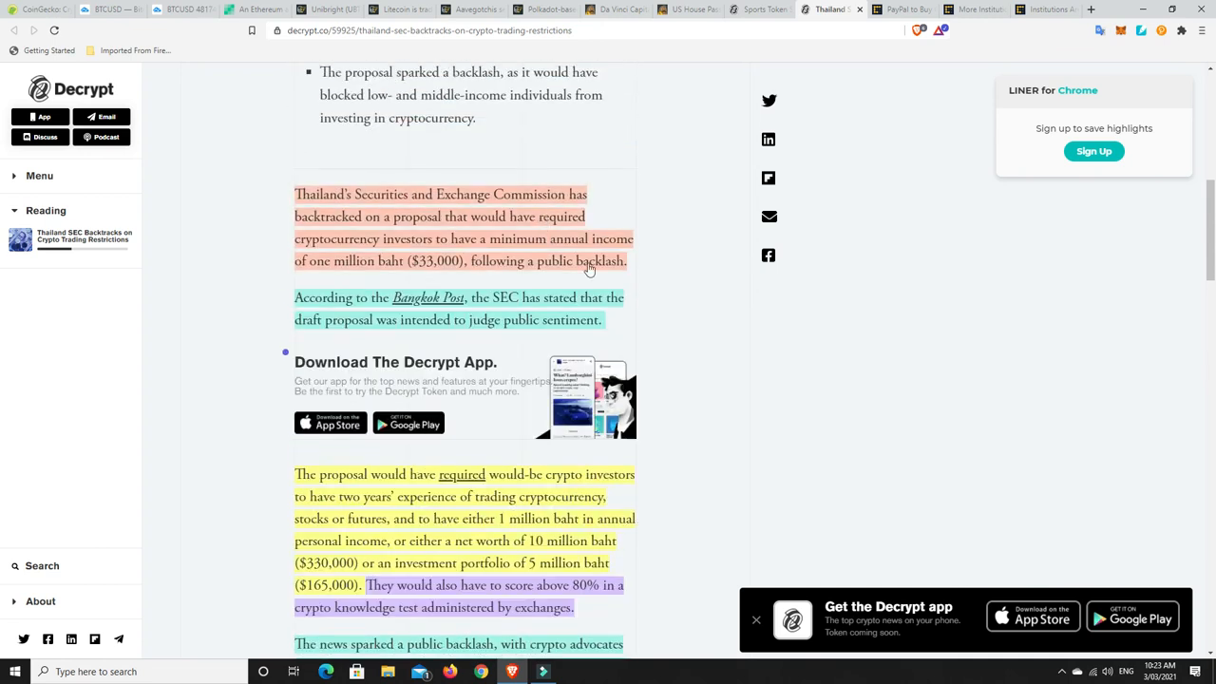
{"action": "scroll", "scroll_direction": "down", "scroll_amount": 3}
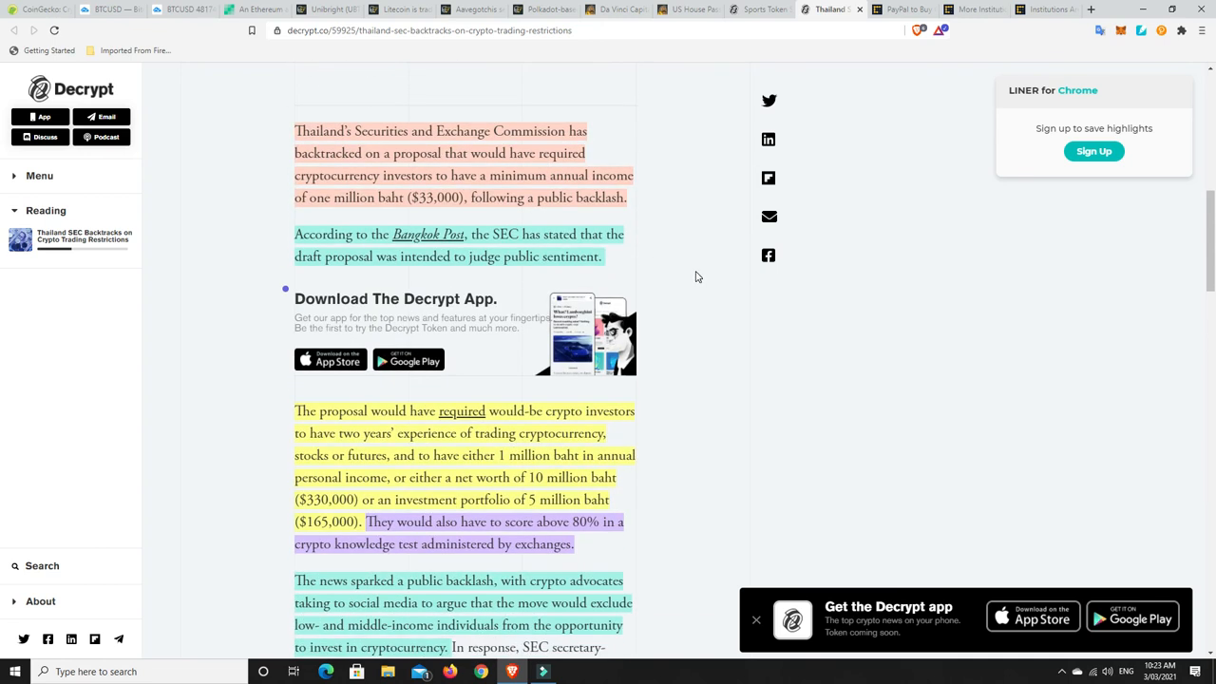
{"action": "scroll", "scroll_direction": "down", "scroll_amount": 3}
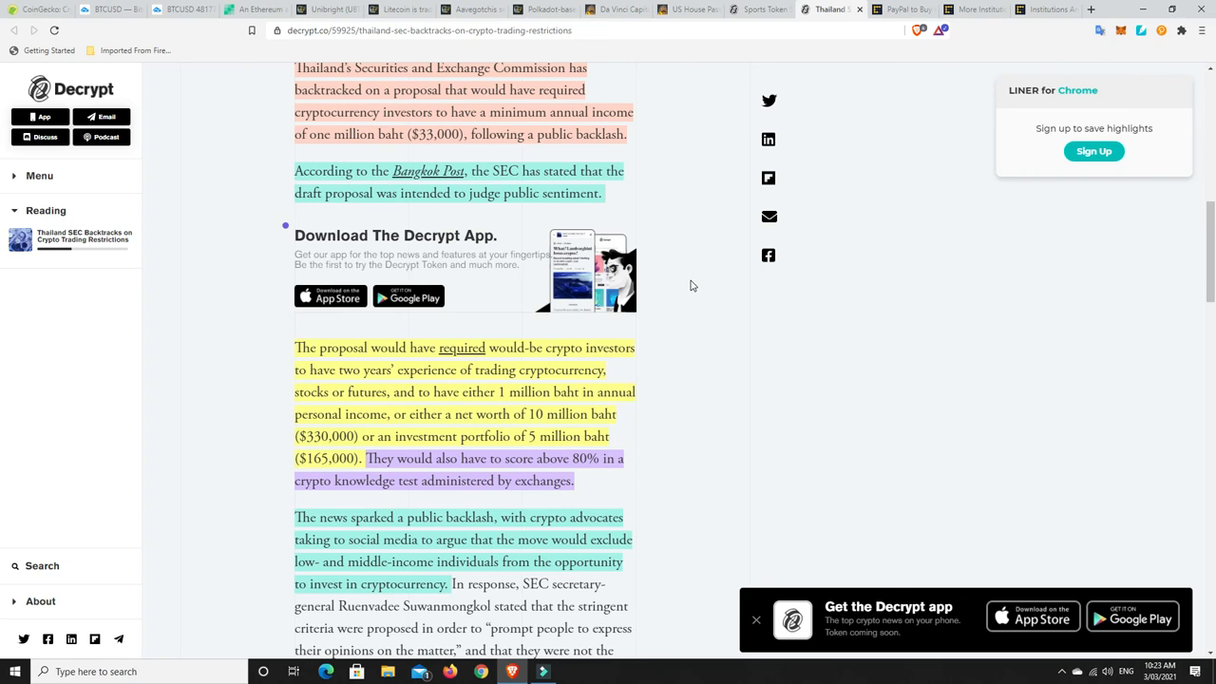
{"action": "mouse_move", "coordinate": [666, 276]}
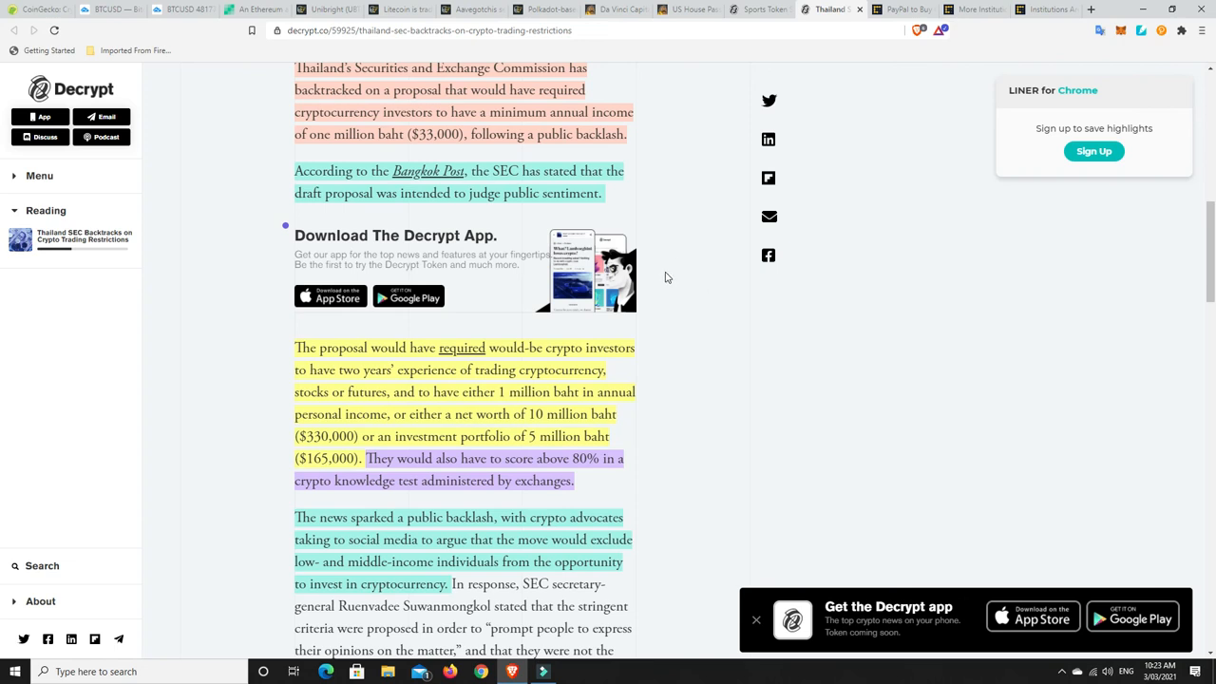
Switch to the PayPal–Curv acquisition article and read its opening paragraphs
{"action": "left_click", "coordinate": [903, 9]}
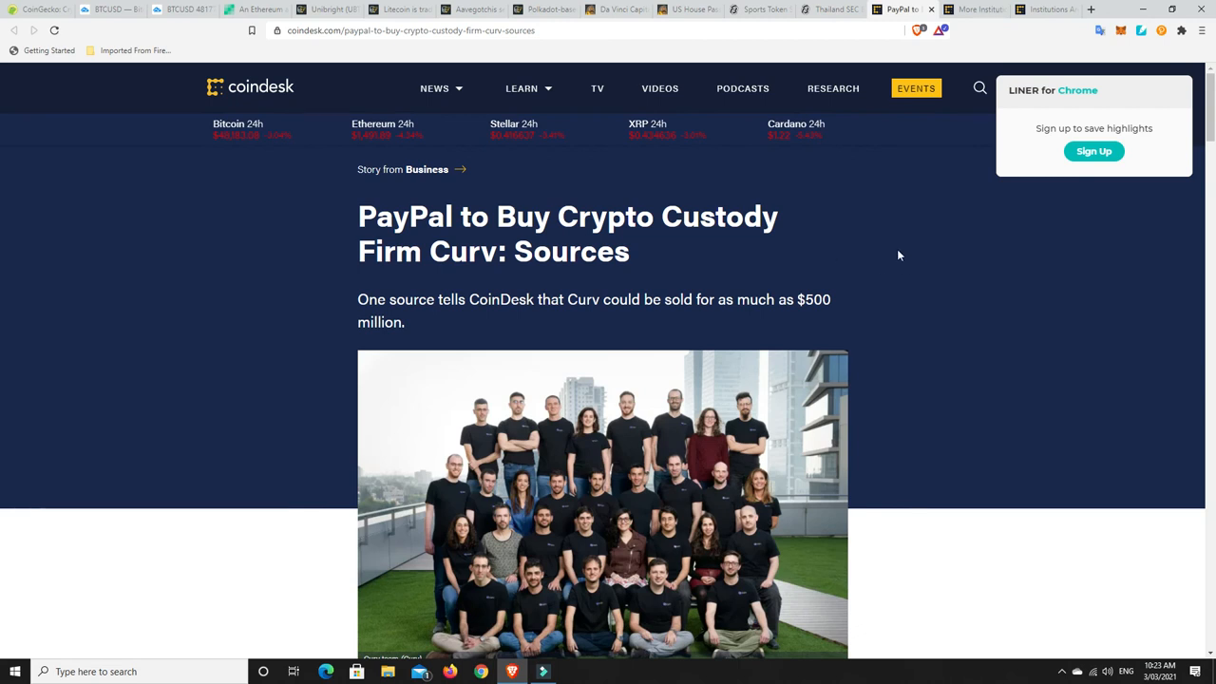
{"action": "scroll", "scroll_direction": "down", "scroll_amount": 3}
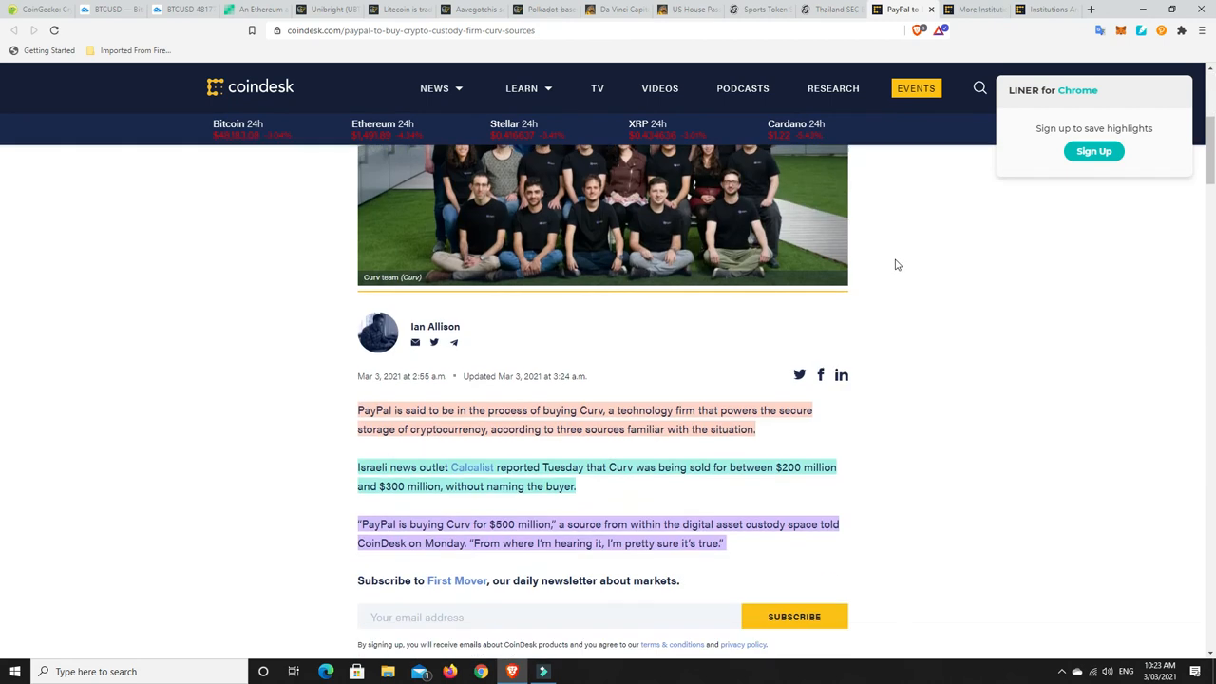
{"action": "scroll", "scroll_direction": "down", "scroll_amount": 3}
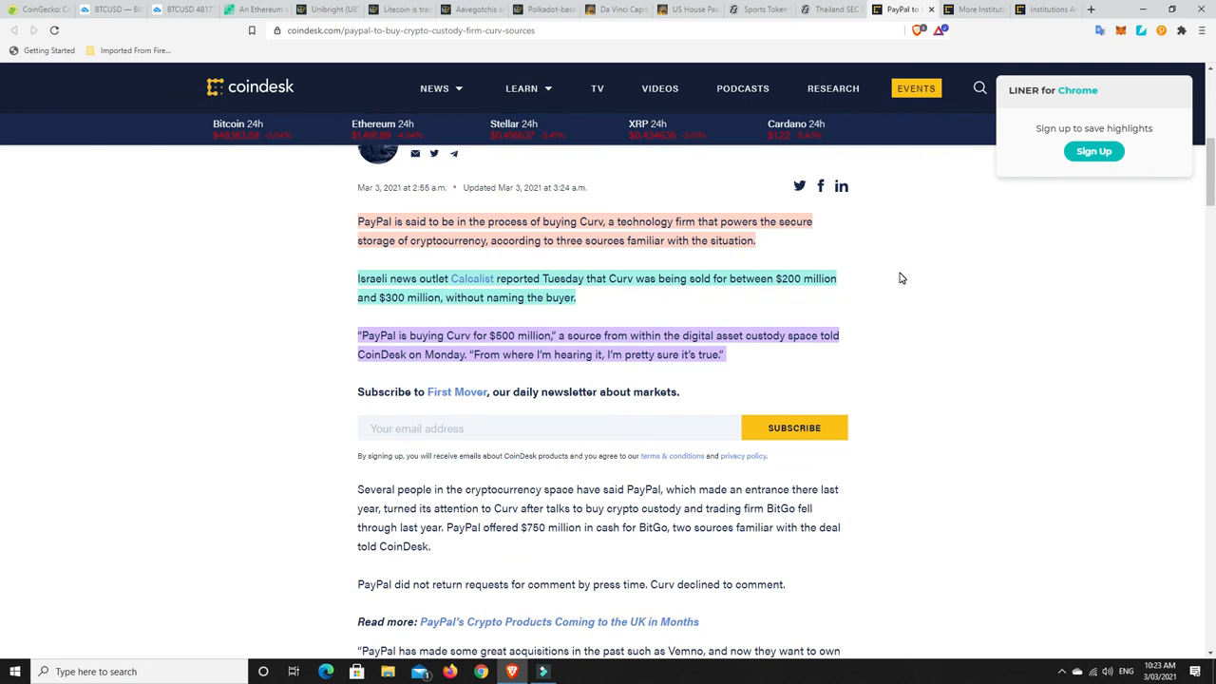
{"action": "mouse_move", "coordinate": [860, 250]}
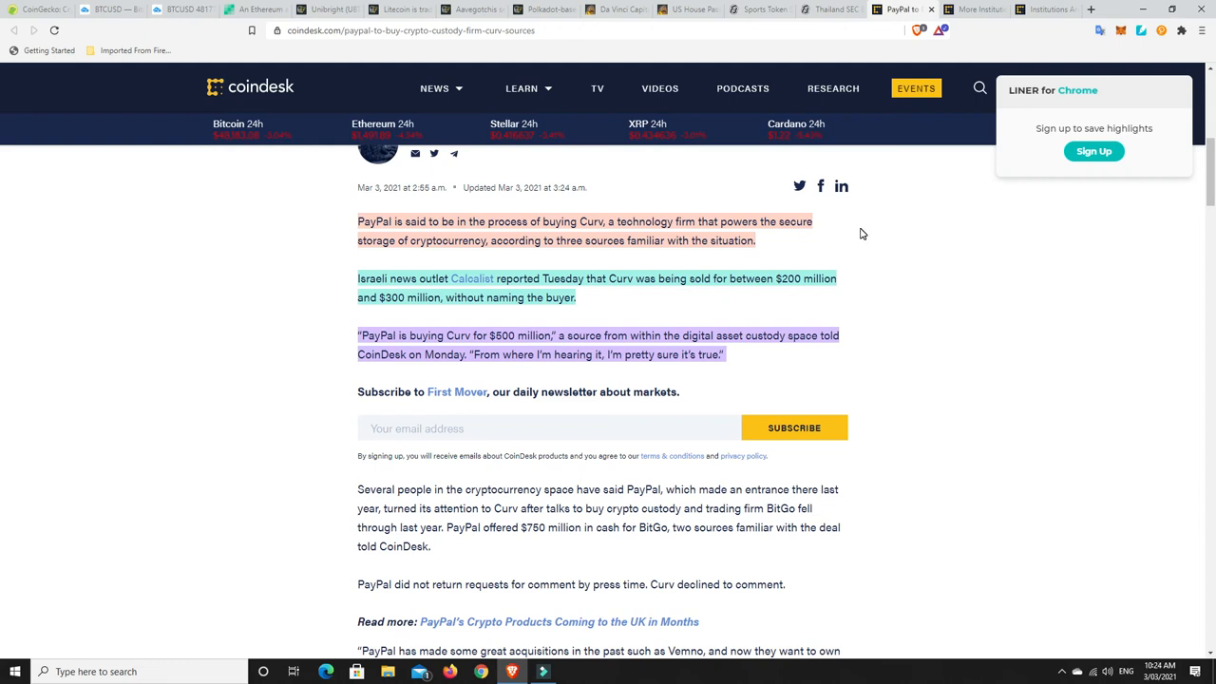
{"action": "mouse_move", "coordinate": [866, 235]}
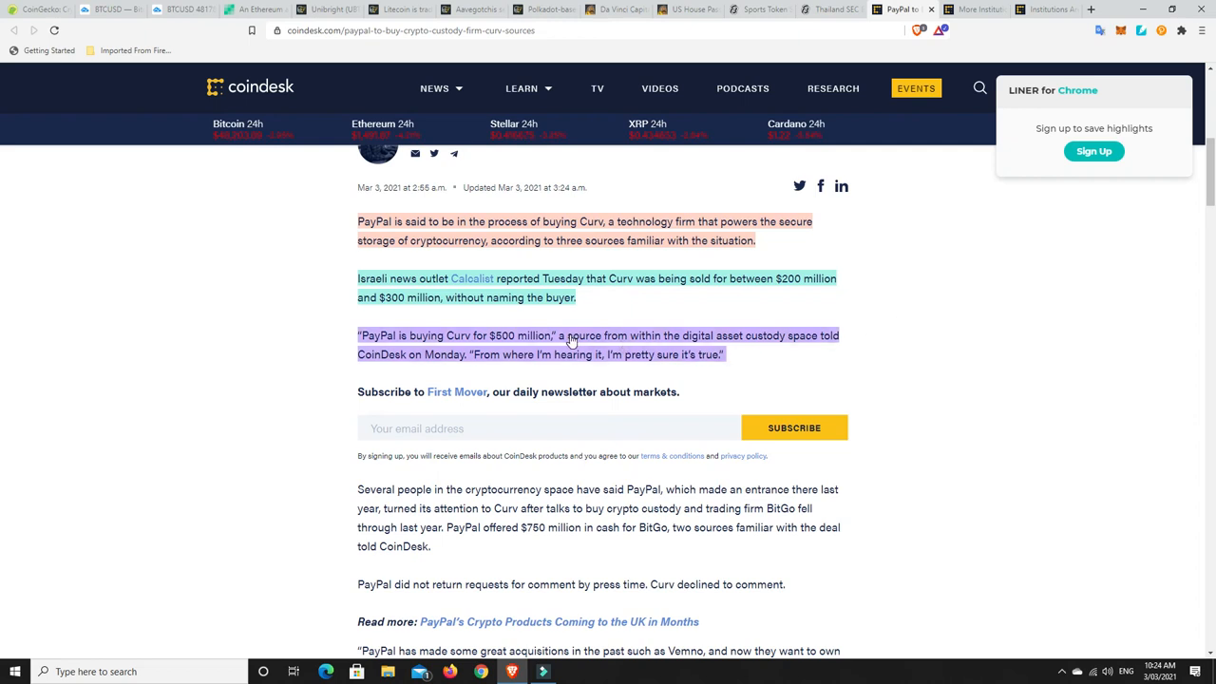
{"action": "mouse_move", "coordinate": [799, 340]}
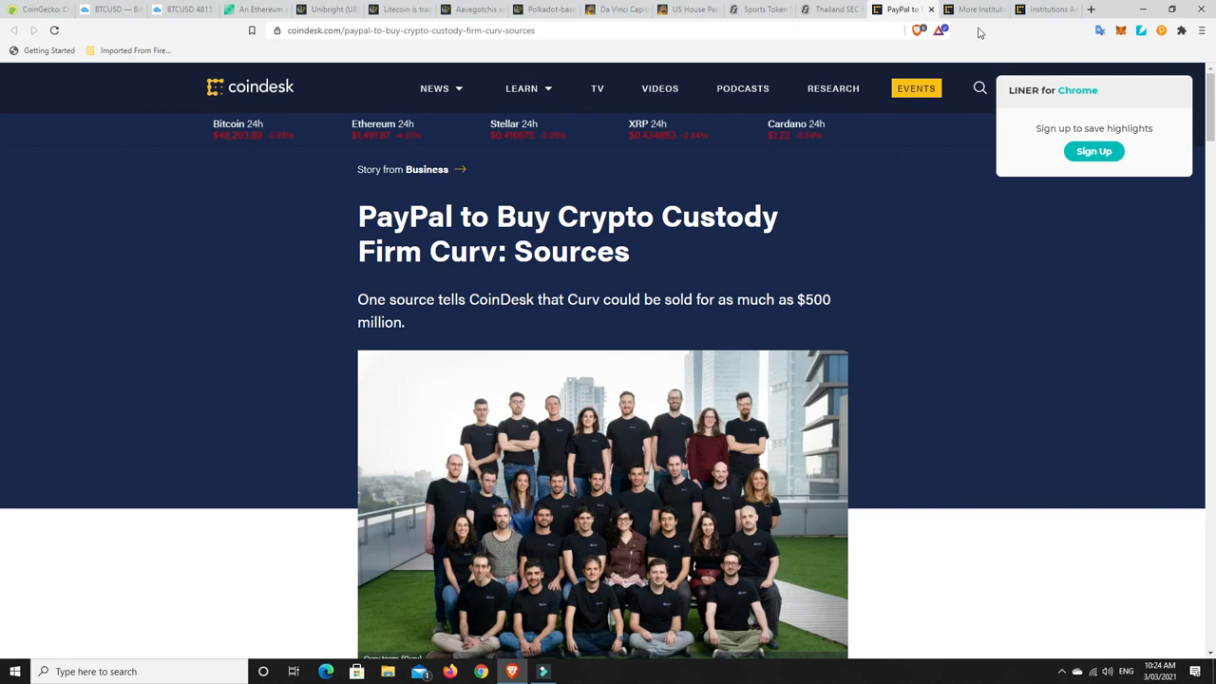
Read the institutional investors bitcoin article's intro and chart, then return to its headline
{"action": "left_click", "coordinate": [974, 8]}
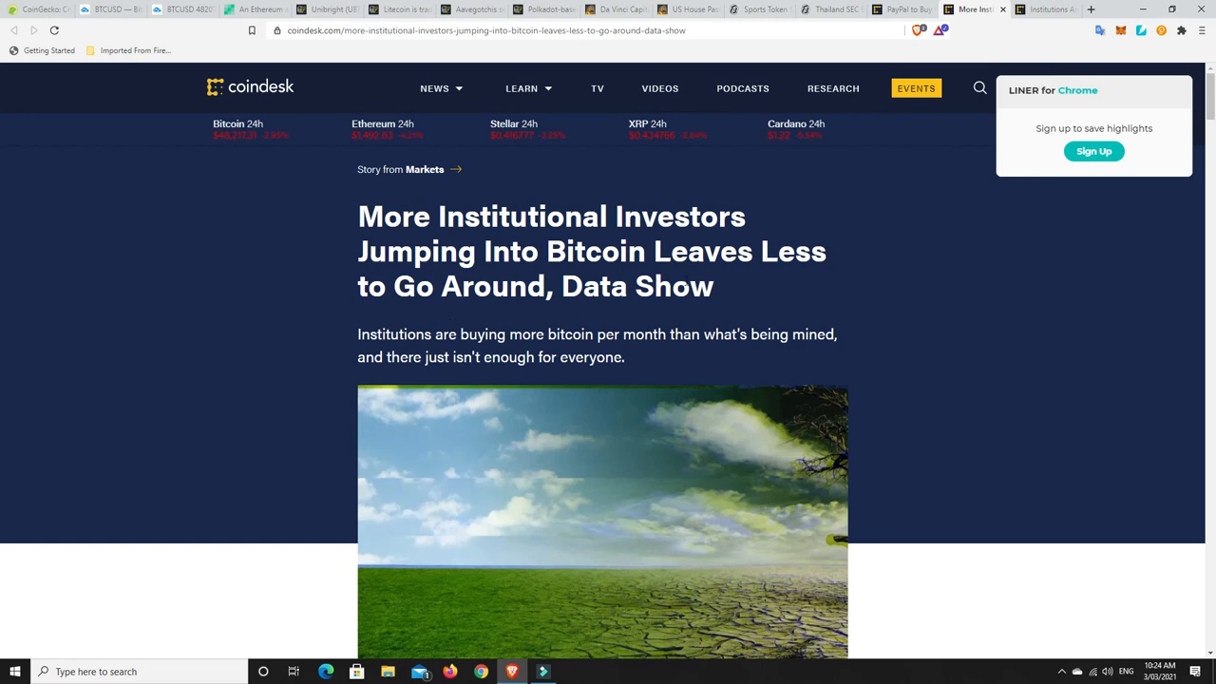
{"action": "scroll", "scroll_direction": "down", "scroll_amount": 3}
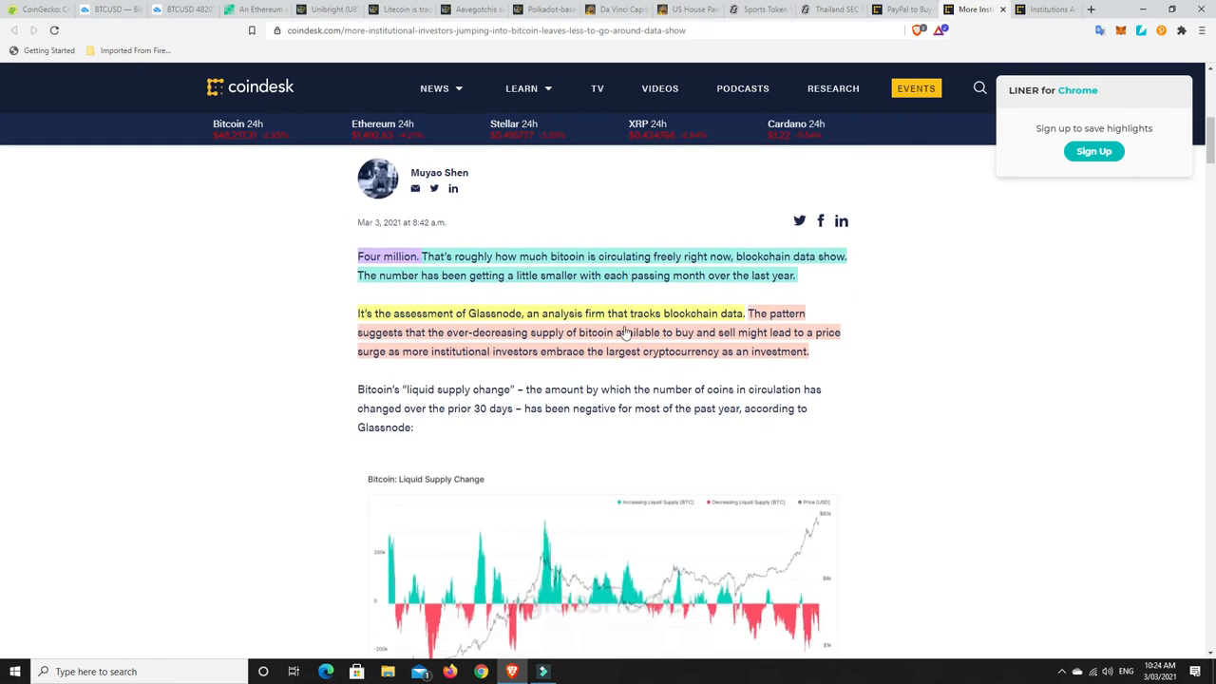
{"action": "mouse_move", "coordinate": [598, 297]}
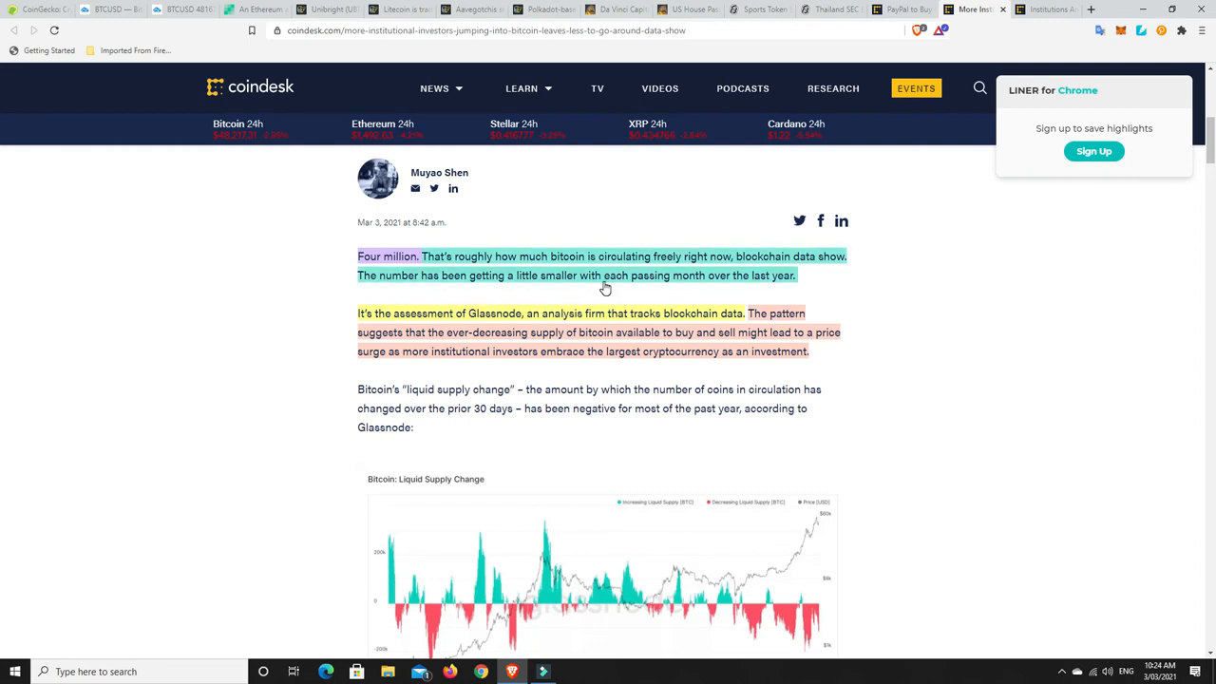
{"action": "mouse_move", "coordinate": [769, 287]}
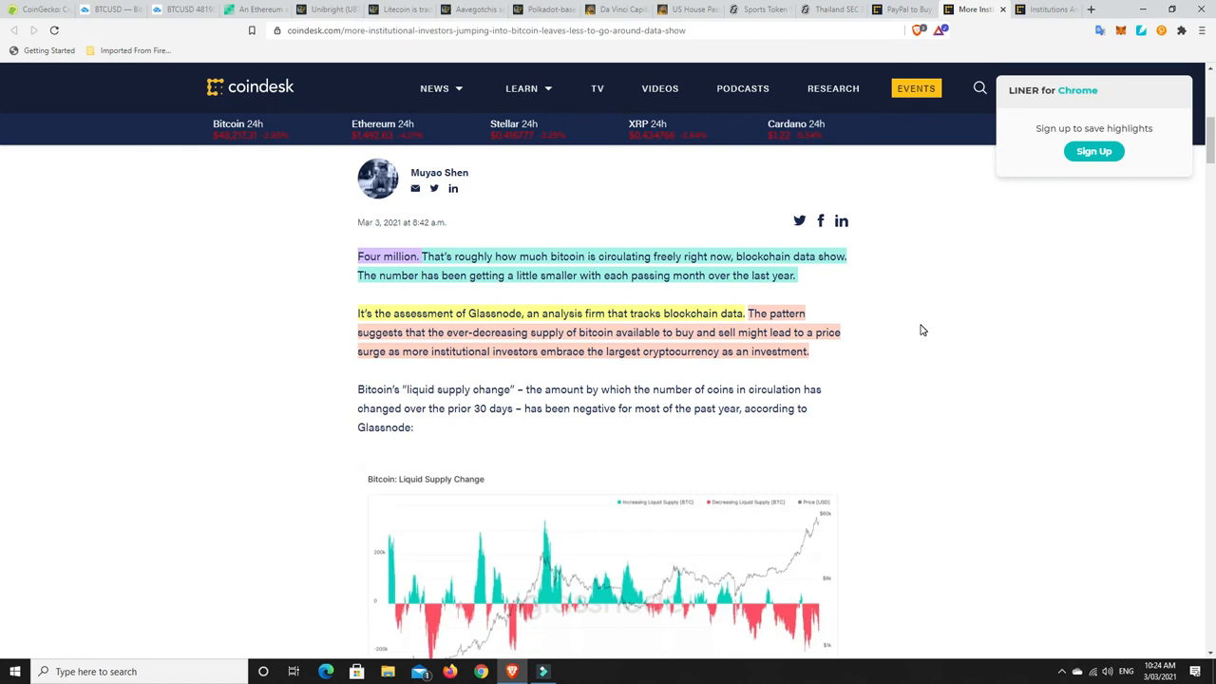
{"action": "scroll", "scroll_direction": "down", "scroll_amount": 3}
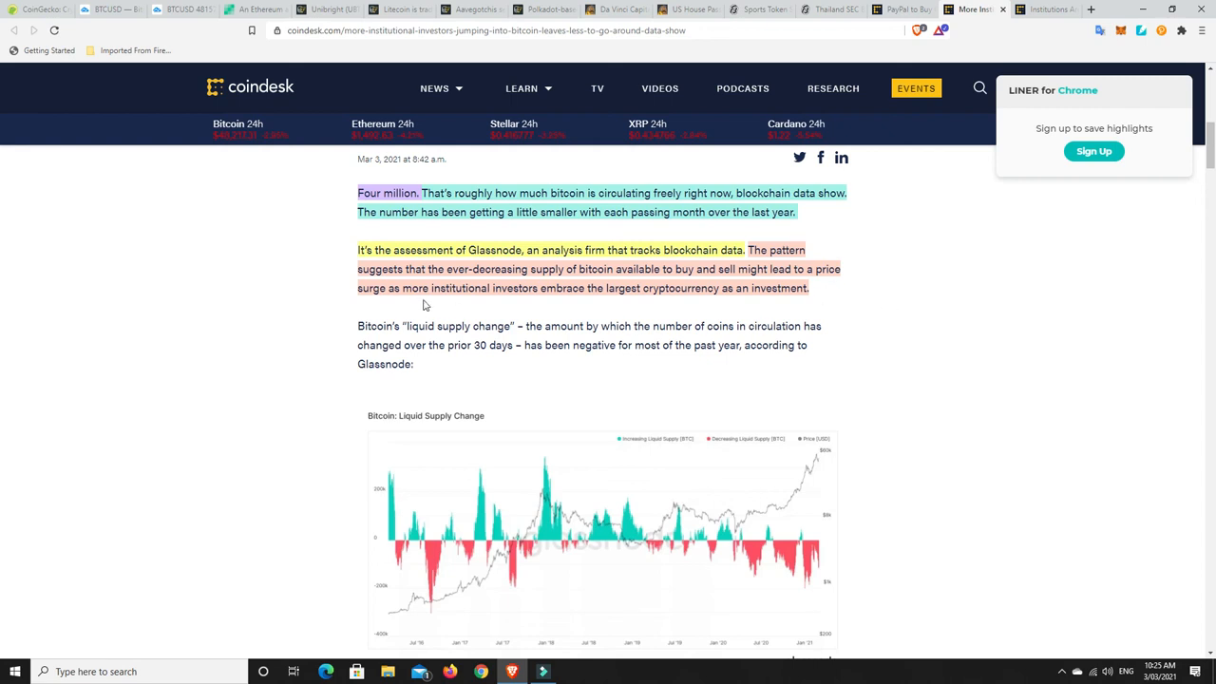
{"action": "mouse_move", "coordinate": [634, 299]}
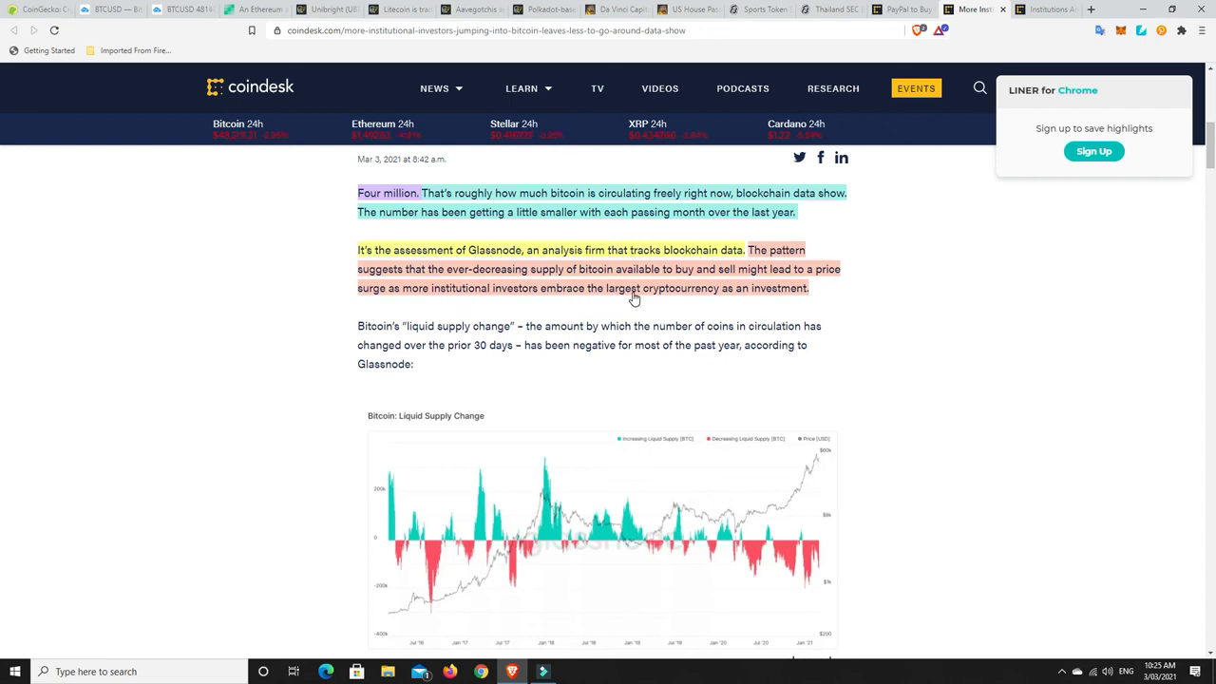
{"action": "mouse_move", "coordinate": [789, 299]}
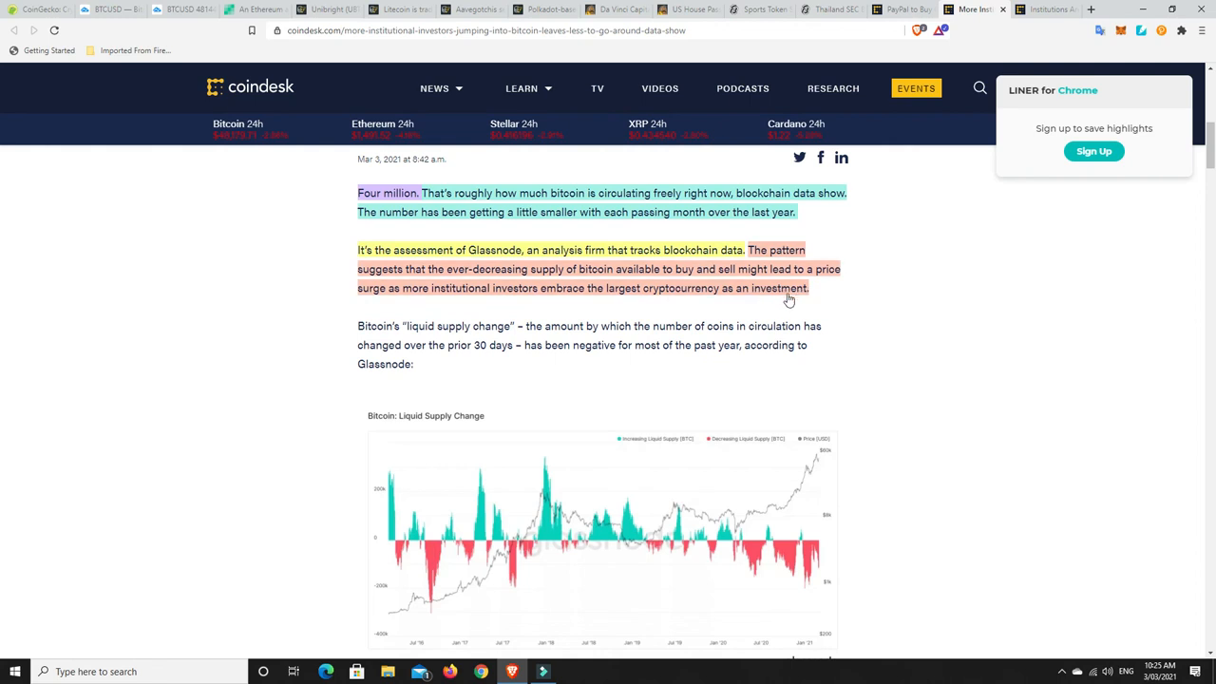
{"action": "scroll", "scroll_direction": "up", "scroll_amount": 3}
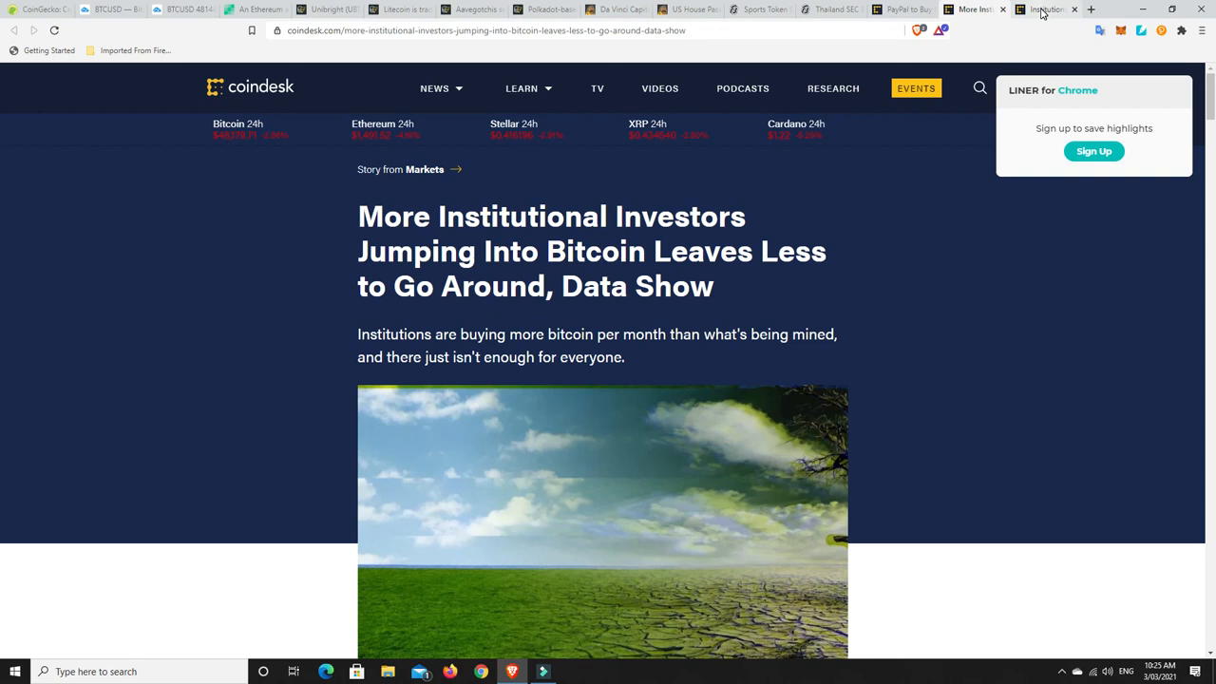
{"action": "mouse_move", "coordinate": [1045, 9]}
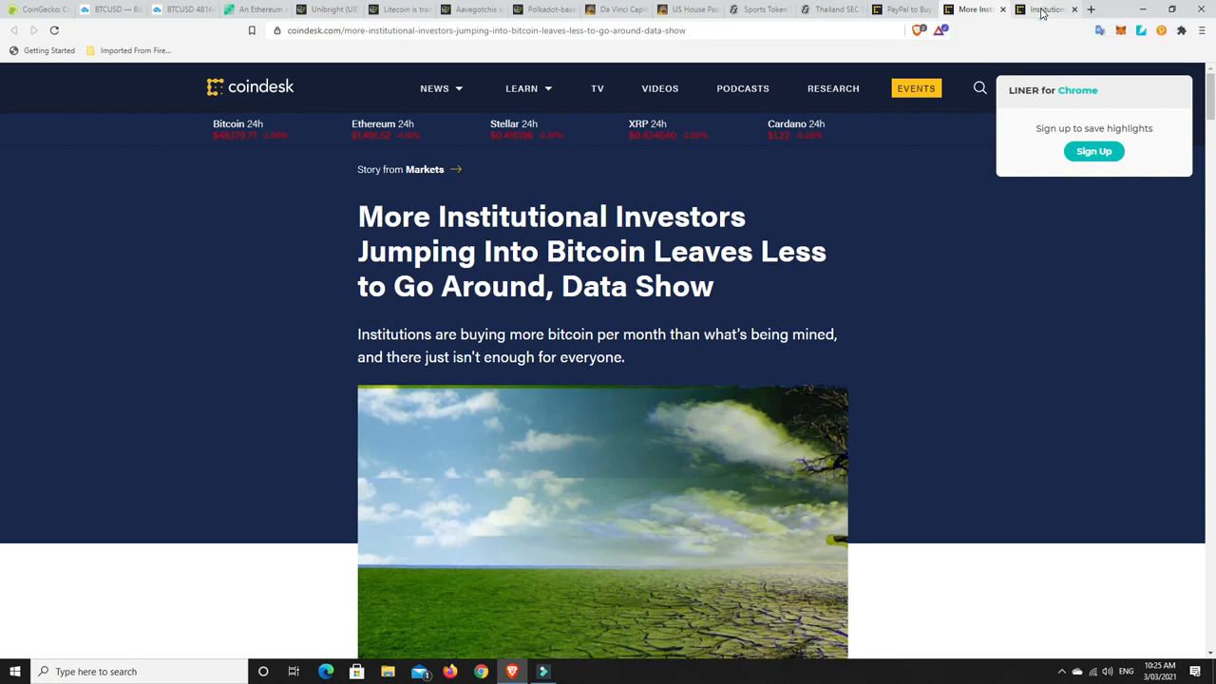
Open the bullish $75K-by-May bitcoin bets article and scroll to the options paragraphs
{"action": "left_click", "coordinate": [1046, 9]}
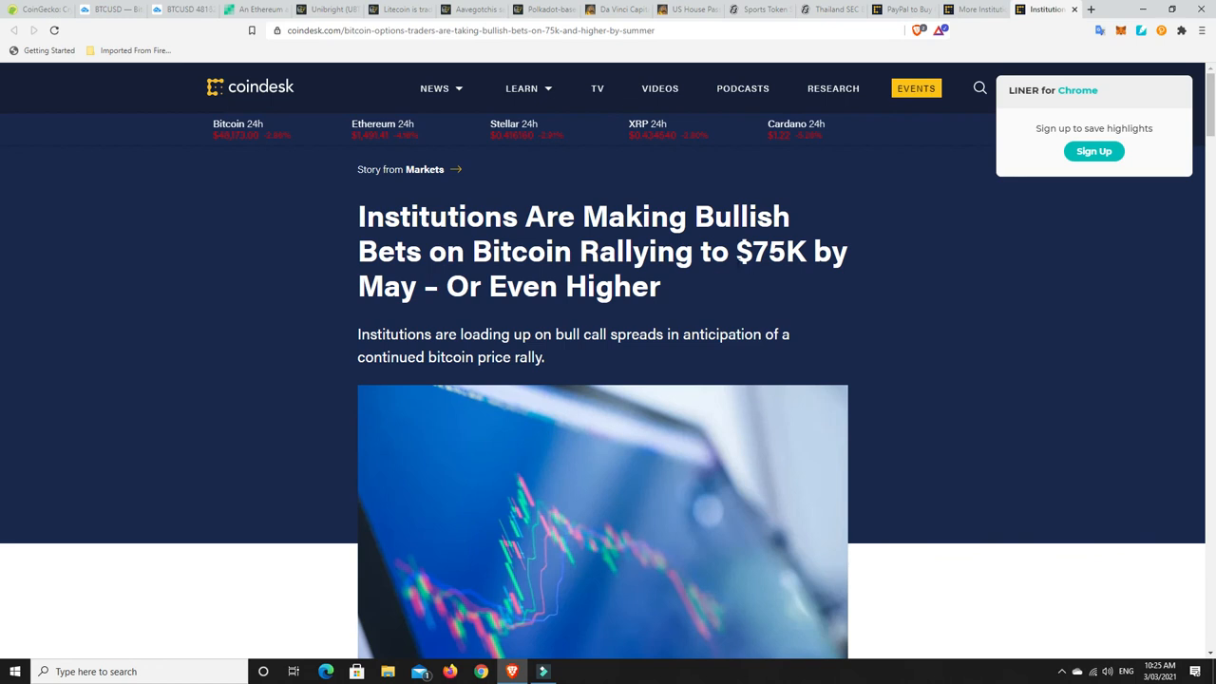
{"action": "scroll", "scroll_direction": "down", "scroll_amount": 3}
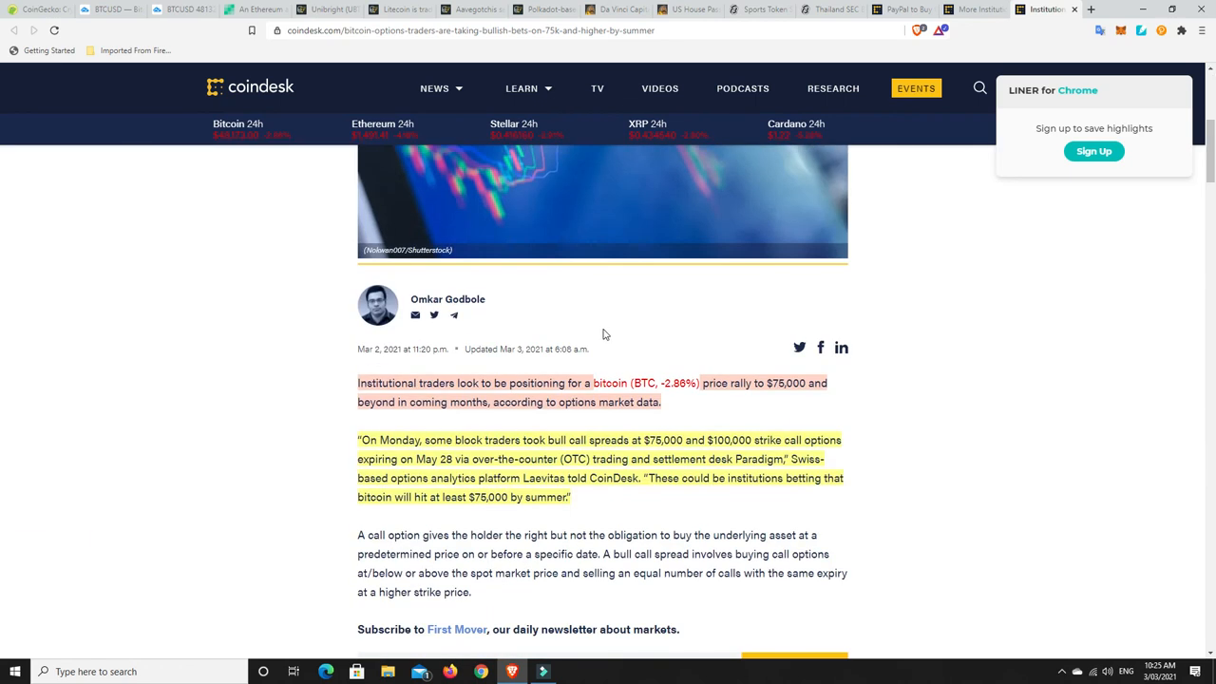
{"action": "scroll", "scroll_direction": "down", "scroll_amount": 3}
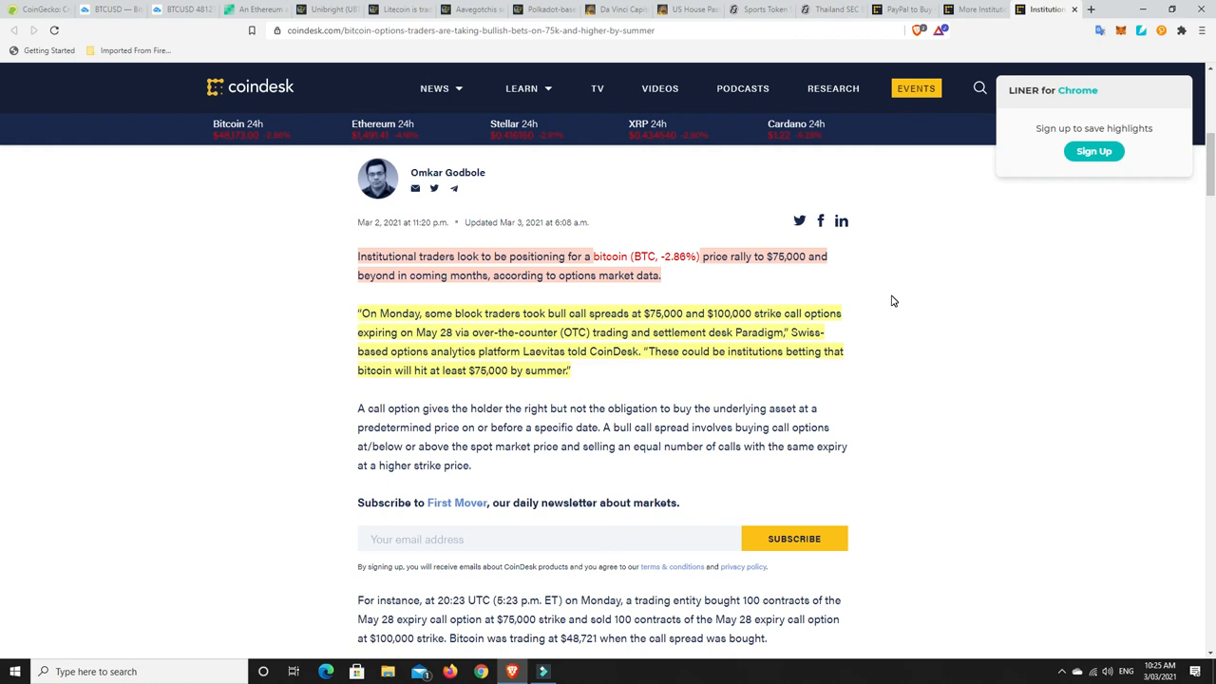
{"action": "mouse_move", "coordinate": [803, 272]}
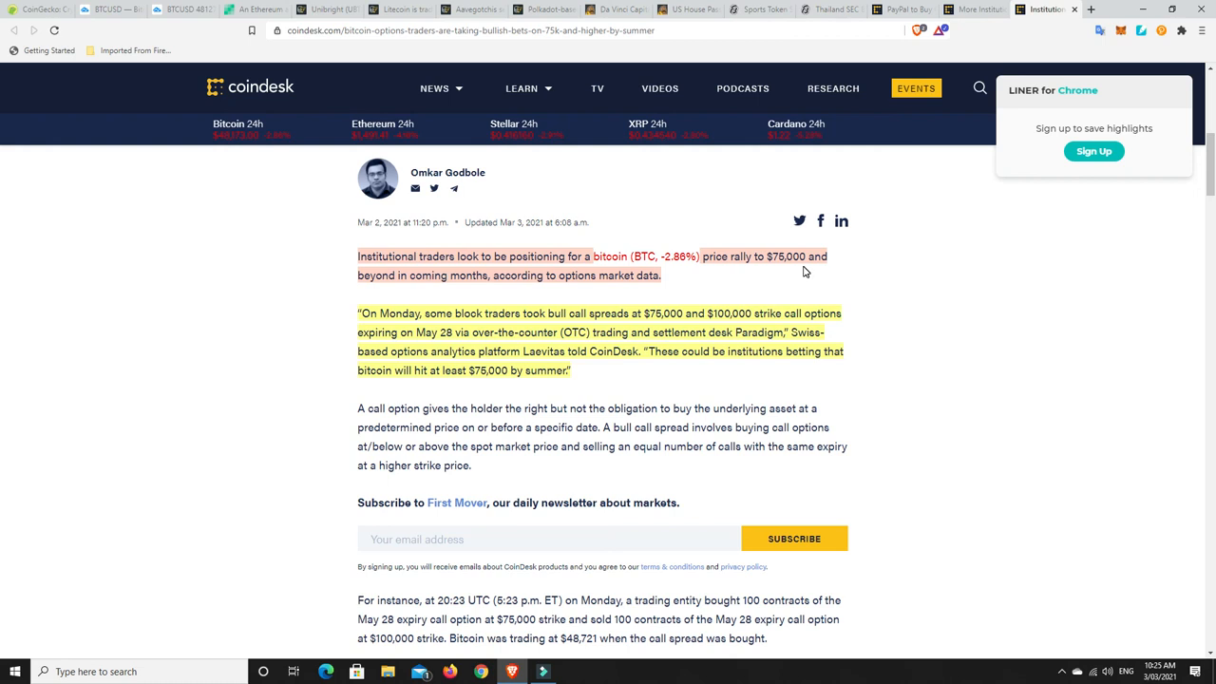
{"action": "mouse_move", "coordinate": [401, 289]}
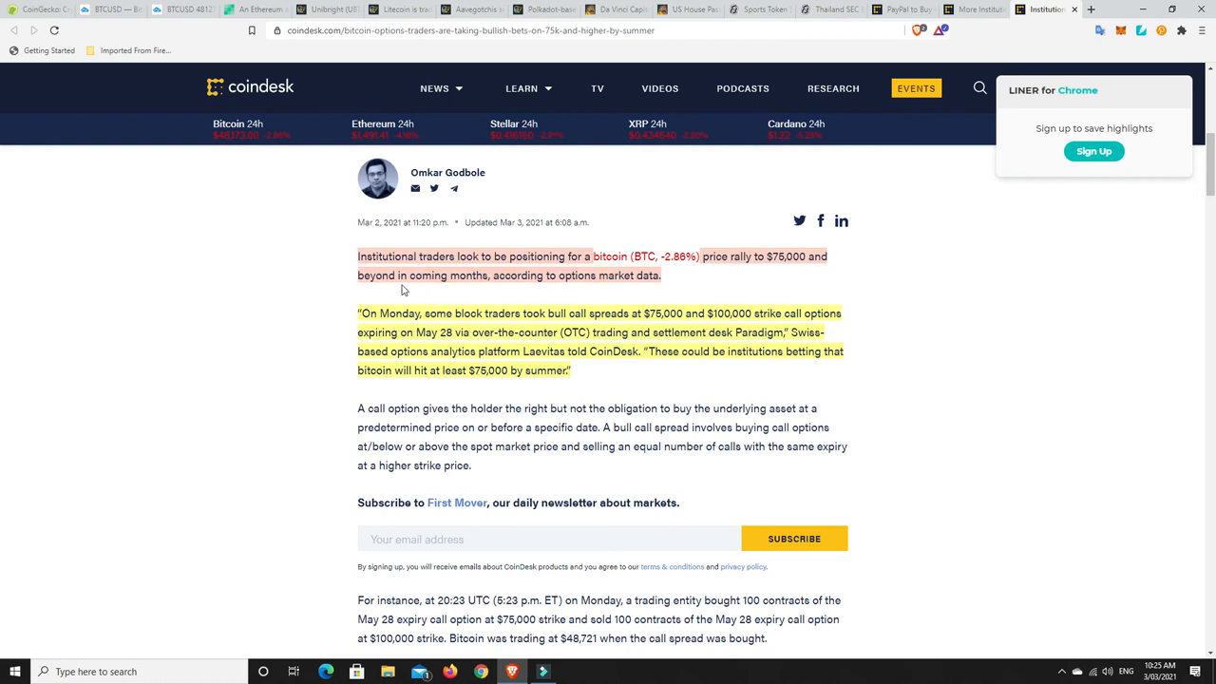
{"action": "mouse_move", "coordinate": [934, 315]}
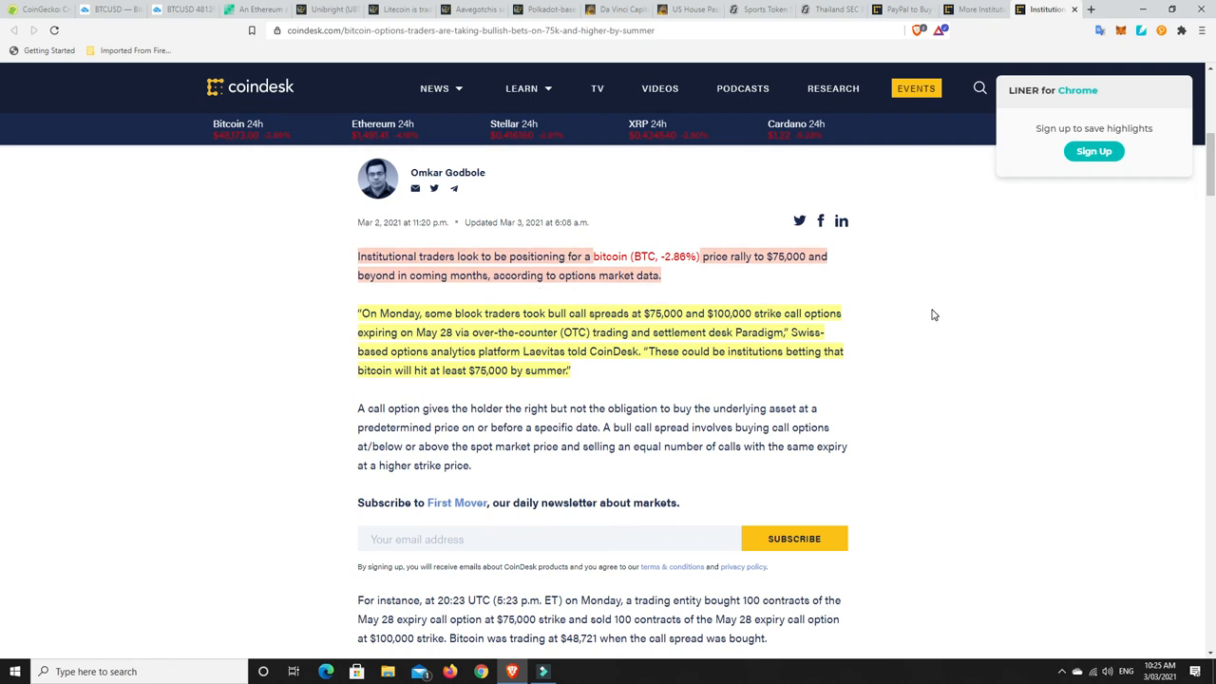
{"action": "scroll", "scroll_direction": "down", "scroll_amount": 3}
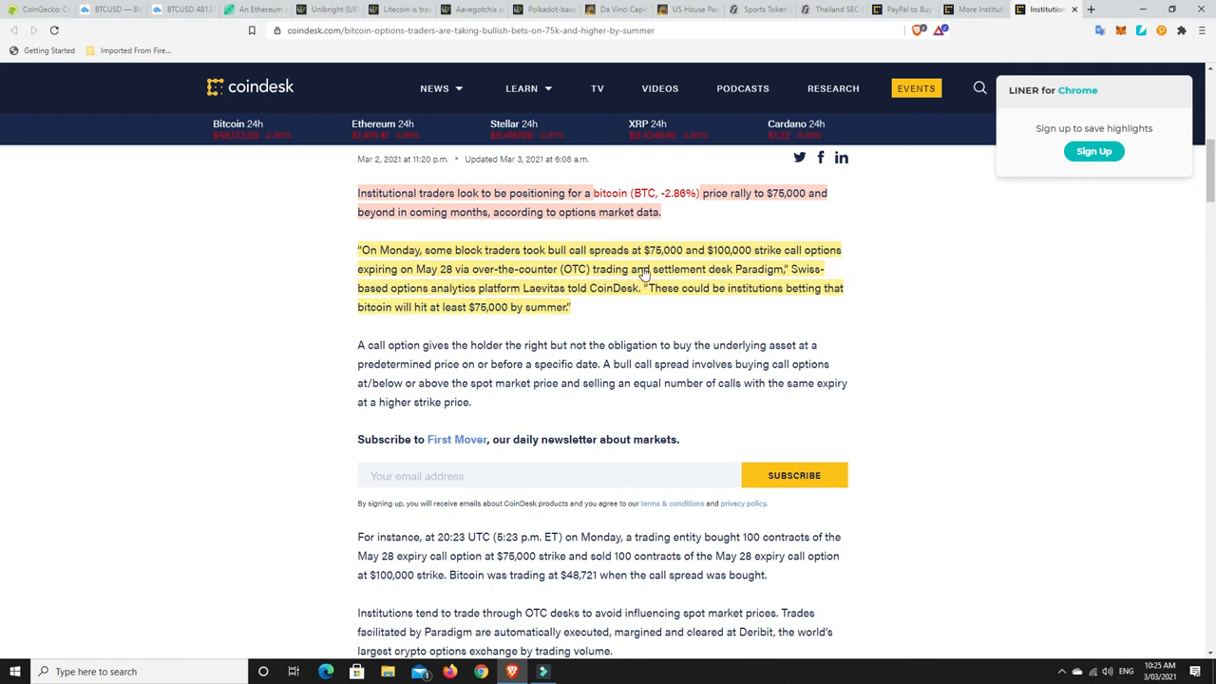
{"action": "mouse_move", "coordinate": [776, 278]}
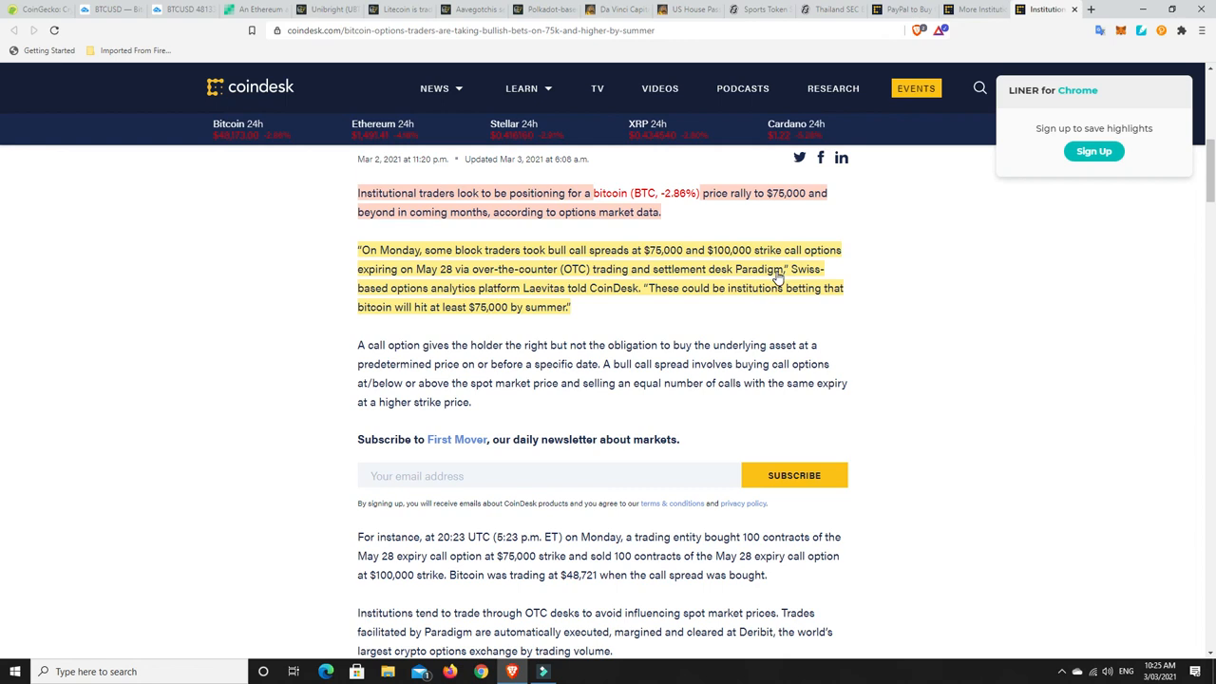
{"action": "mouse_move", "coordinate": [507, 296]}
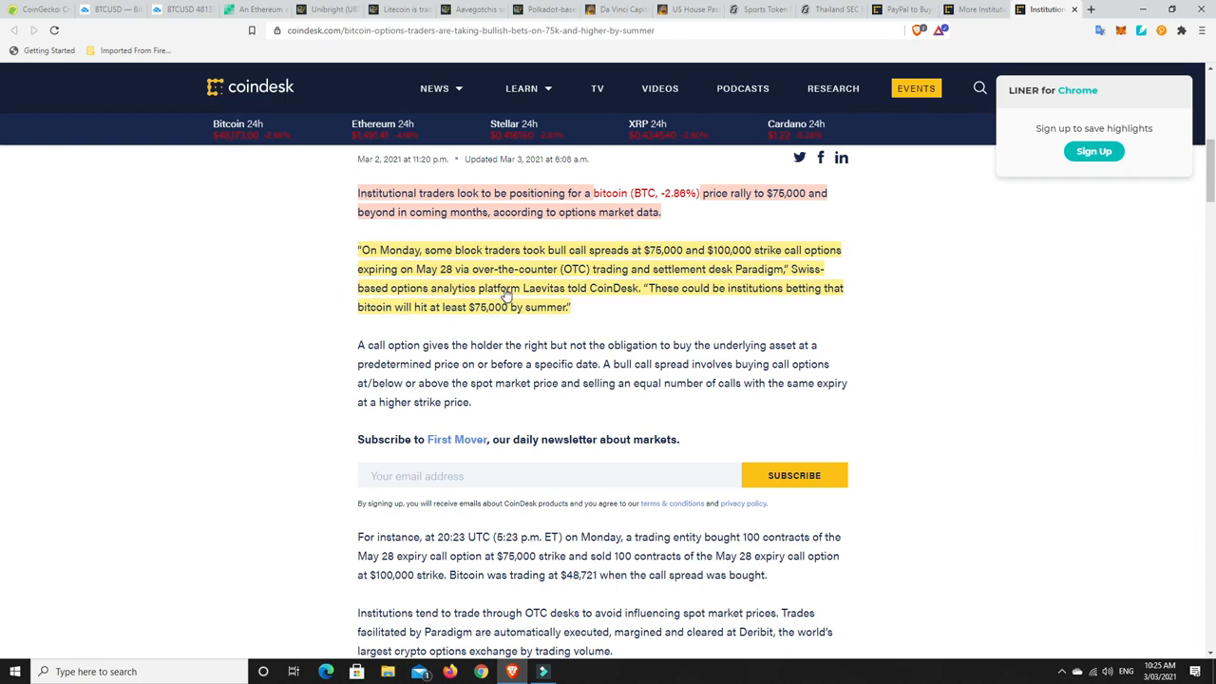
{"action": "mouse_move", "coordinate": [560, 298]}
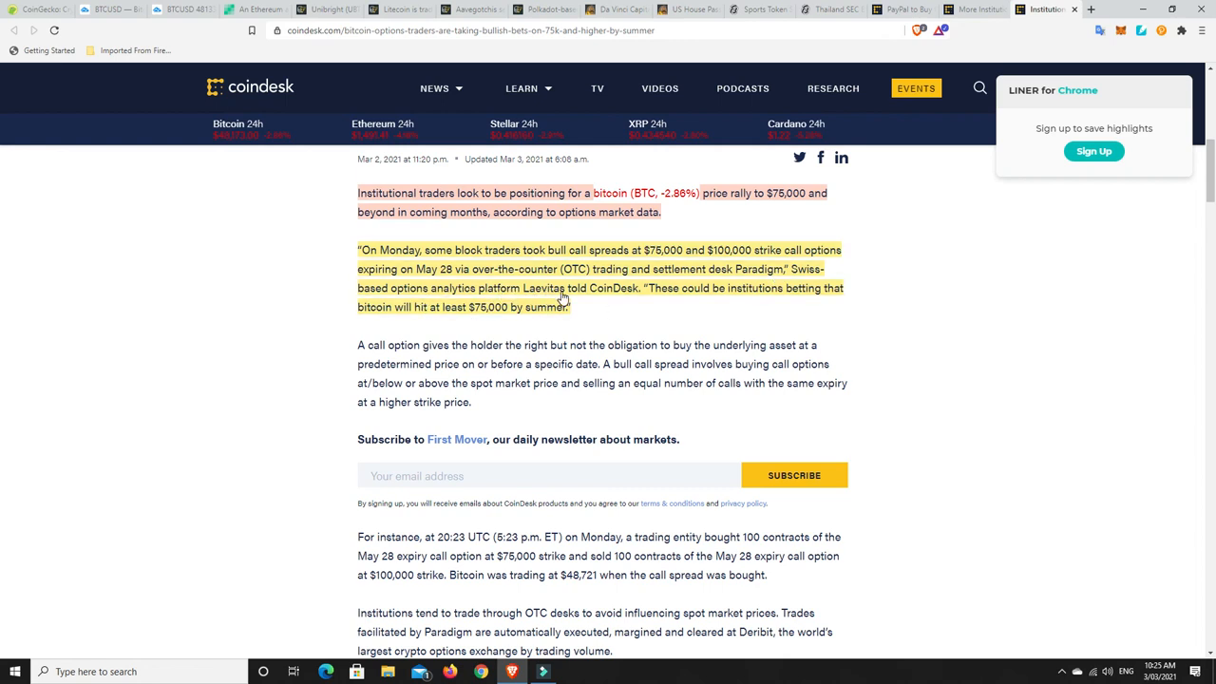
{"action": "mouse_move", "coordinate": [773, 294]}
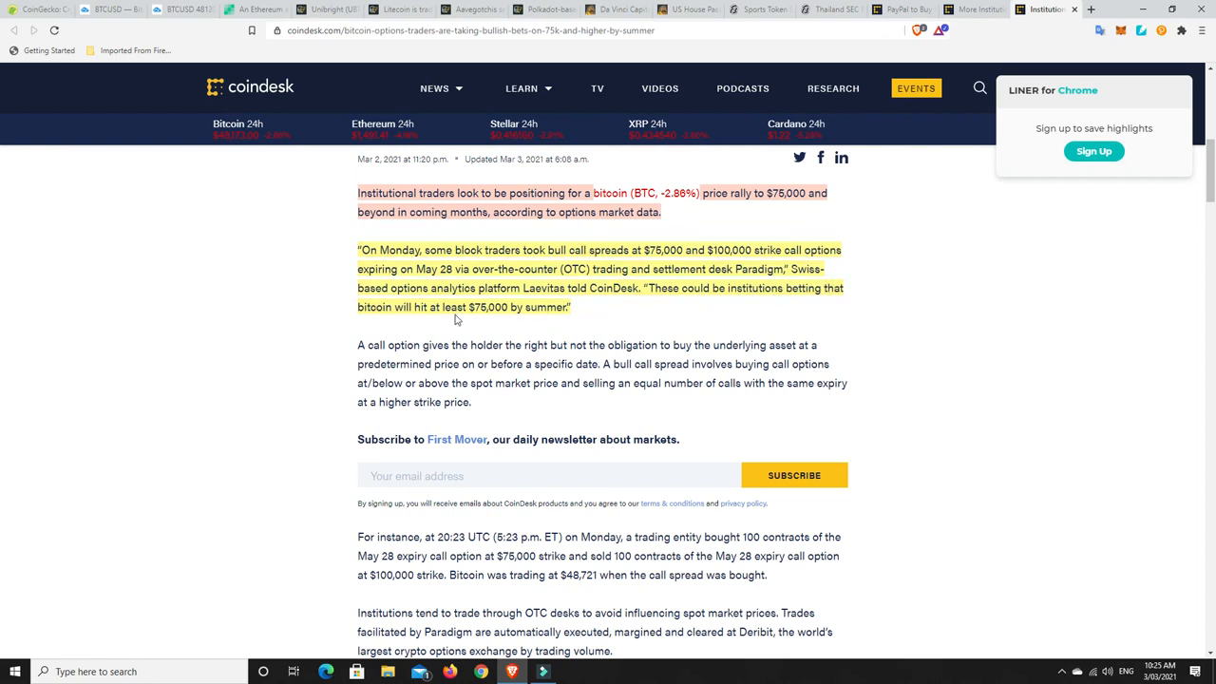
{"action": "mouse_move", "coordinate": [608, 309]}
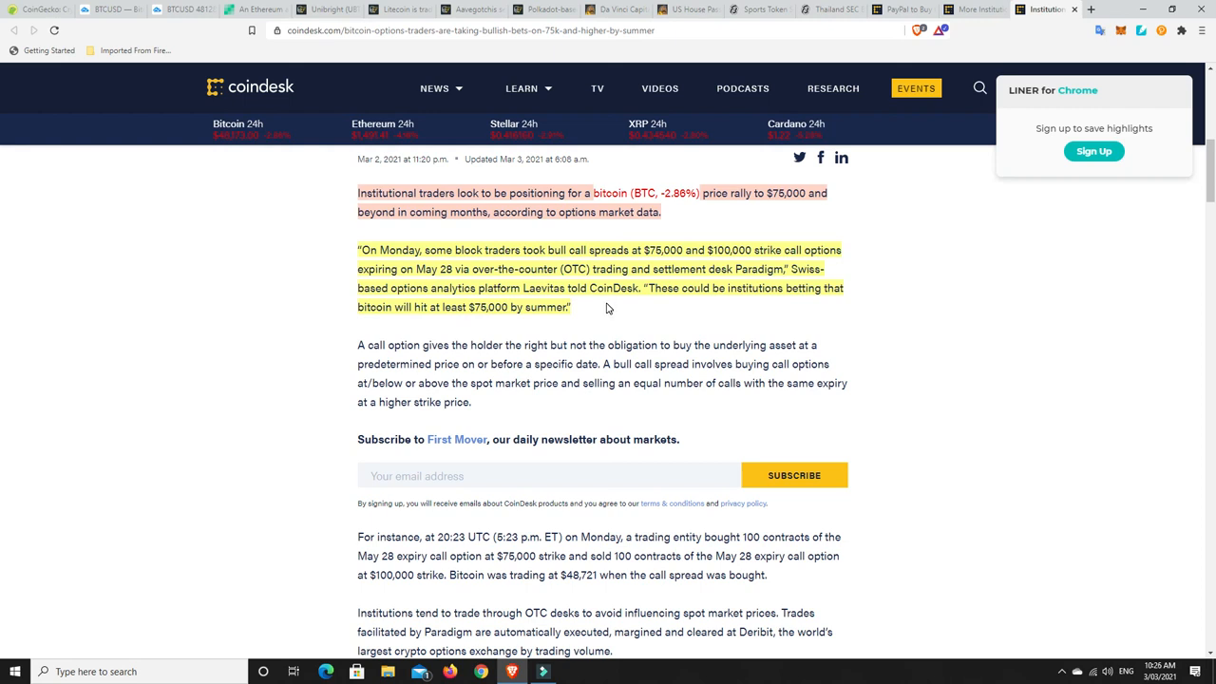
{"action": "mouse_move", "coordinate": [789, 289]}
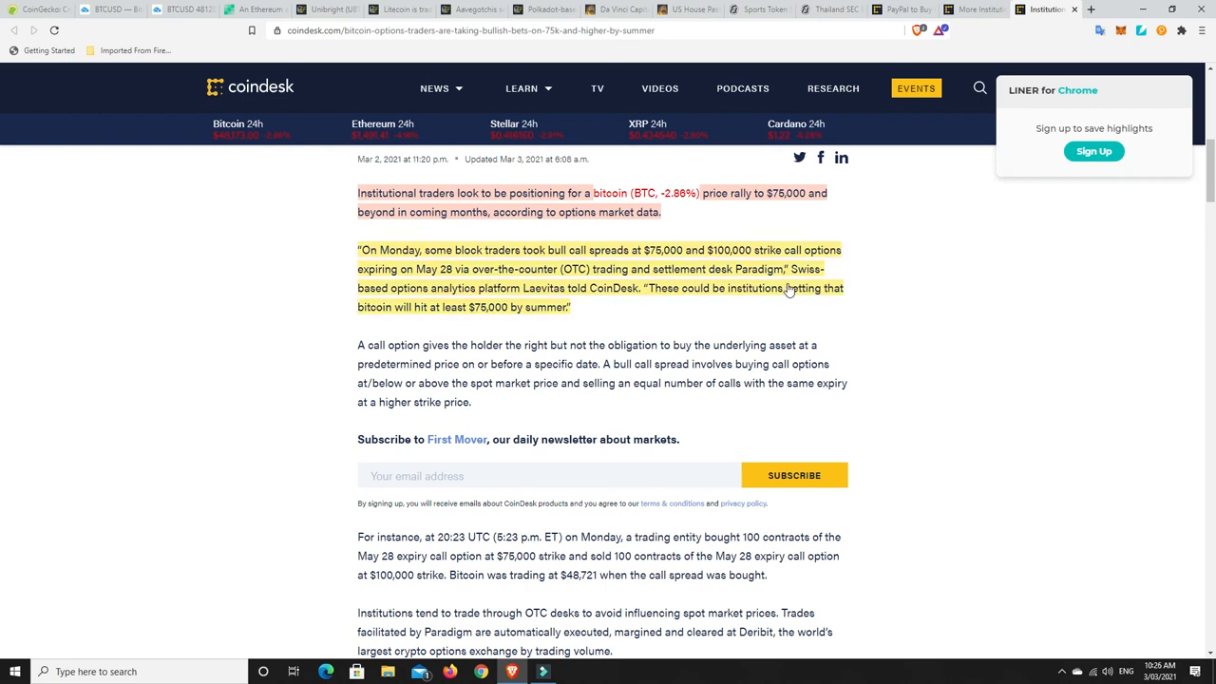
{"action": "mouse_move", "coordinate": [482, 311]}
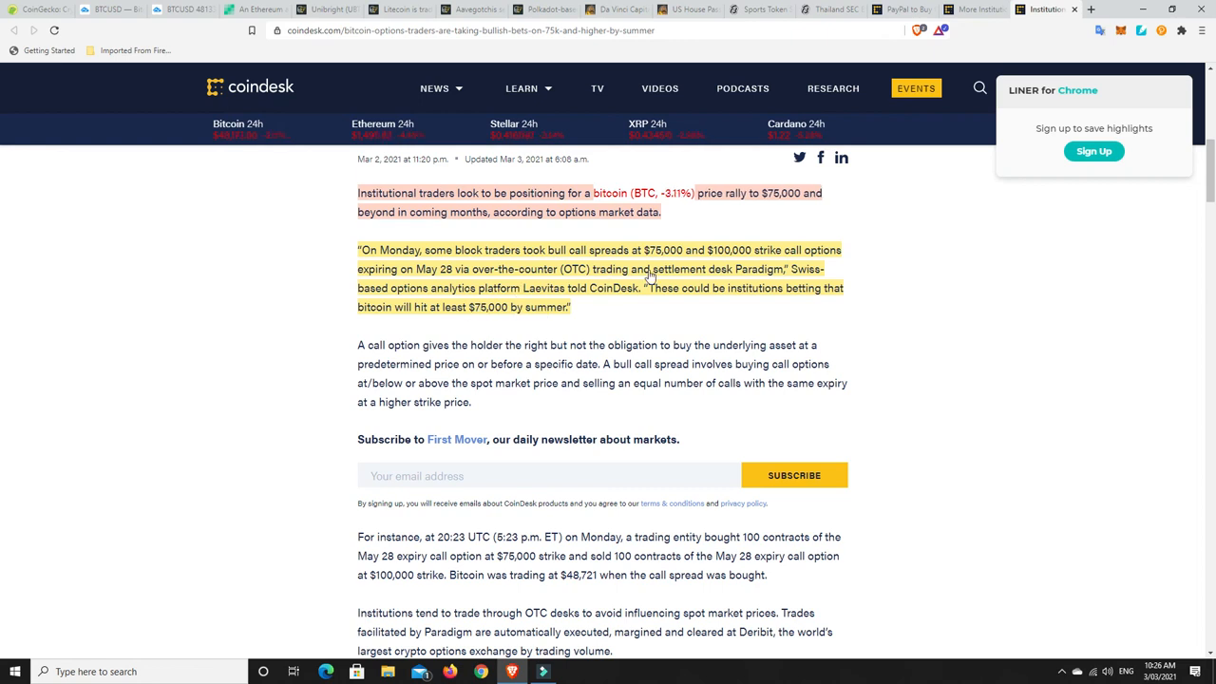
{"action": "mouse_move", "coordinate": [693, 264]}
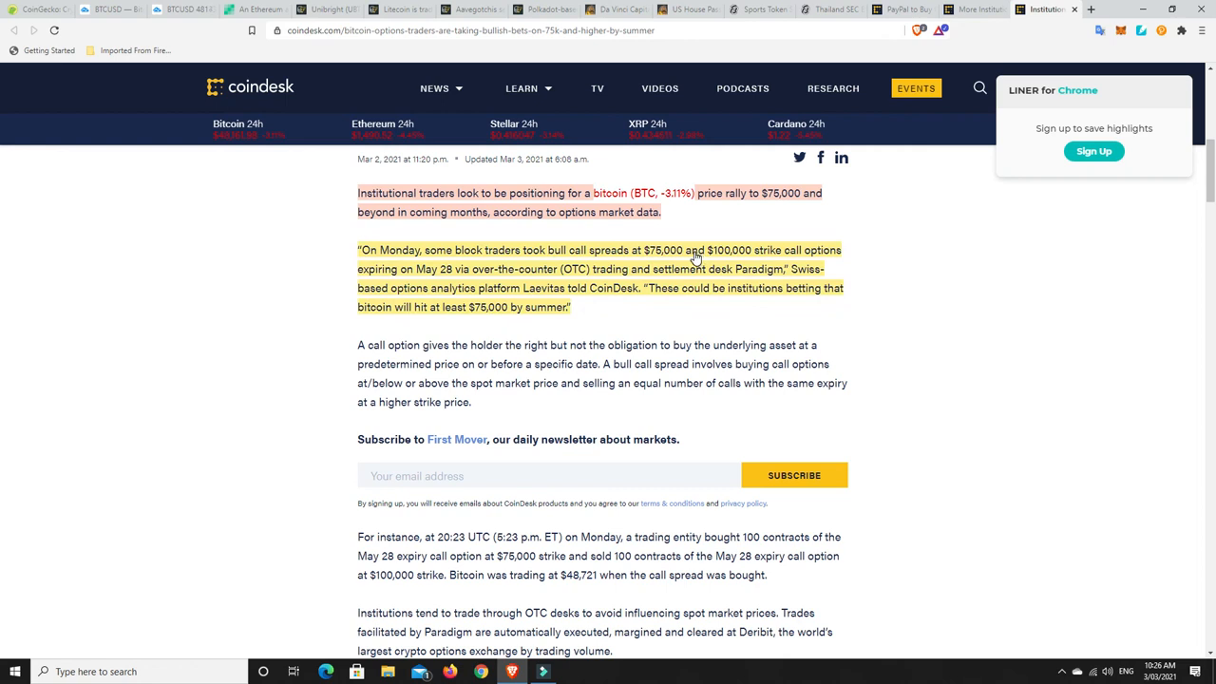
{"action": "mouse_move", "coordinate": [724, 252]}
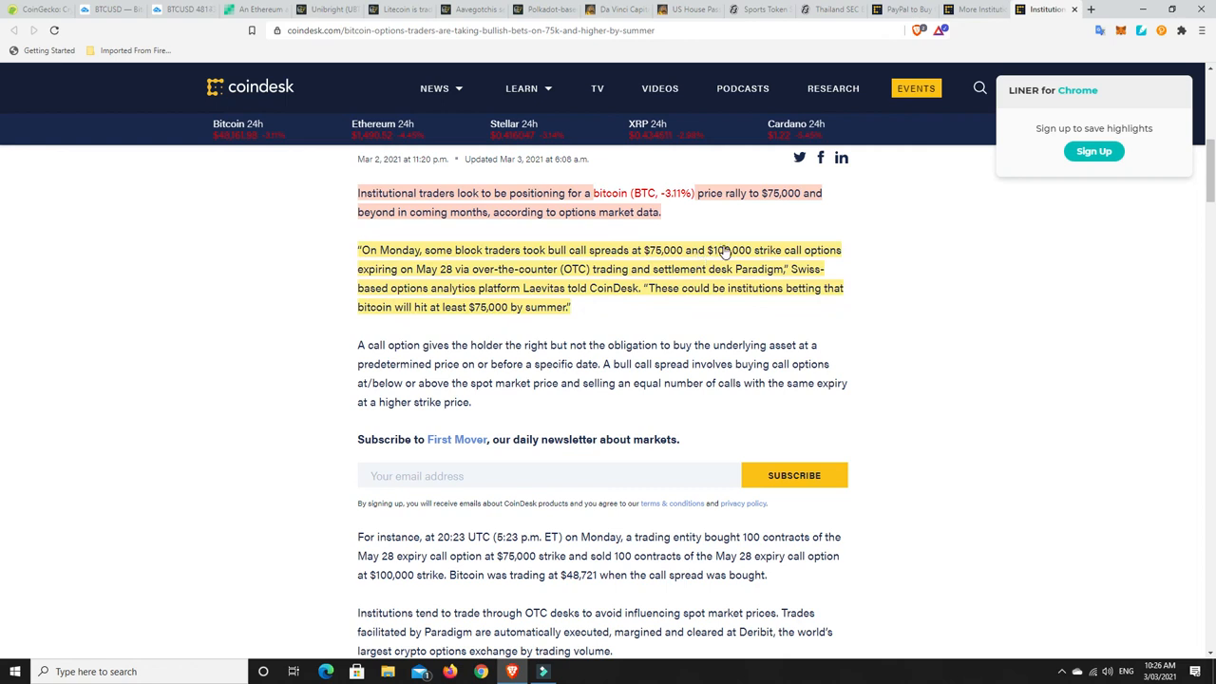
{"action": "mouse_move", "coordinate": [731, 271]}
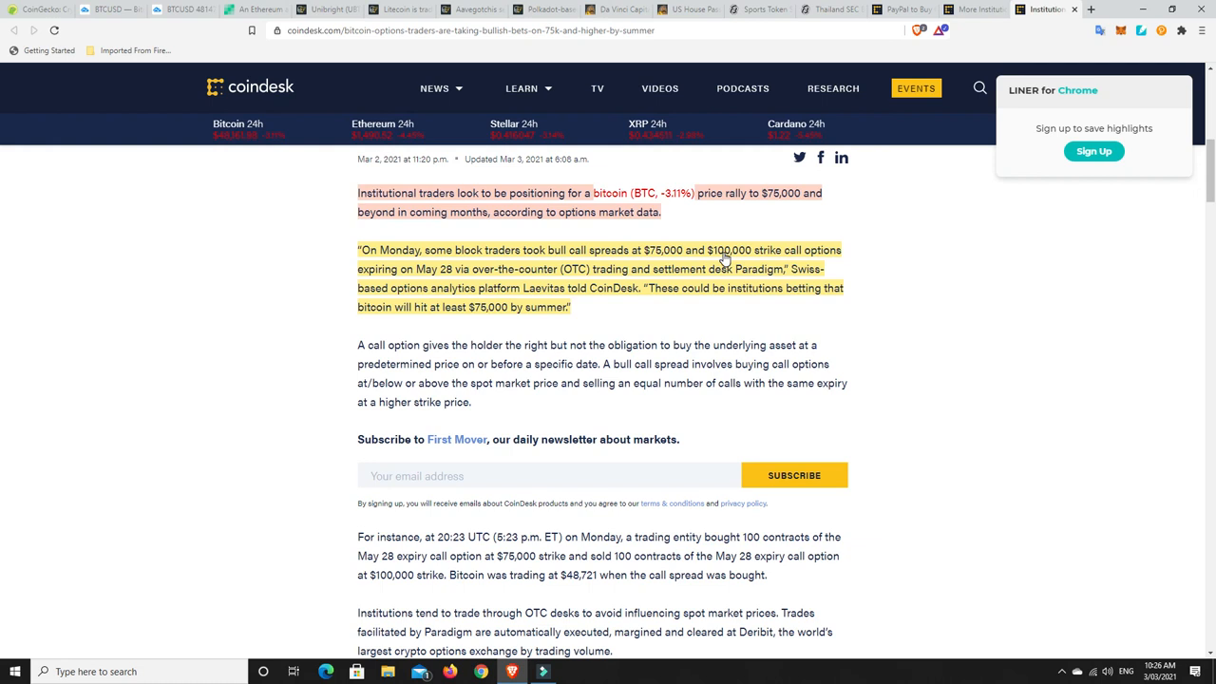
{"action": "mouse_move", "coordinate": [725, 259]}
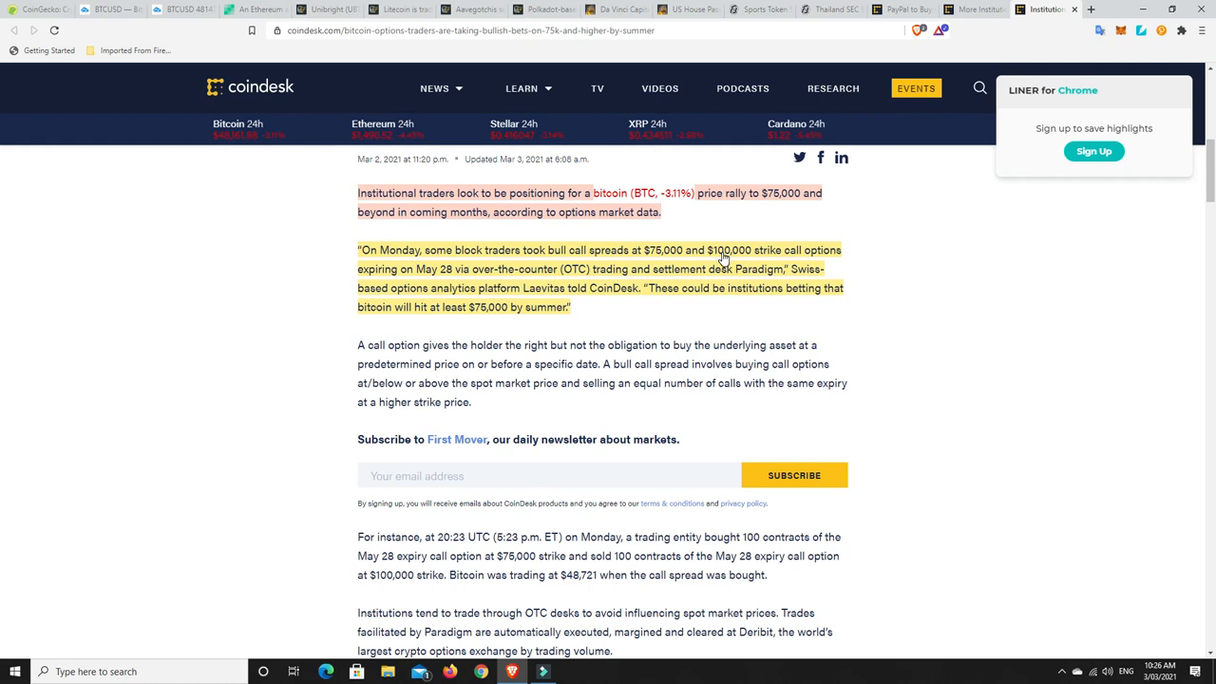
{"action": "mouse_move", "coordinate": [762, 254]}
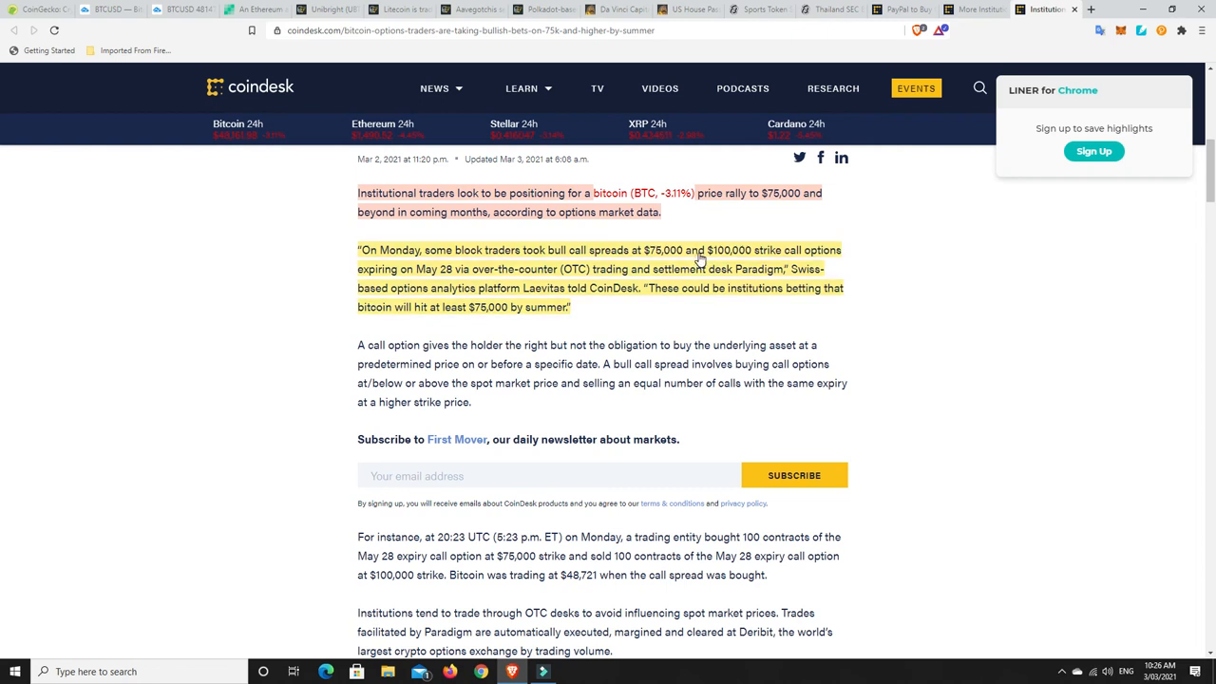
{"action": "mouse_move", "coordinate": [727, 256]}
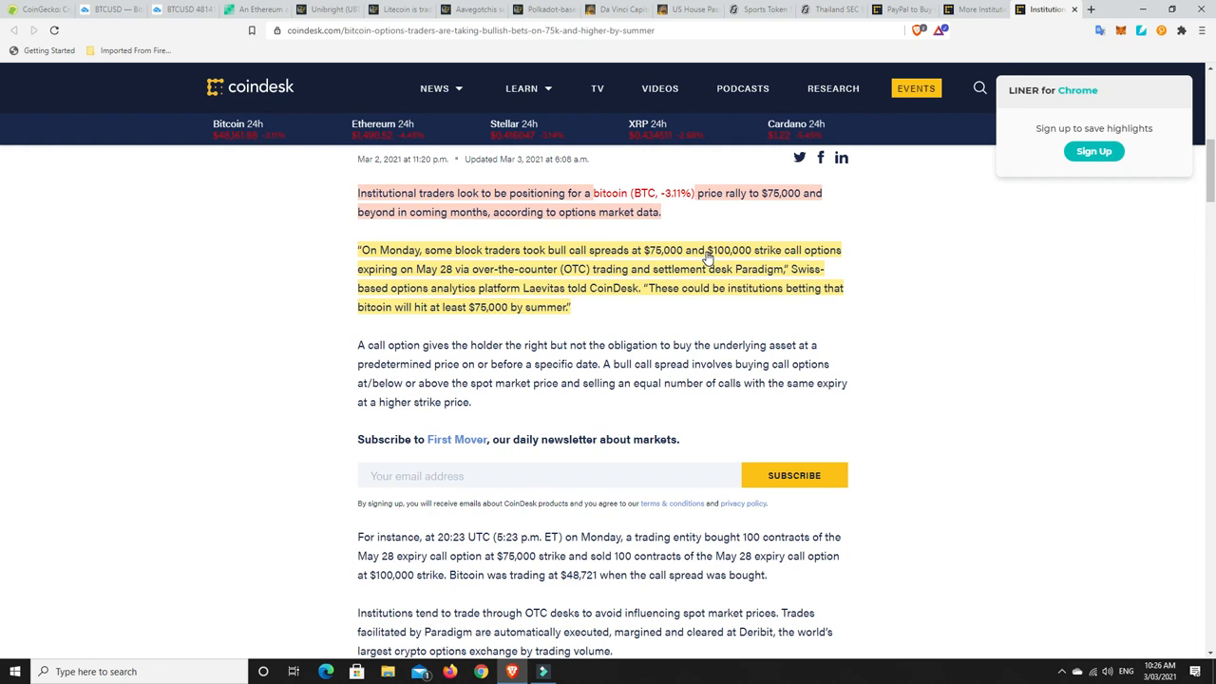
{"action": "mouse_move", "coordinate": [717, 262]}
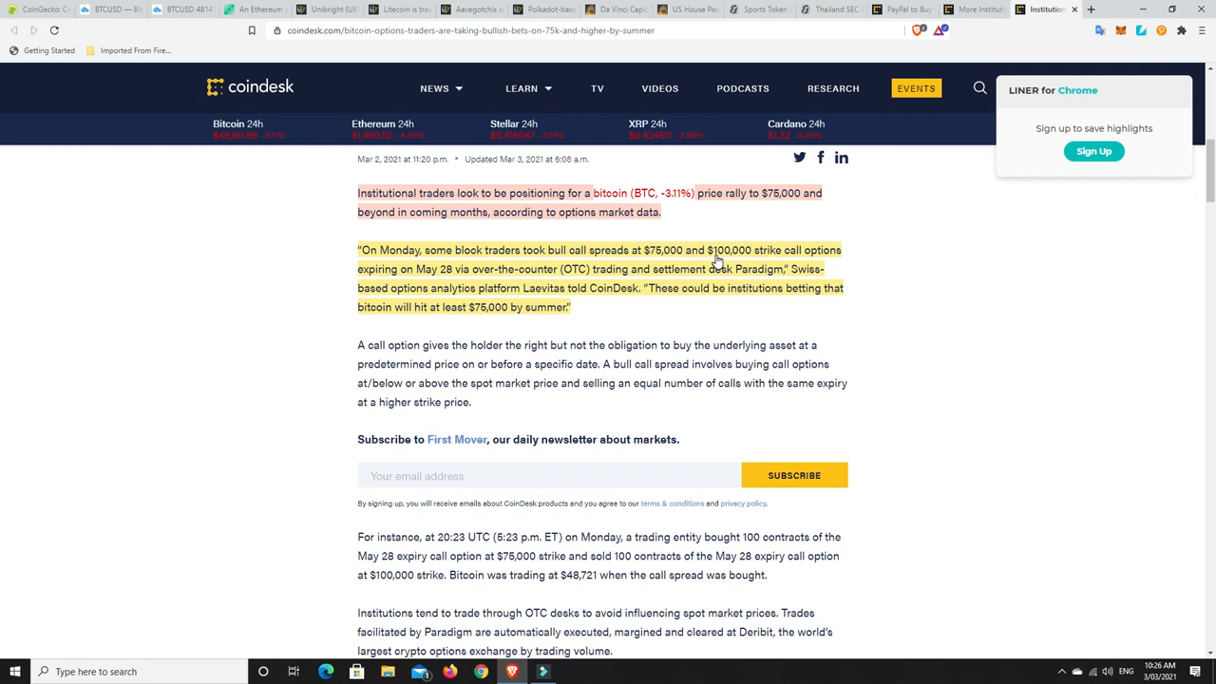
{"action": "mouse_move", "coordinate": [722, 261]}
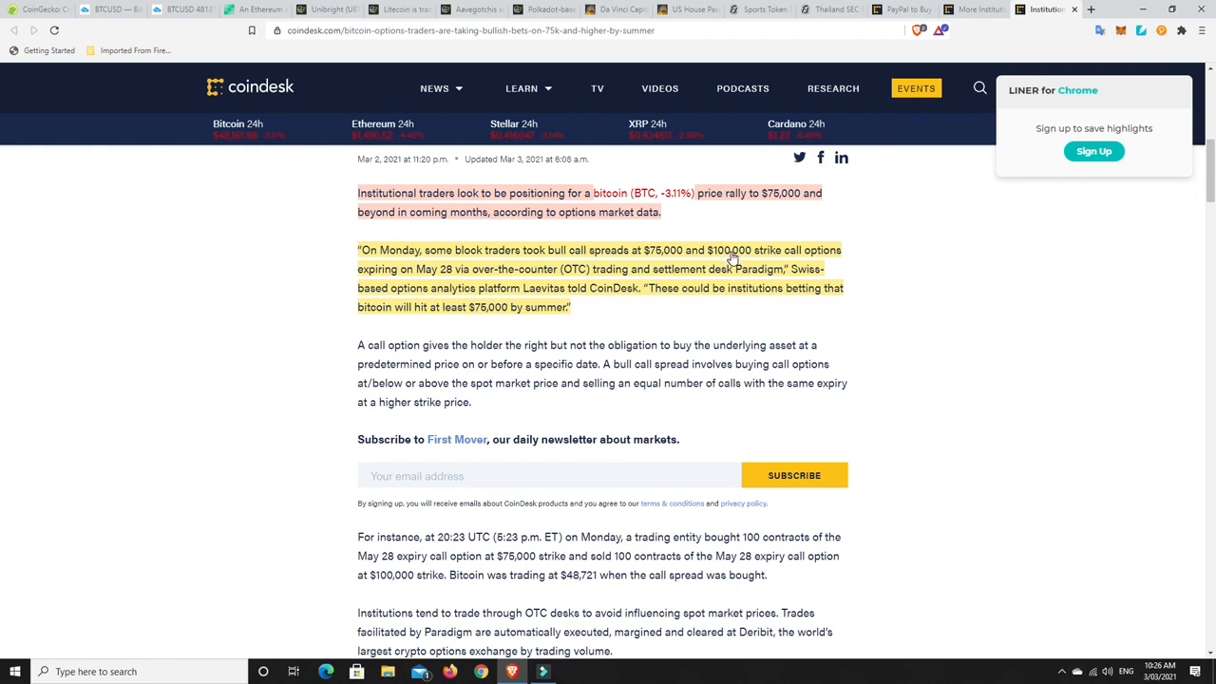
{"action": "mouse_move", "coordinate": [678, 290]}
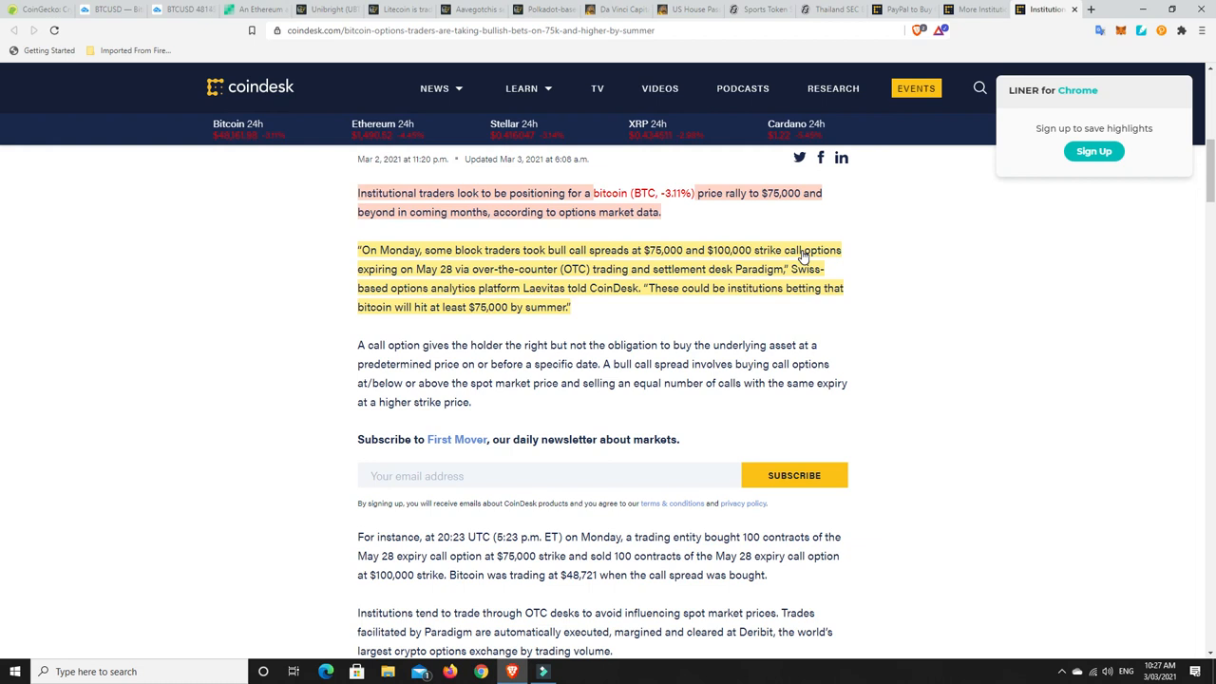
{"action": "mouse_move", "coordinate": [753, 282]}
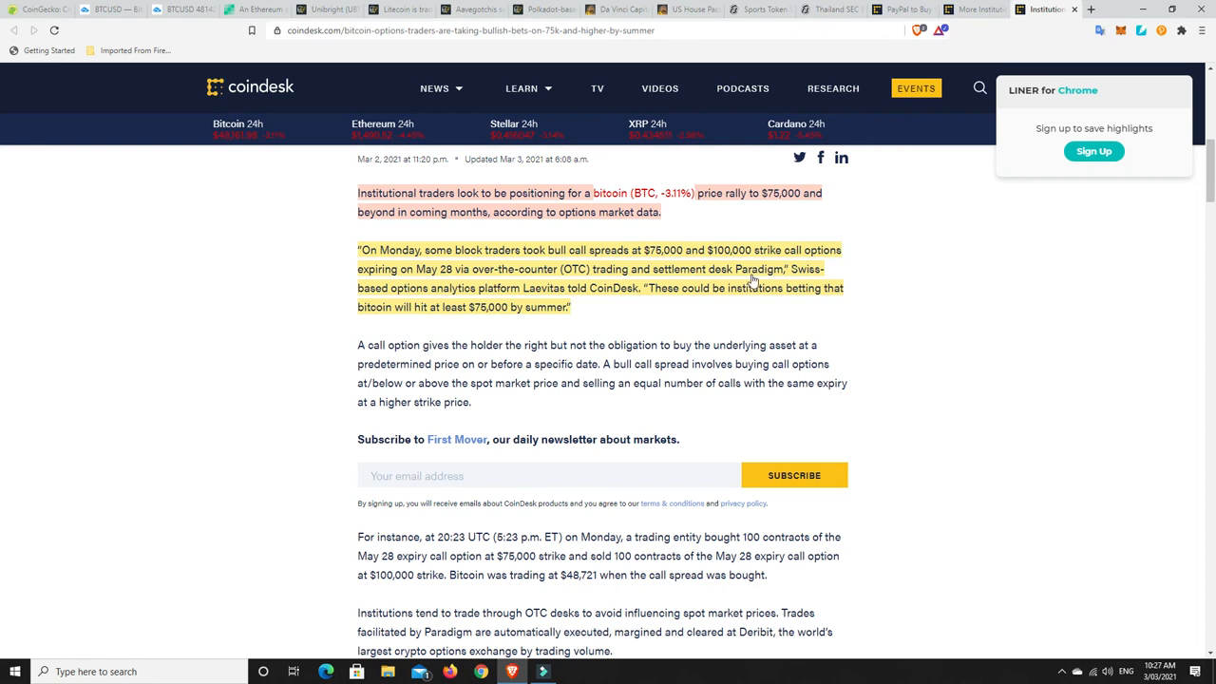
{"action": "mouse_move", "coordinate": [735, 258]}
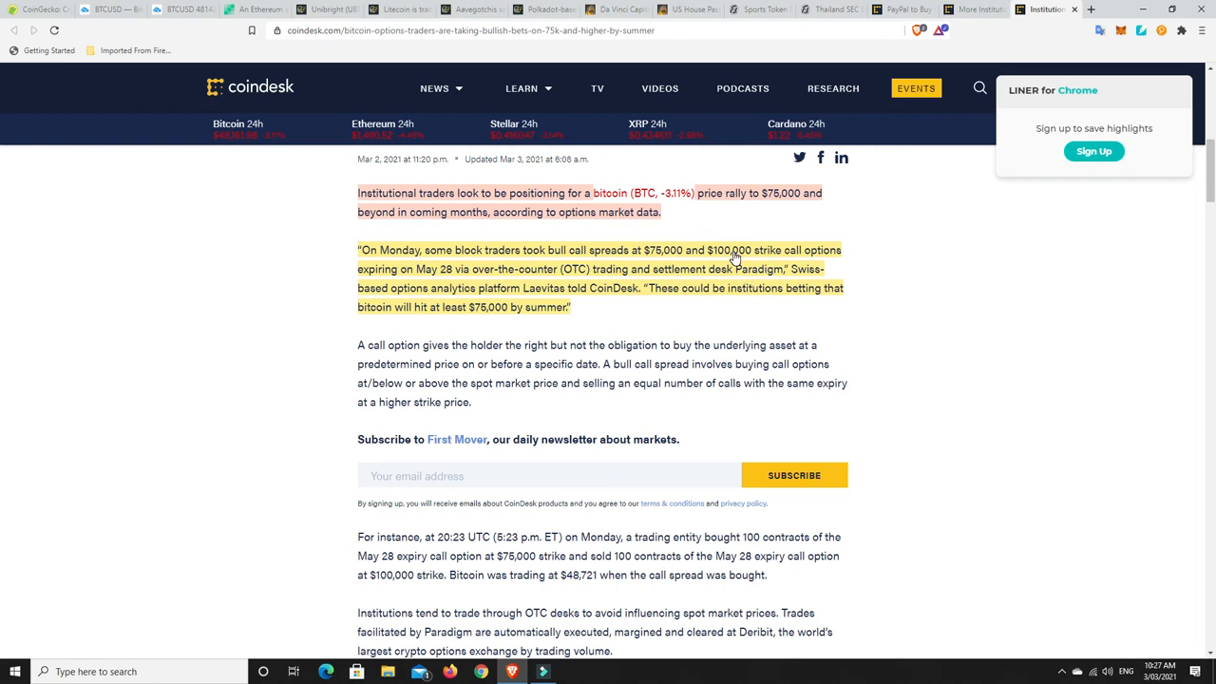
{"action": "mouse_move", "coordinate": [713, 258]}
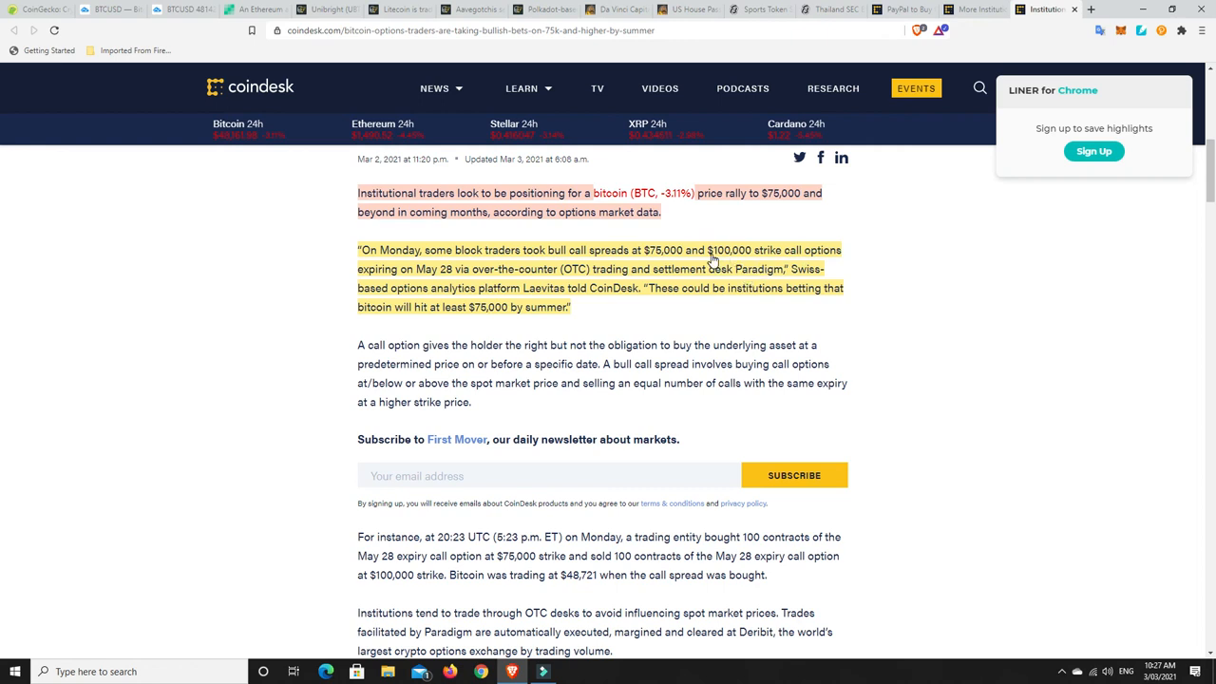
{"action": "mouse_move", "coordinate": [738, 260]}
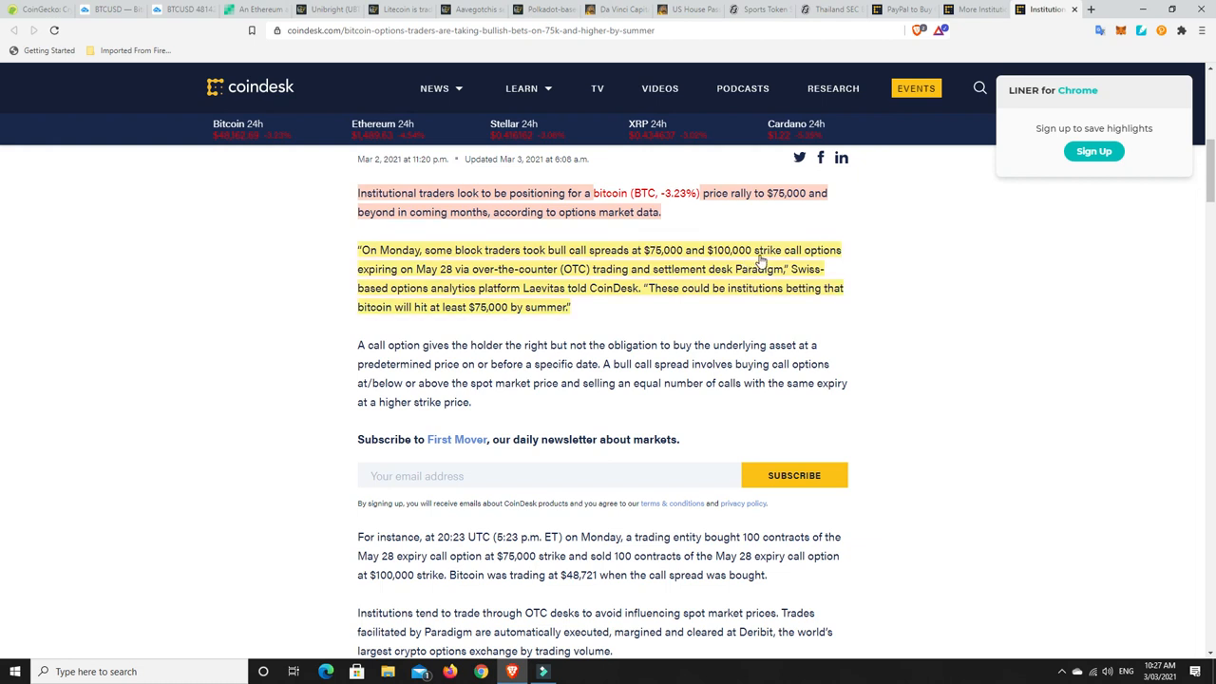
{"action": "mouse_move", "coordinate": [713, 266]}
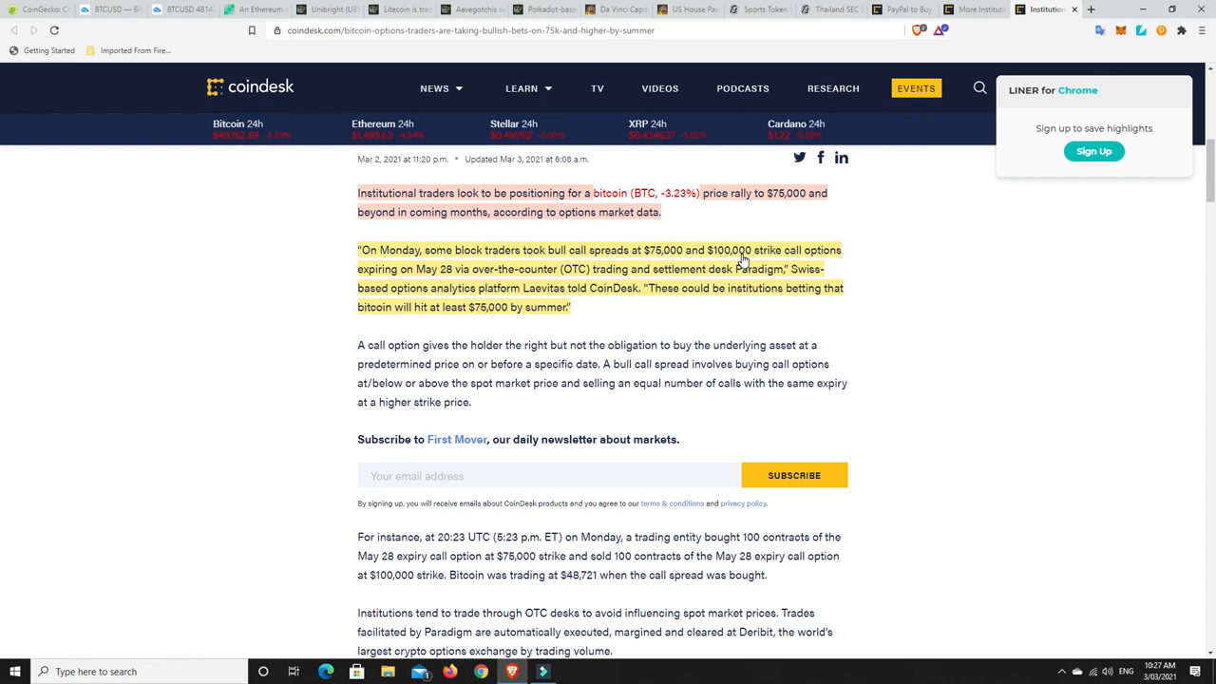
{"action": "mouse_move", "coordinate": [720, 257]}
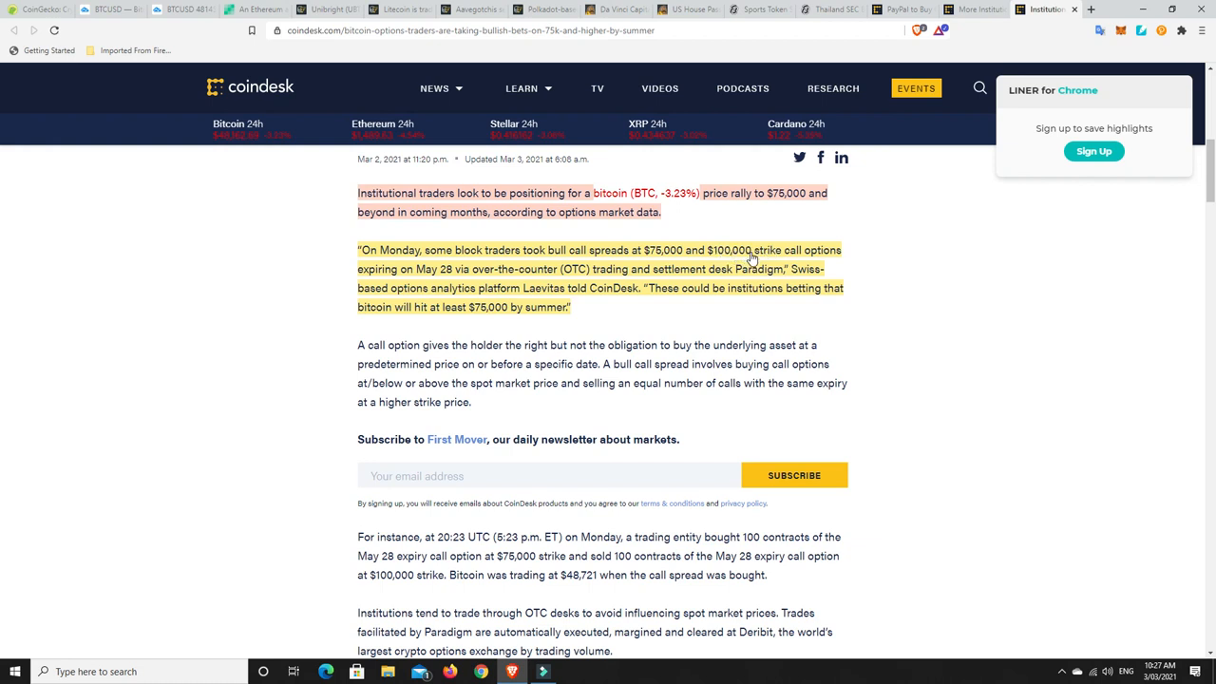
{"action": "mouse_move", "coordinate": [756, 258]}
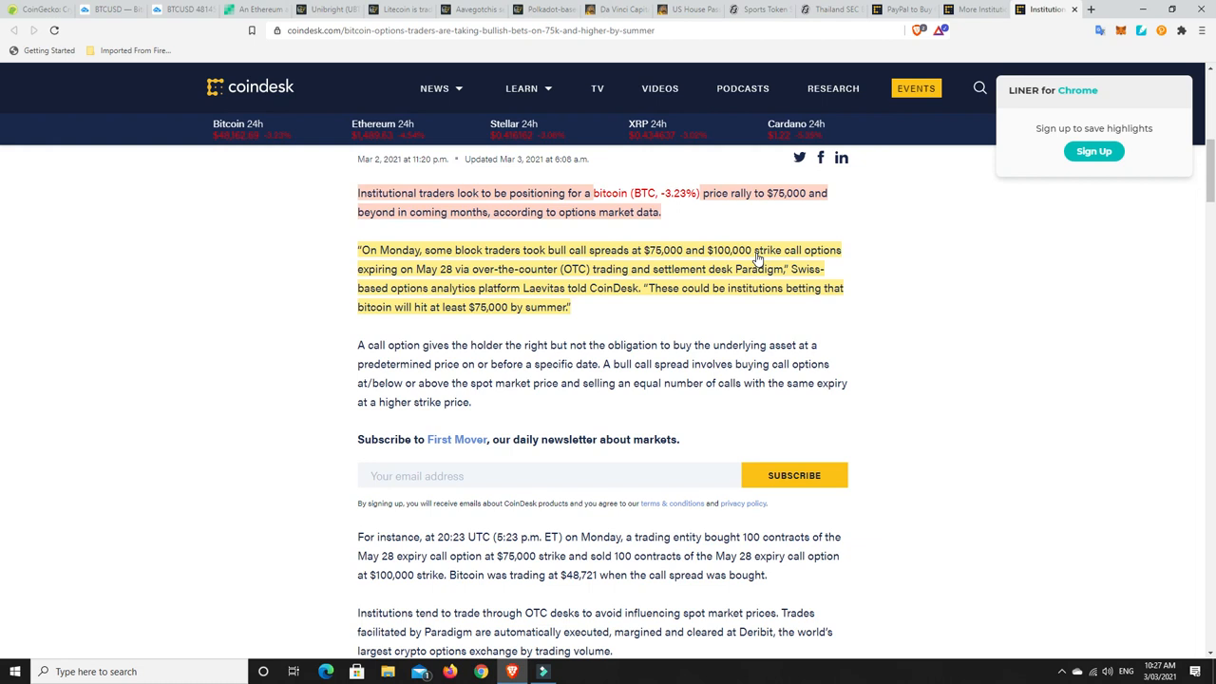
{"action": "mouse_move", "coordinate": [719, 259]}
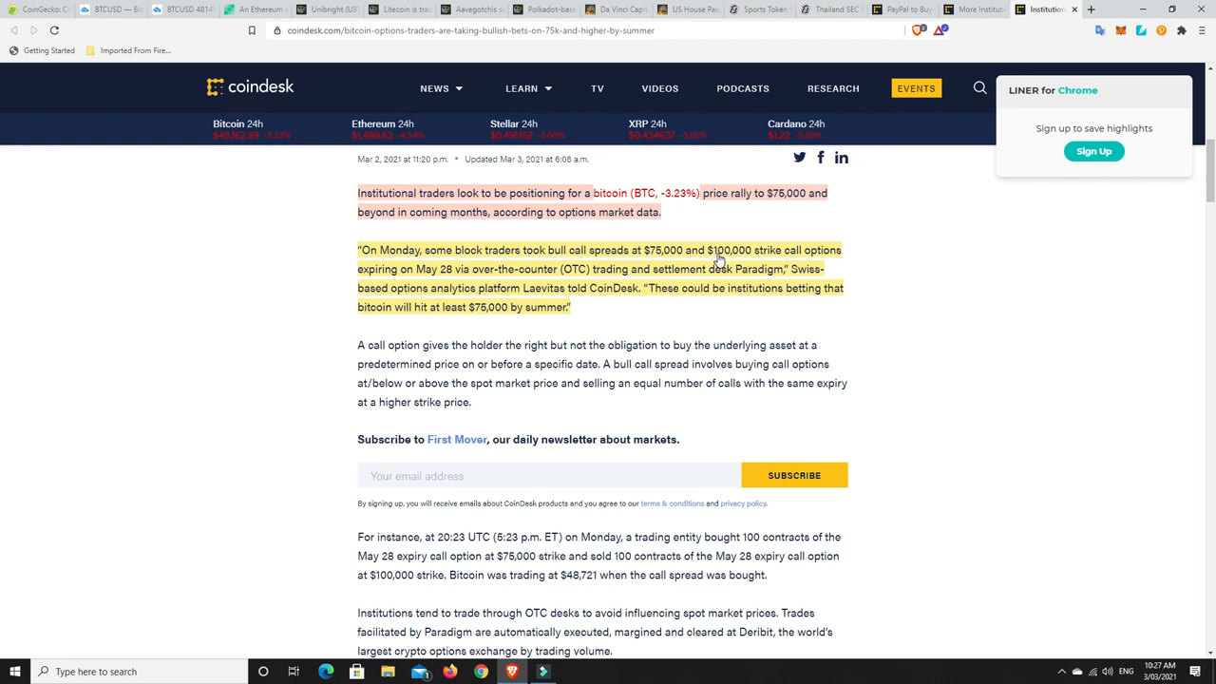
{"action": "mouse_move", "coordinate": [711, 259]}
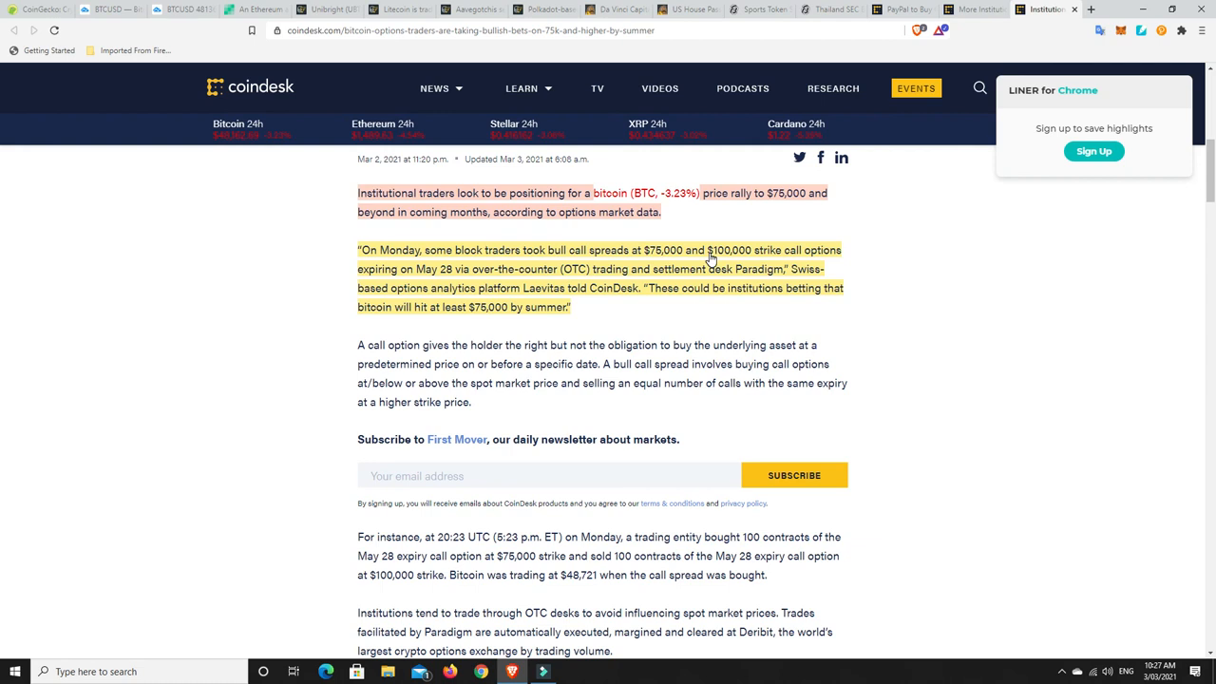
{"action": "mouse_move", "coordinate": [760, 253]}
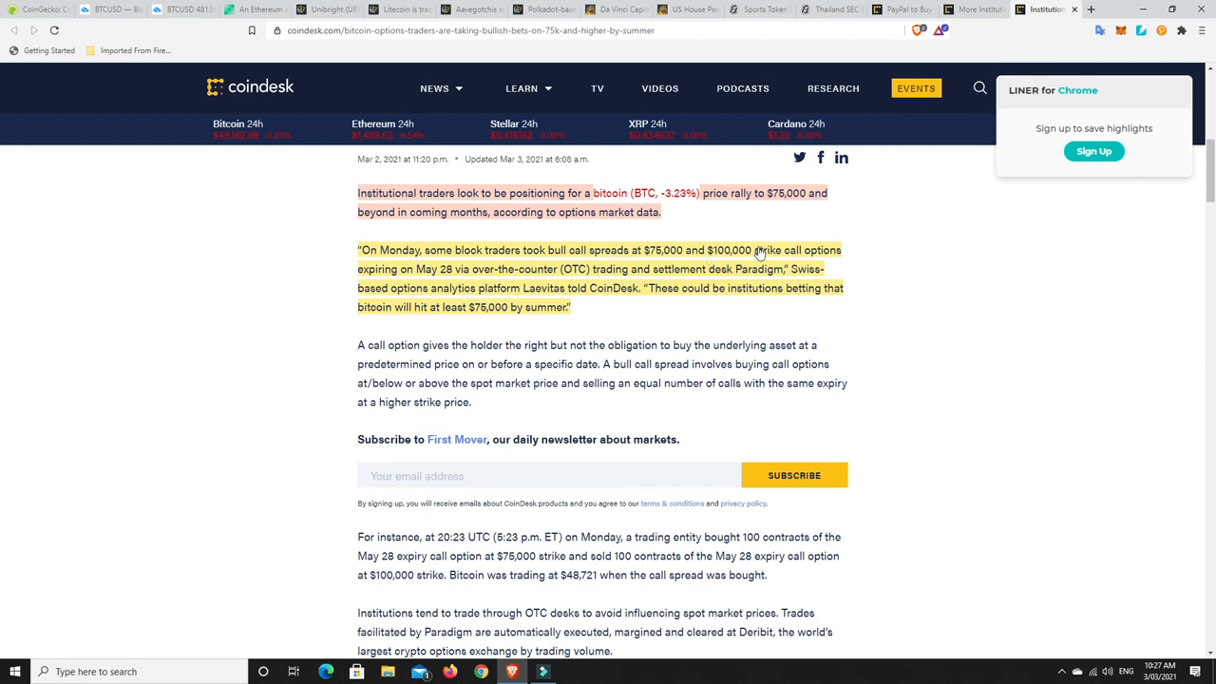
{"action": "mouse_move", "coordinate": [755, 235]}
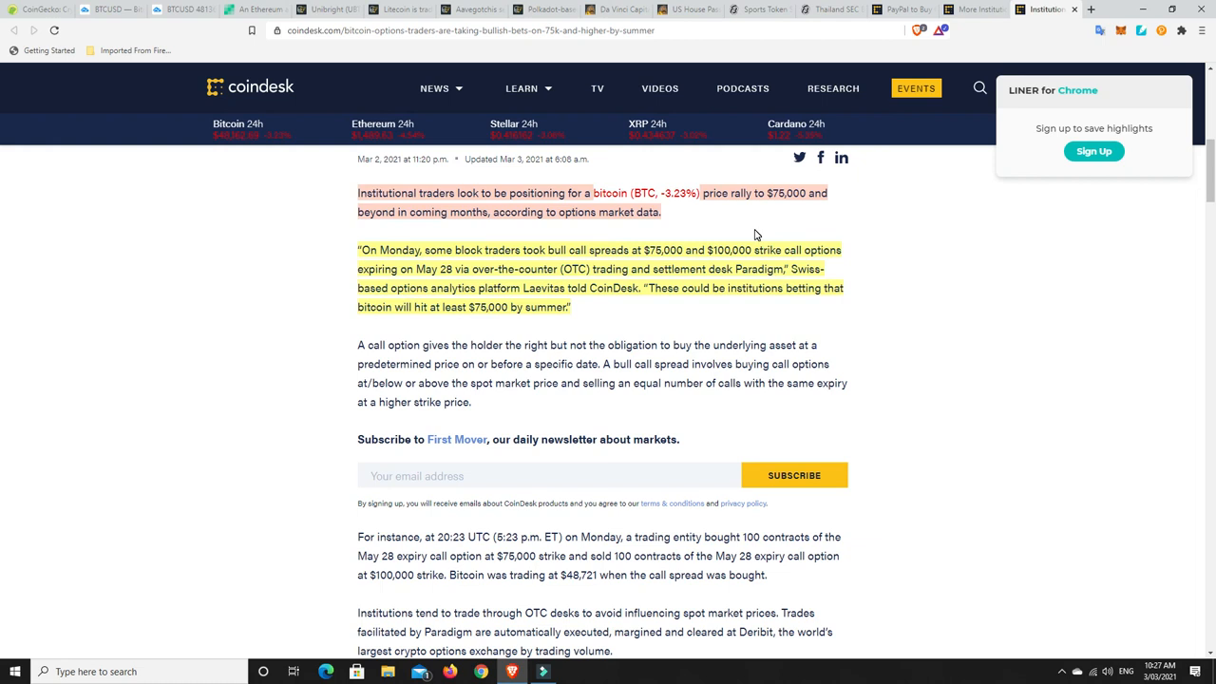
{"action": "mouse_move", "coordinate": [784, 225]}
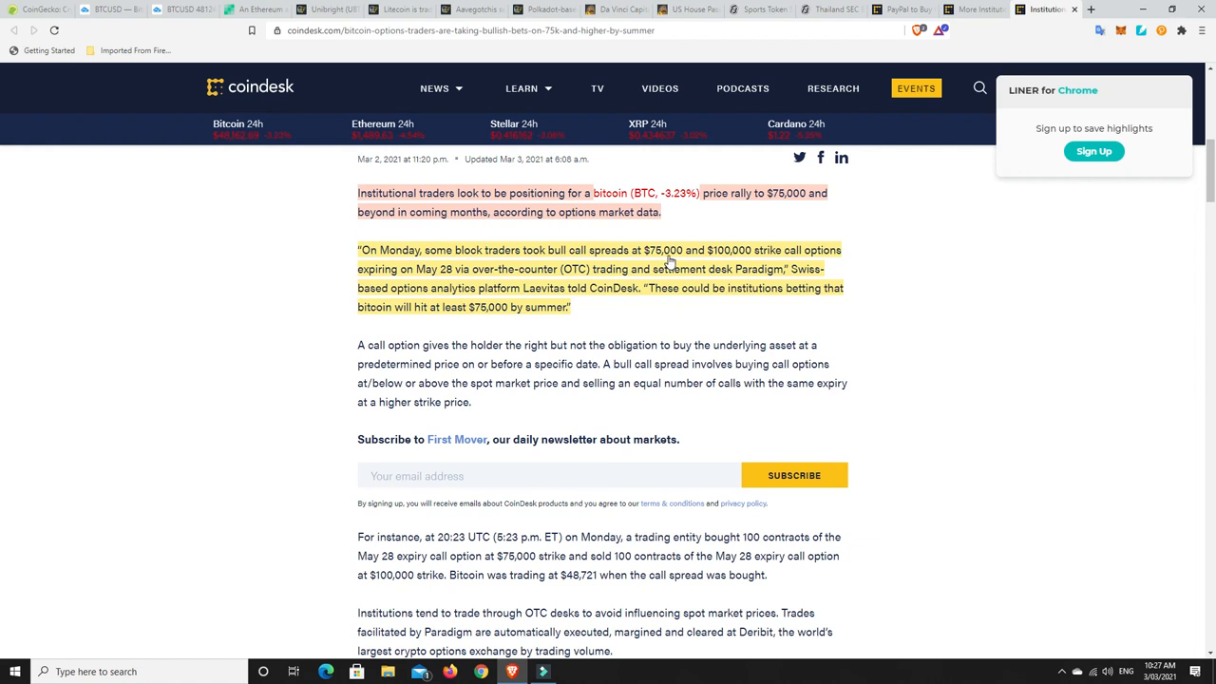
{"action": "mouse_move", "coordinate": [428, 276]}
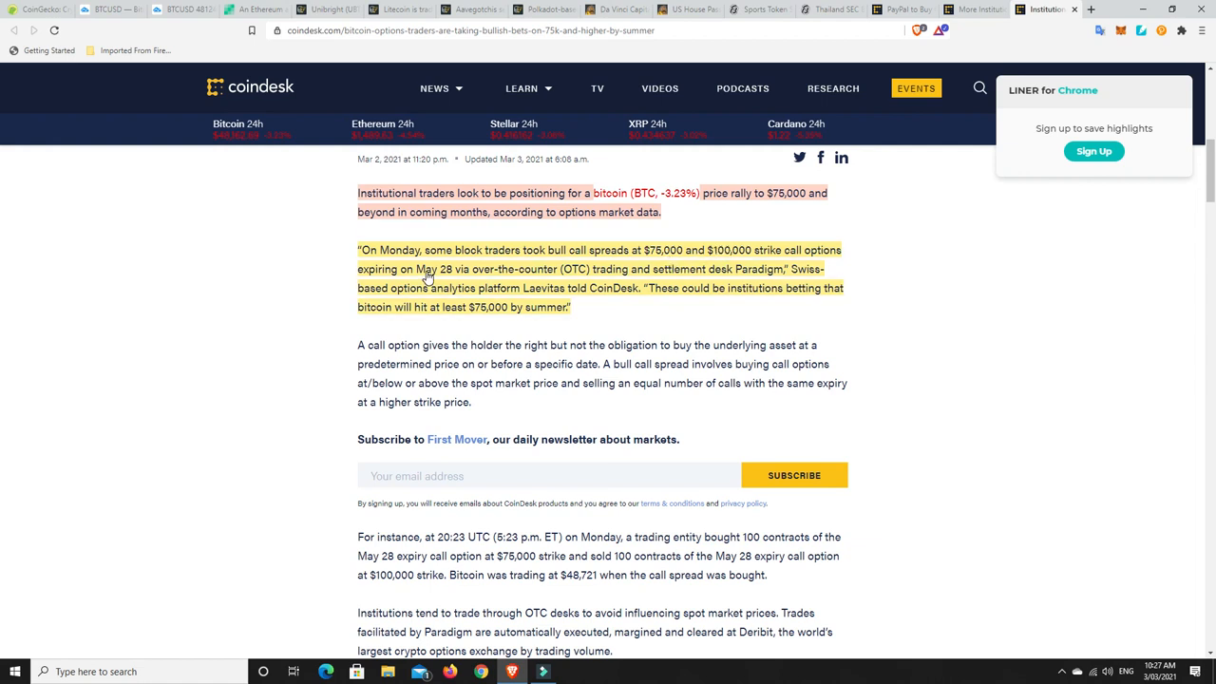
{"action": "mouse_move", "coordinate": [434, 277]}
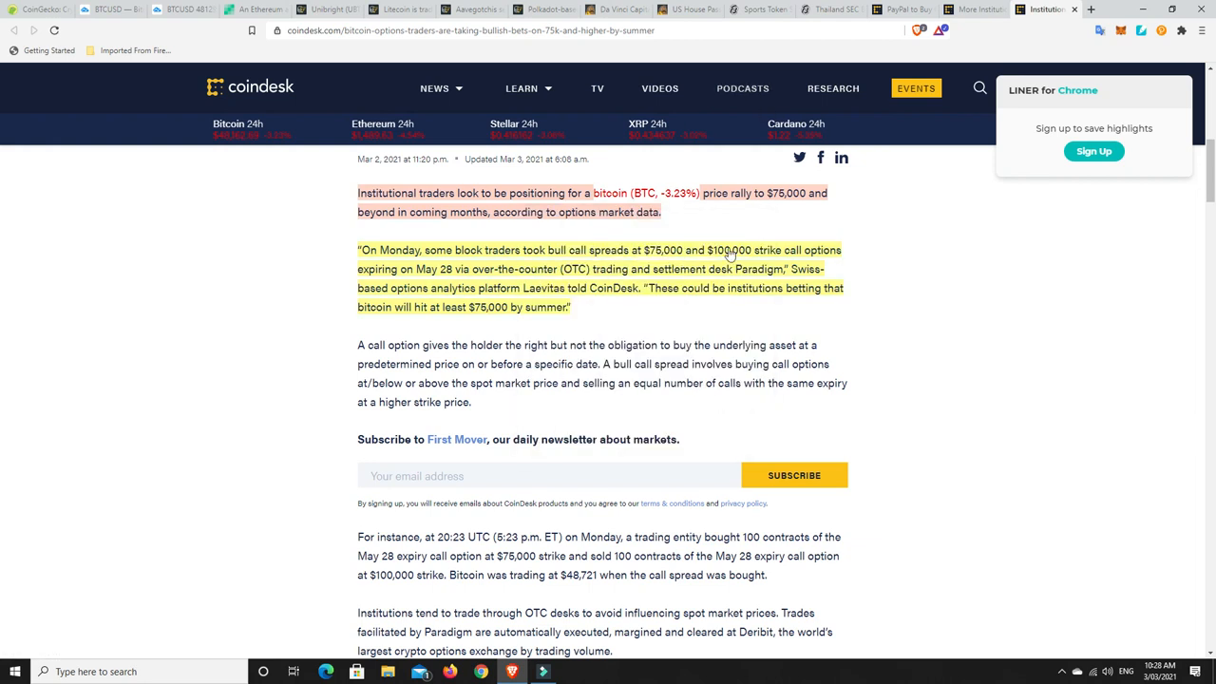
{"action": "mouse_move", "coordinate": [660, 259]}
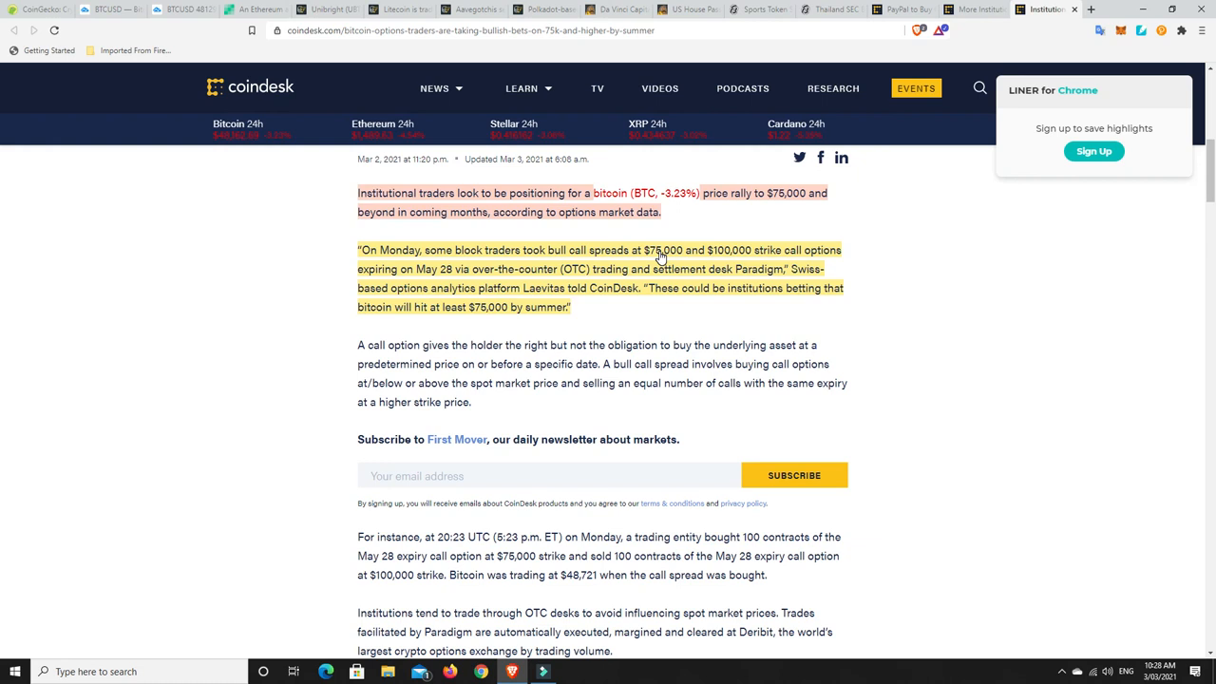
{"action": "mouse_move", "coordinate": [661, 258]}
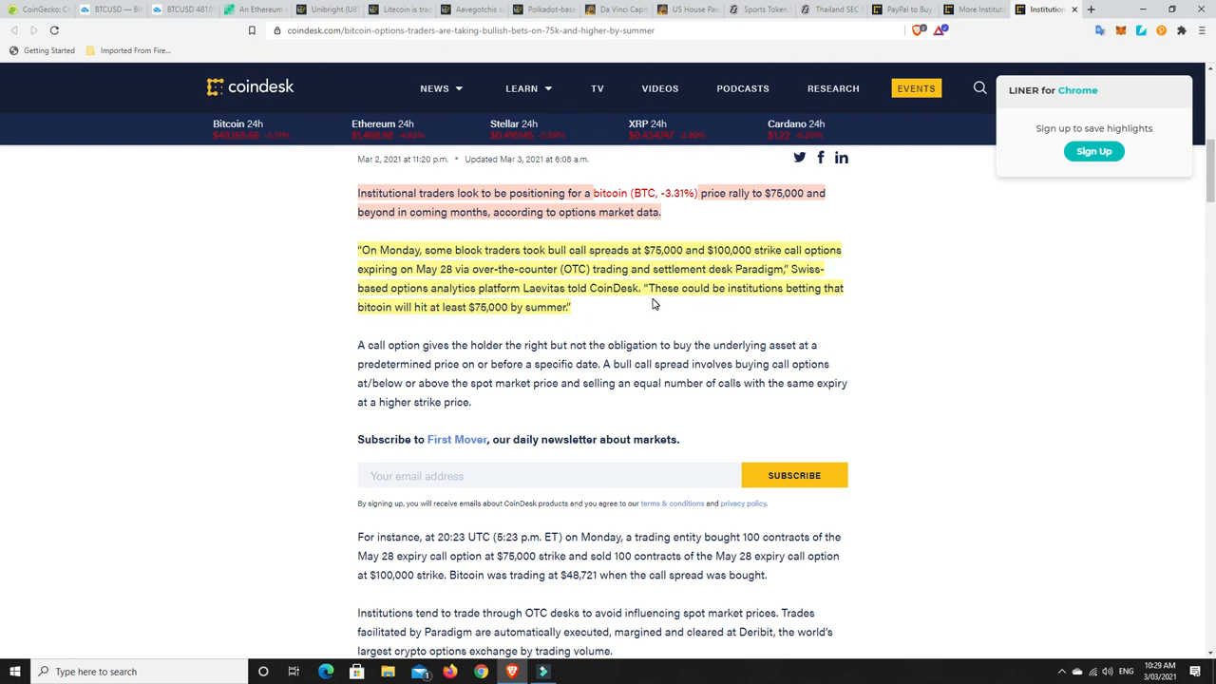
{"action": "mouse_move", "coordinate": [653, 269]}
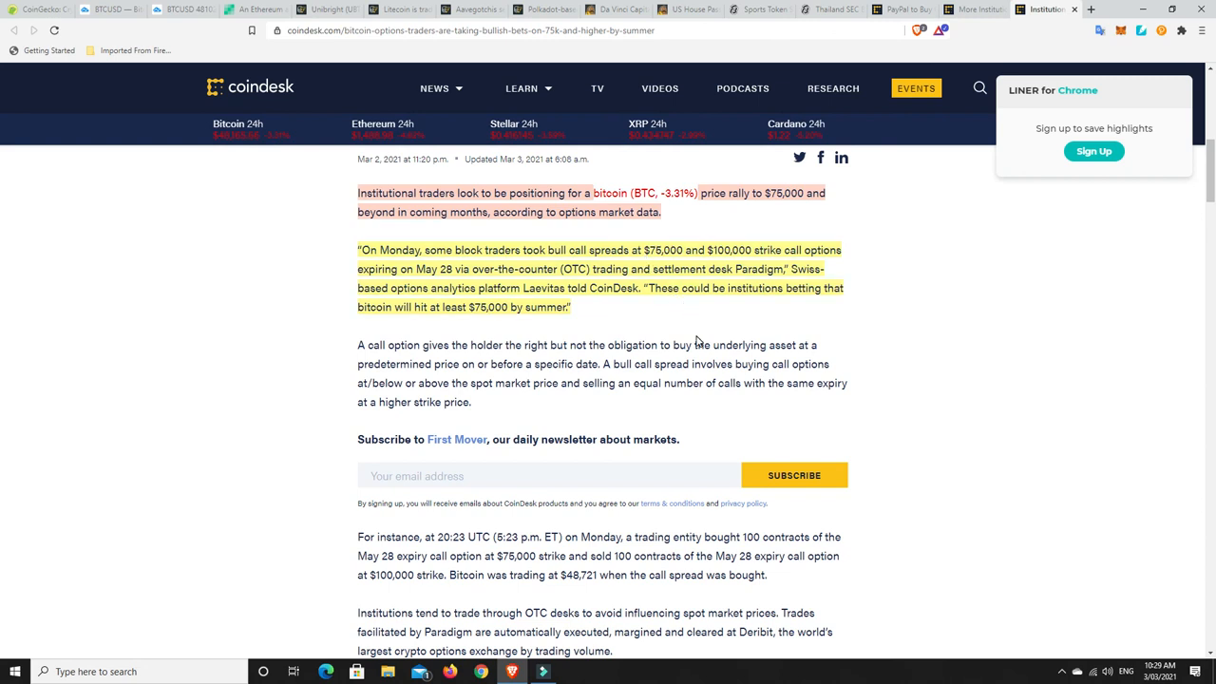
{"action": "mouse_move", "coordinate": [690, 328]}
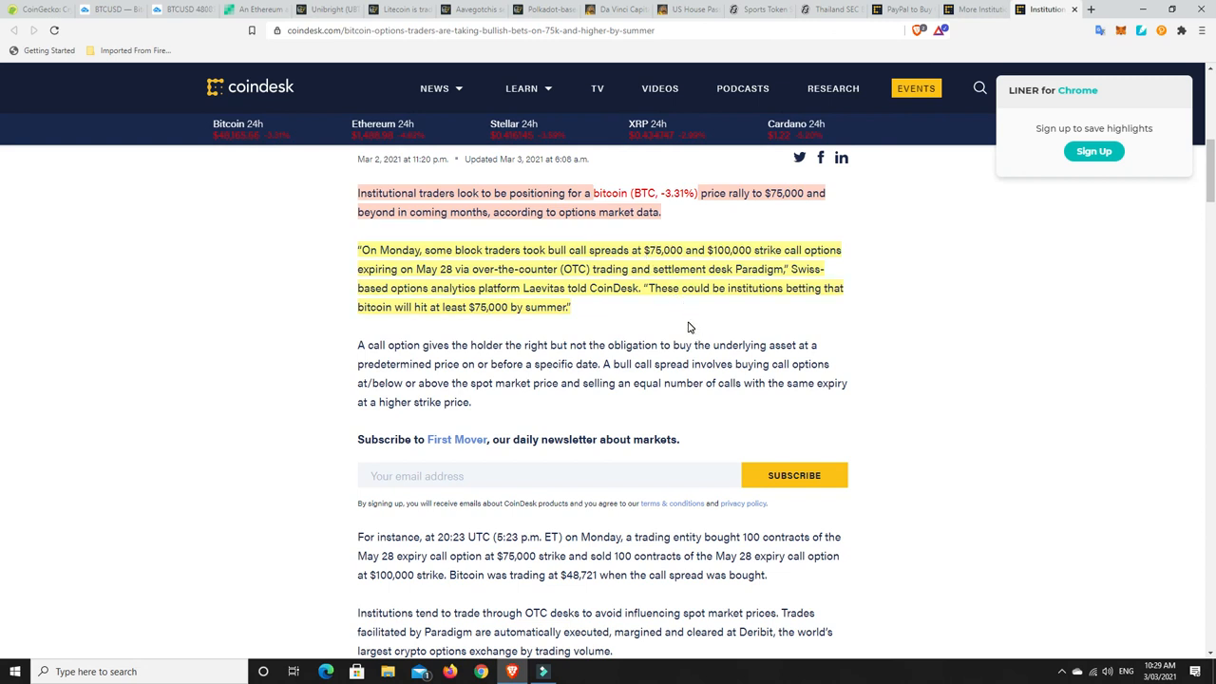